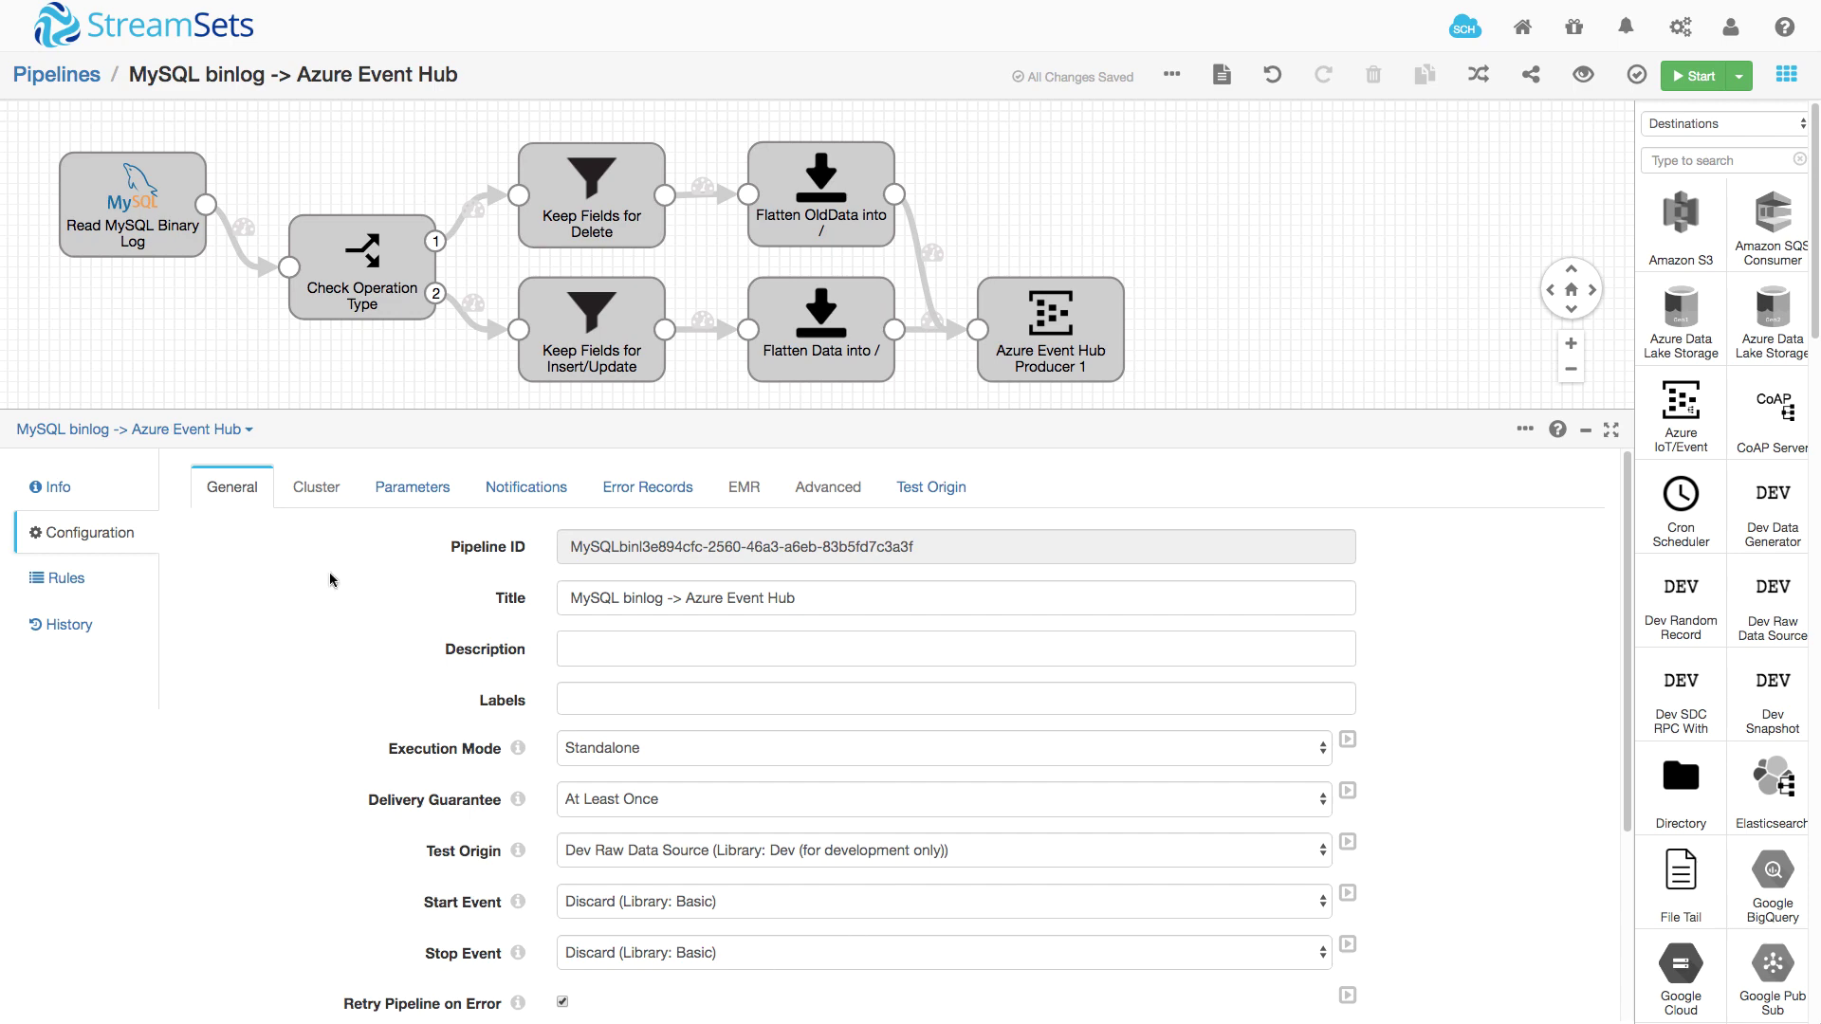
Review the Read MySQL Binary Log origin, then its Advanced settings including table demo.taxi_transaction.
left_click(131, 204)
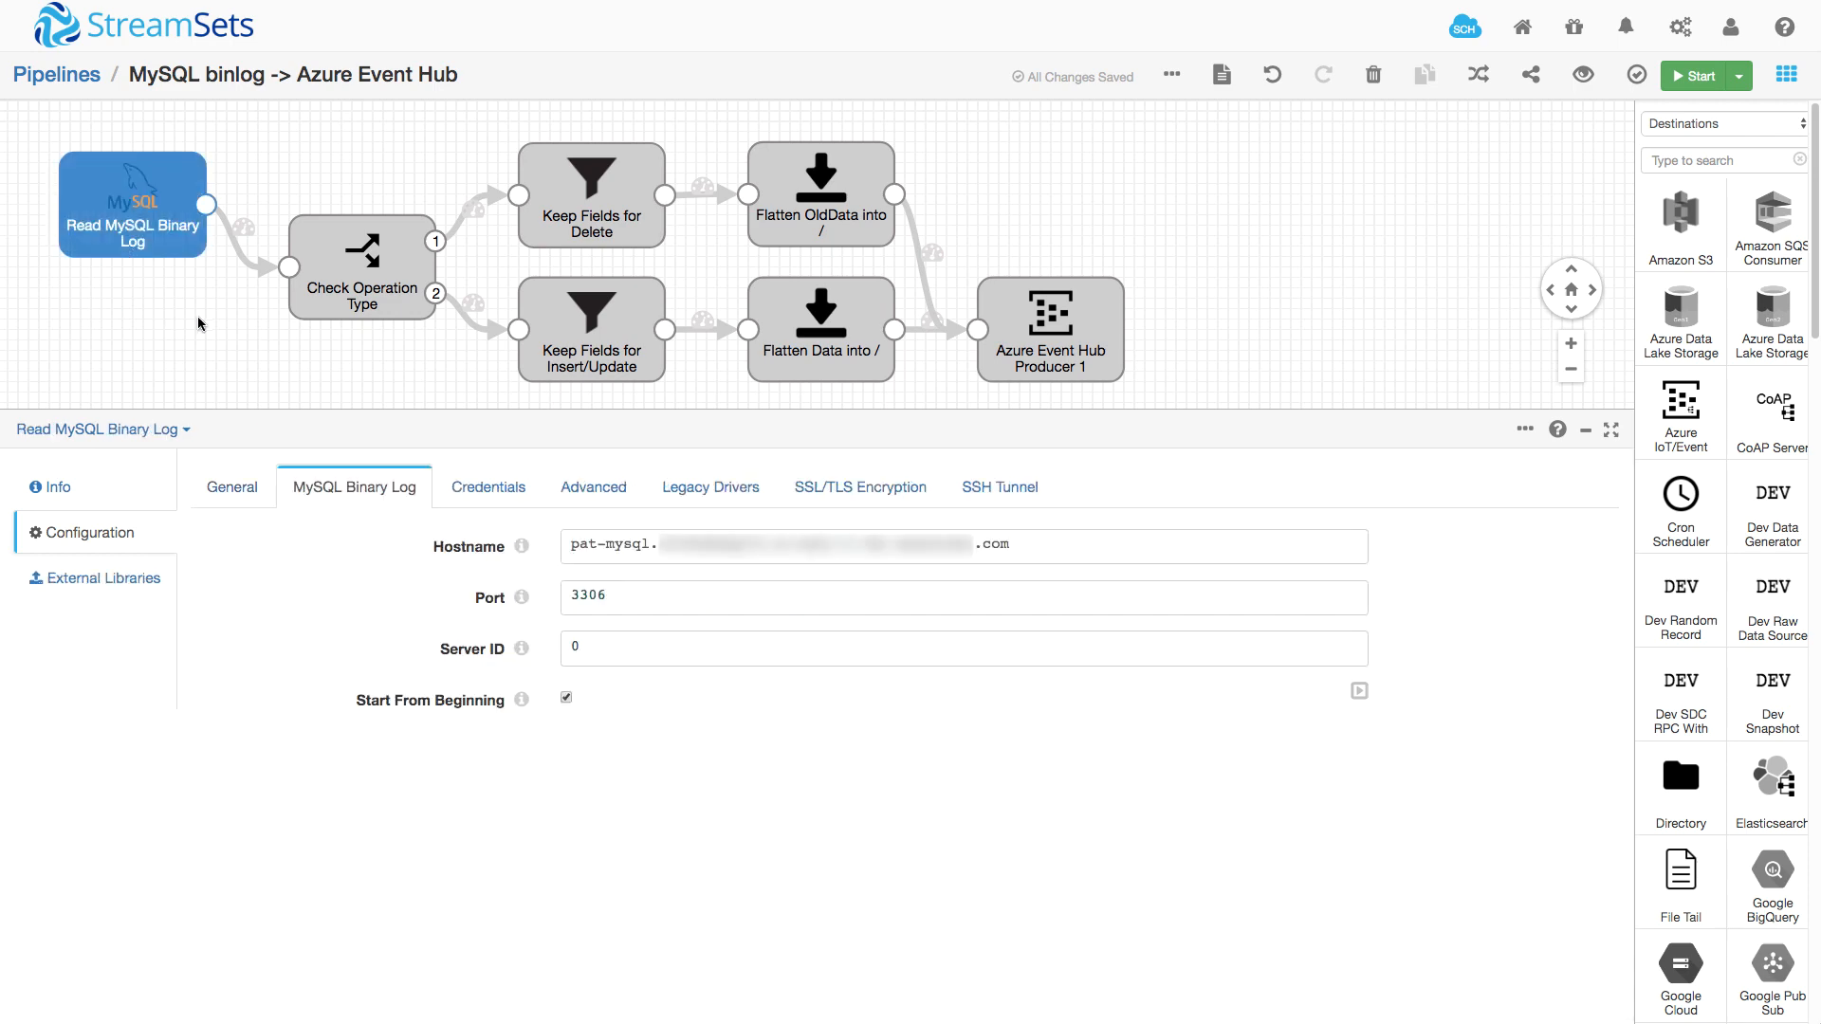
mouse_move(606, 570)
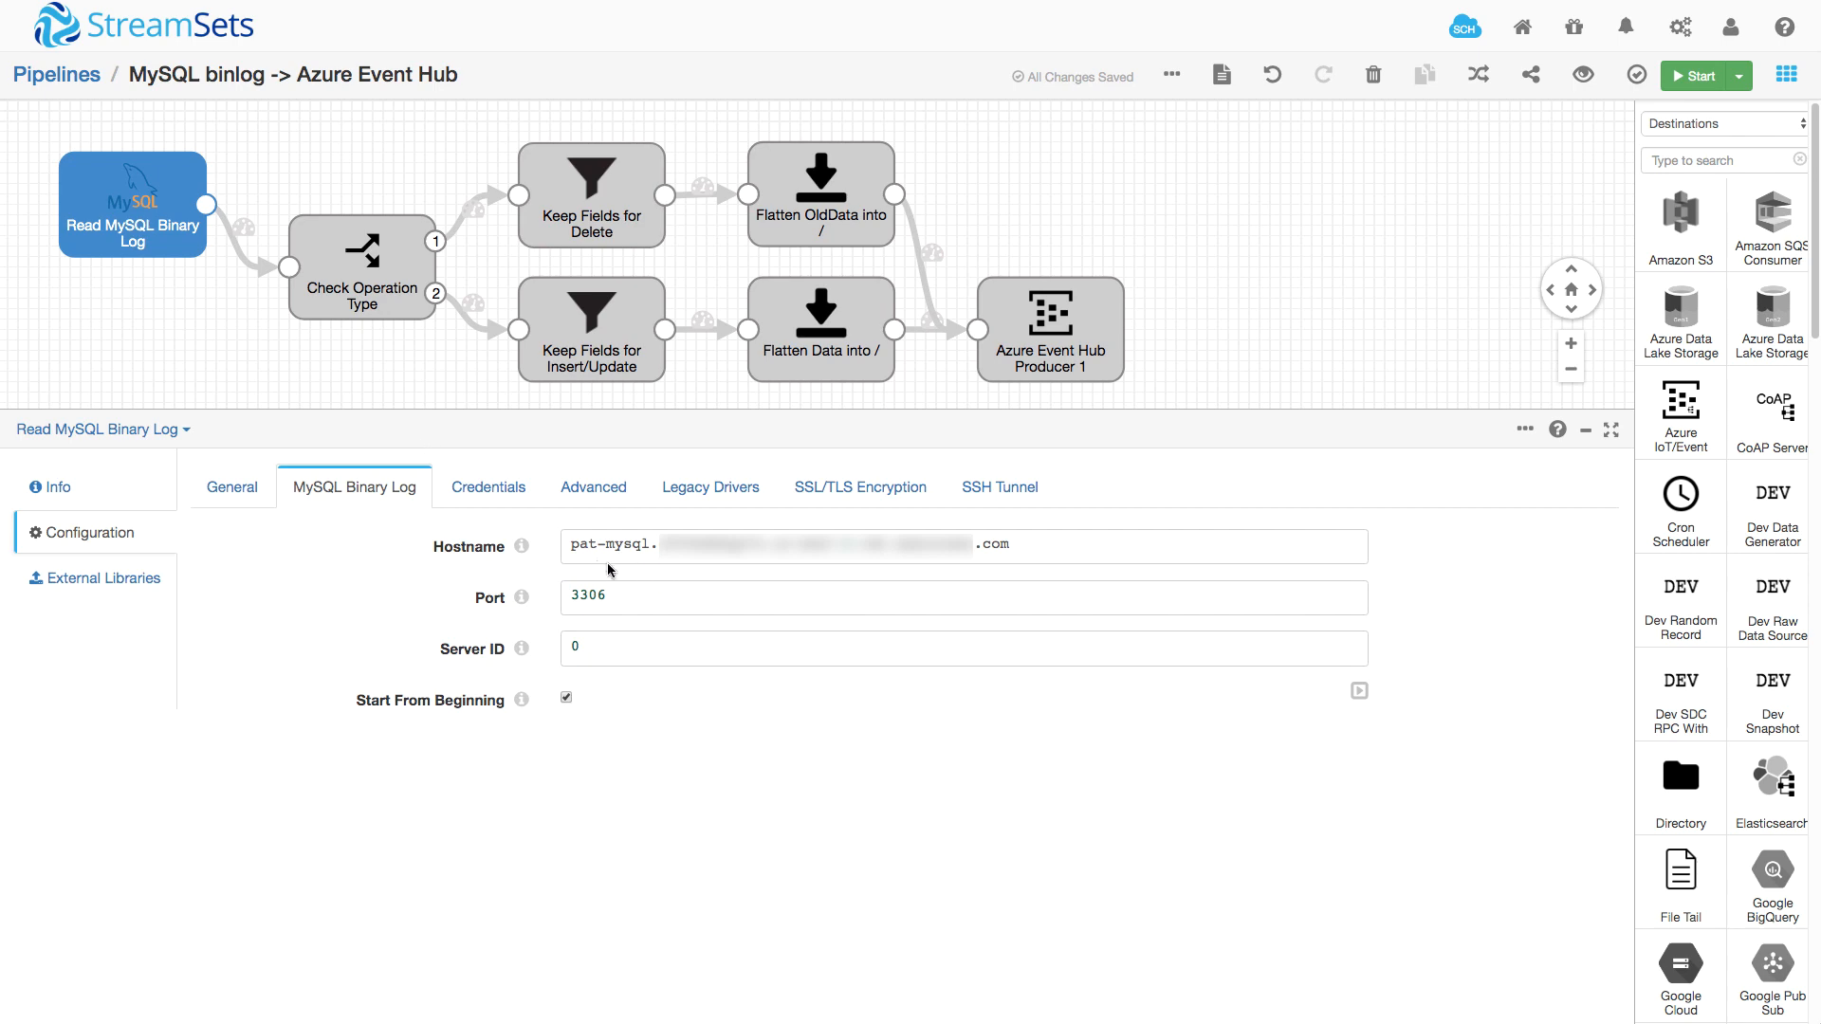
mouse_move(370, 586)
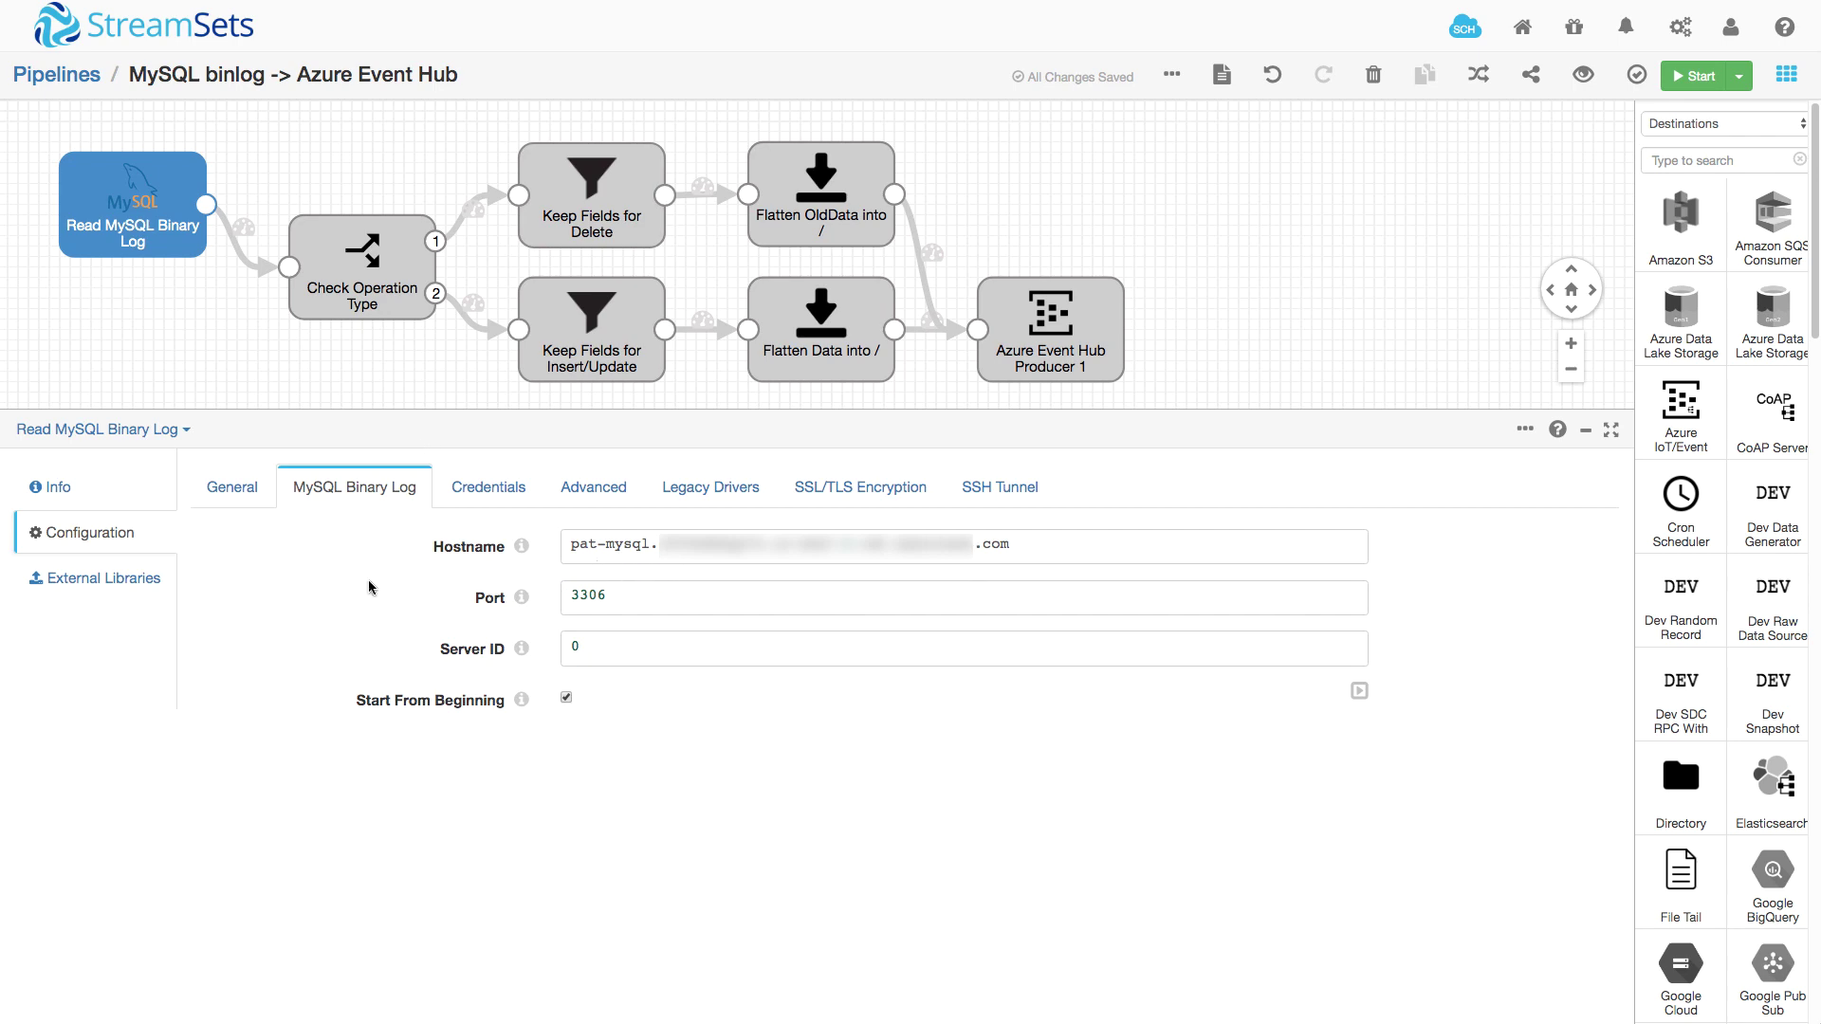
mouse_move(442, 542)
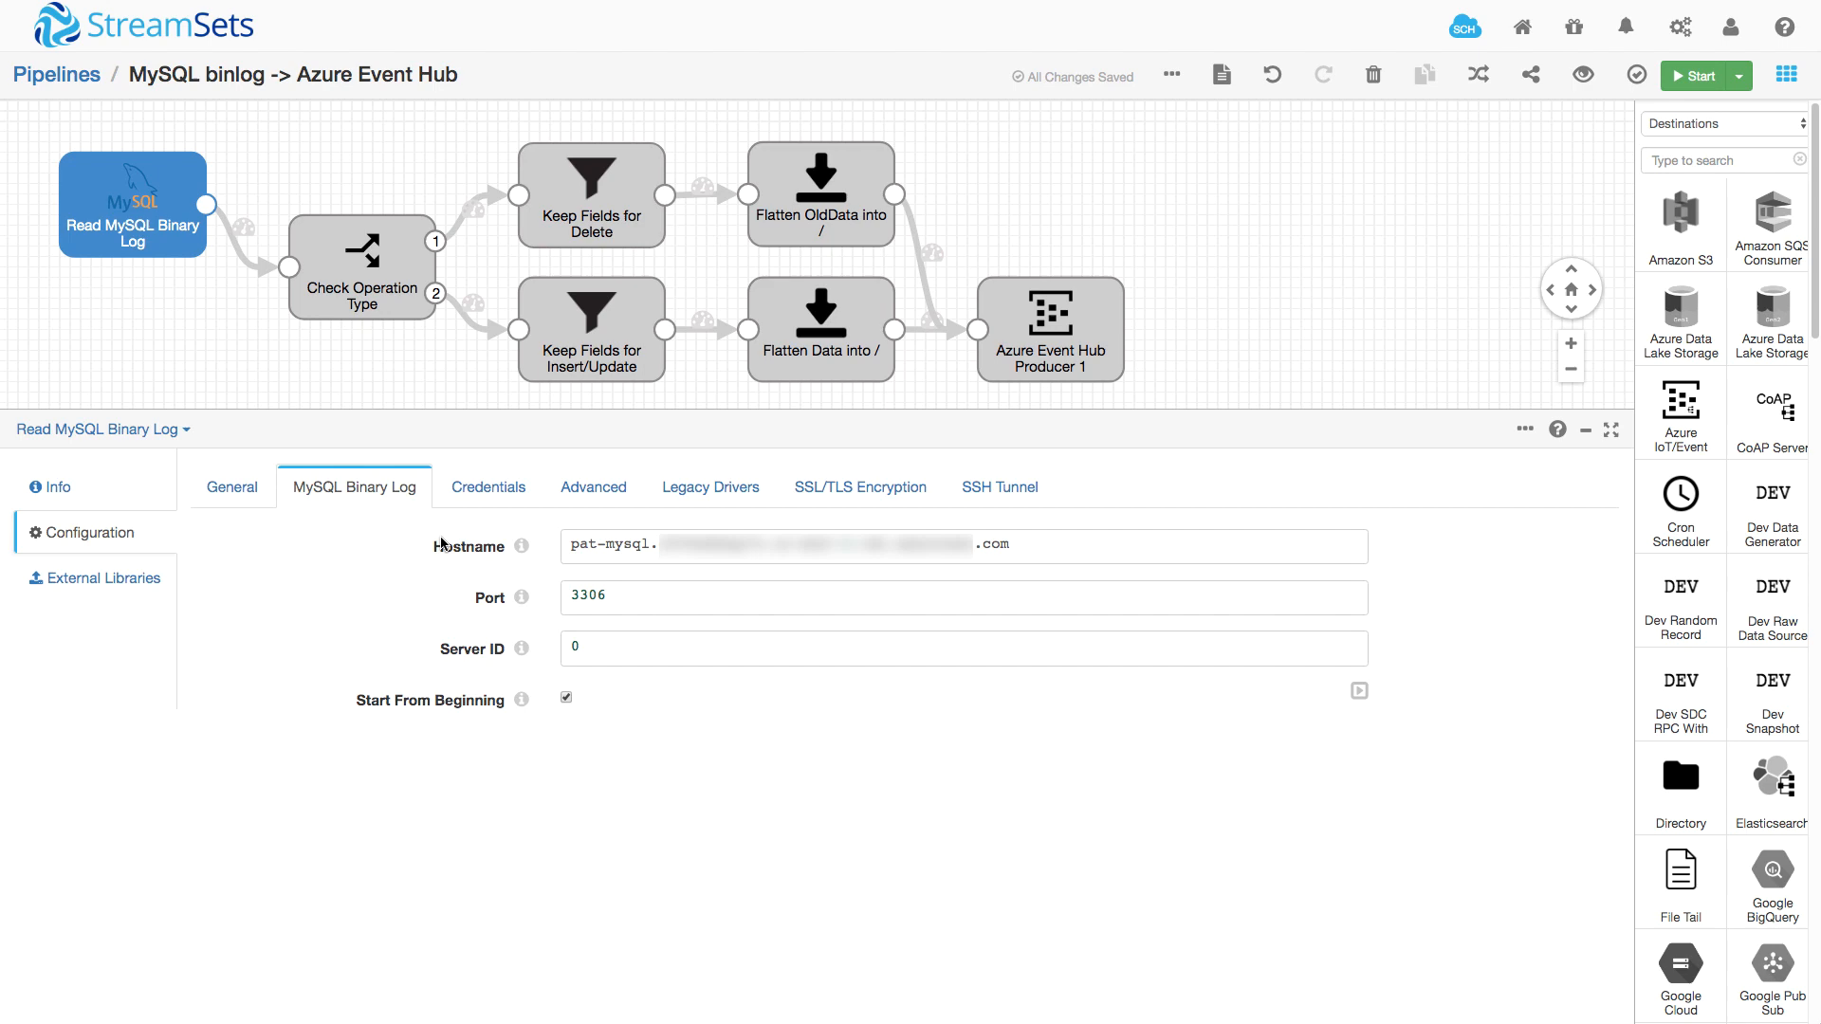
left_click(594, 487)
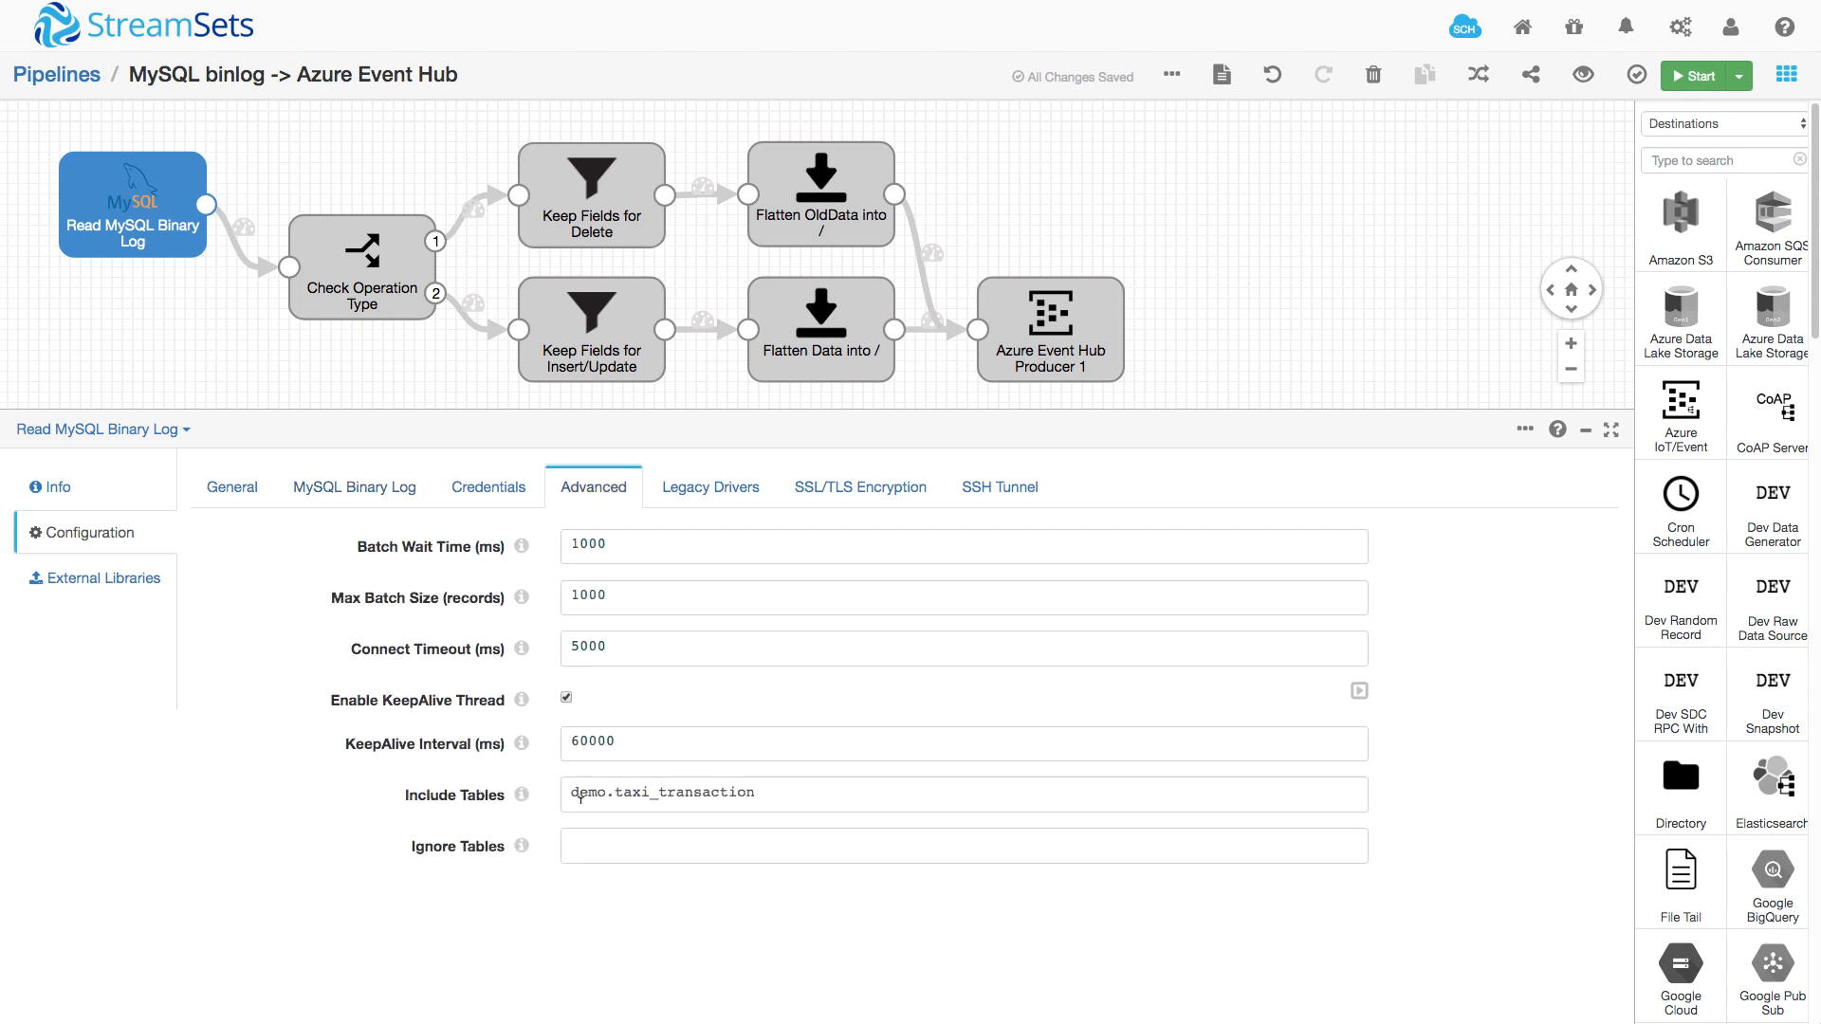
mouse_move(558, 780)
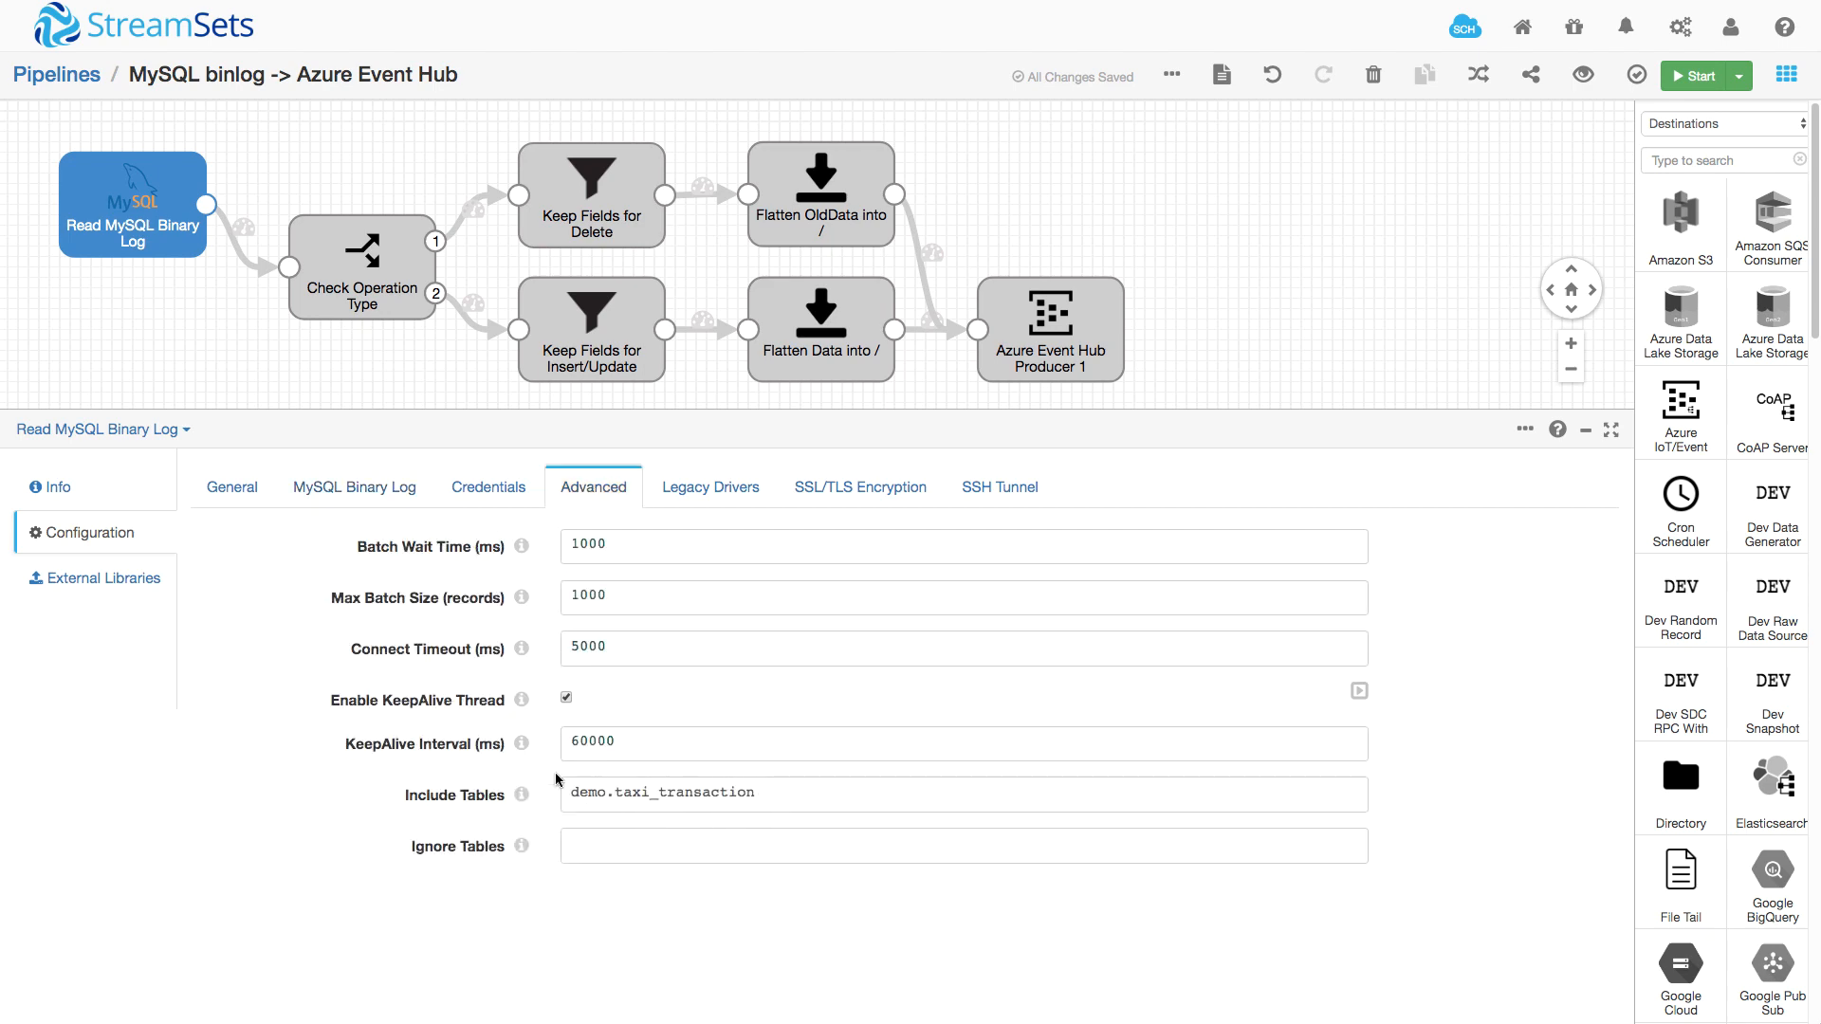
mouse_move(541, 795)
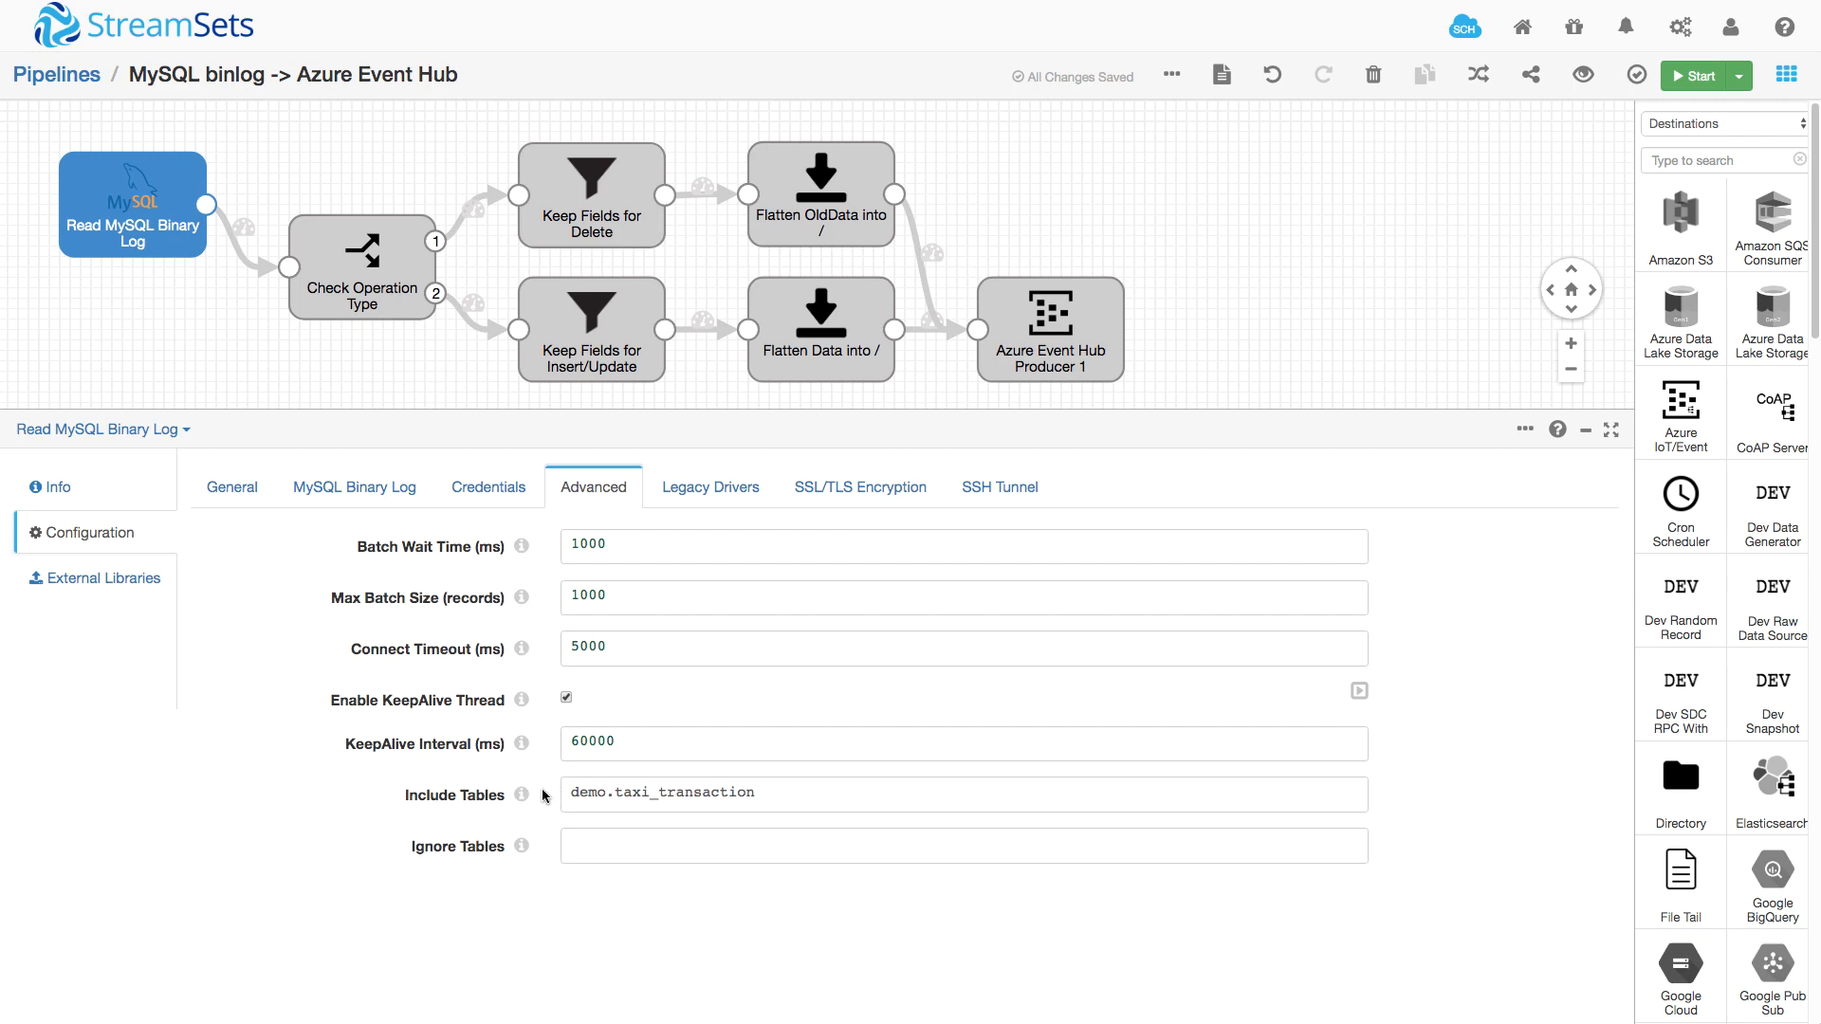
mouse_move(521, 795)
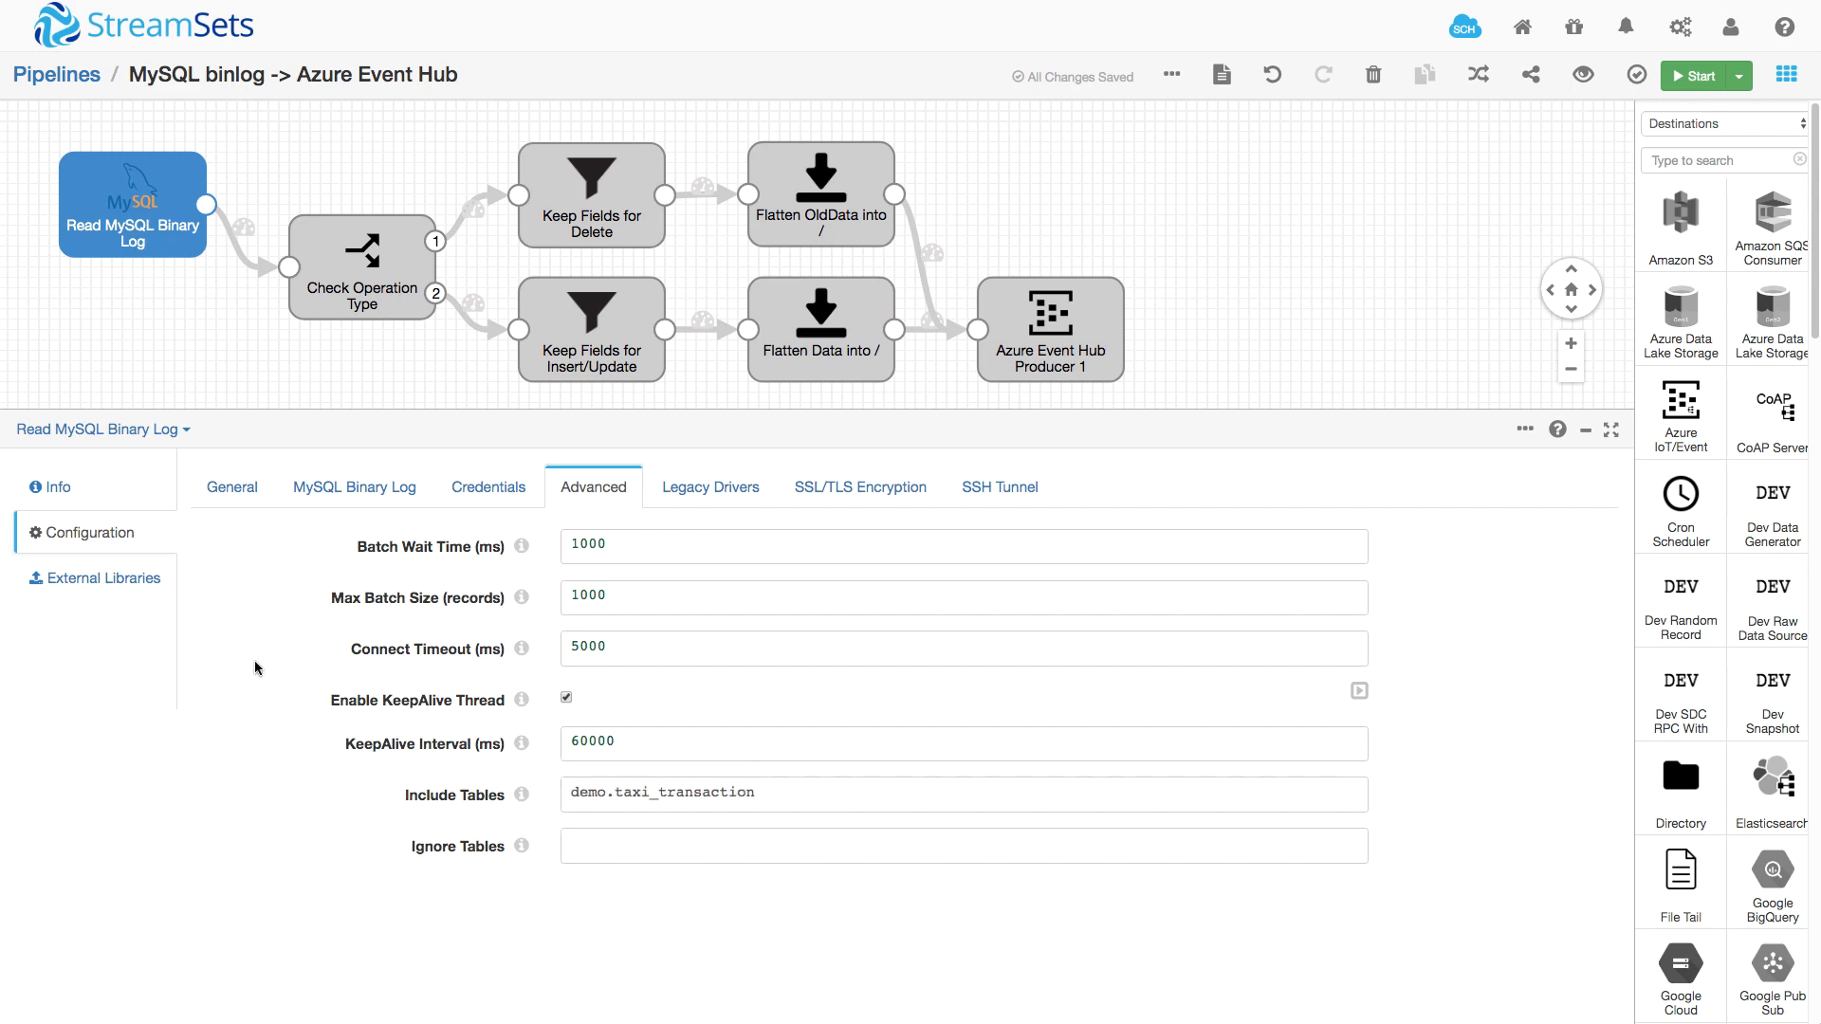
Review the DELETE routing, kept fields, OldData flattening, and the Azure Event Hub Producer 1 connection.
left_click(361, 268)
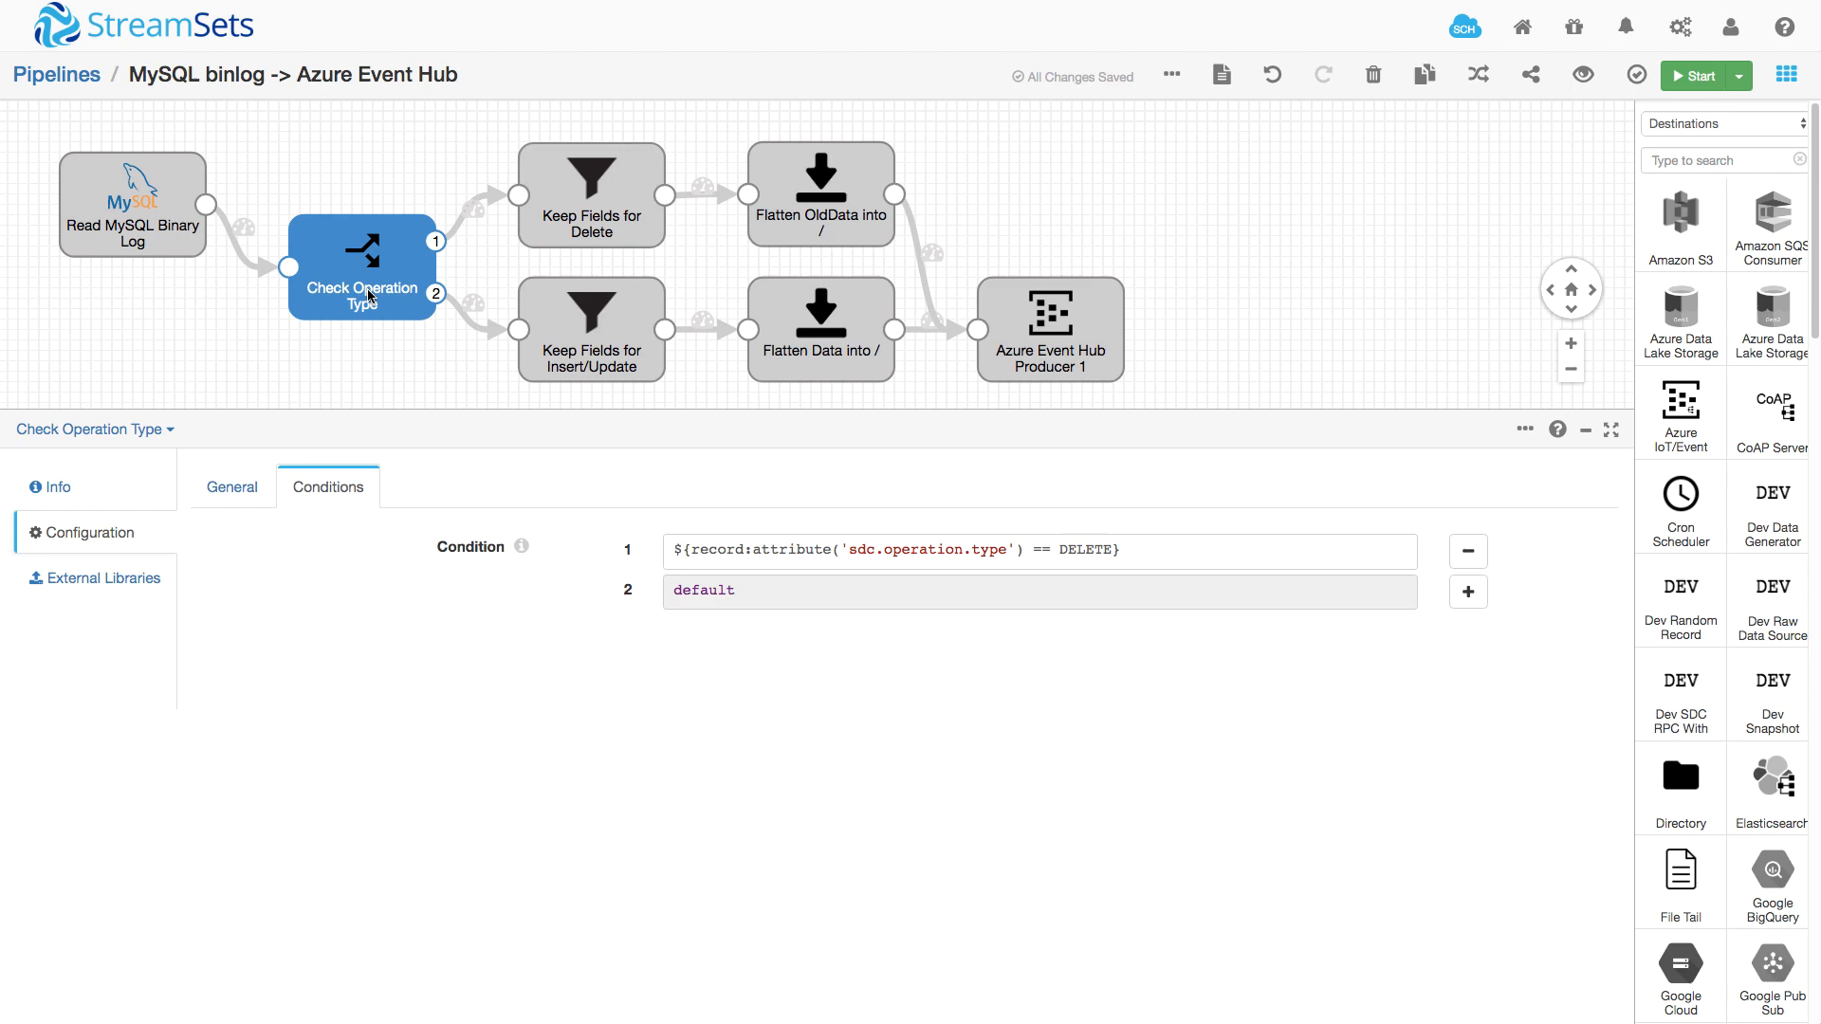
mouse_move(708, 524)
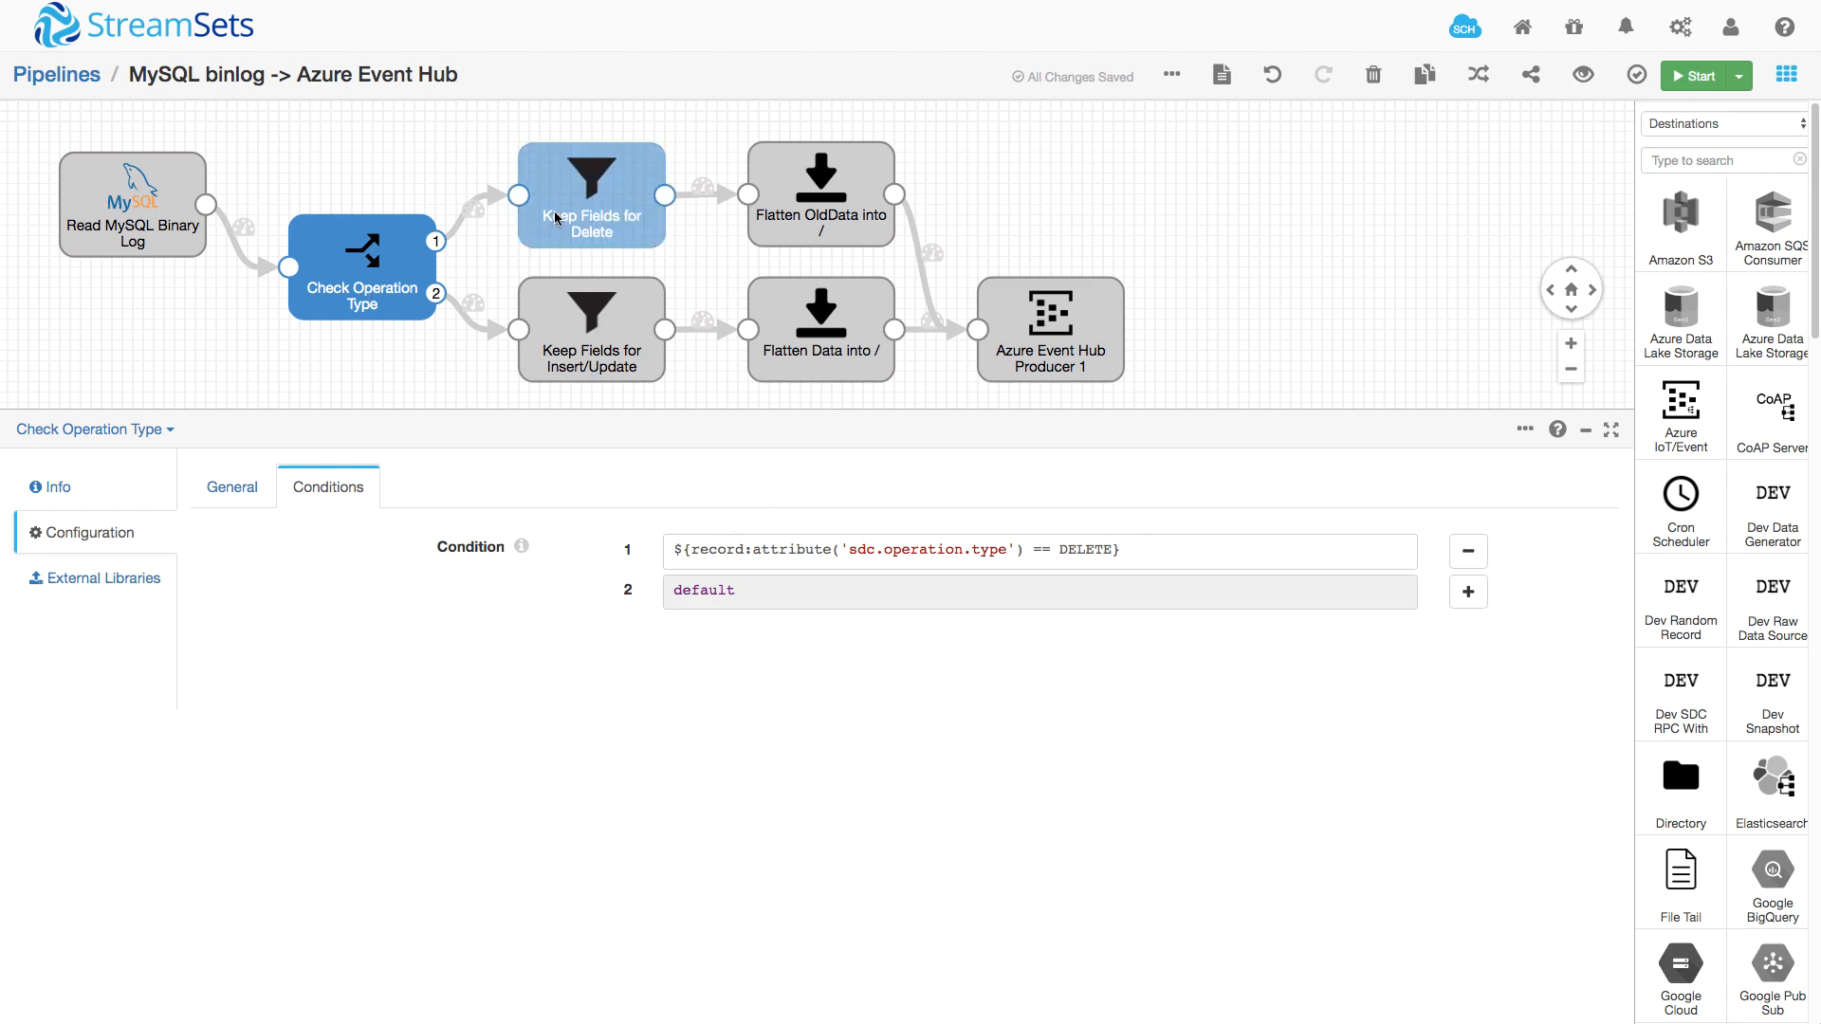
left_click(592, 195)
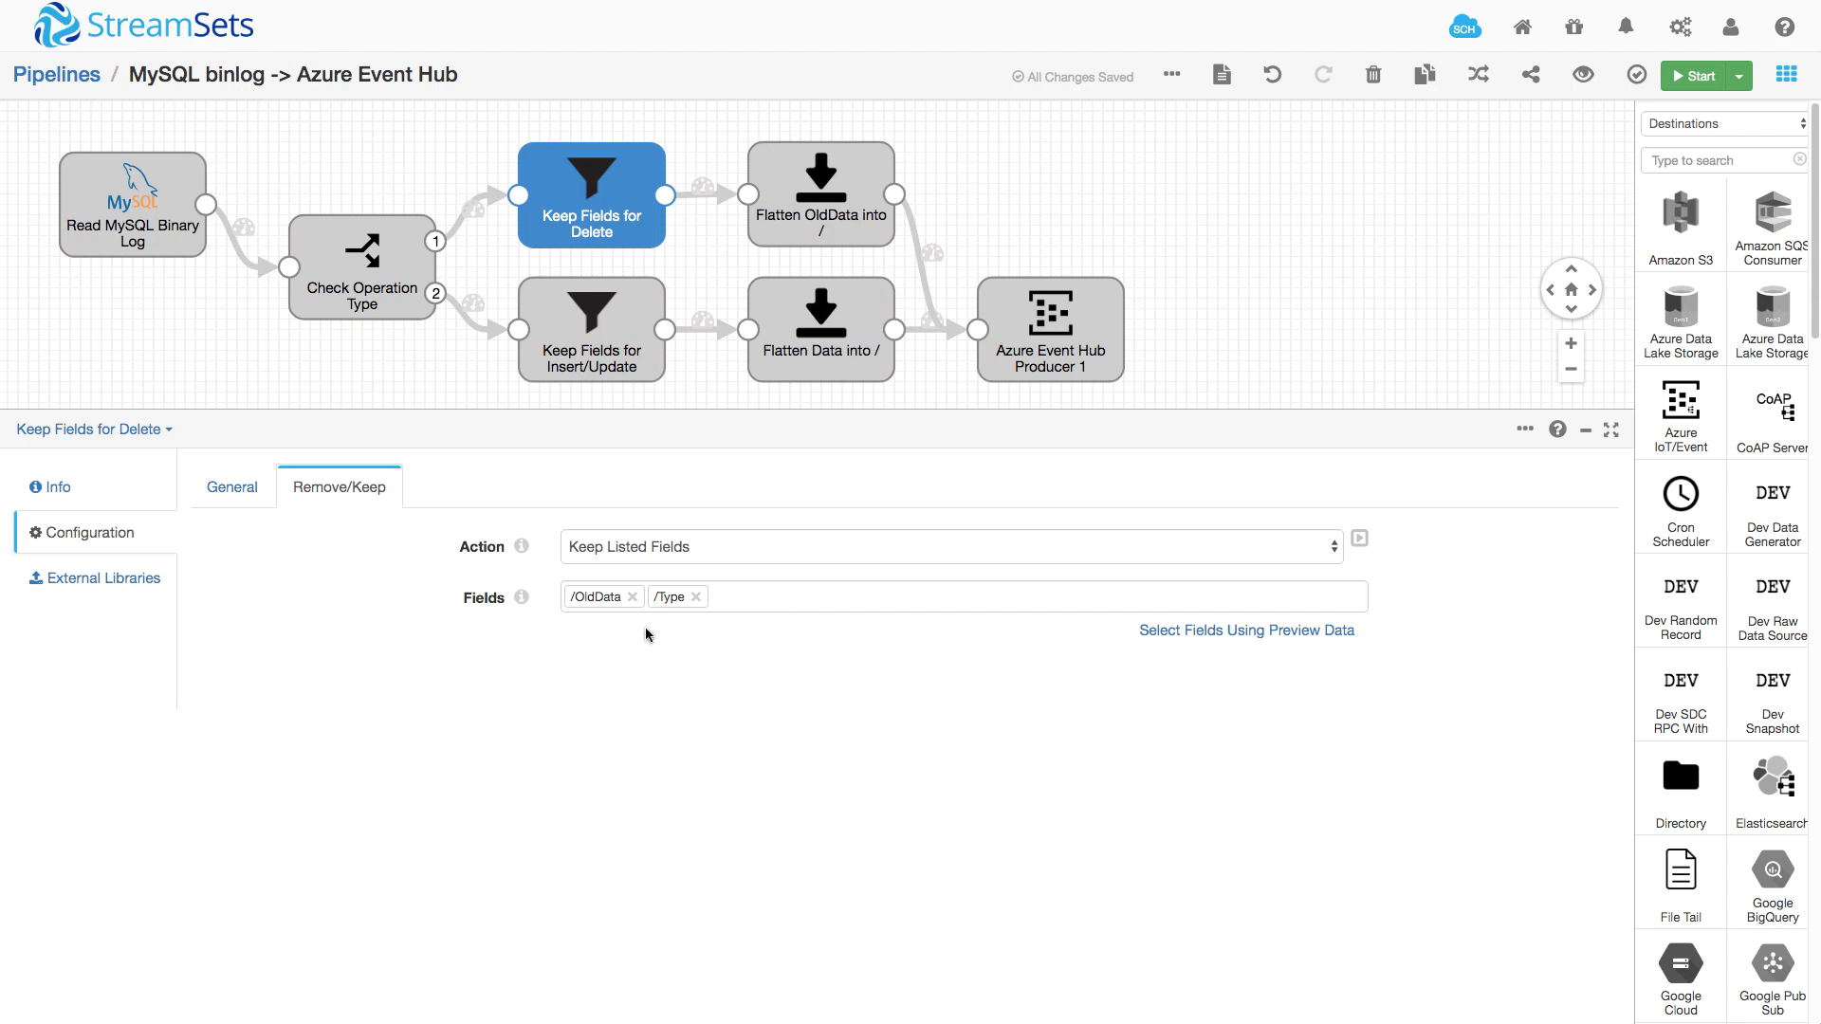
mouse_move(592, 618)
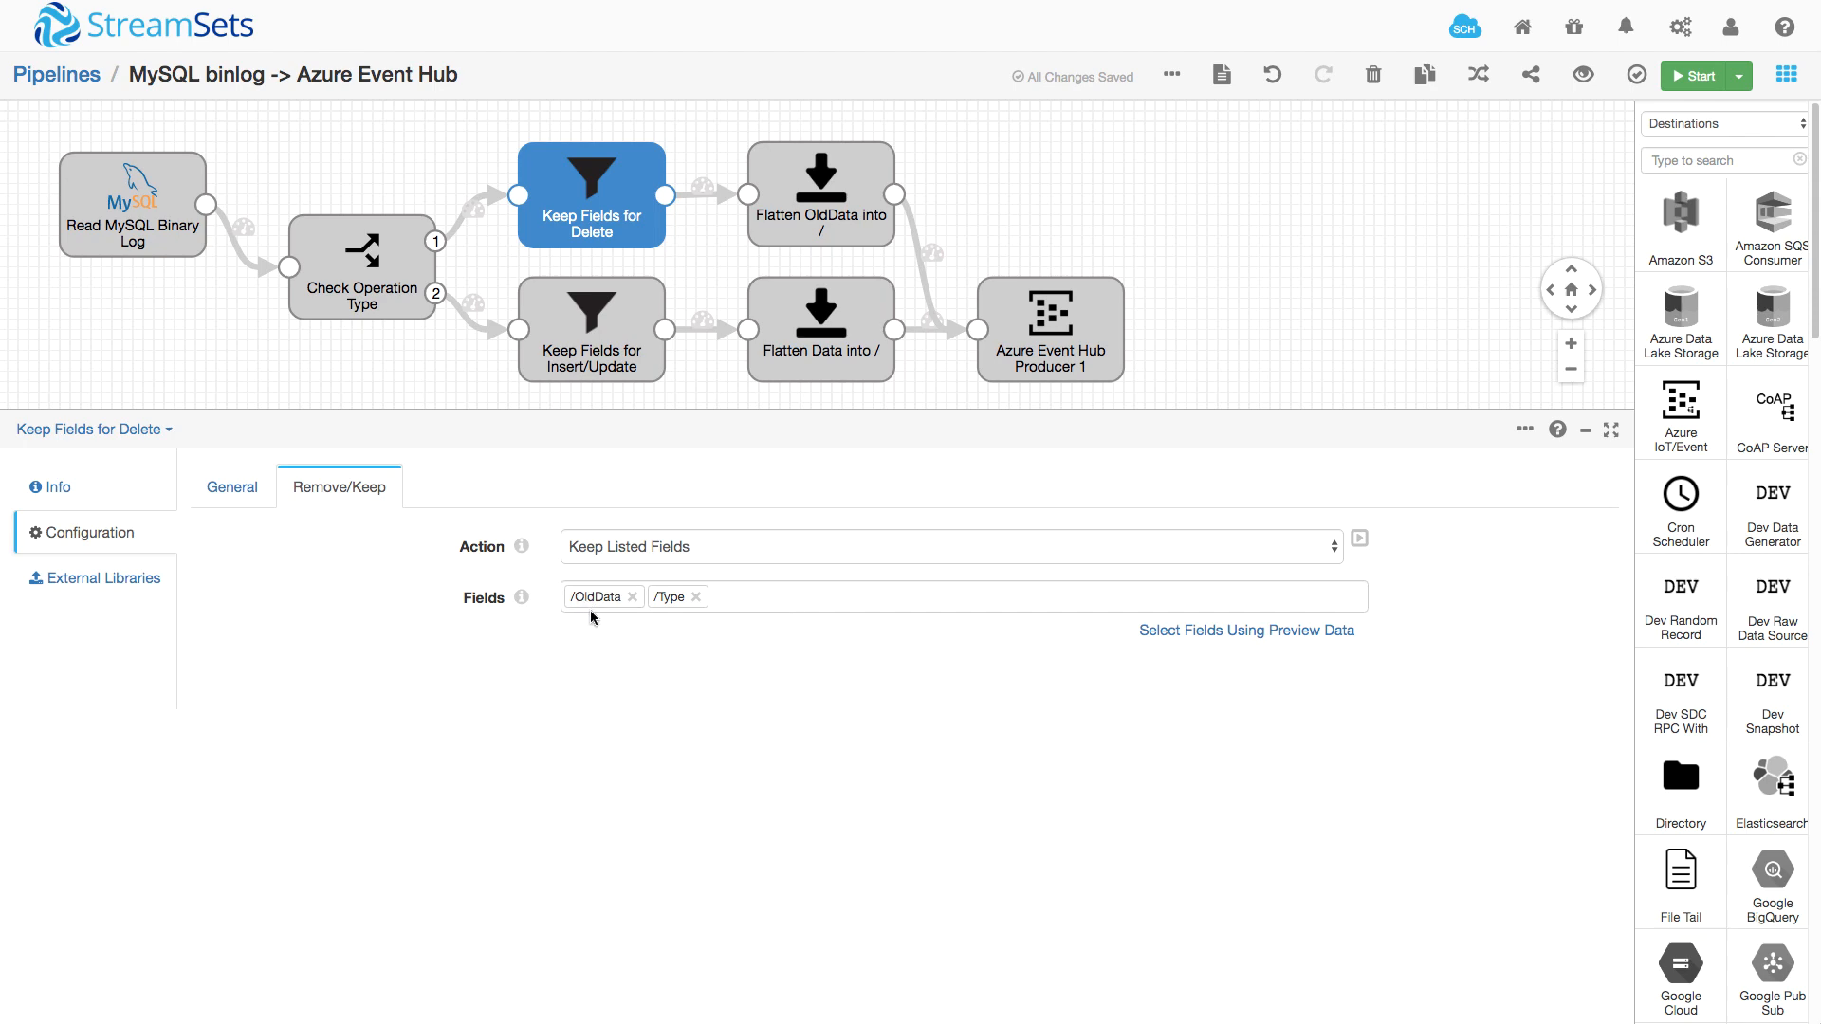
mouse_move(660, 628)
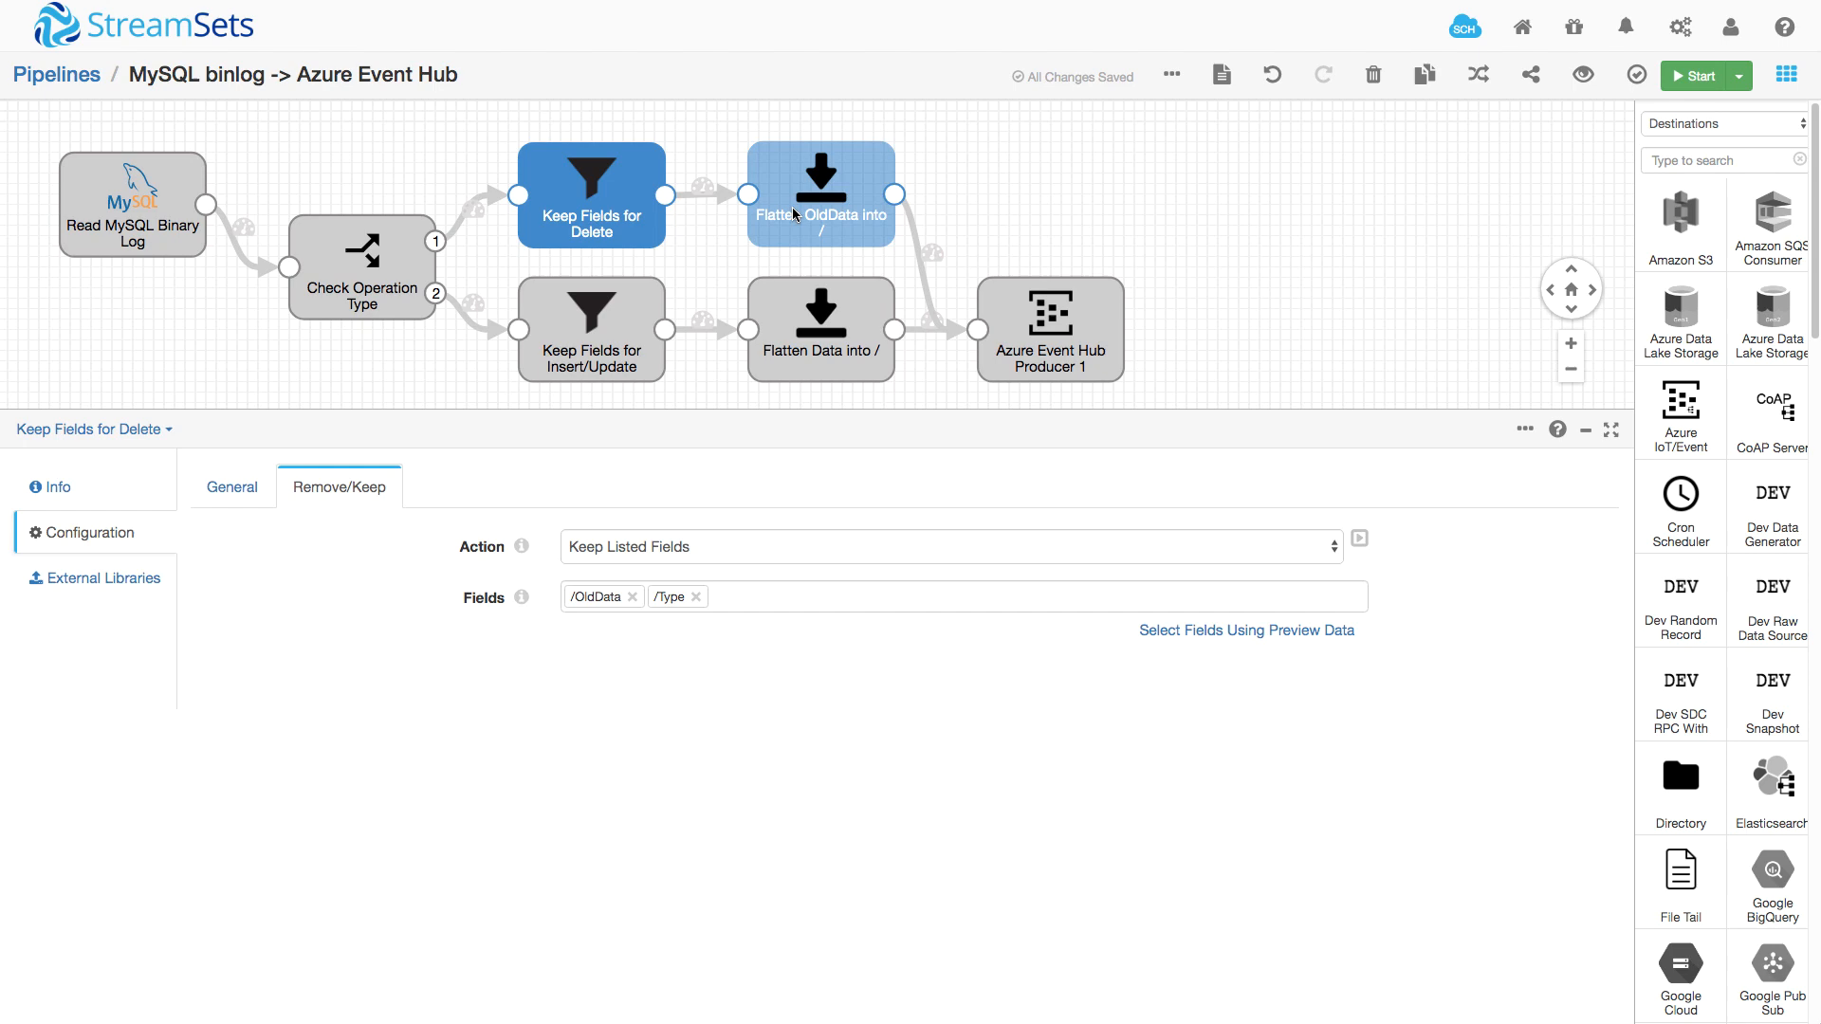
left_click(820, 194)
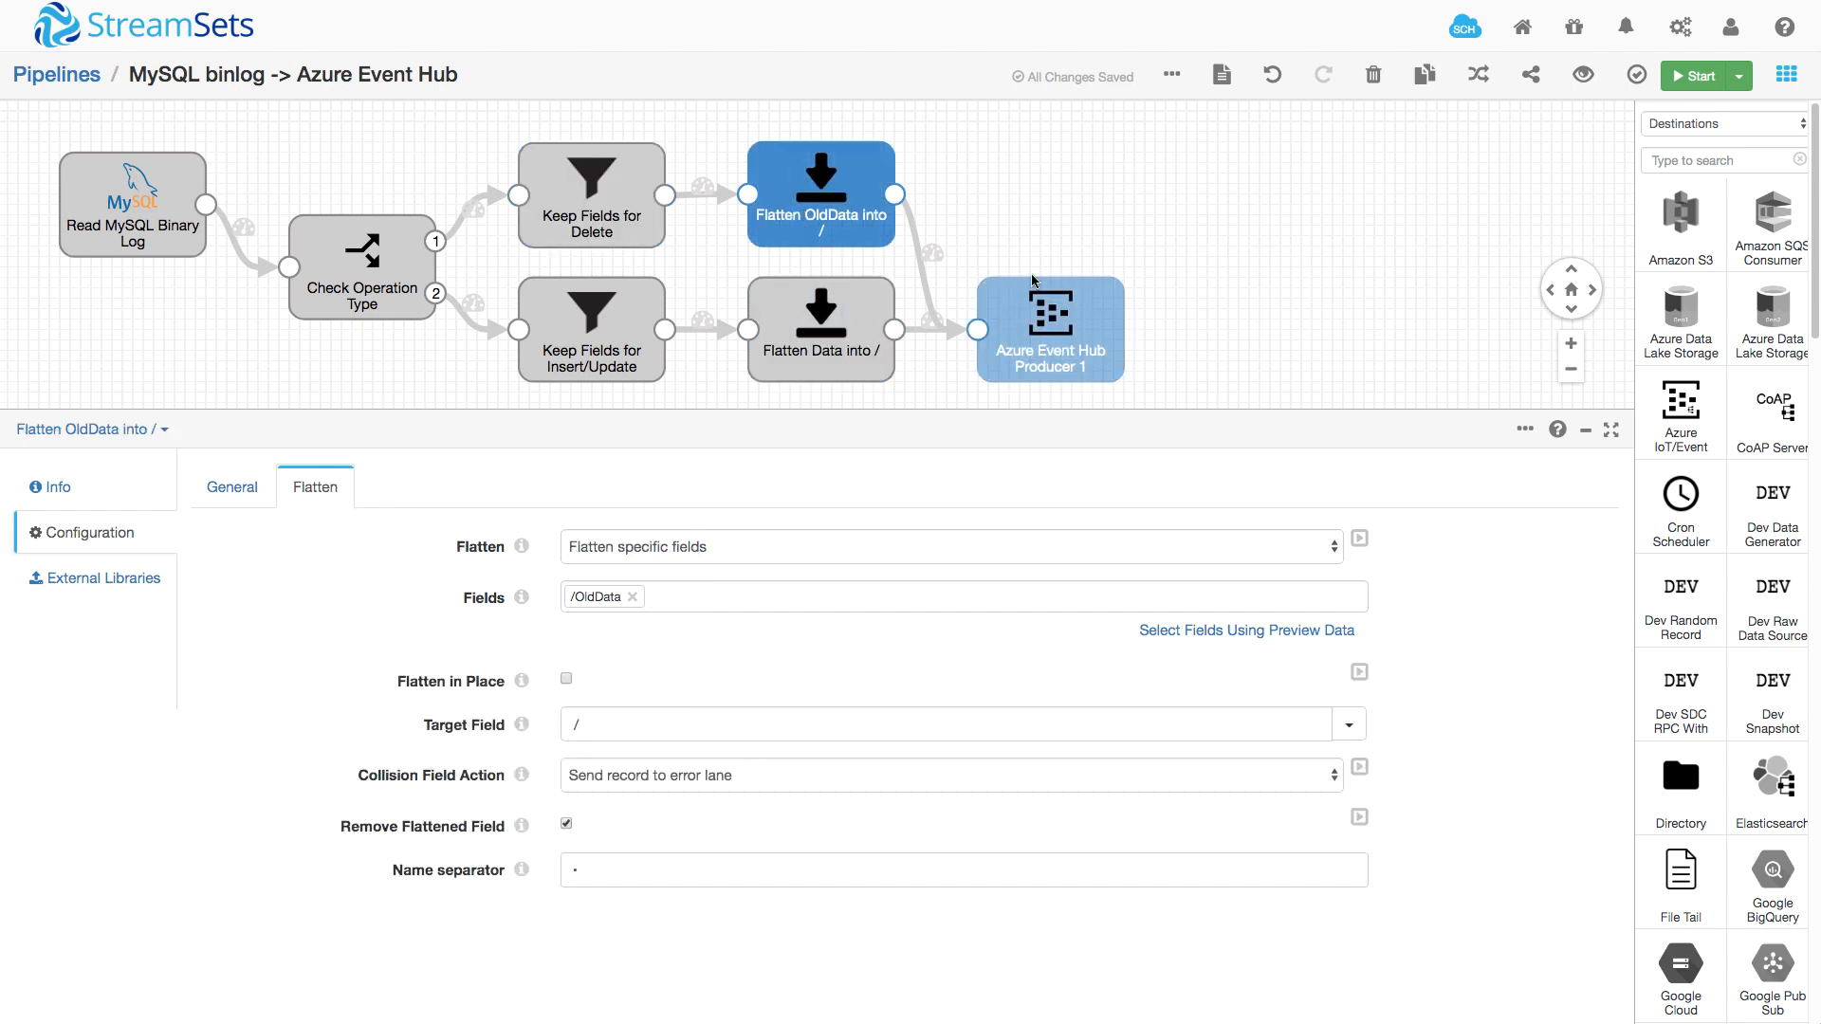
left_click(1048, 328)
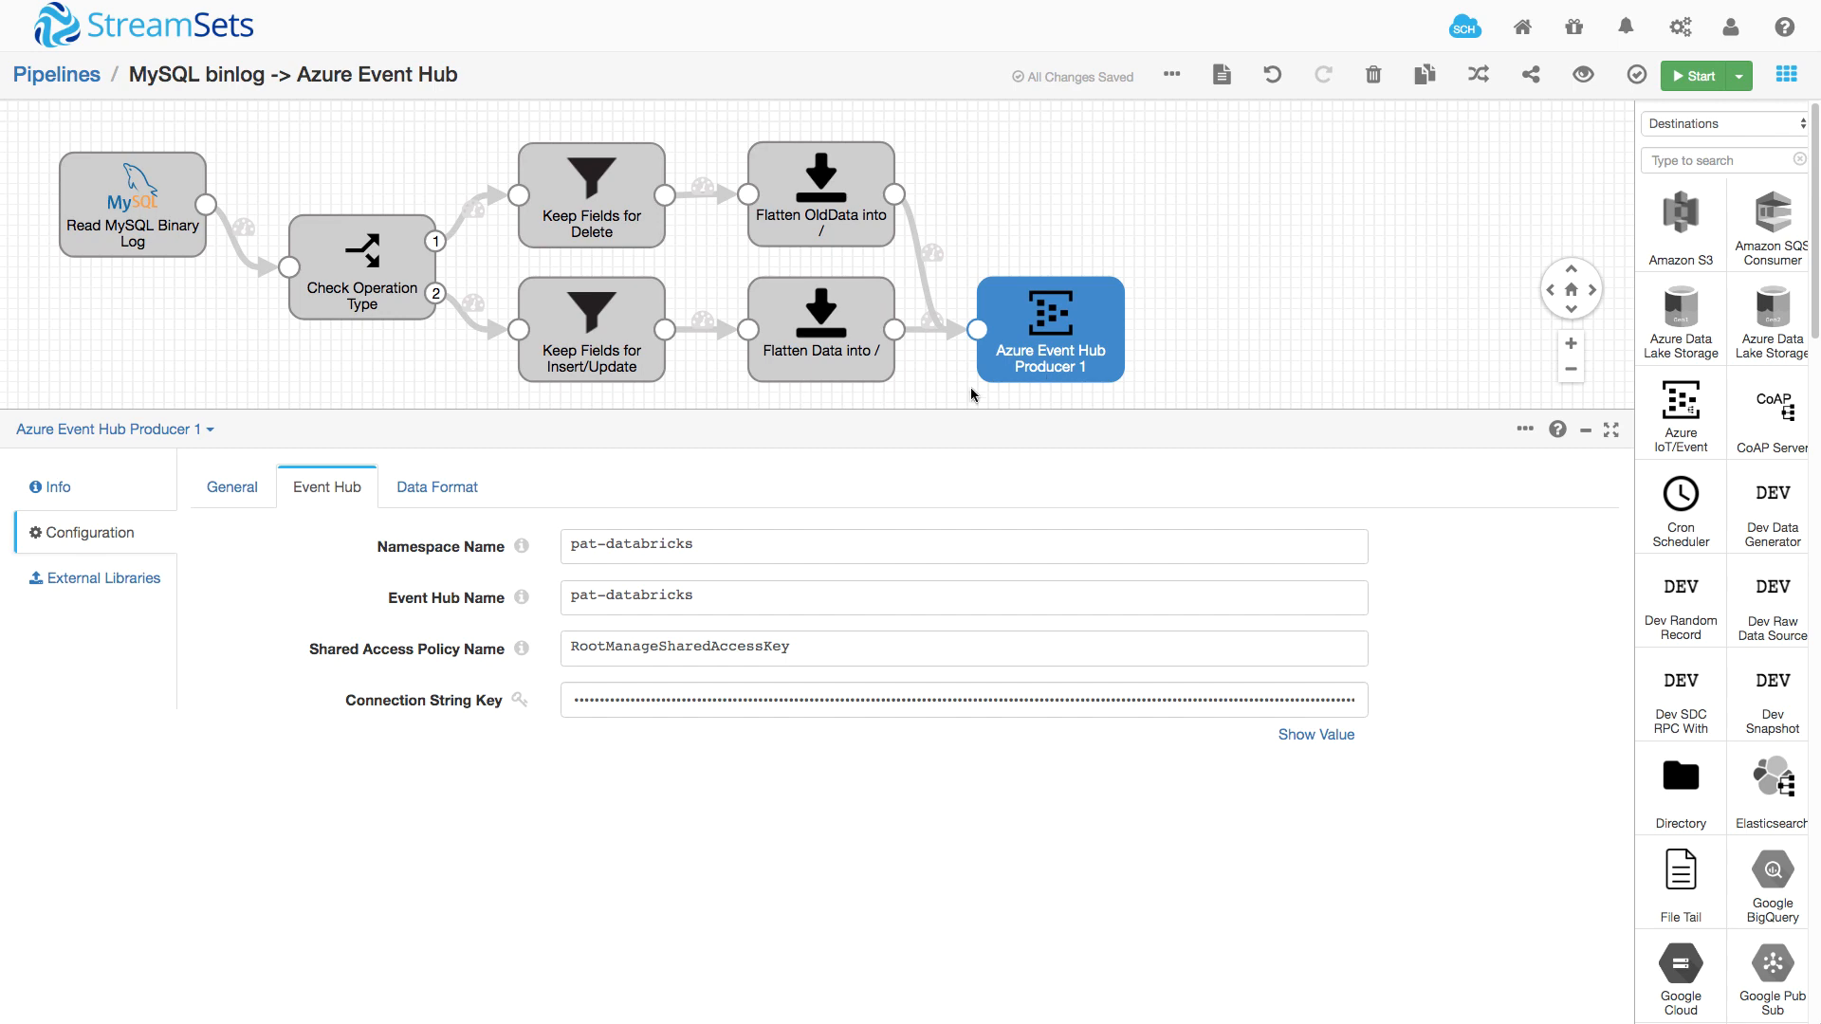
mouse_move(973, 395)
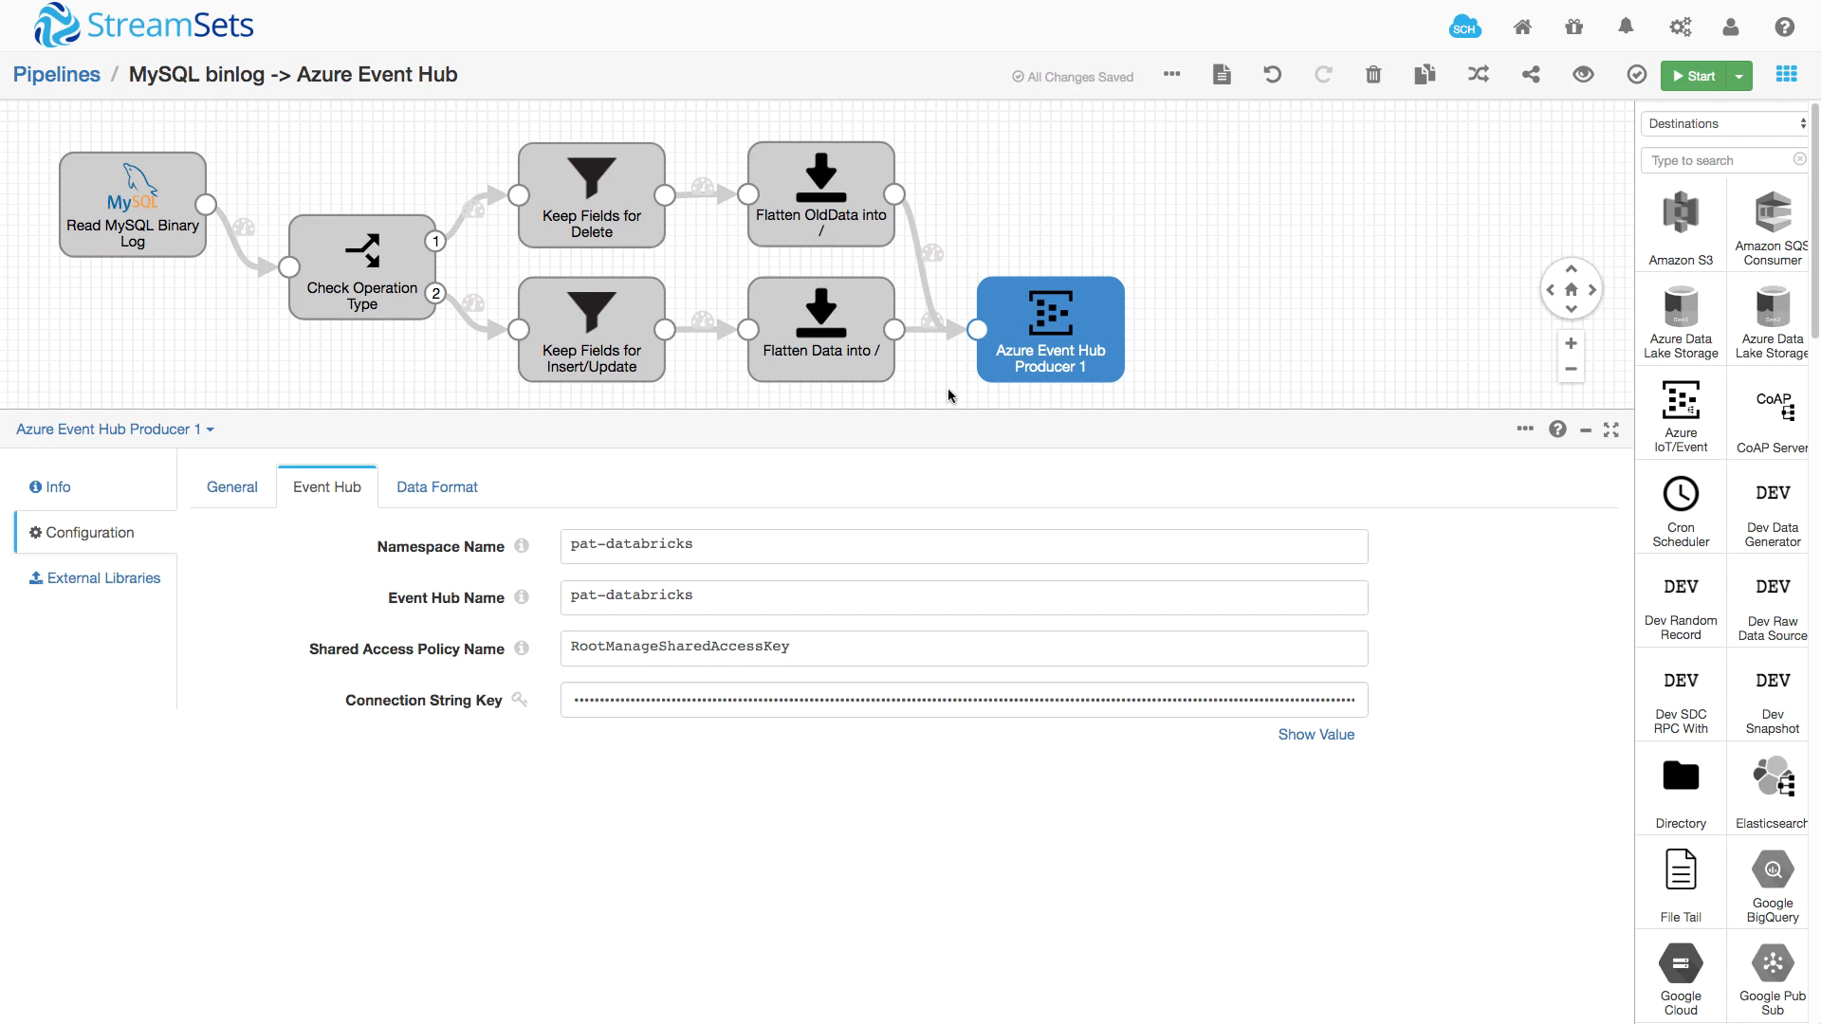
left_click(361, 266)
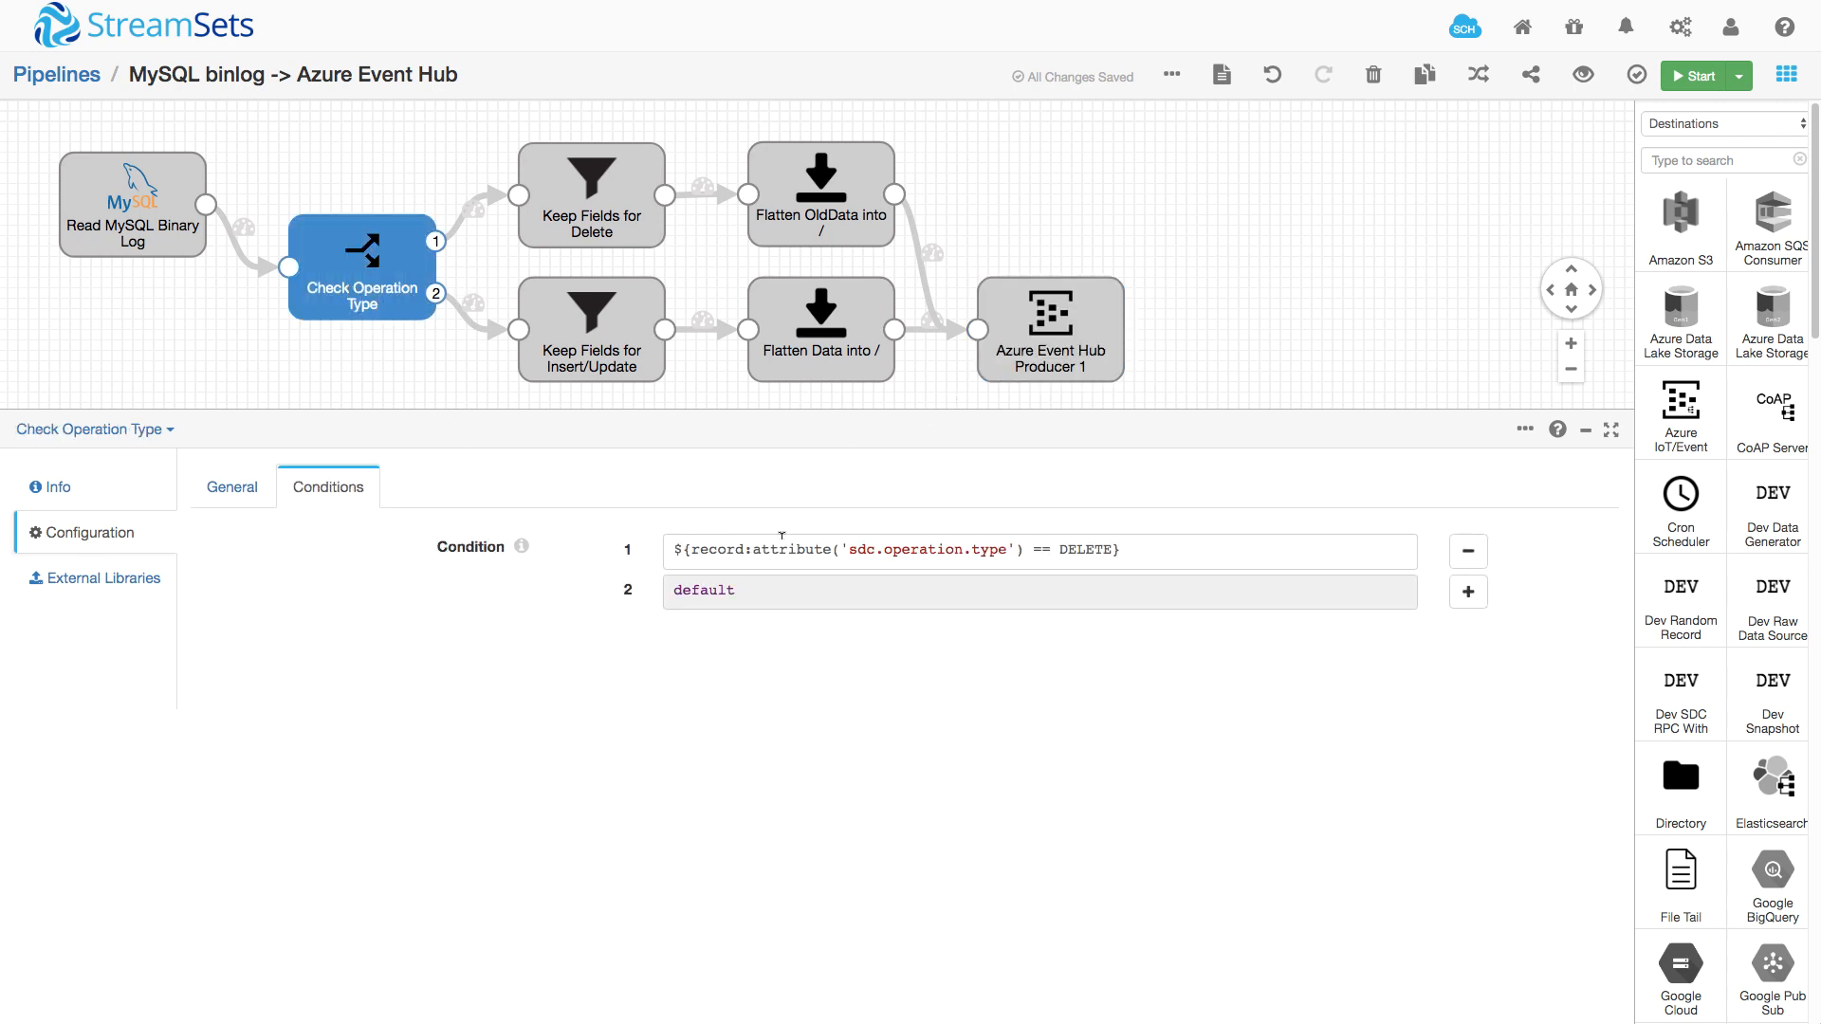
left_click(590, 330)
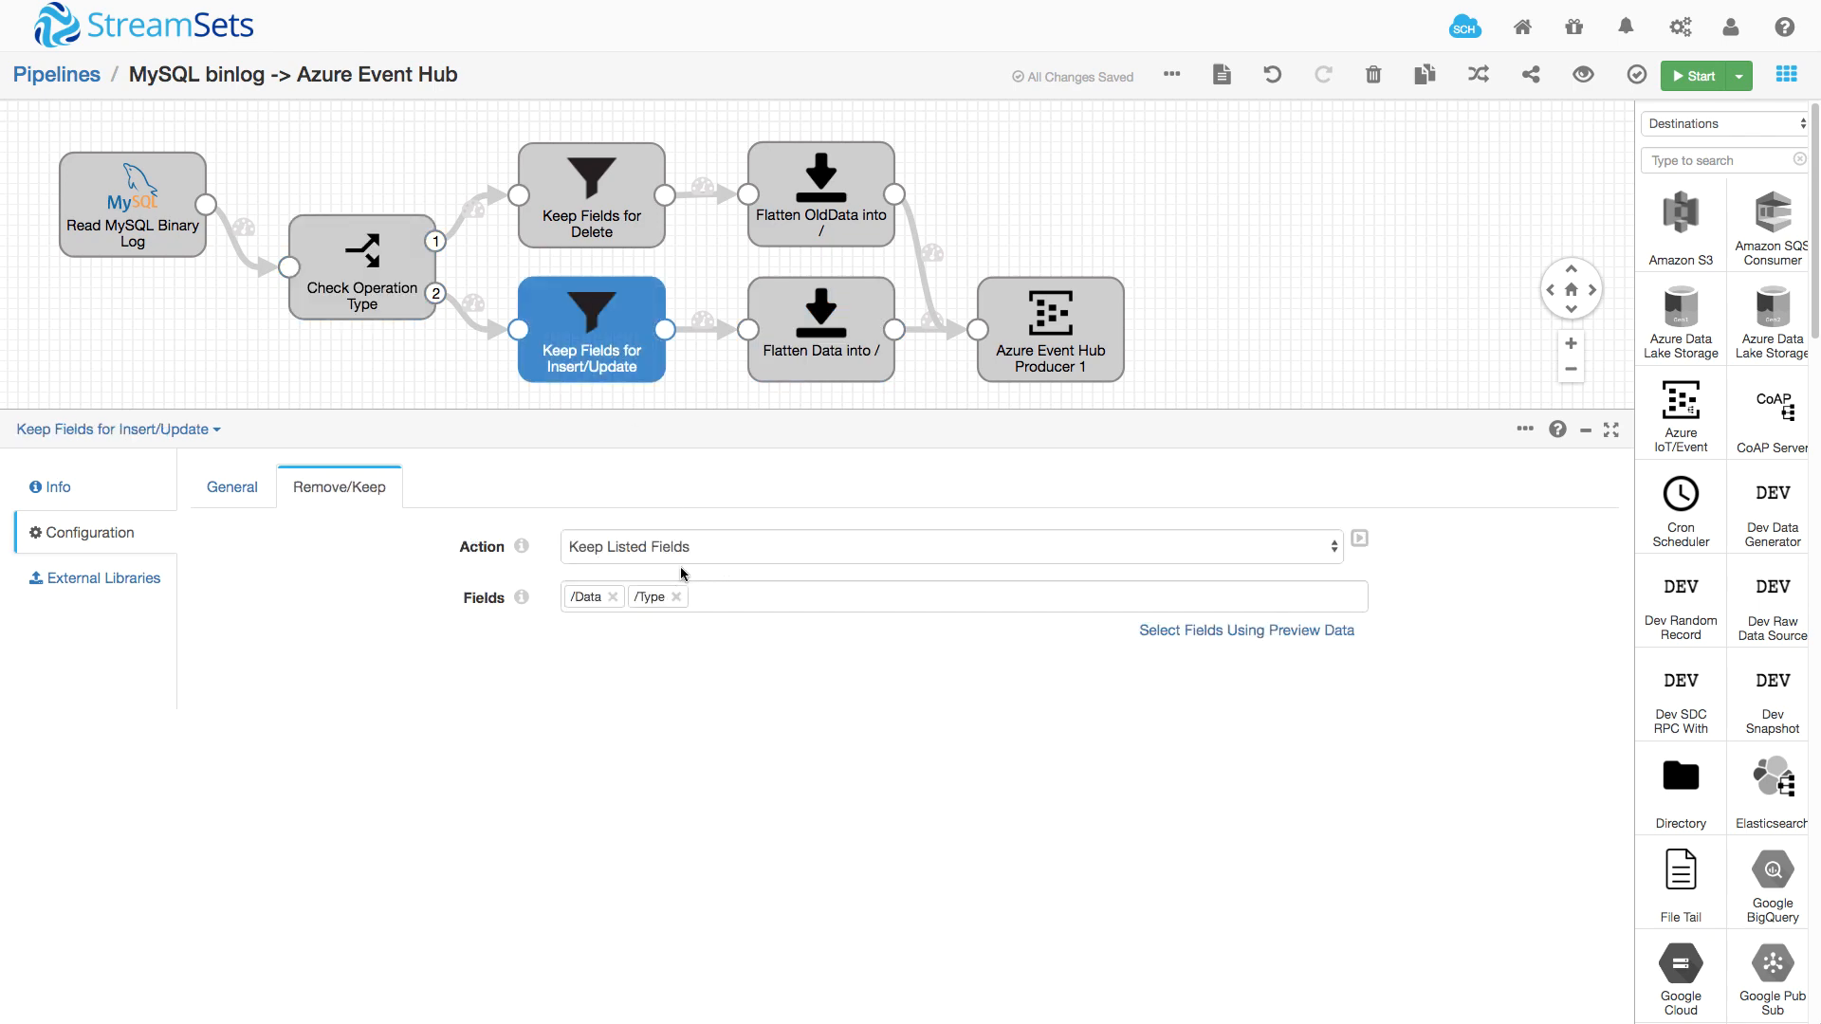
mouse_move(581, 640)
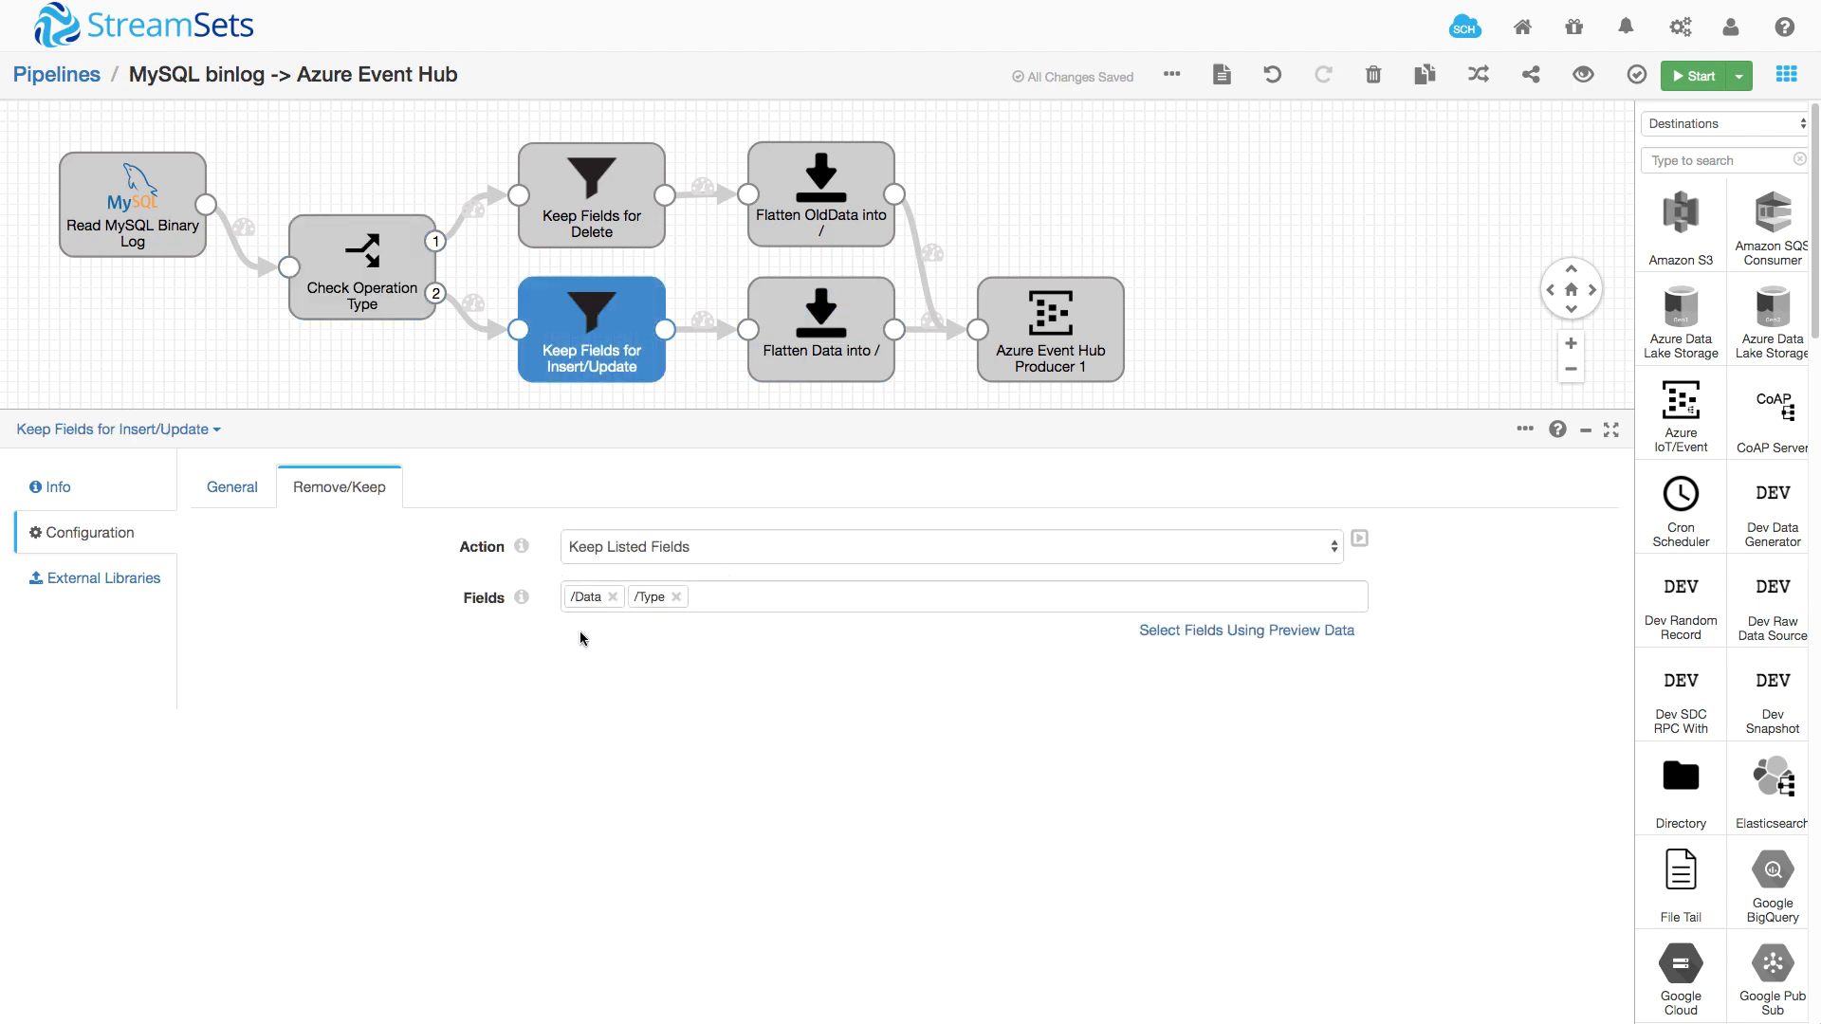
mouse_move(603, 634)
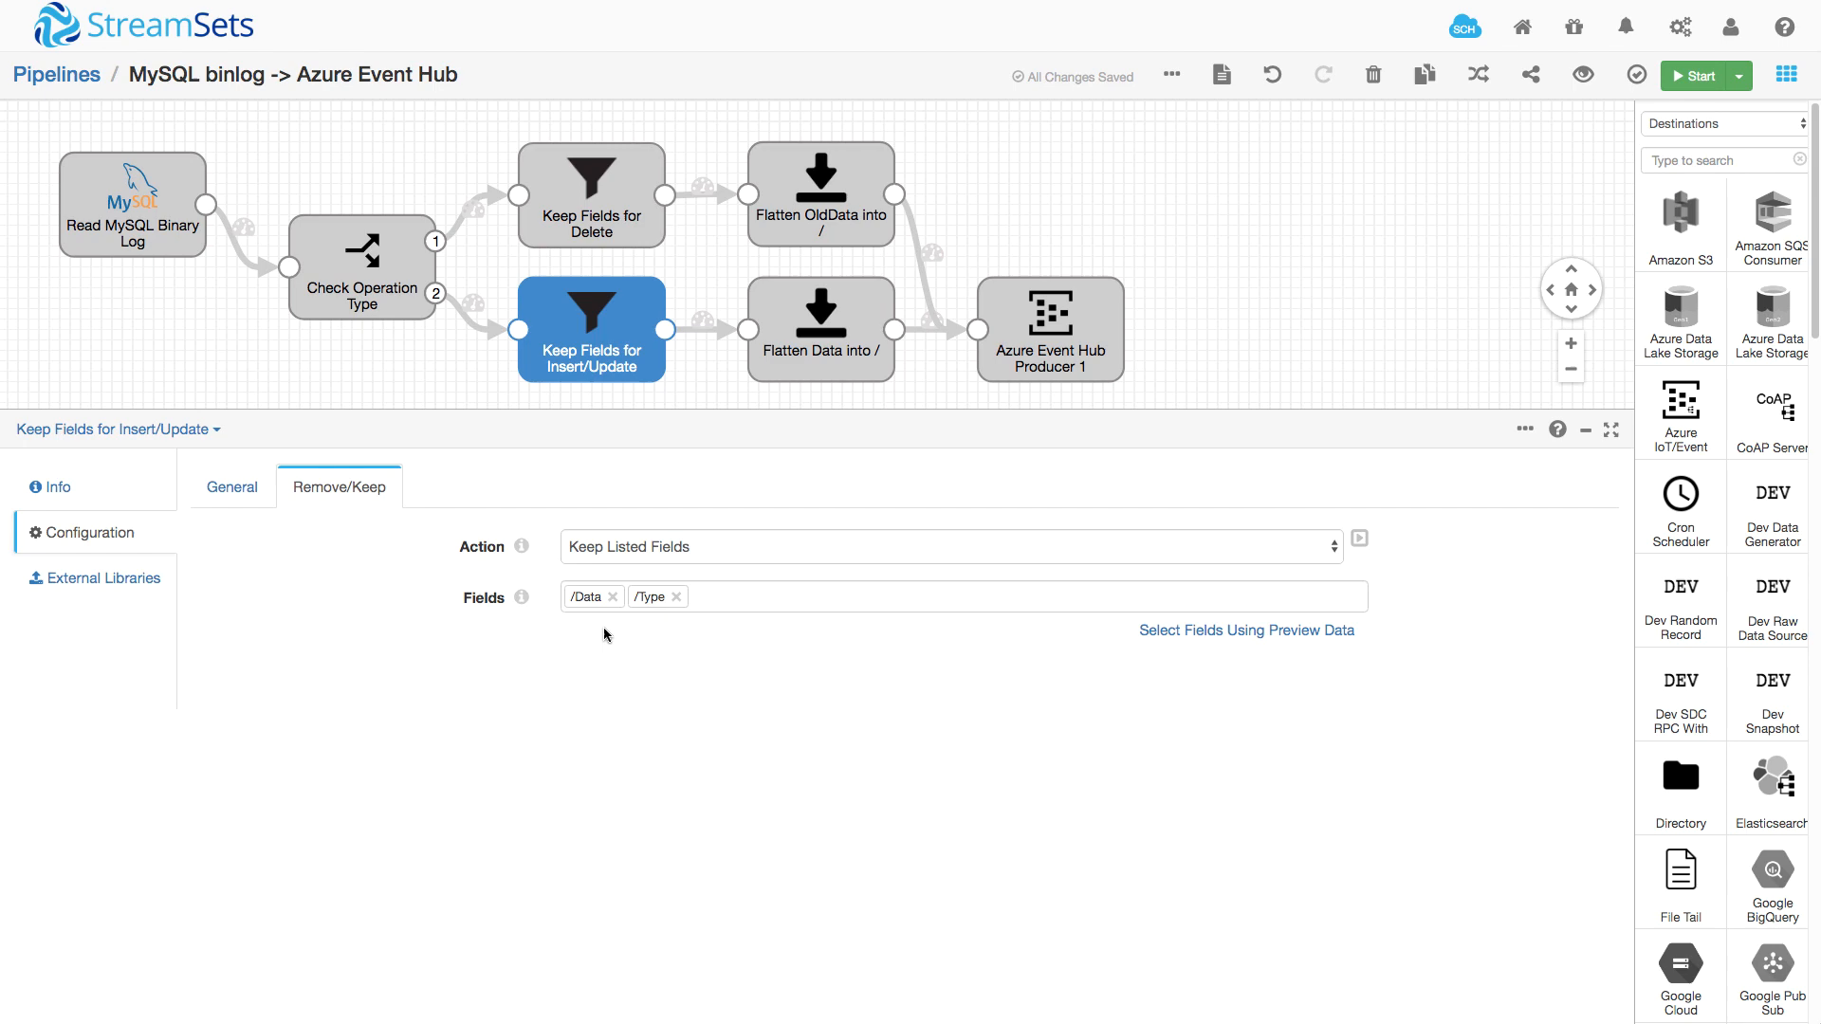
left_click(819, 331)
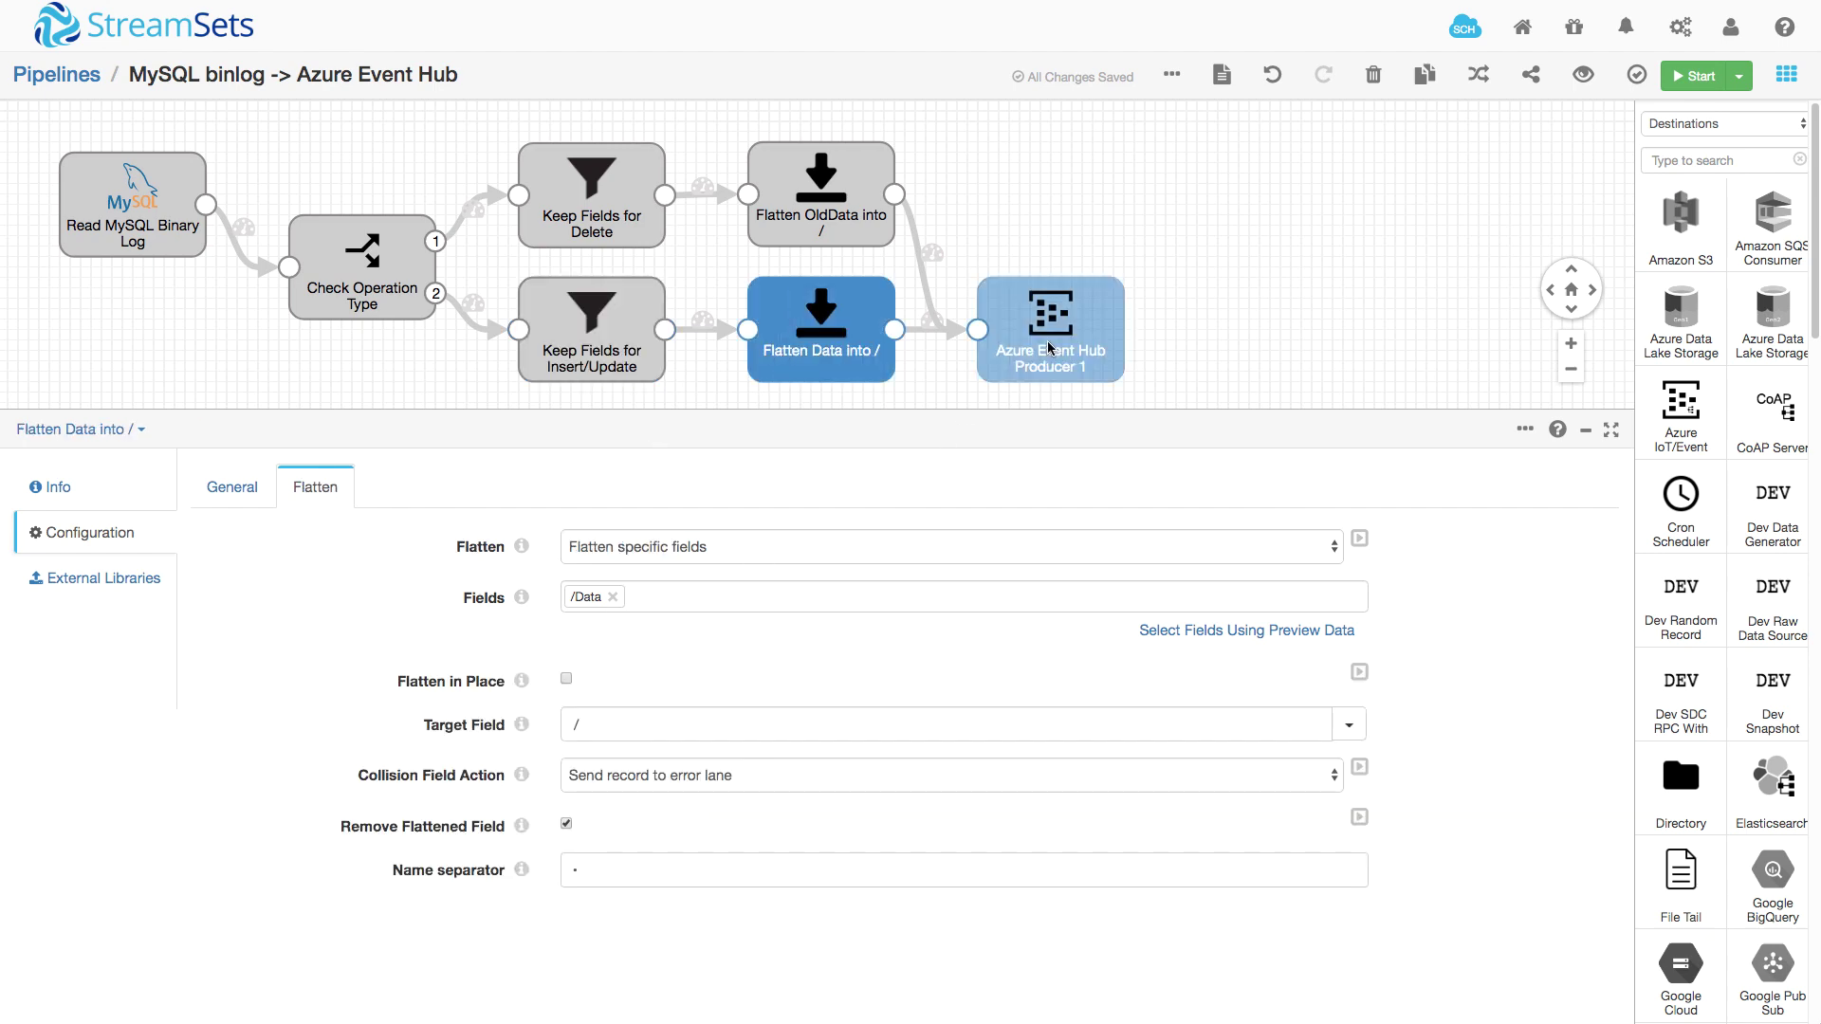
left_click(1049, 328)
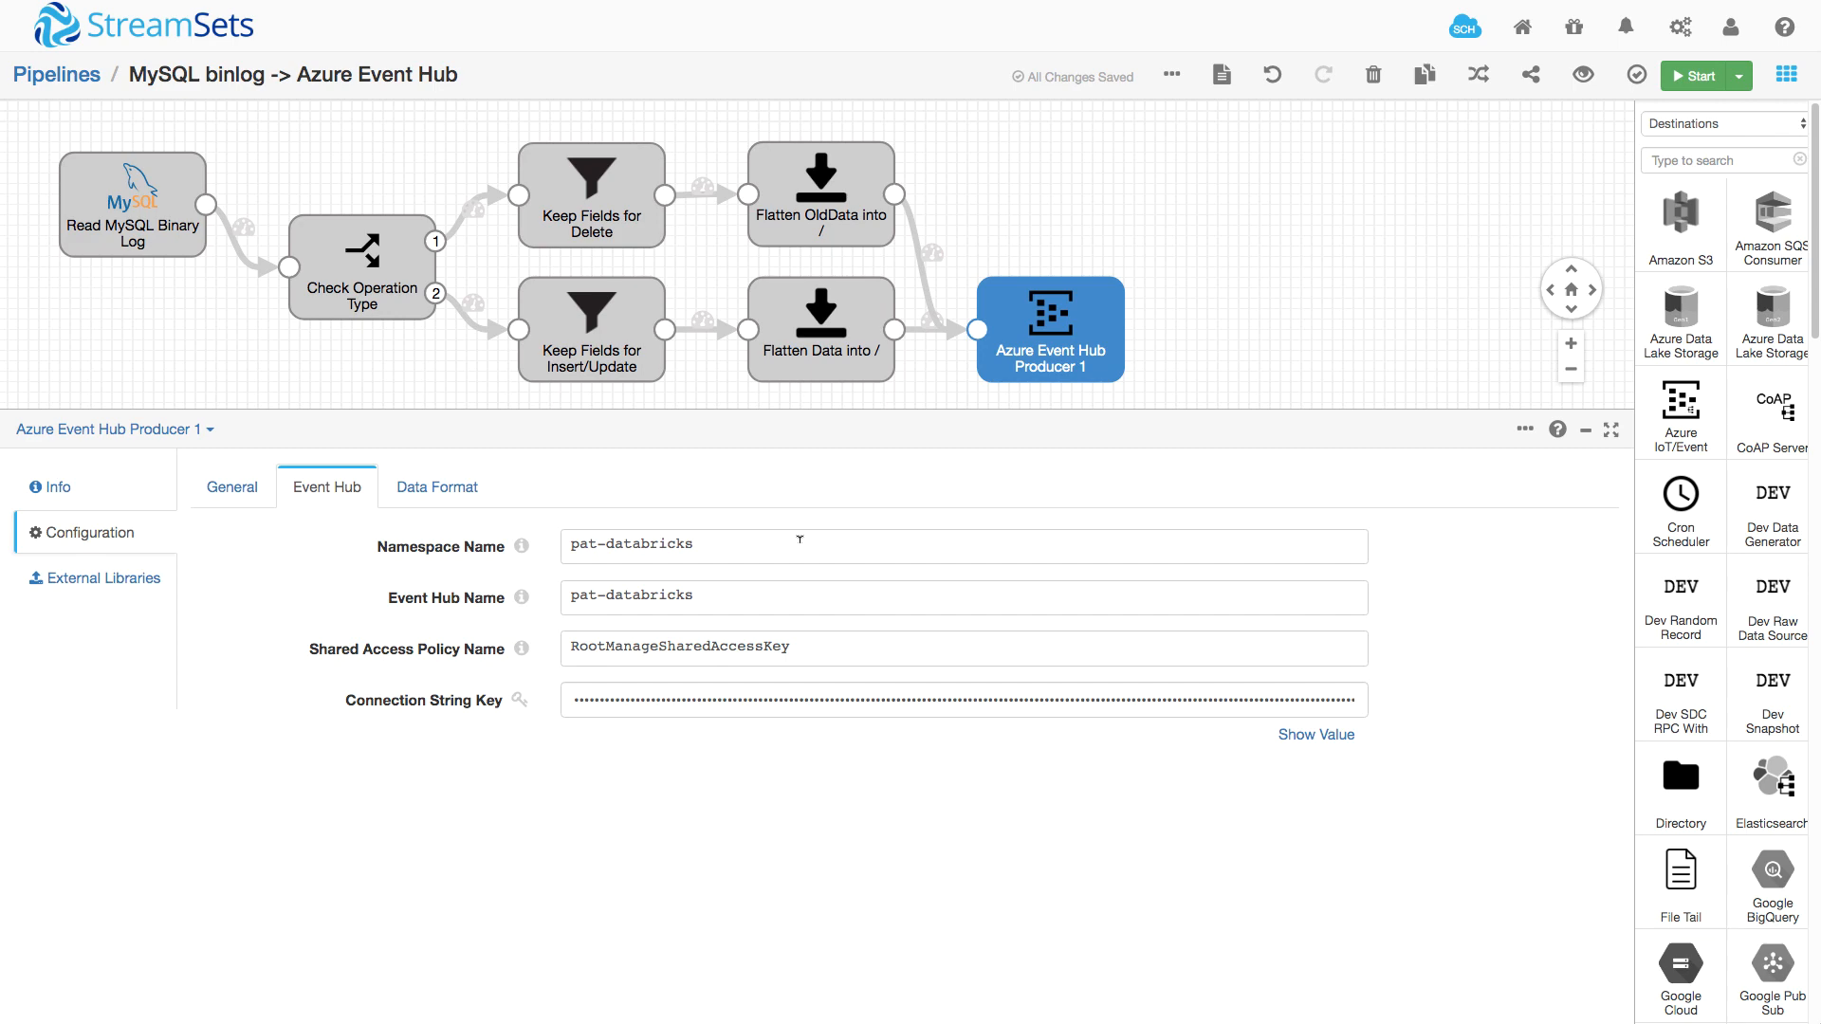
mouse_move(633, 453)
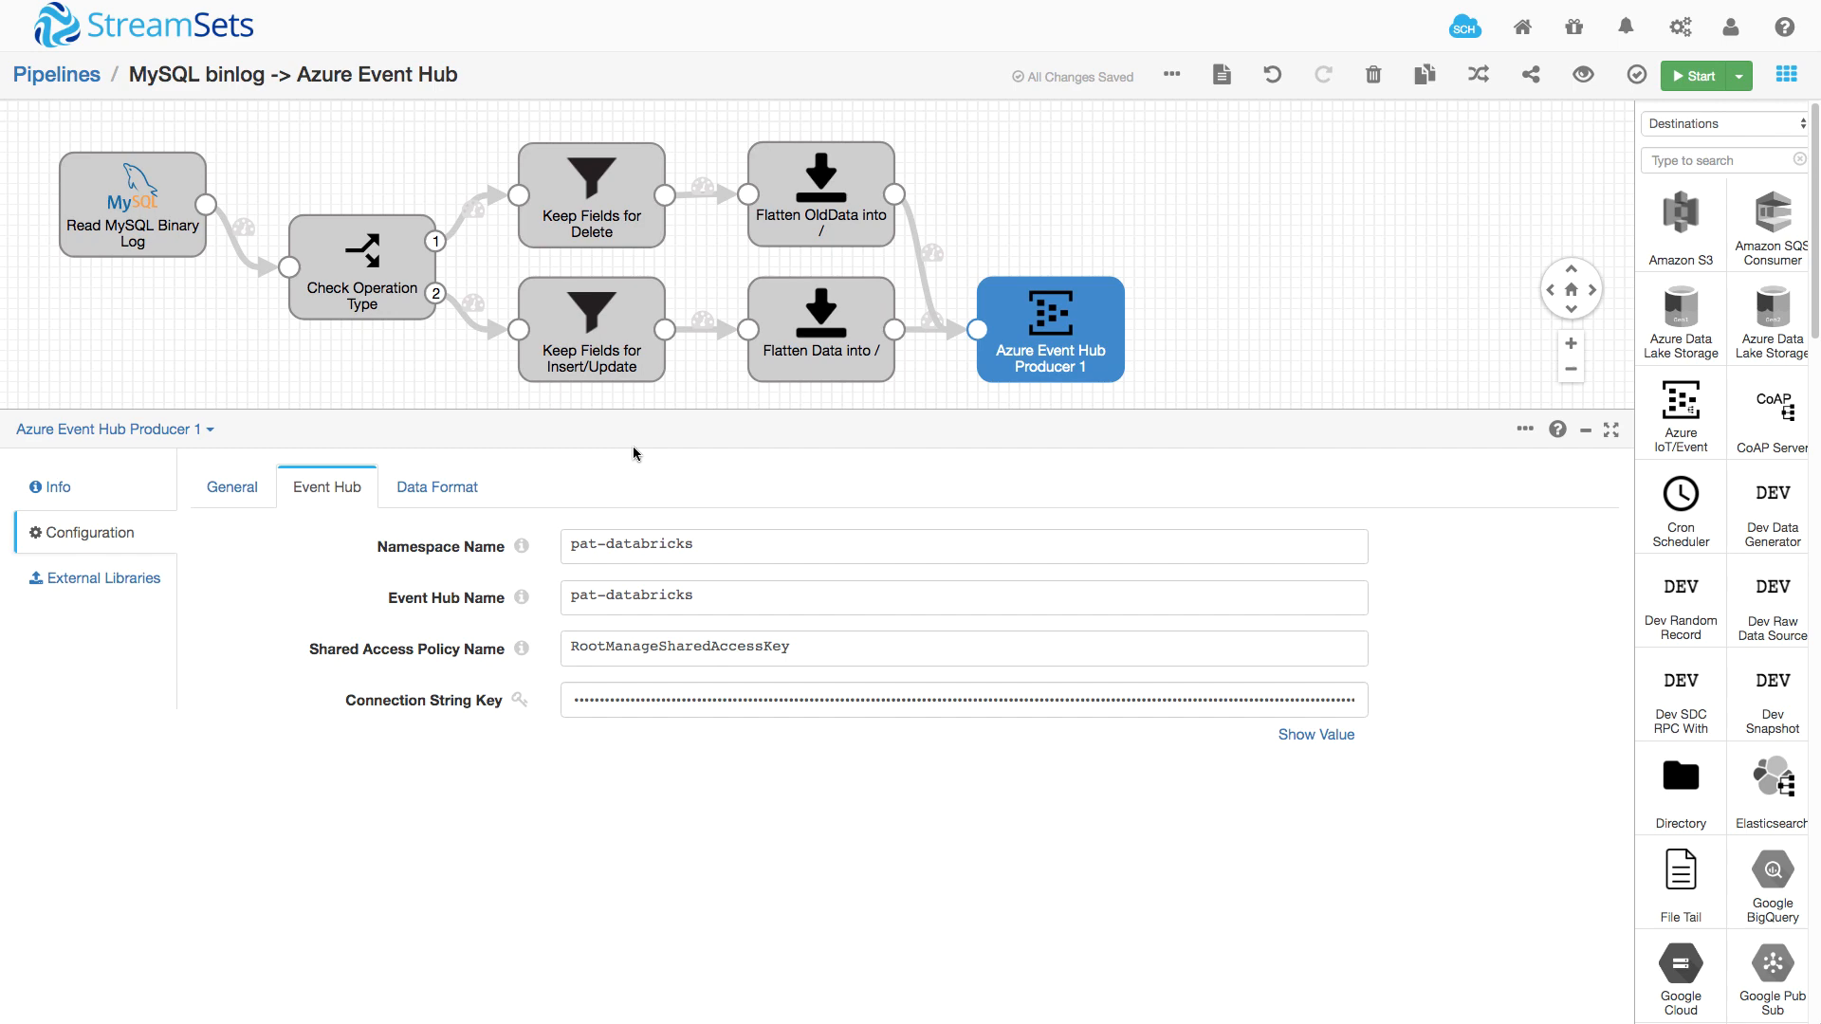
mouse_move(556, 469)
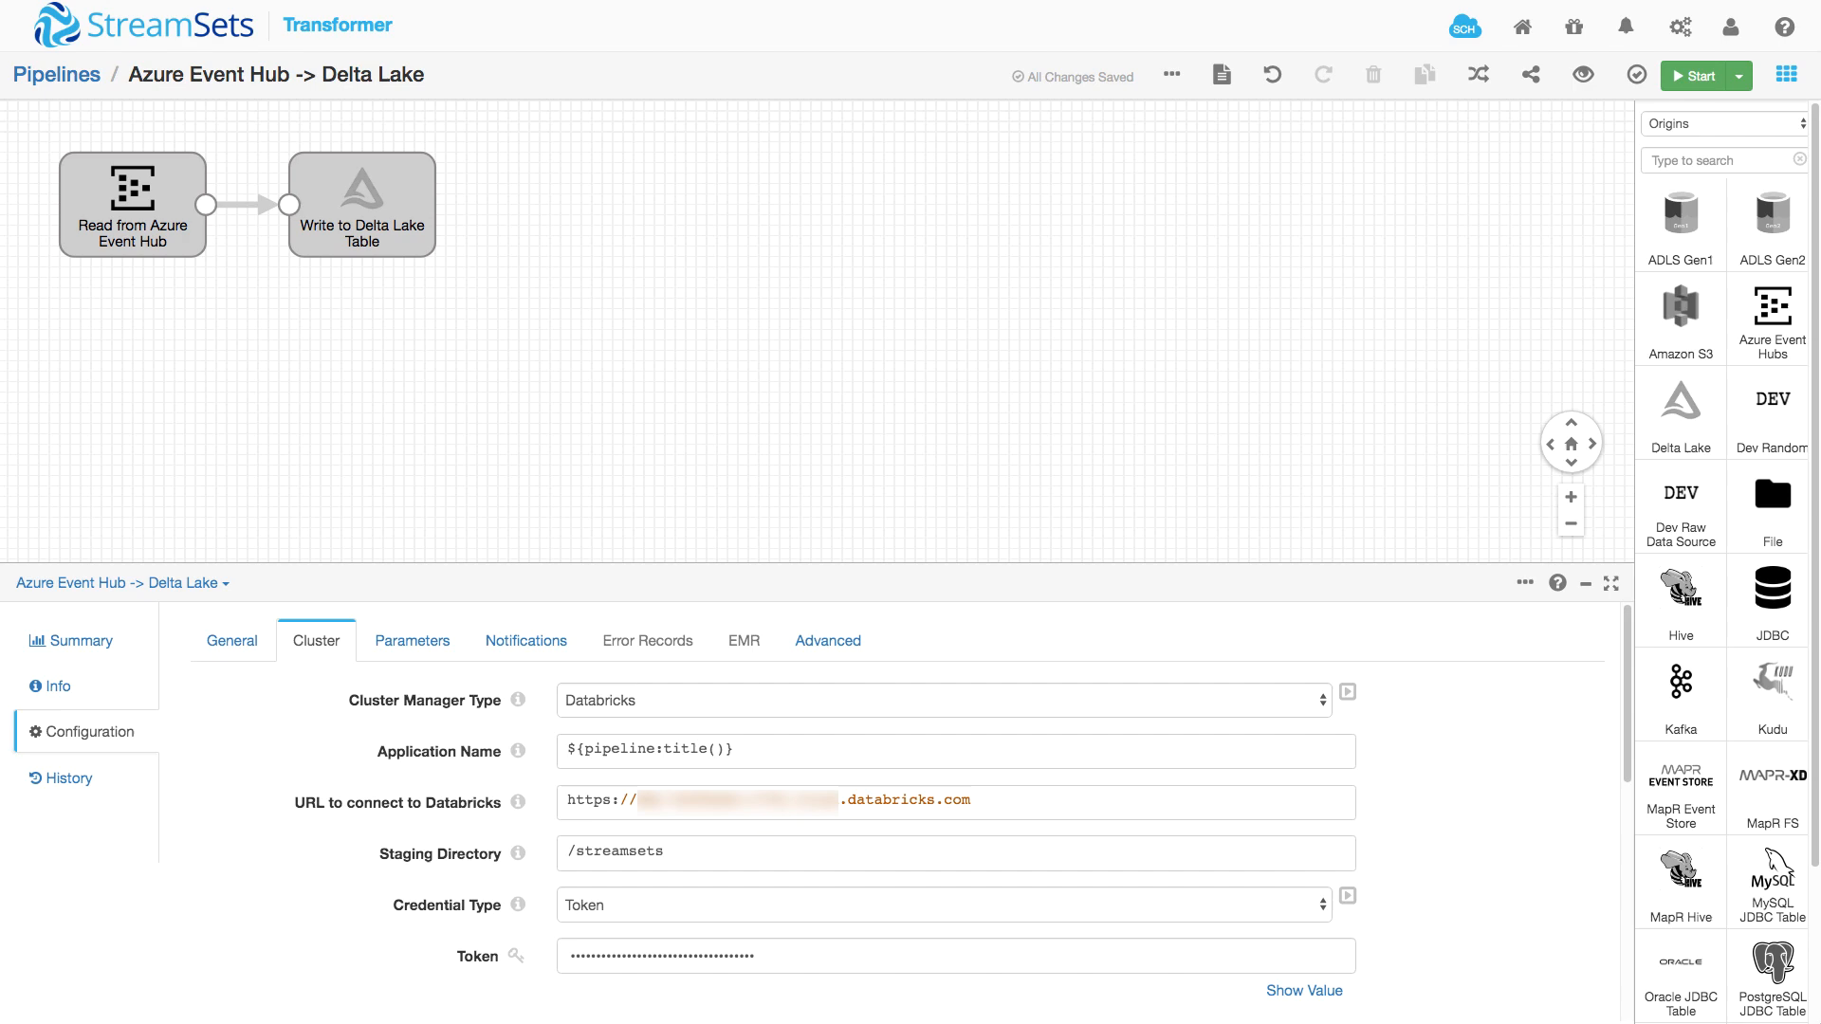
mouse_move(484, 40)
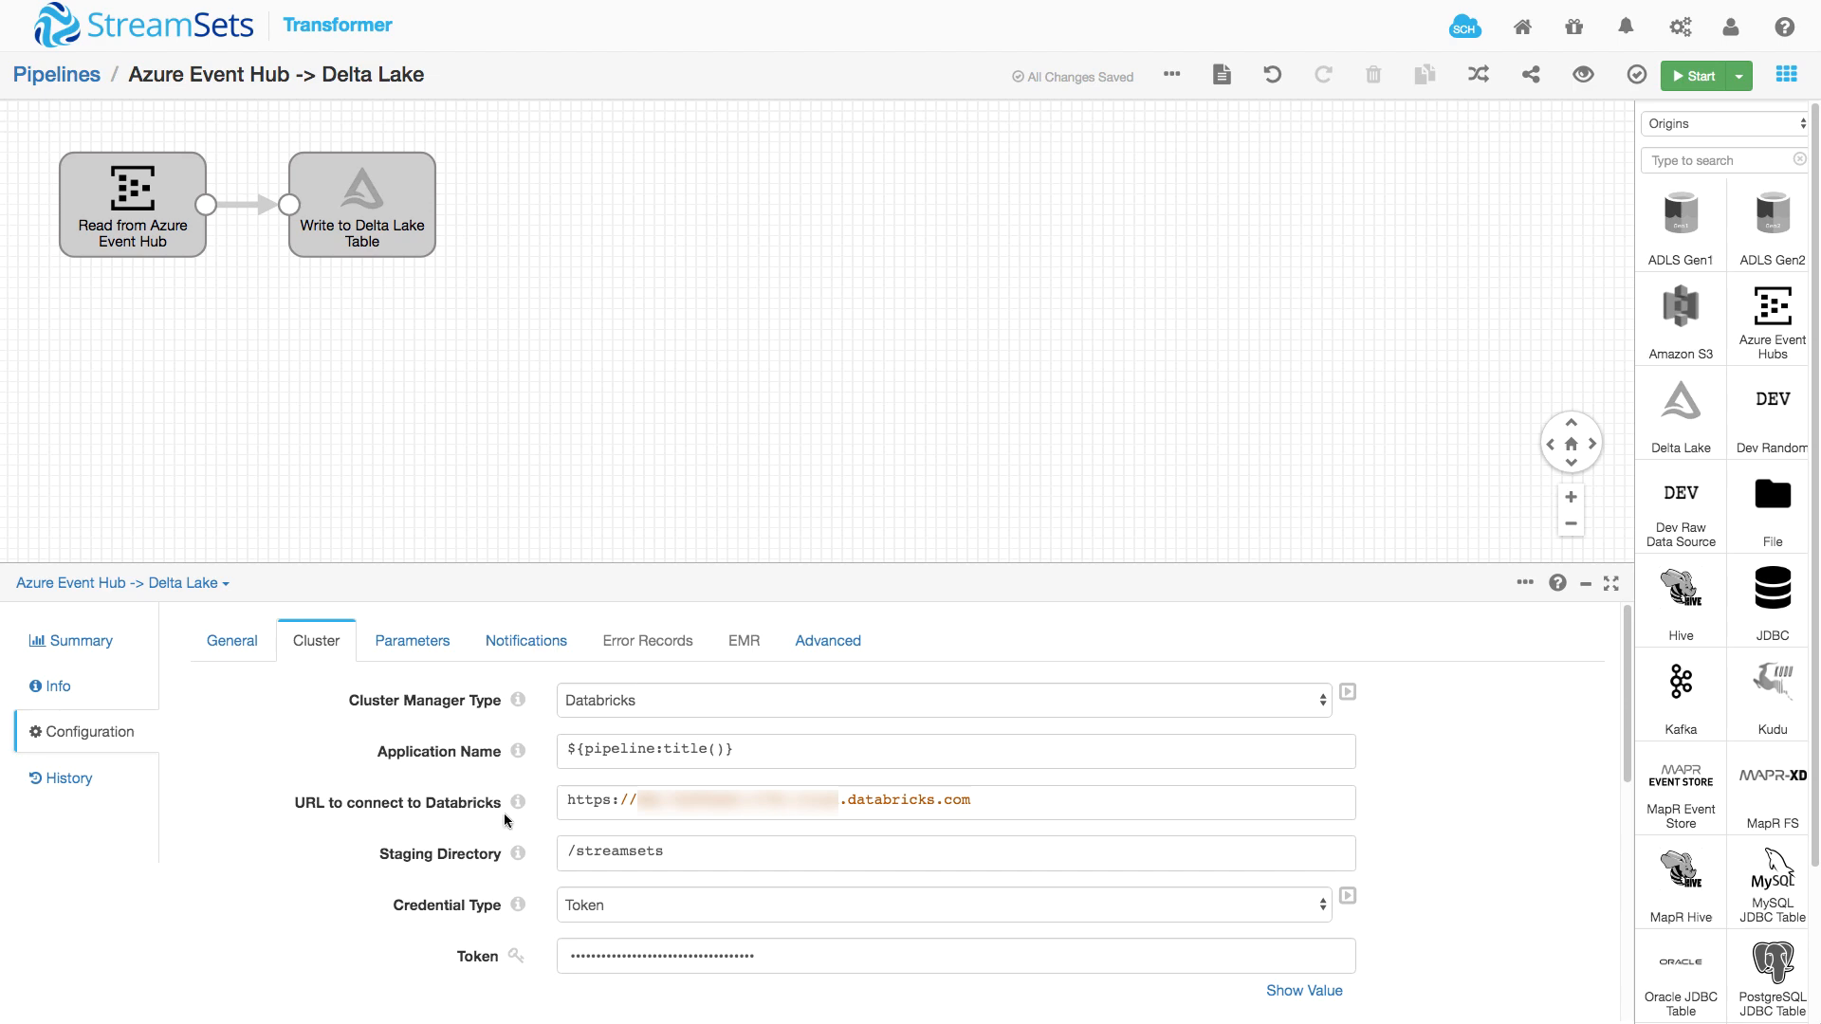
mouse_move(761, 737)
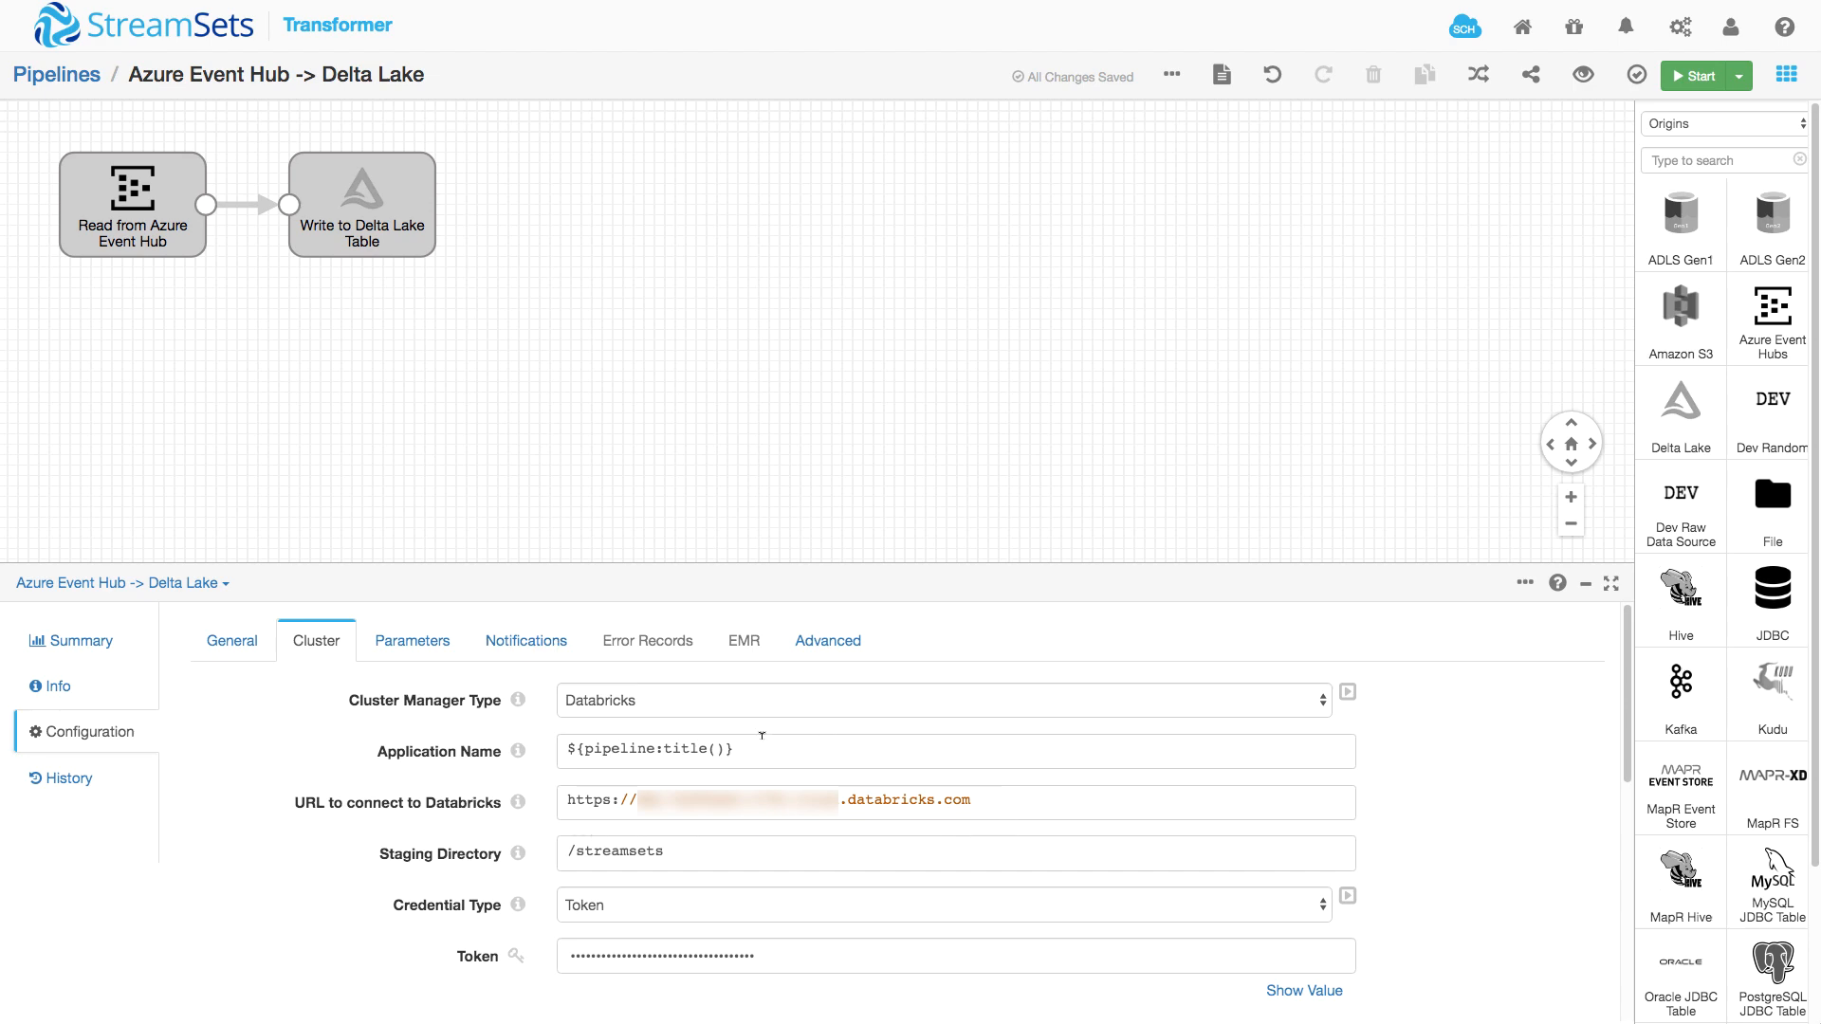
mouse_move(307, 691)
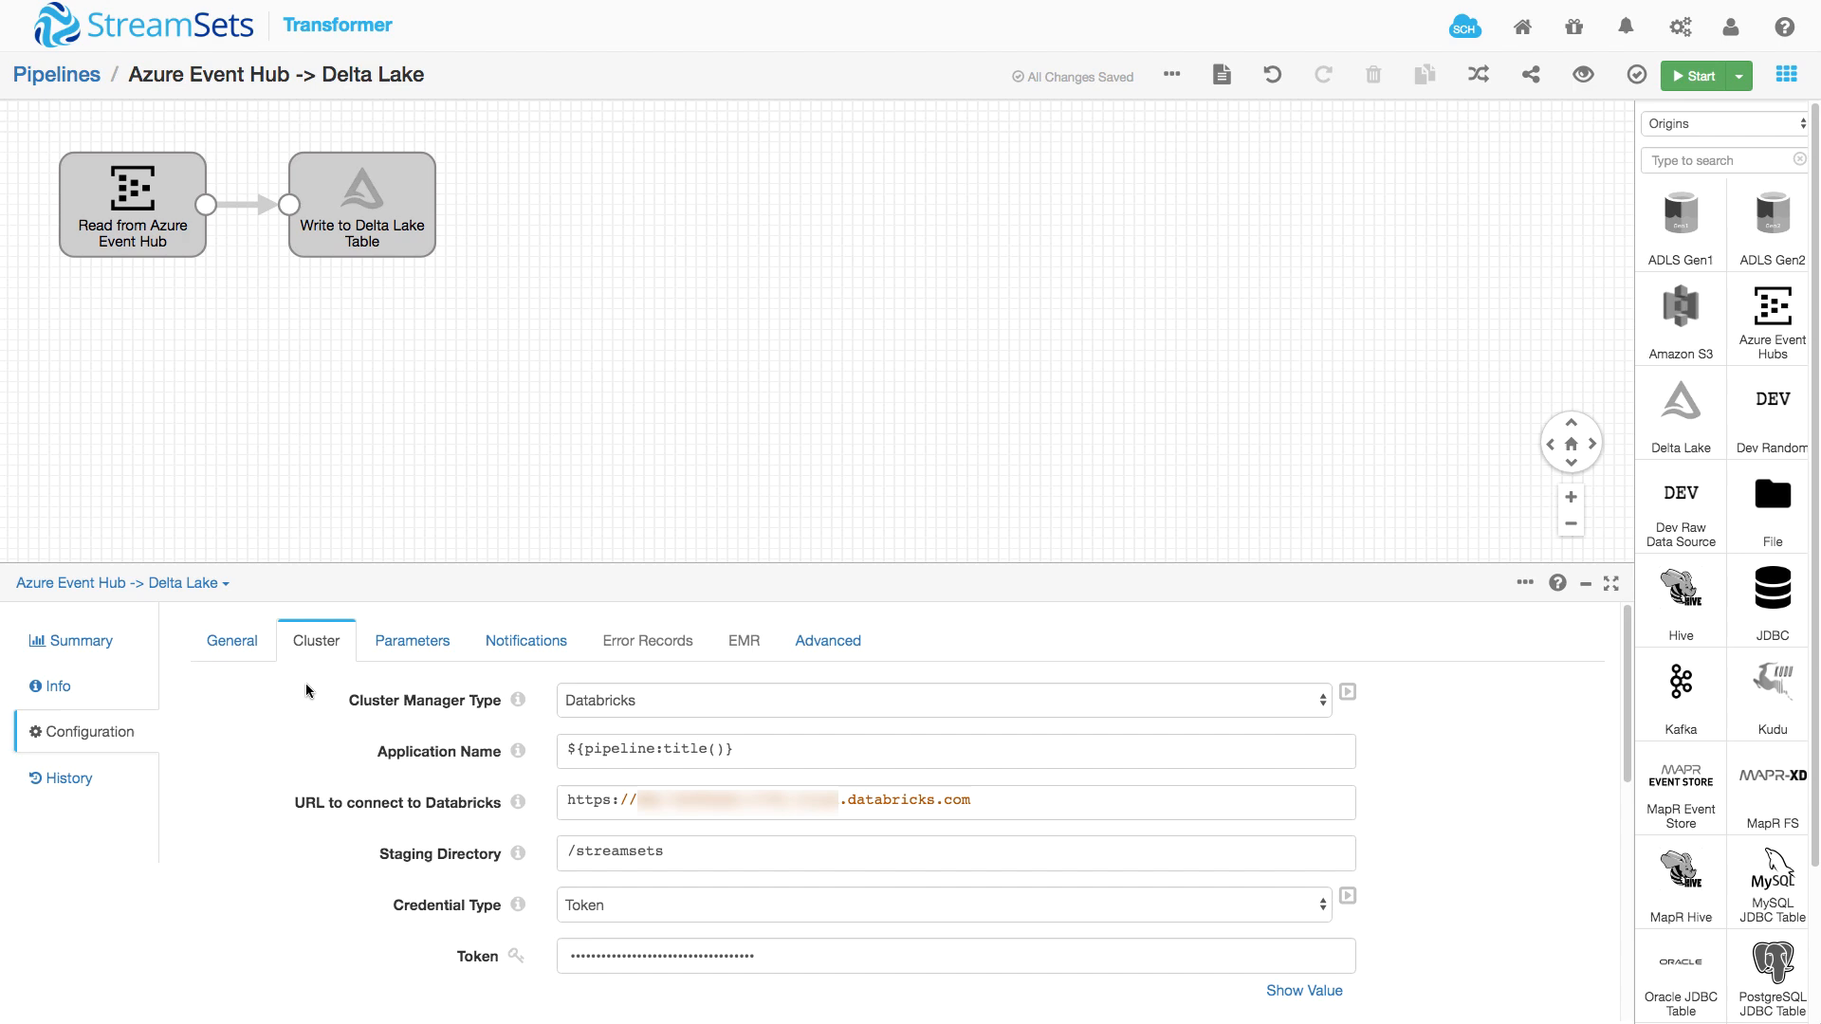
left_click(133, 203)
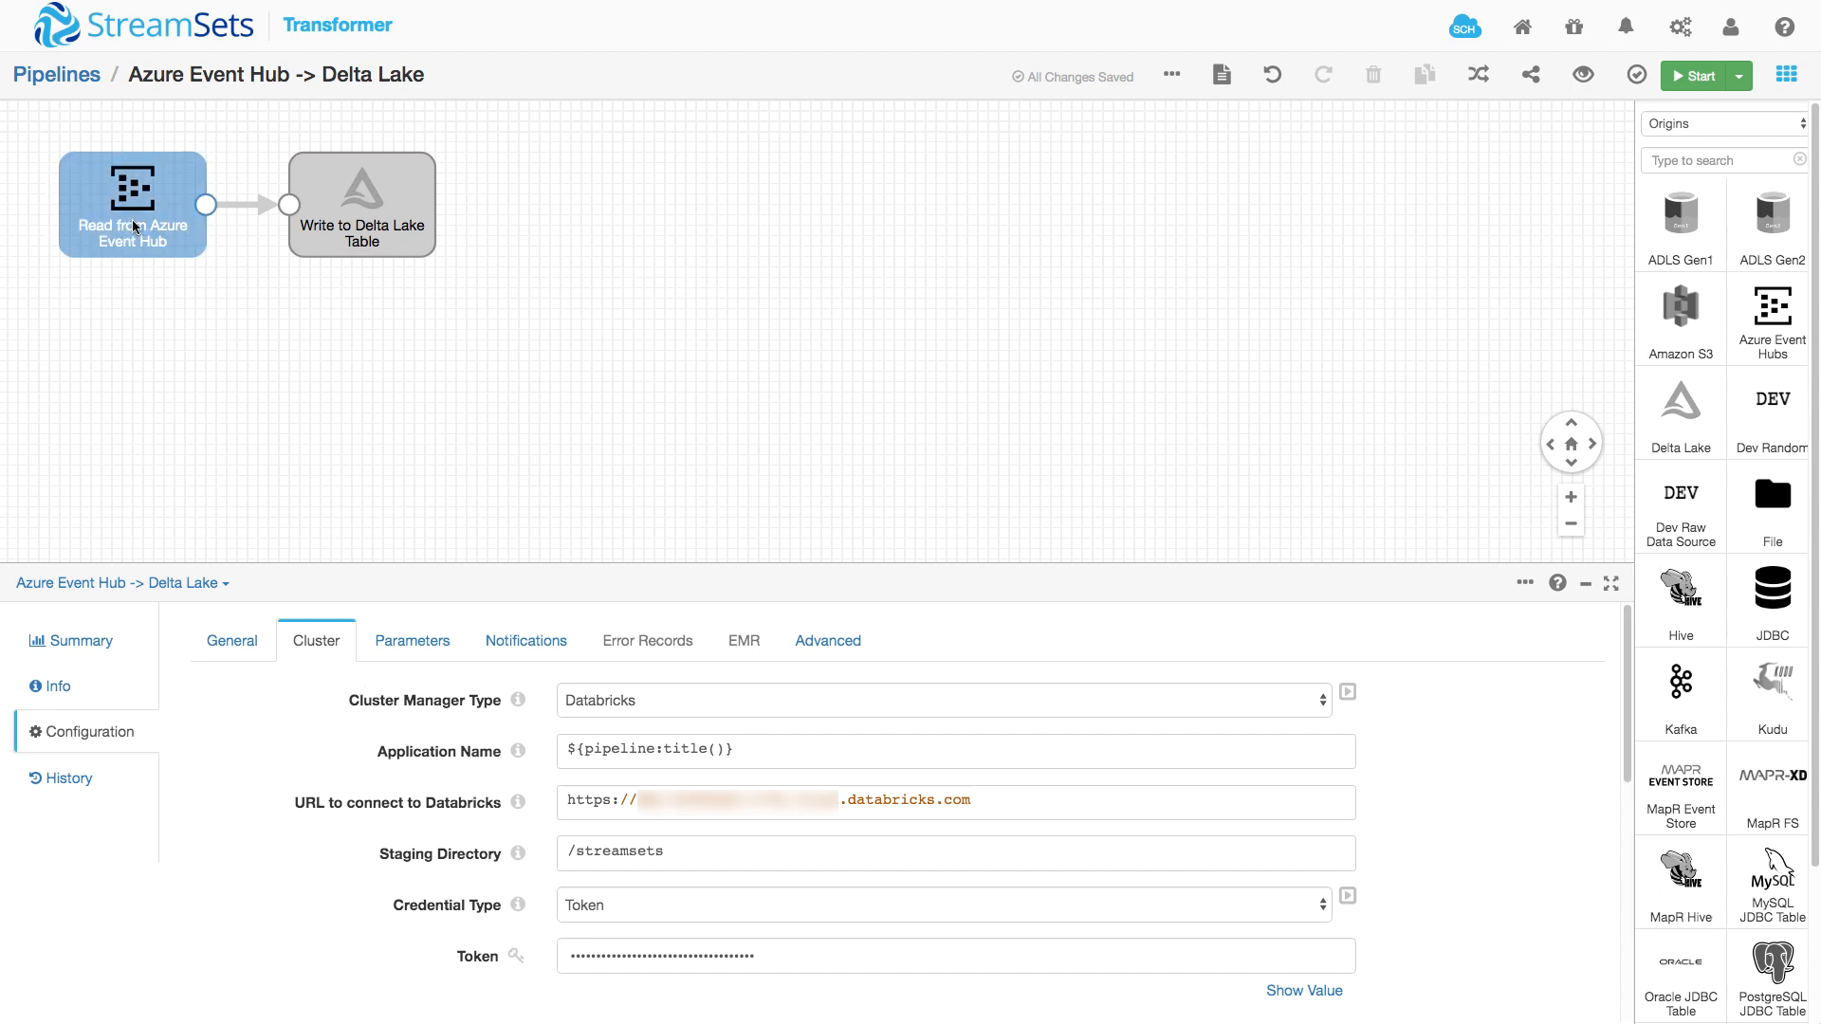
left_click(133, 205)
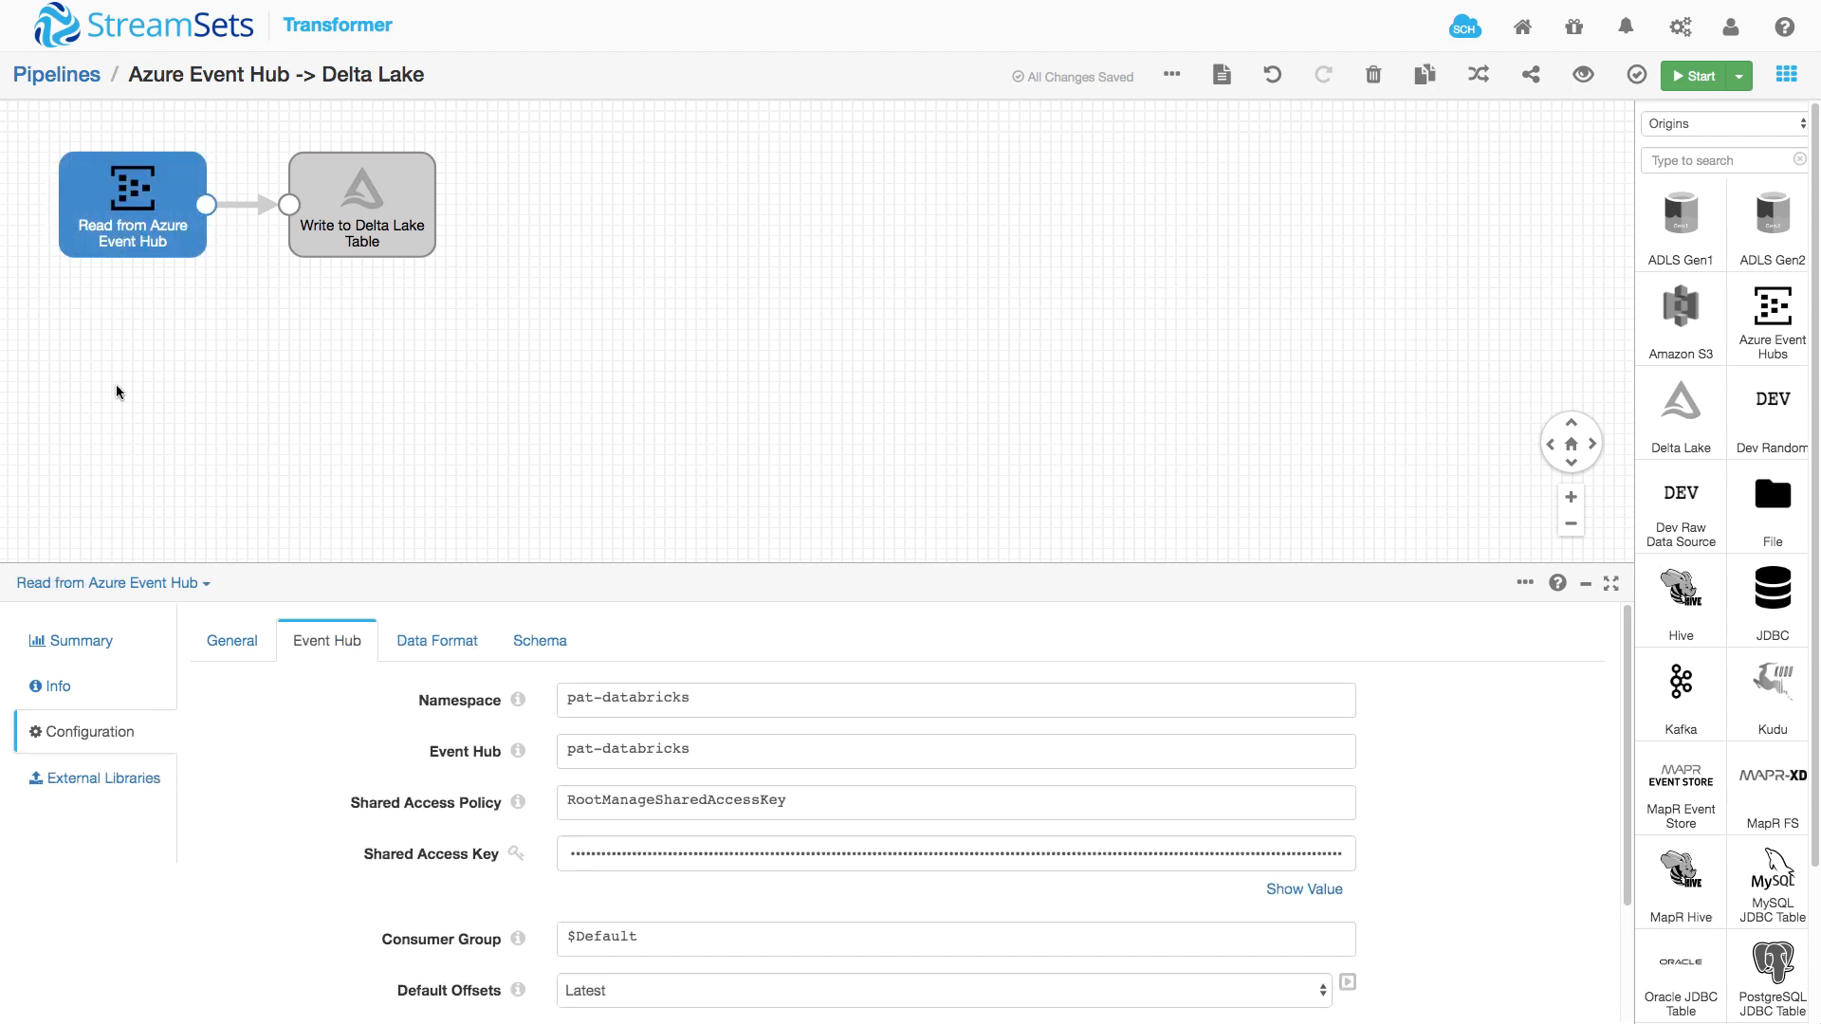
mouse_move(685, 684)
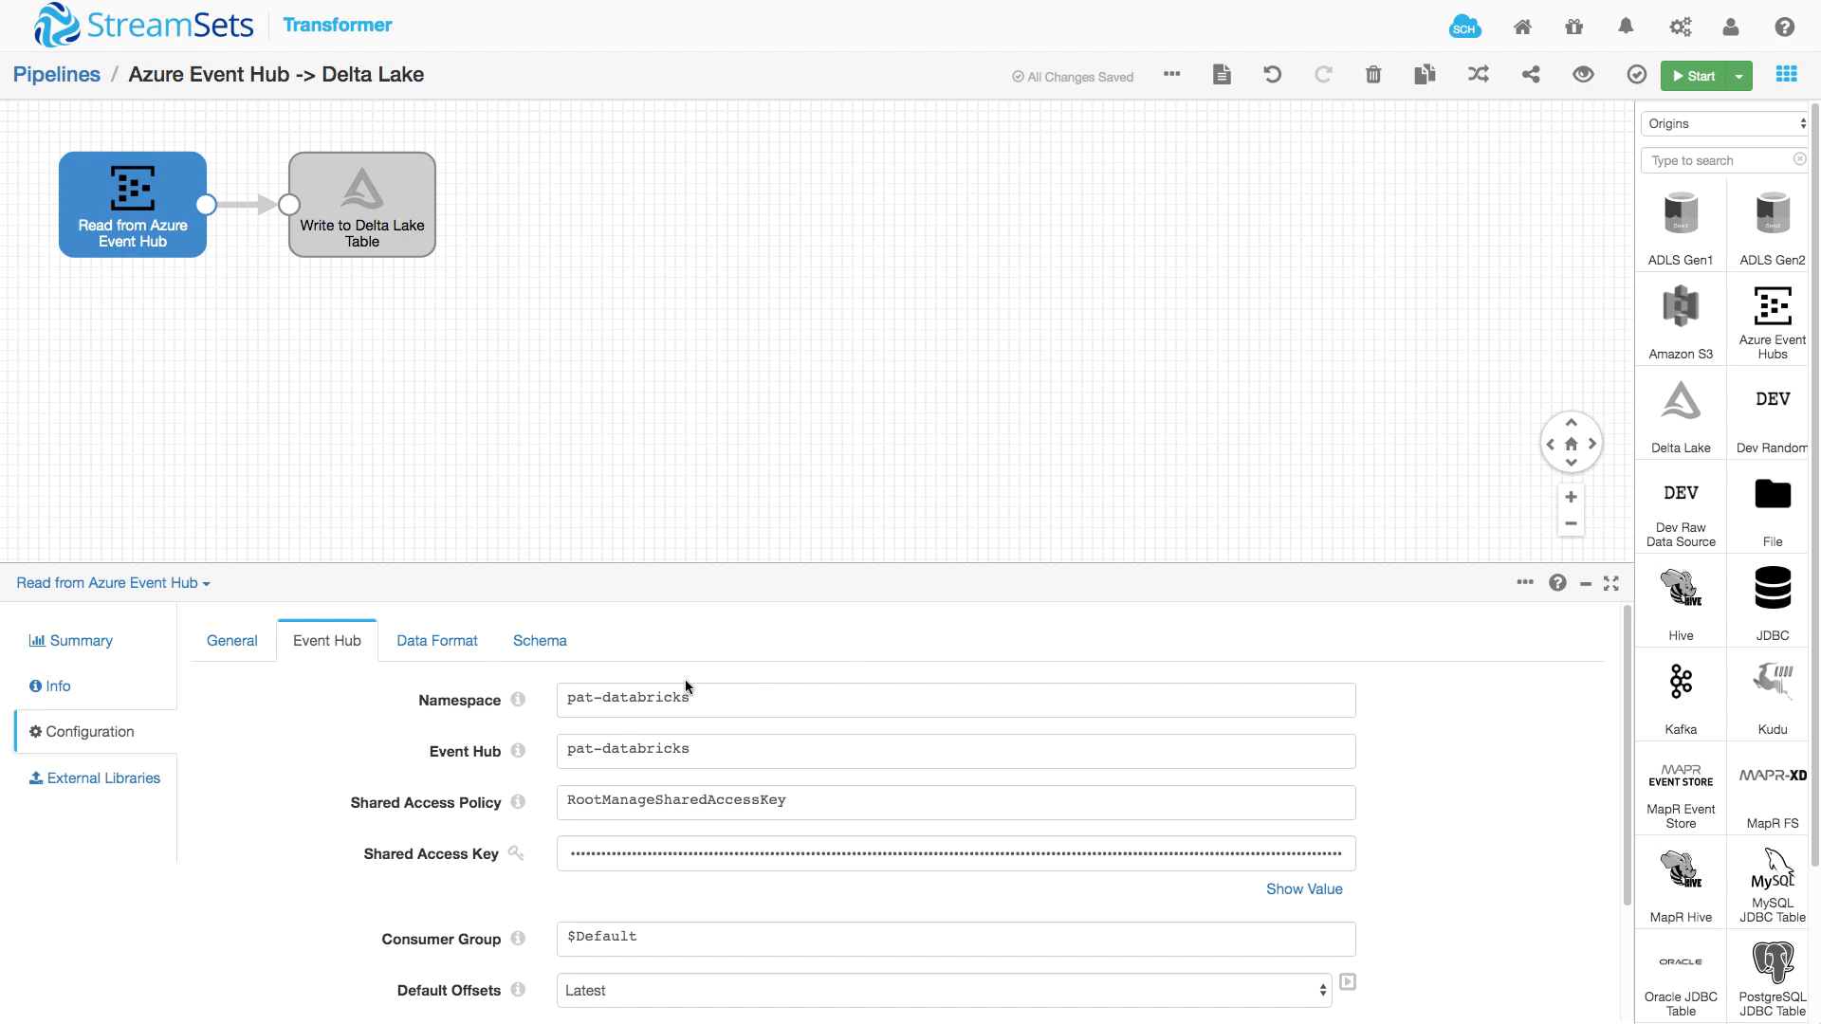
mouse_move(417, 800)
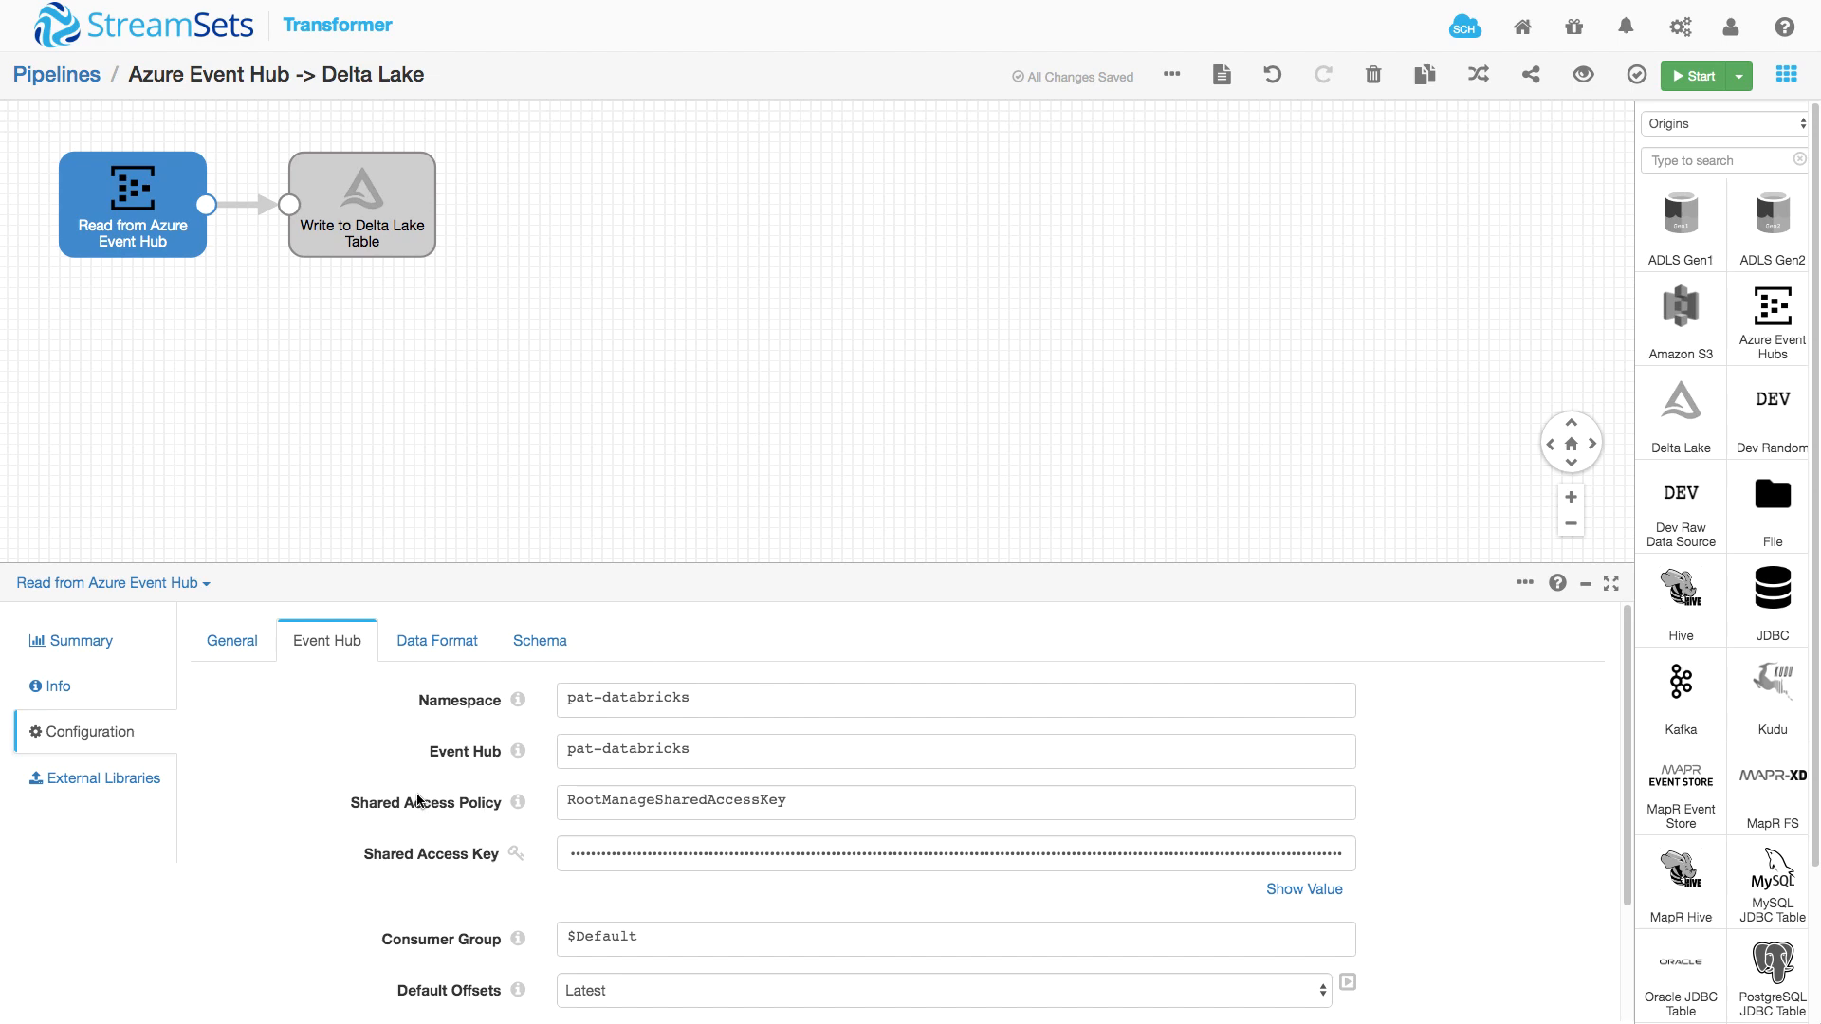
left_click(361, 205)
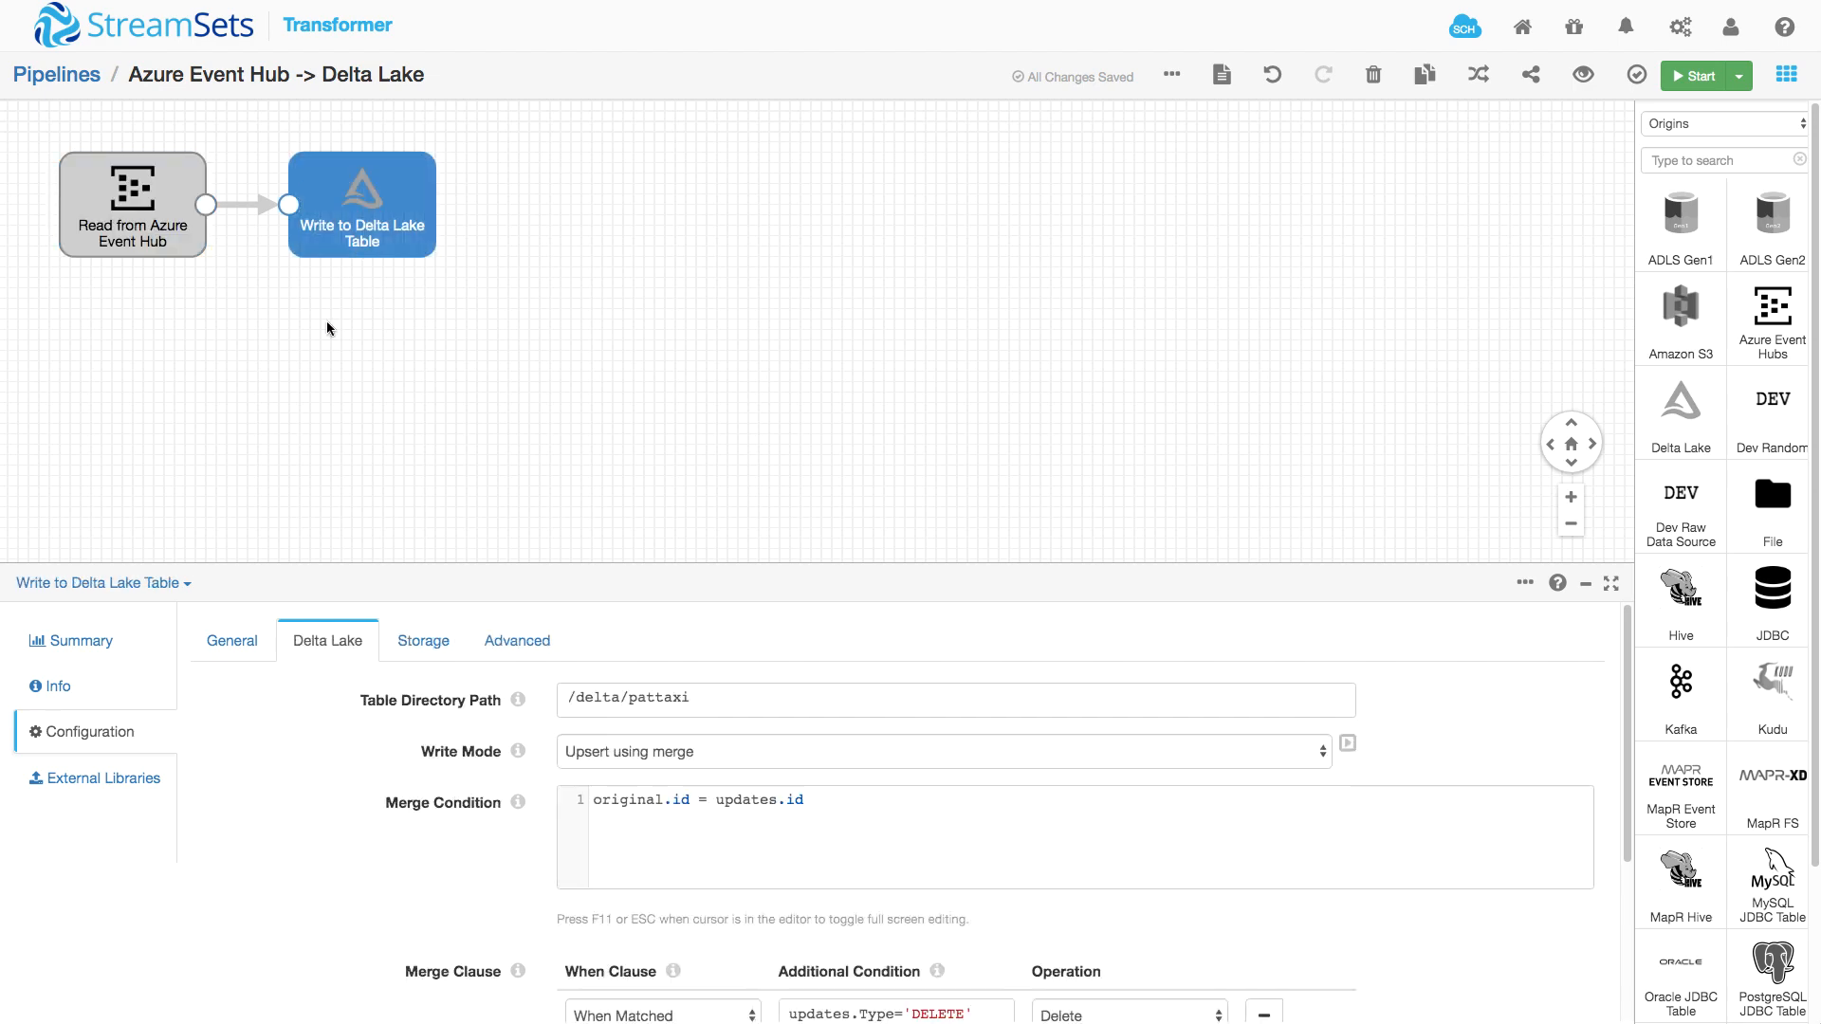
mouse_move(313, 366)
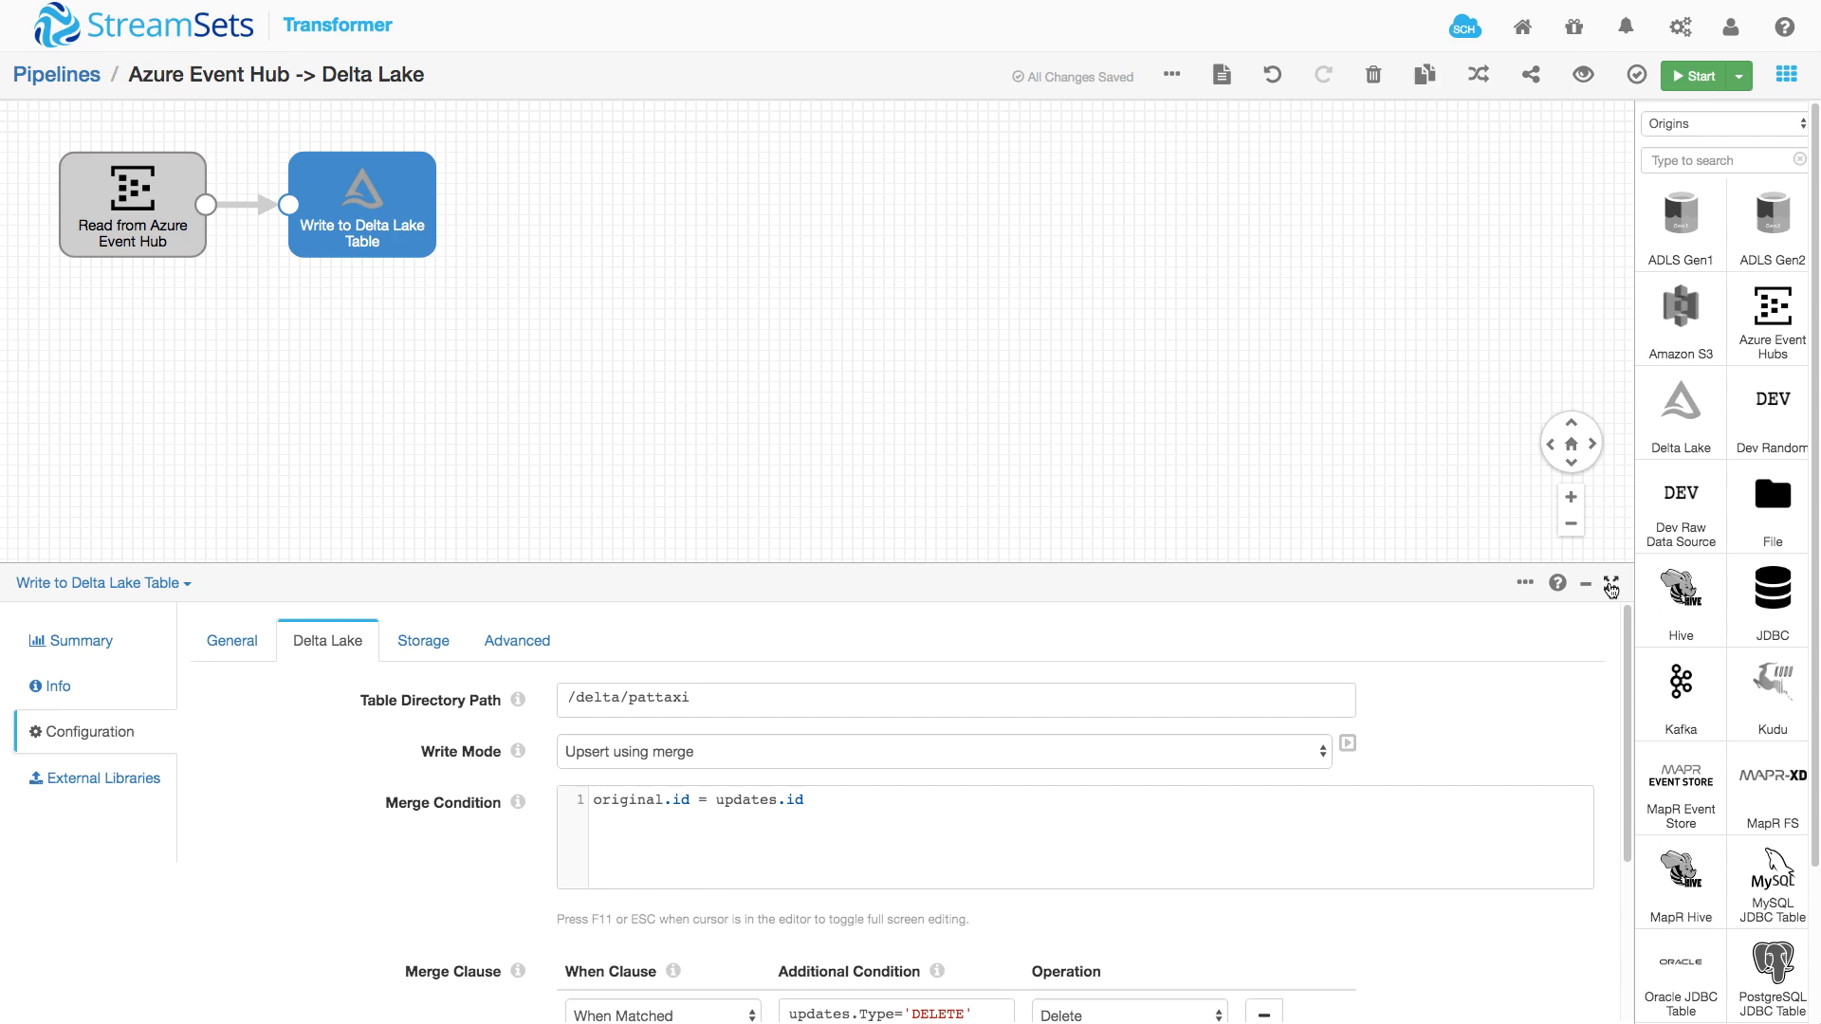
left_click(1610, 584)
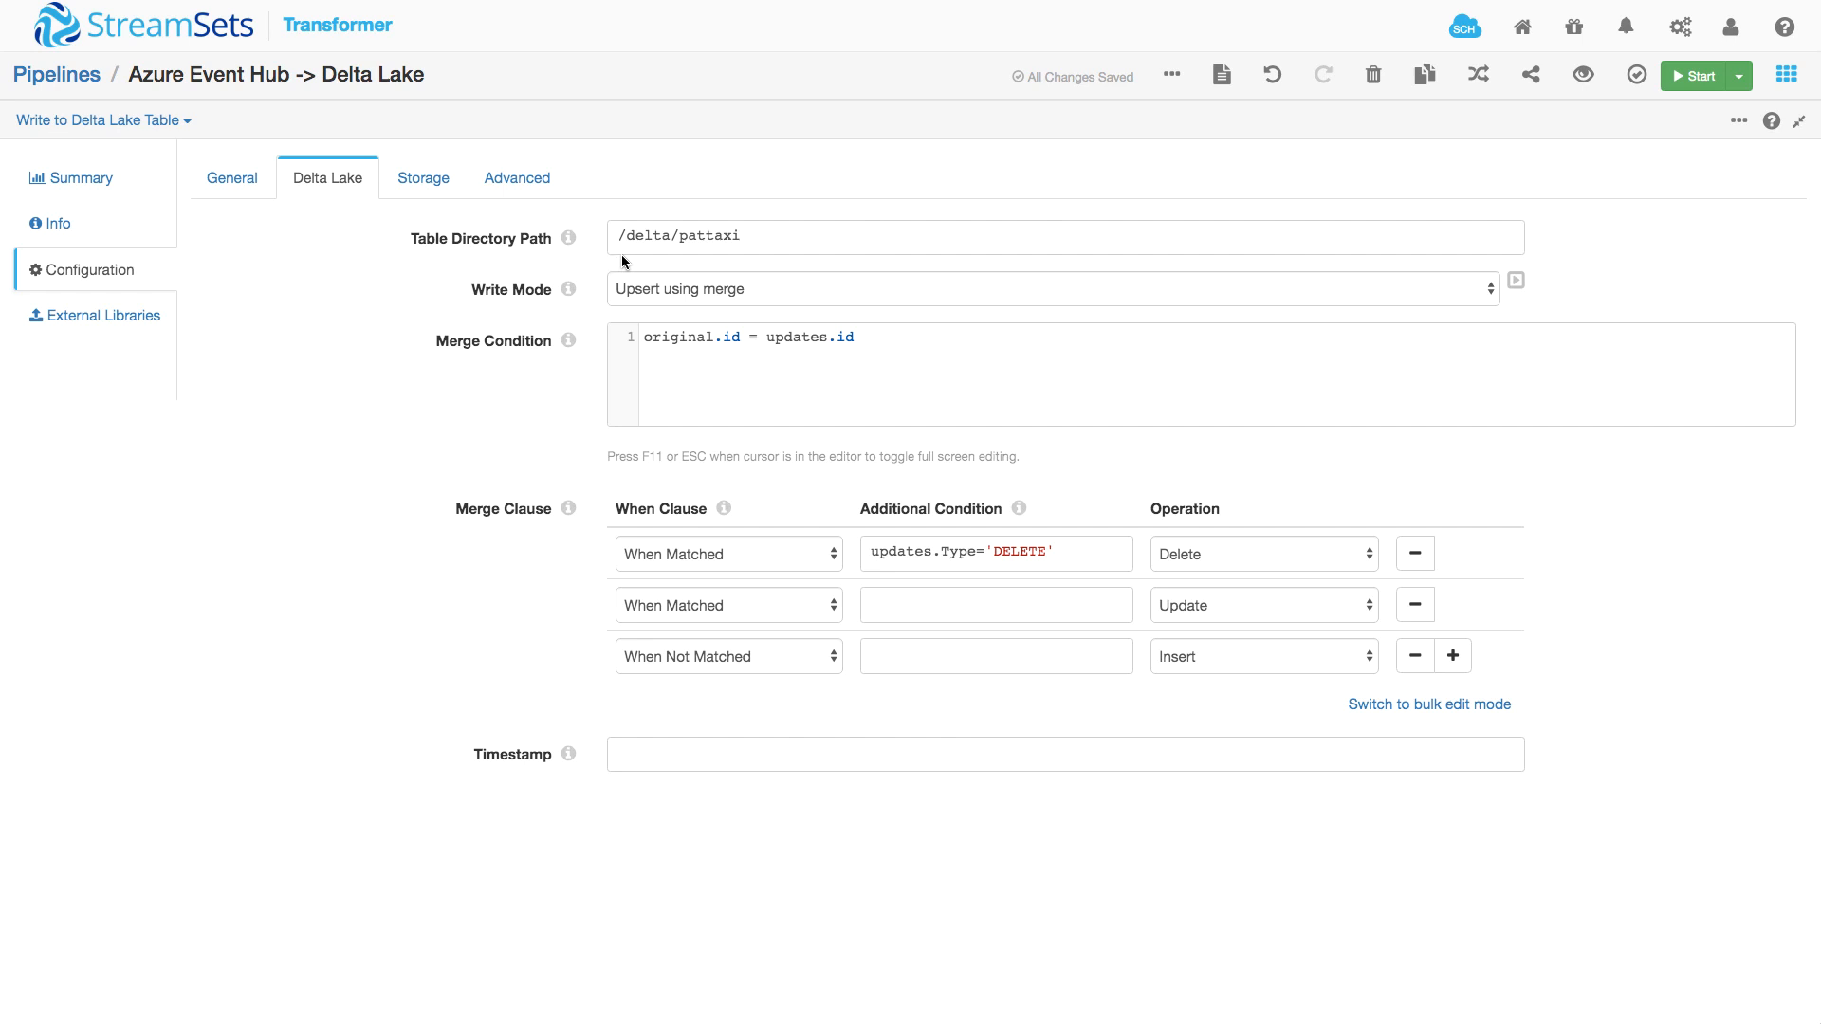
mouse_move(586, 224)
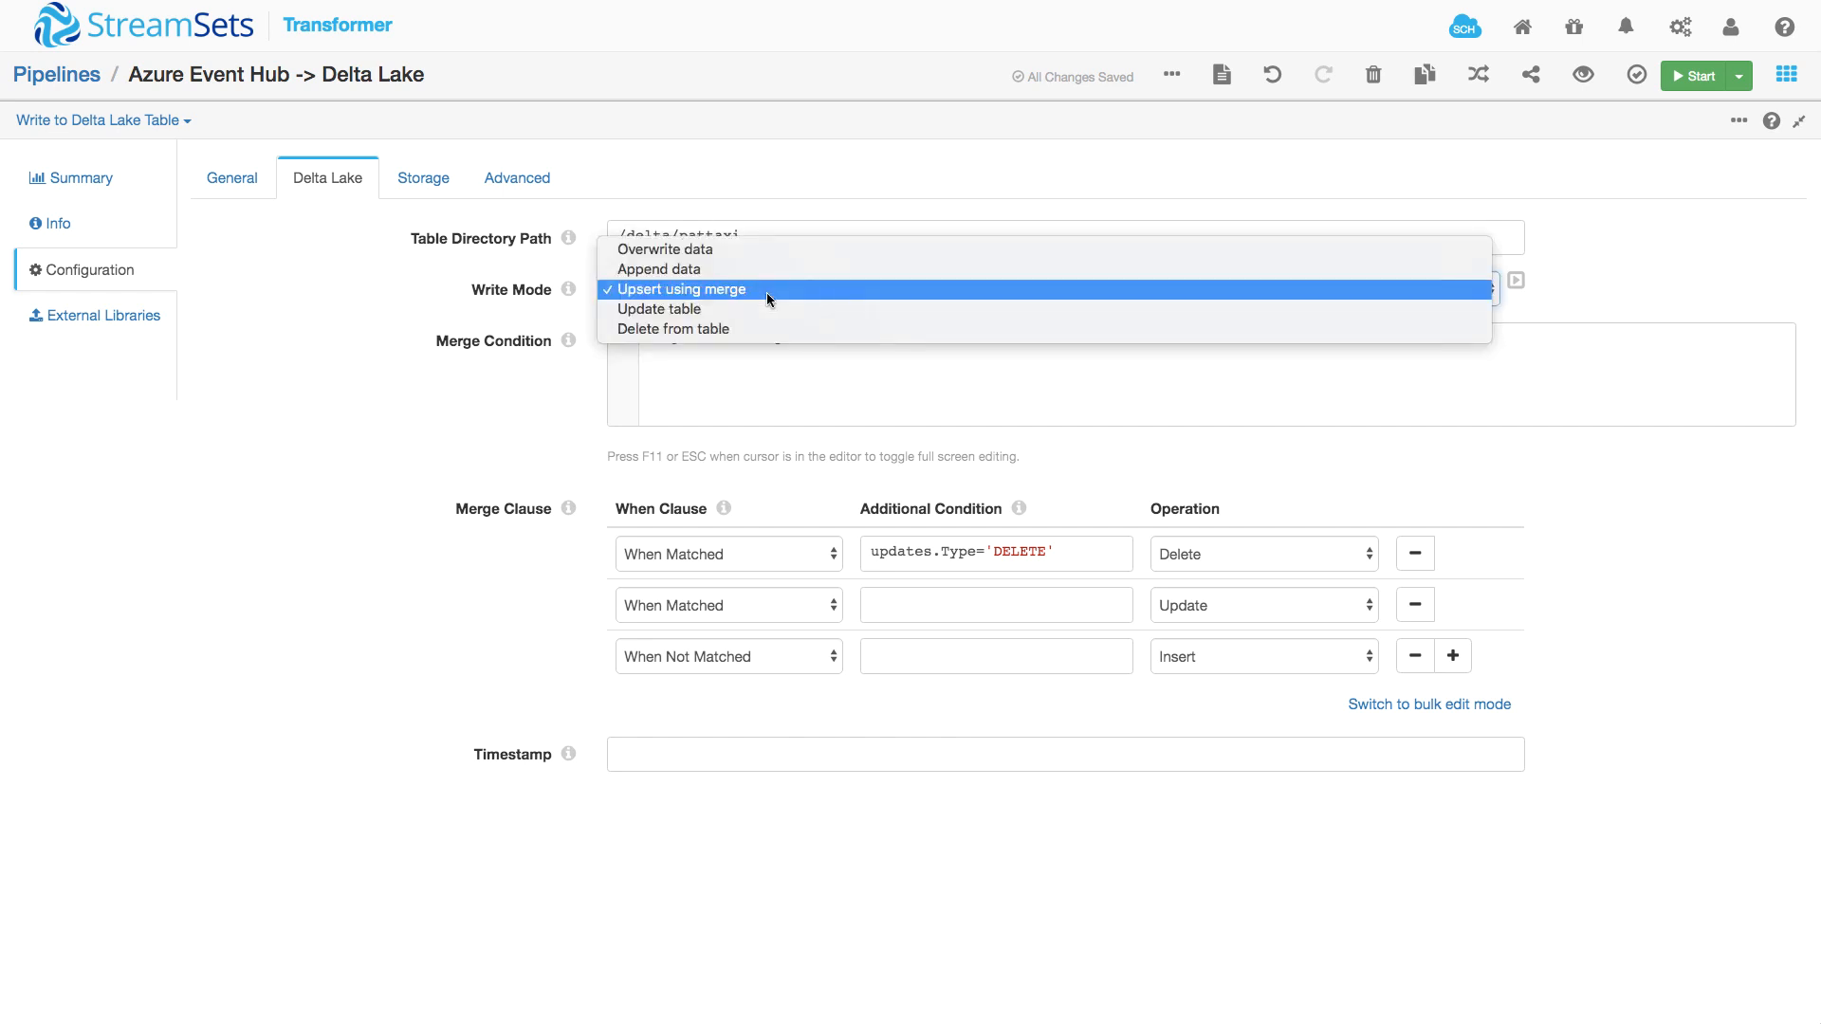
mouse_move(922, 250)
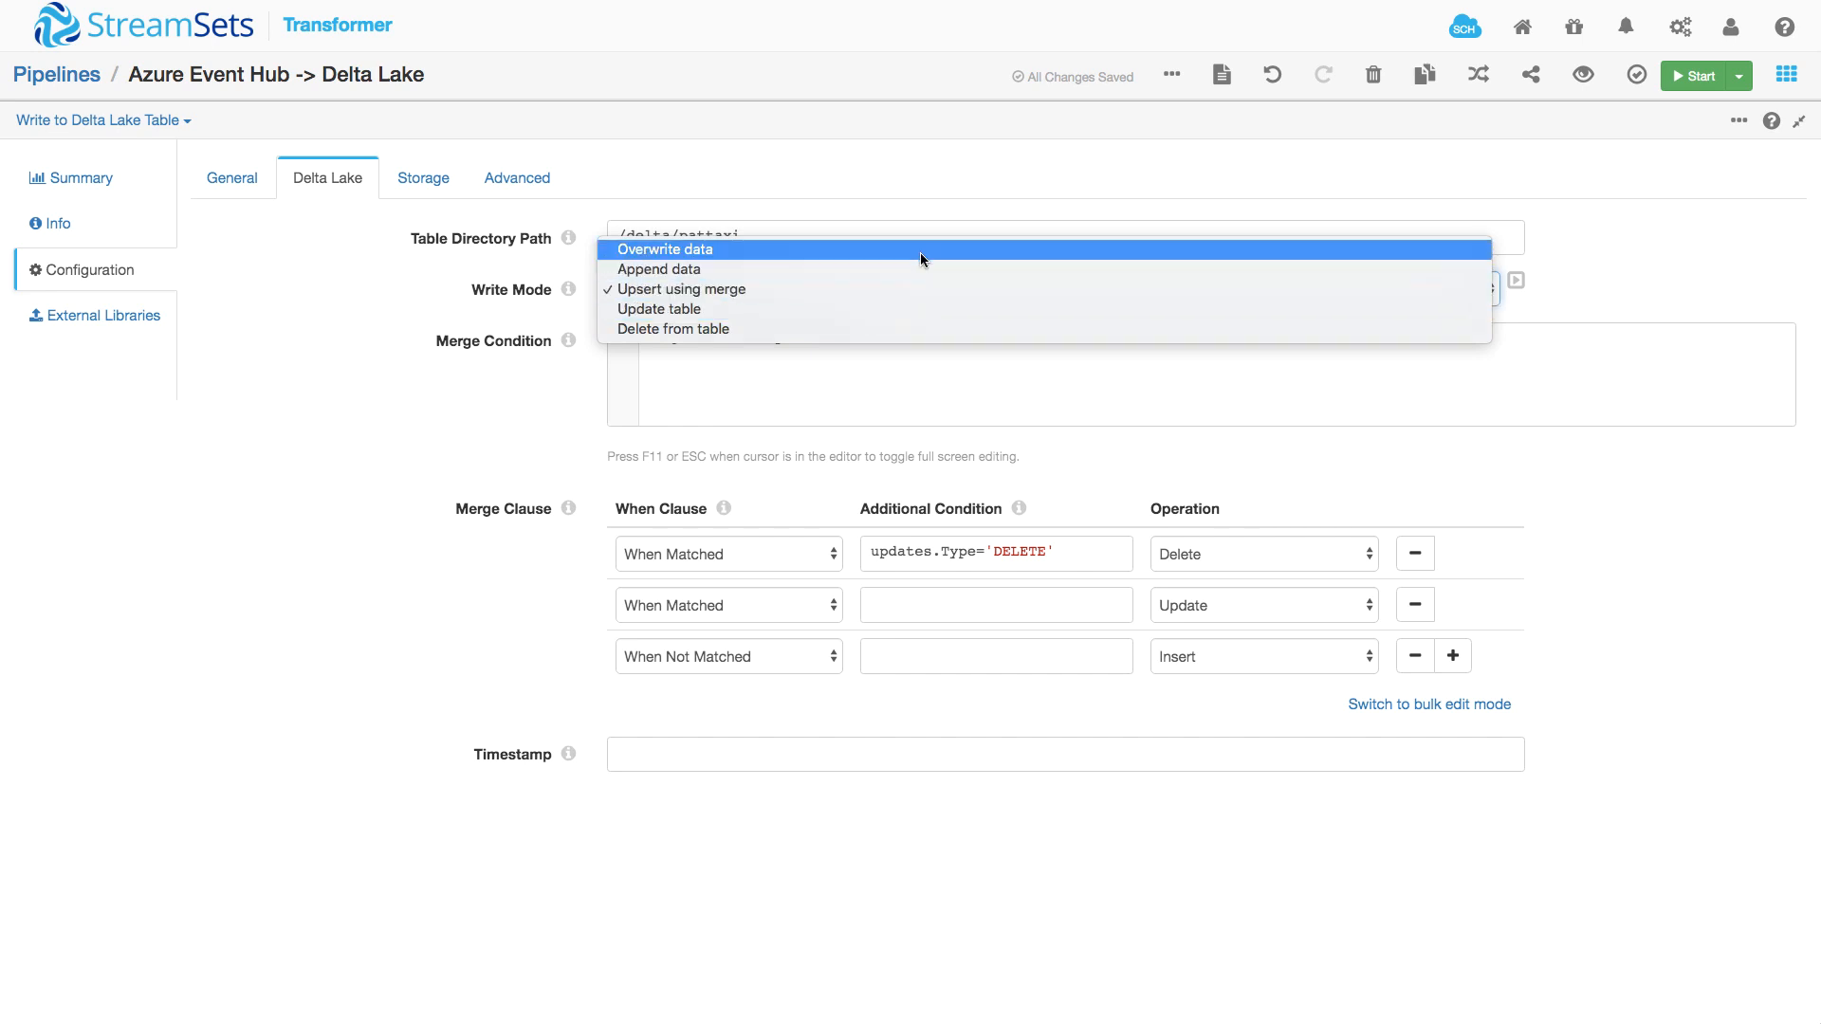
mouse_move(915, 309)
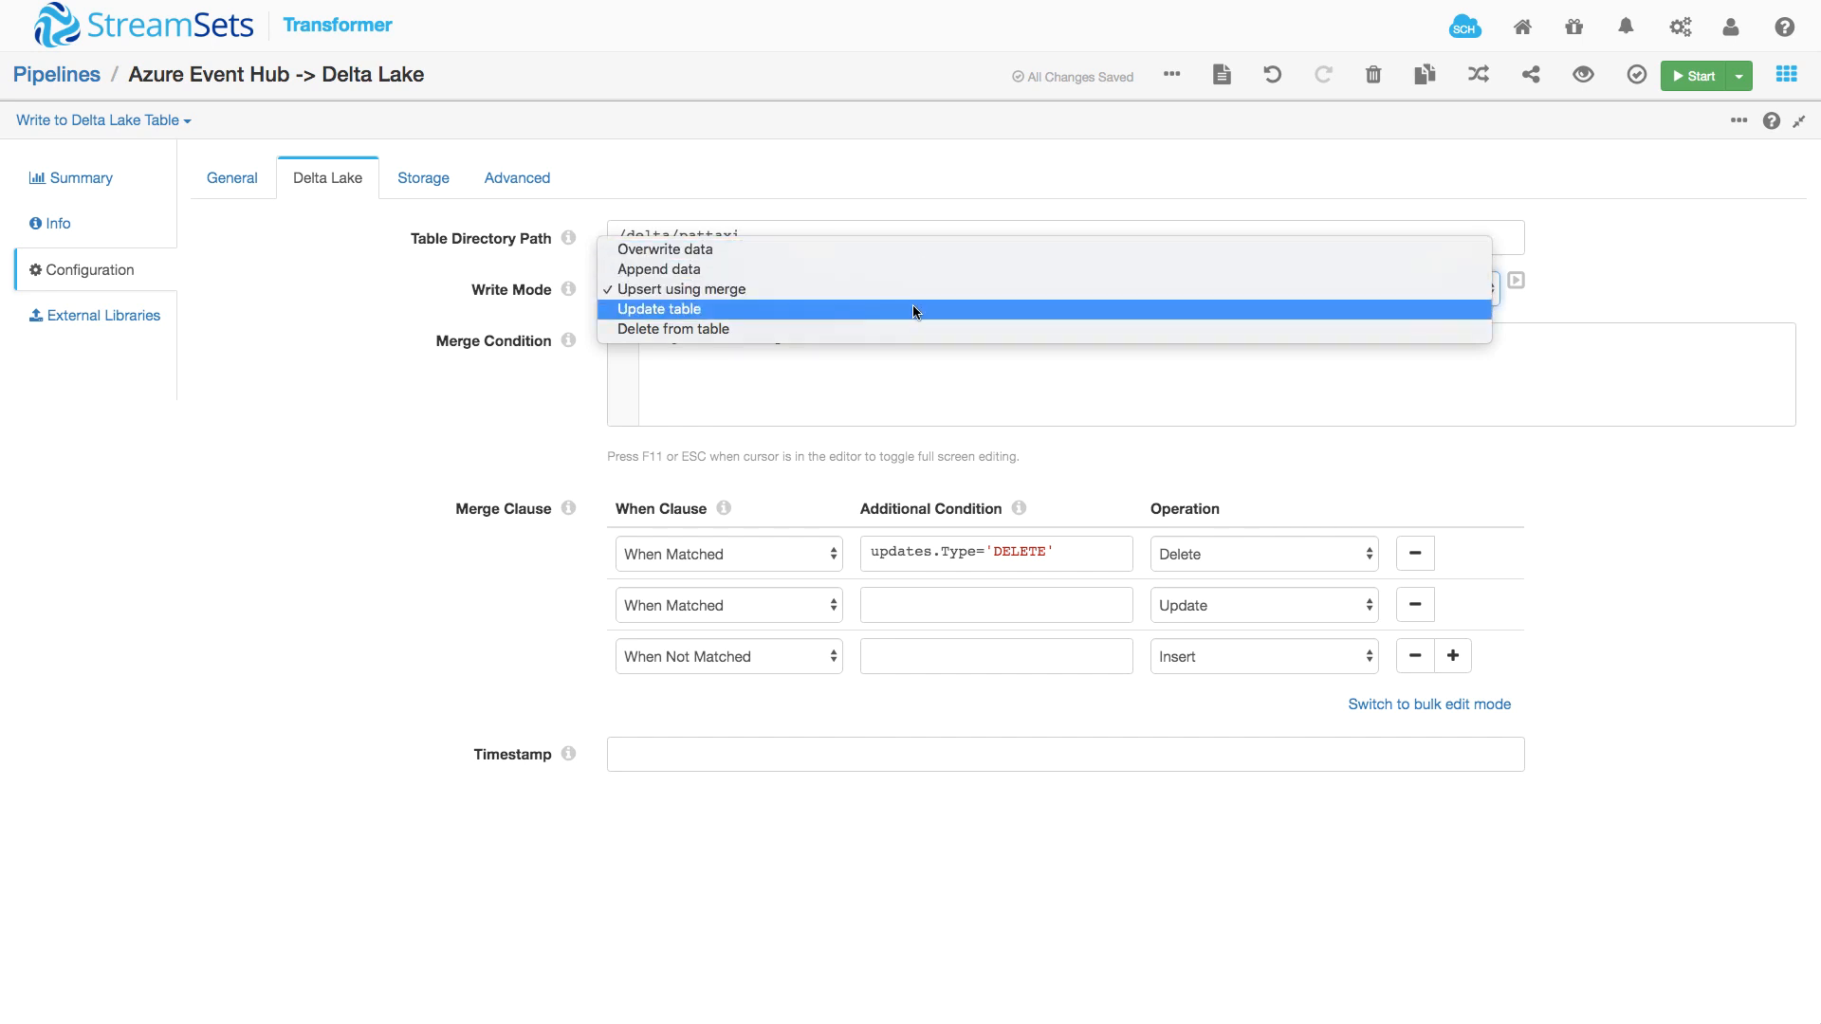
left_click(660, 289)
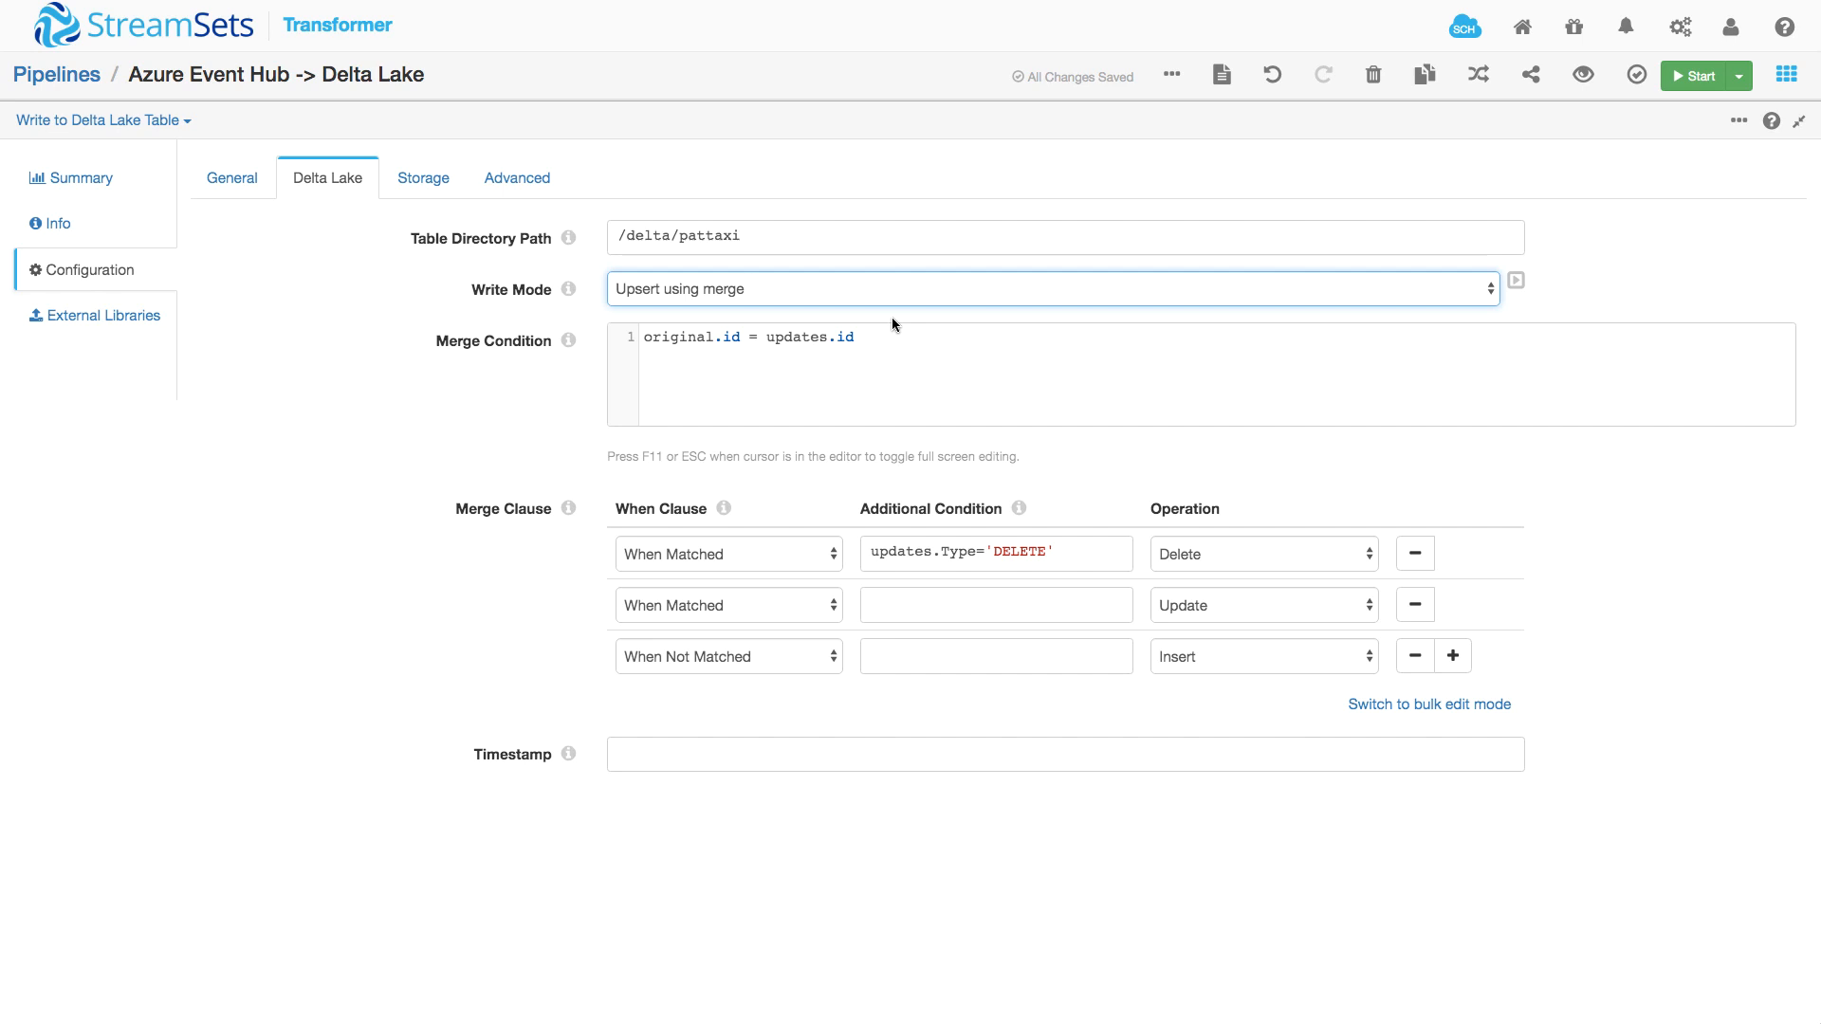
mouse_move(714, 406)
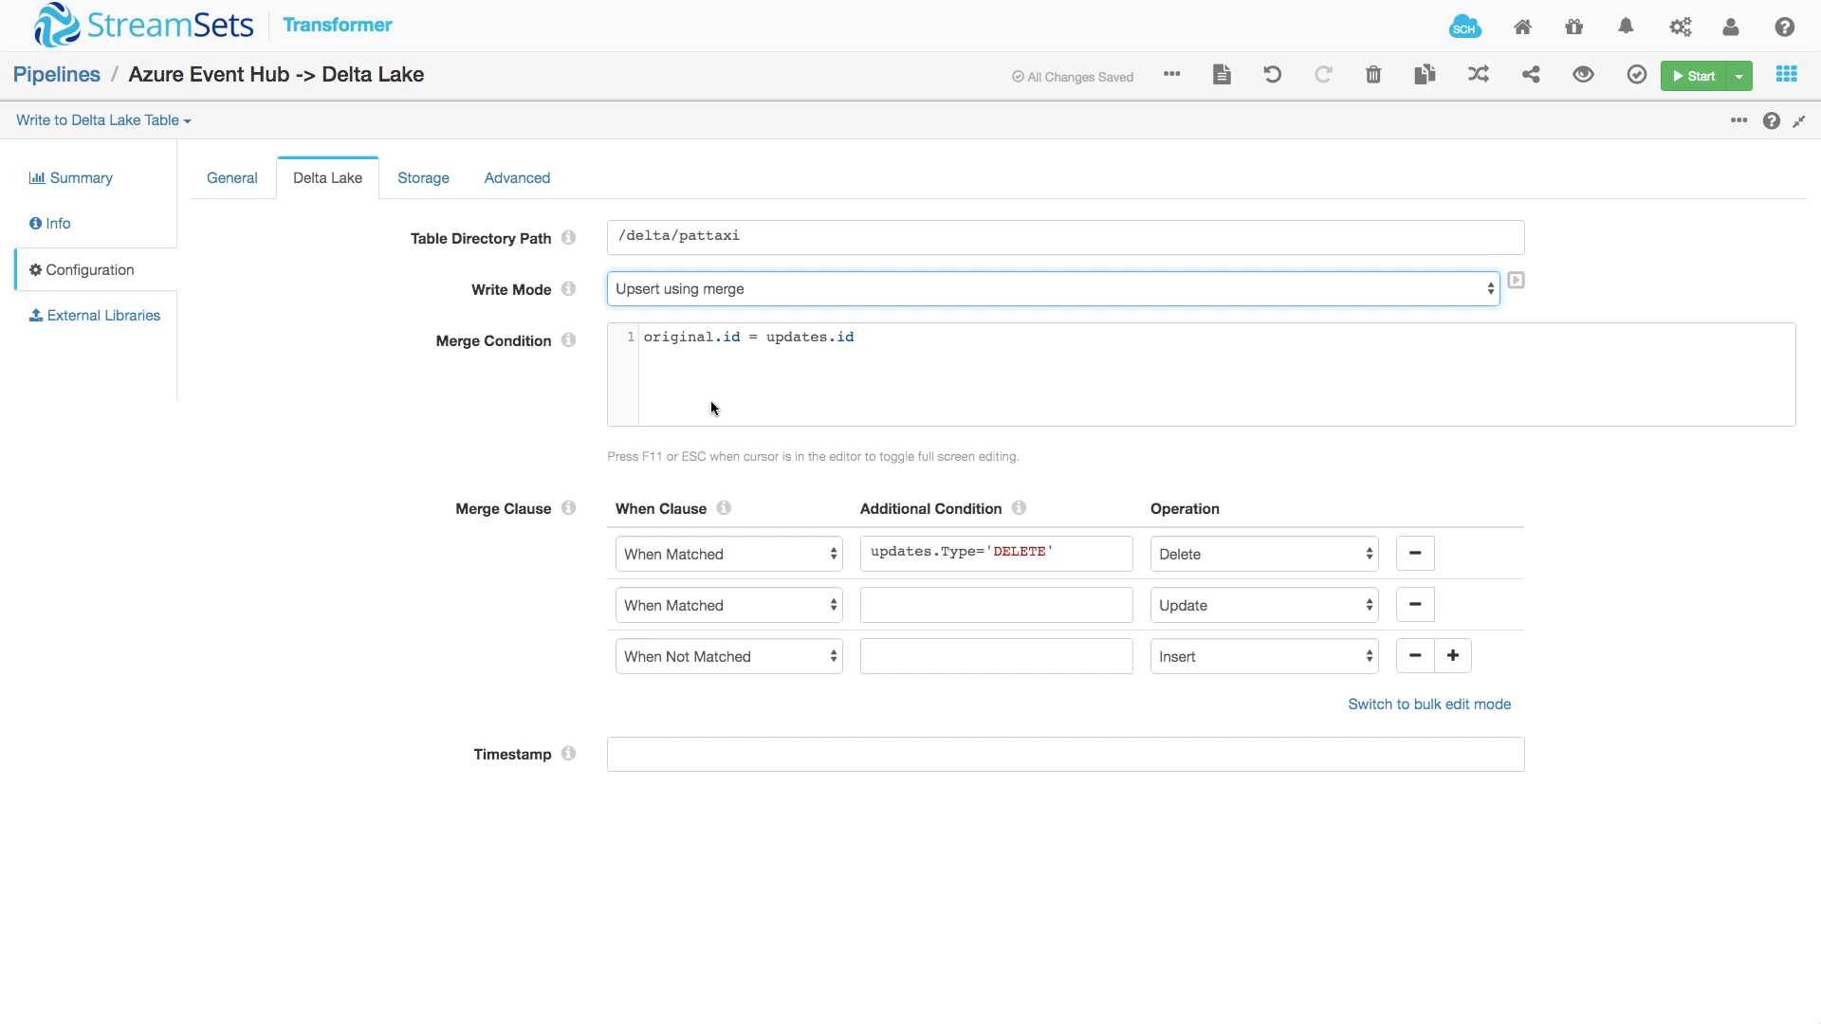
mouse_move(717, 358)
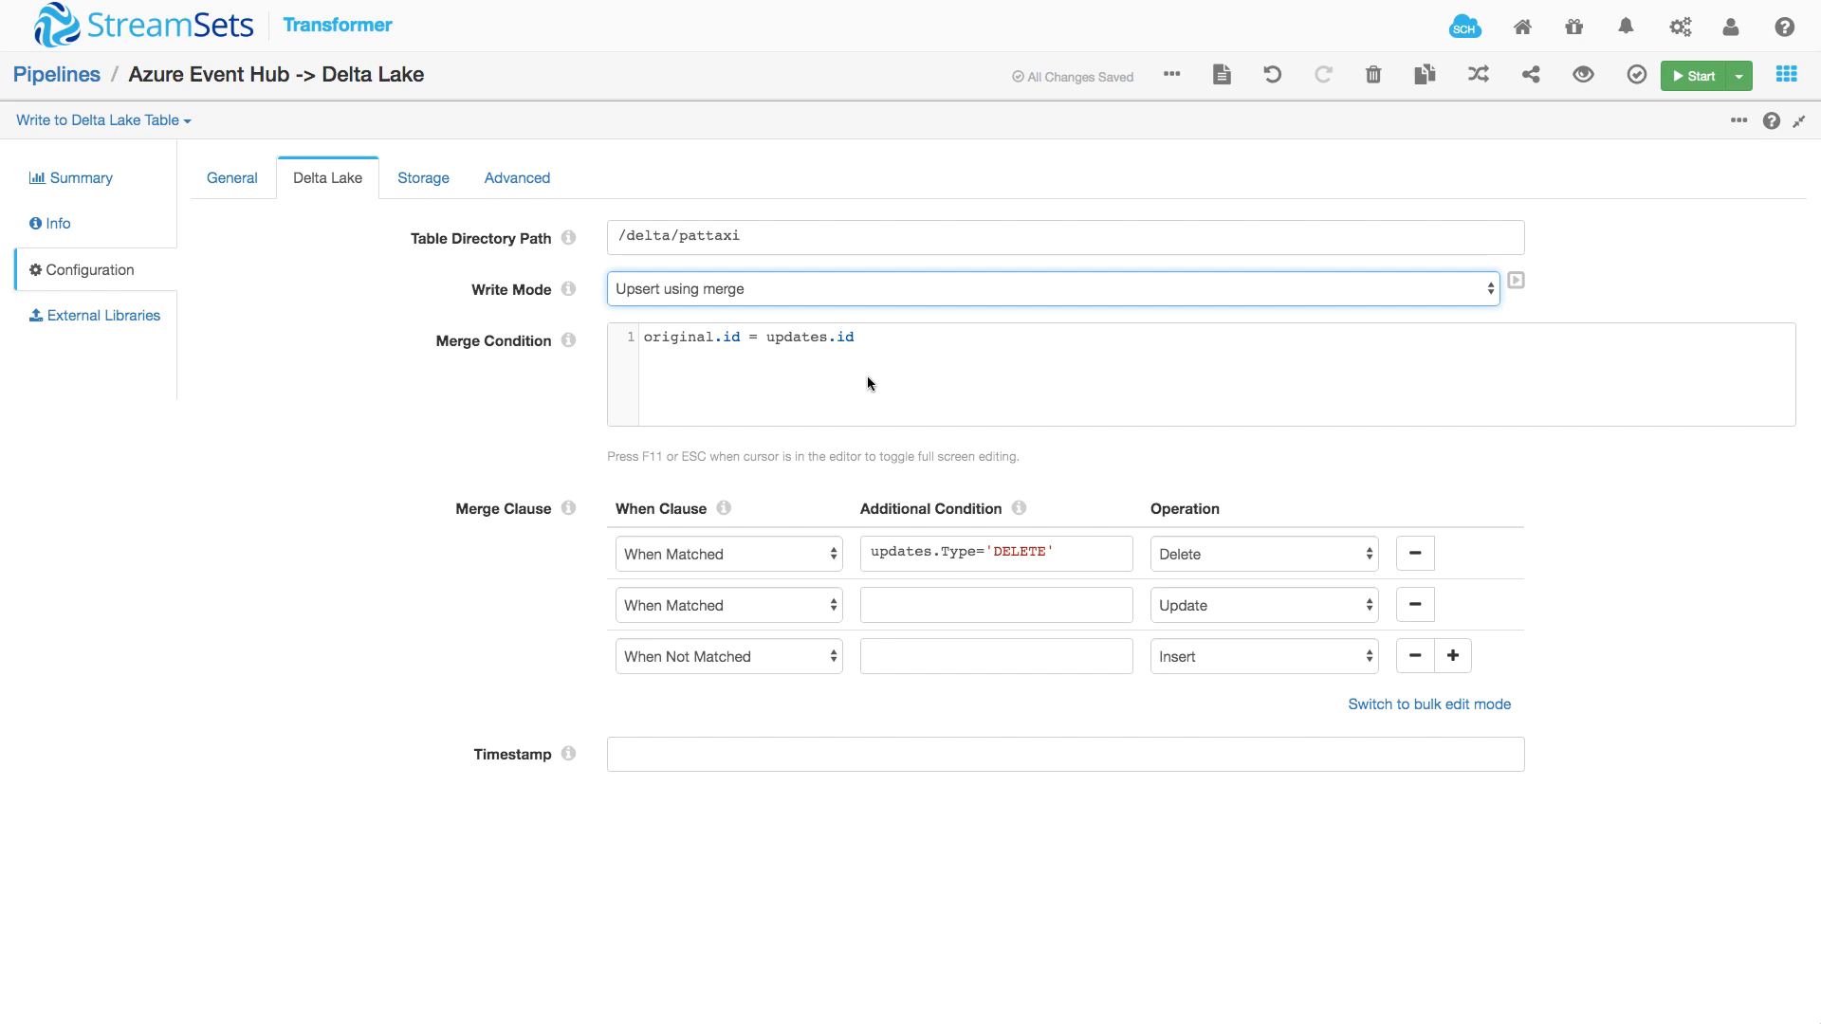
mouse_move(793, 375)
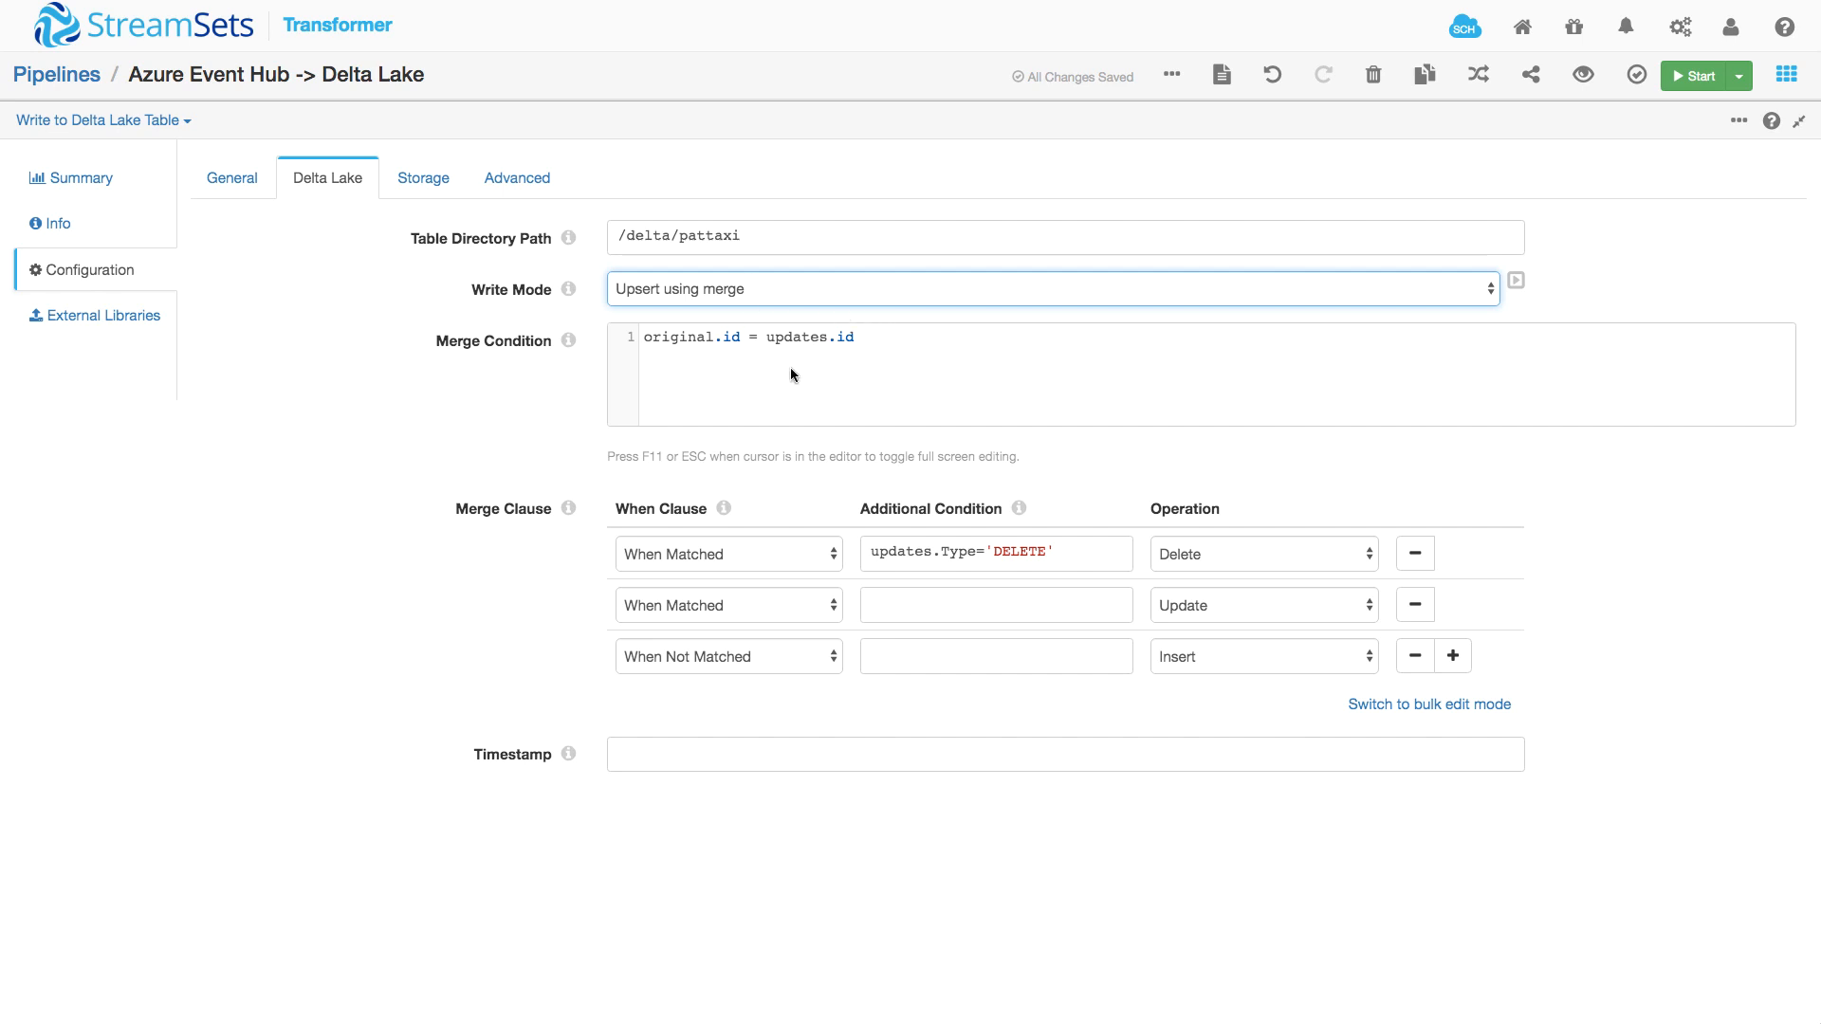
mouse_move(730, 613)
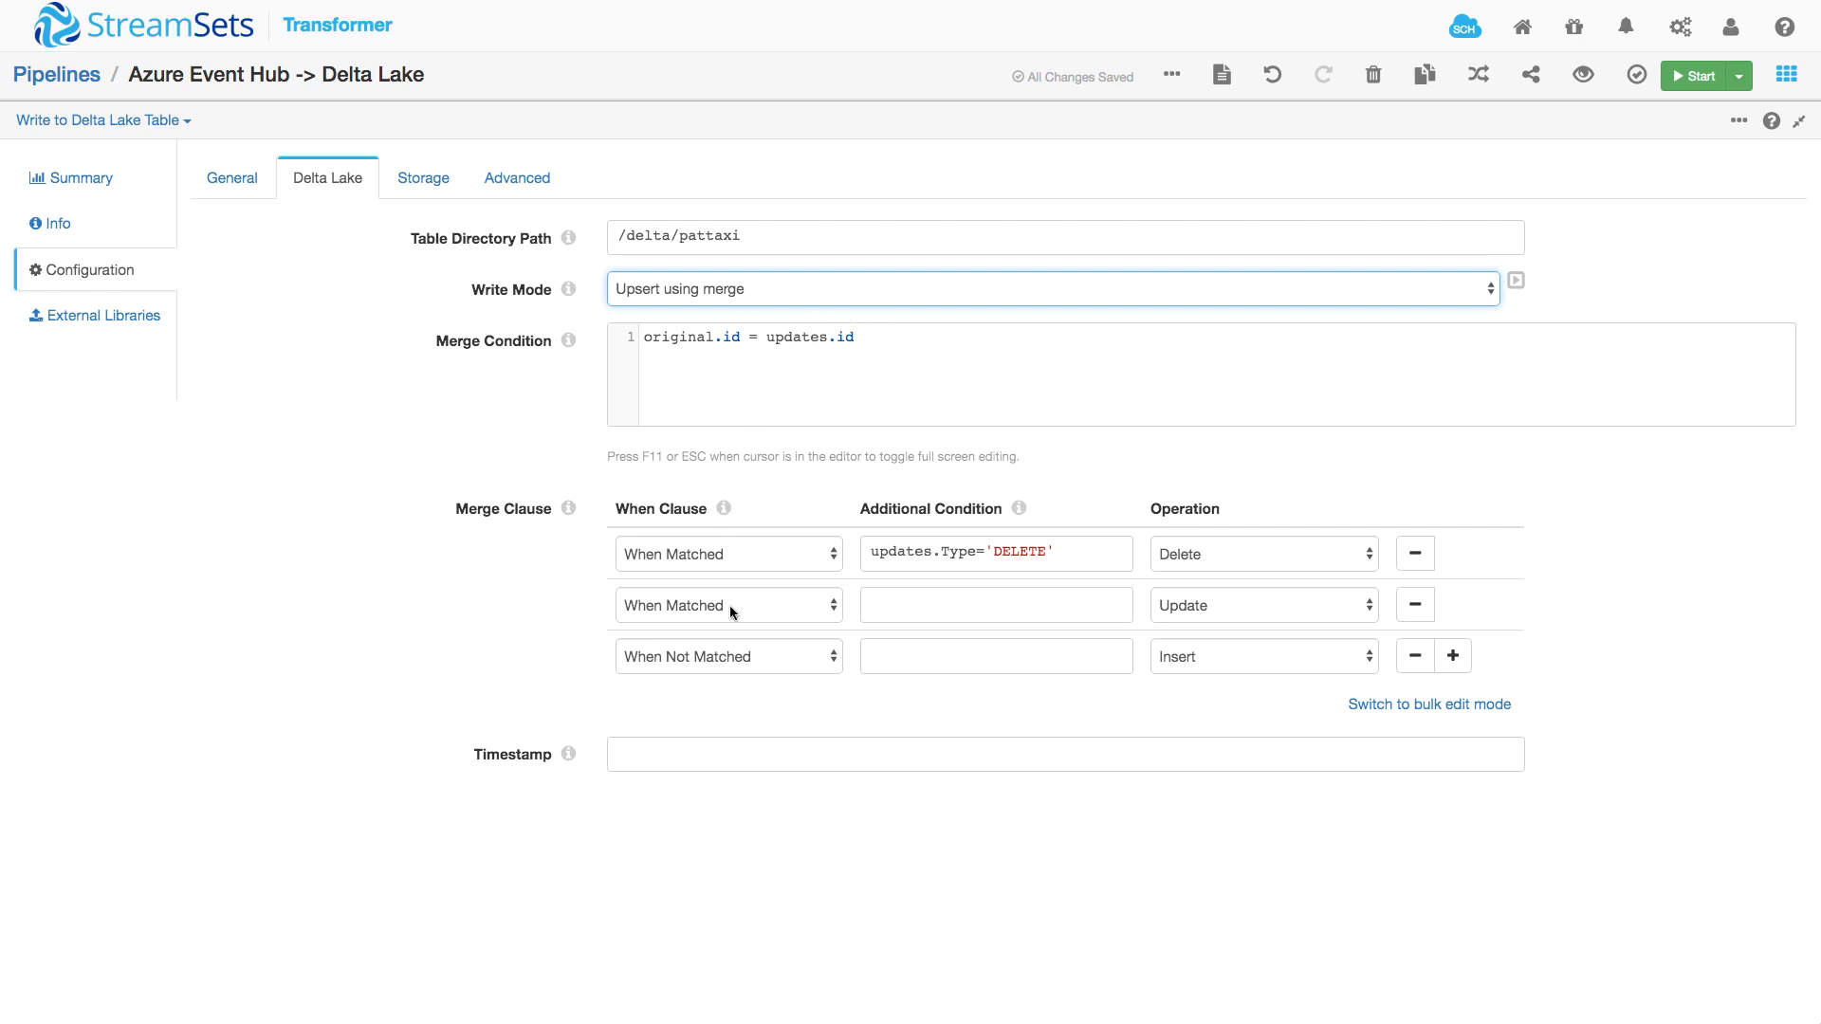
mouse_move(622, 584)
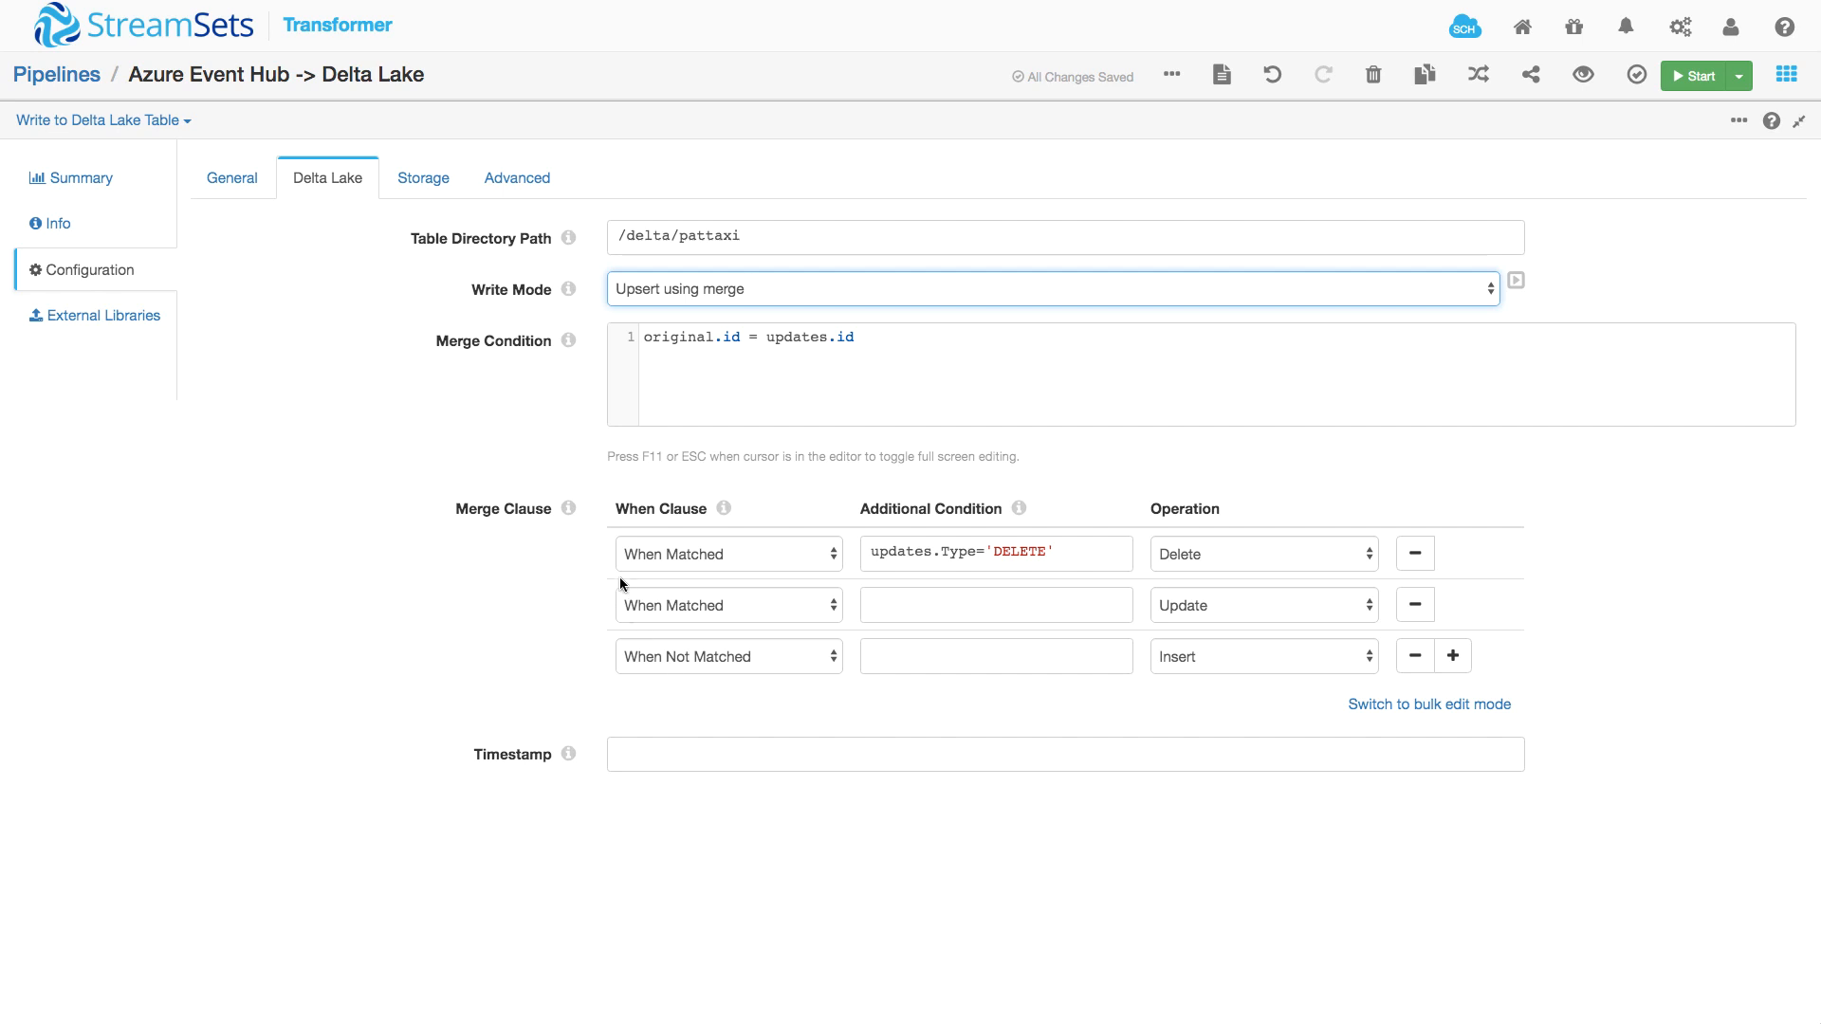
mouse_move(940, 578)
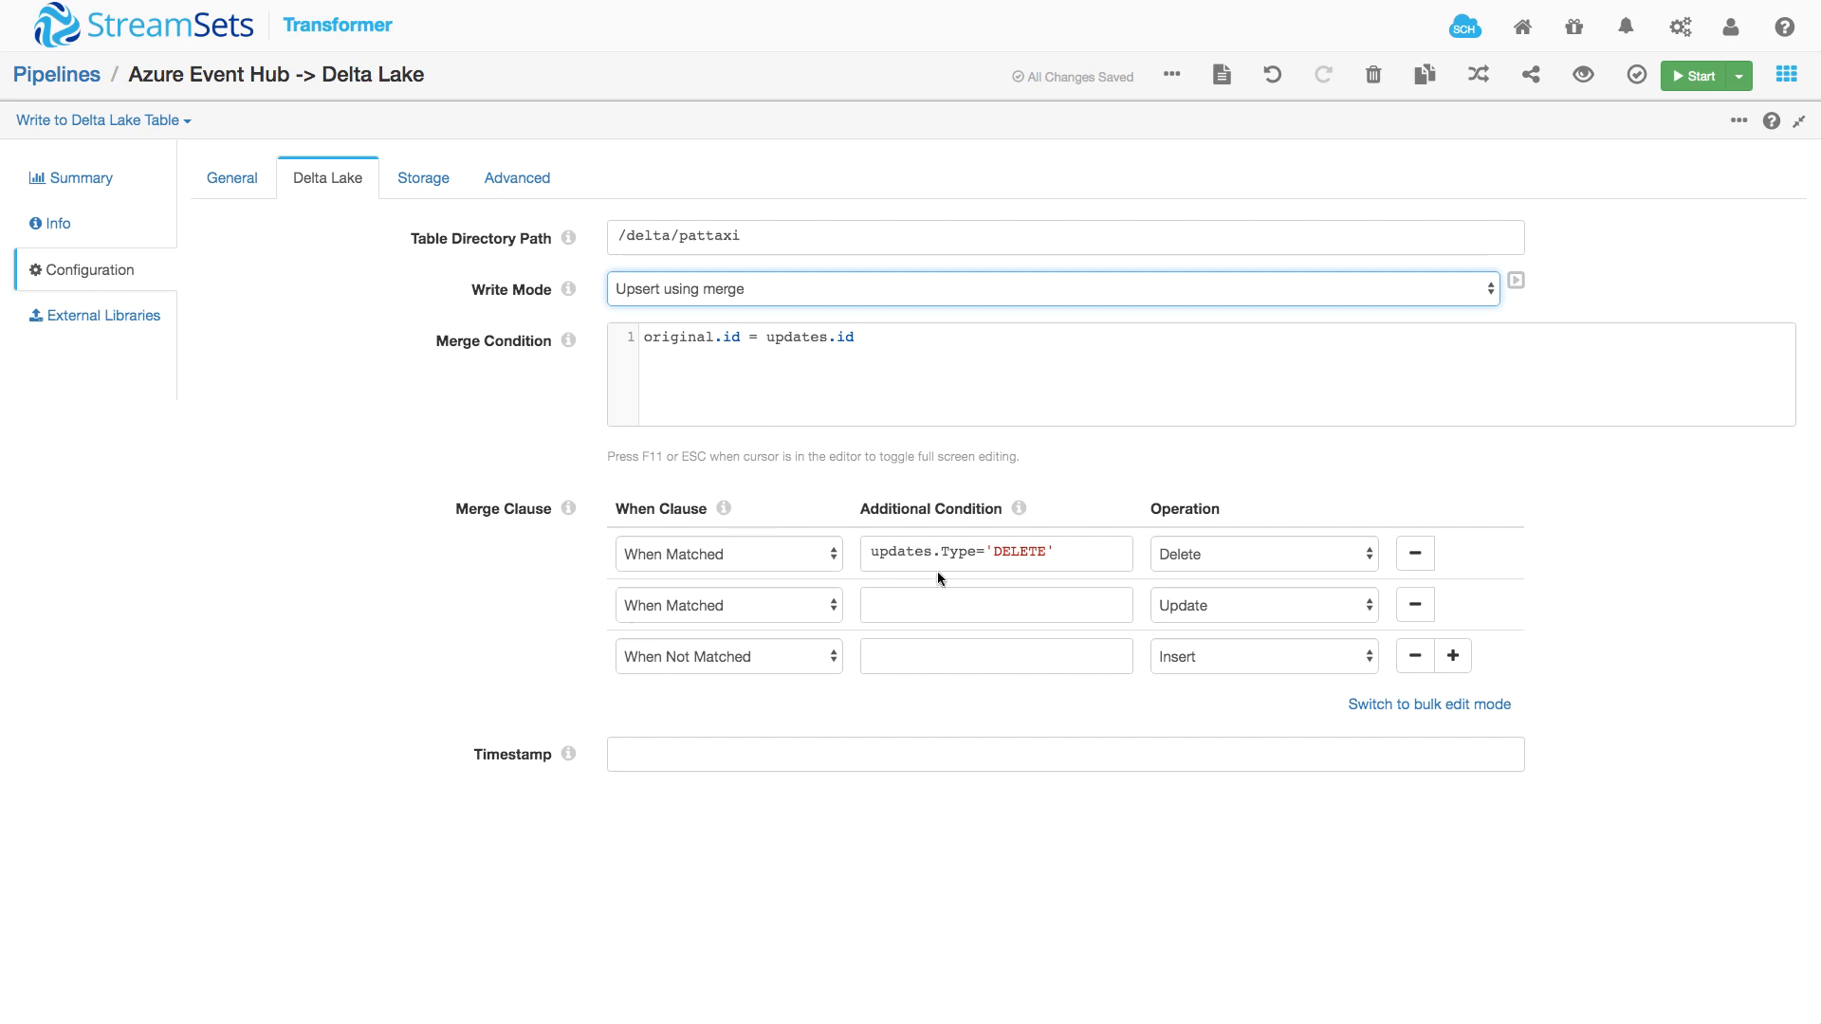
mouse_move(1066, 570)
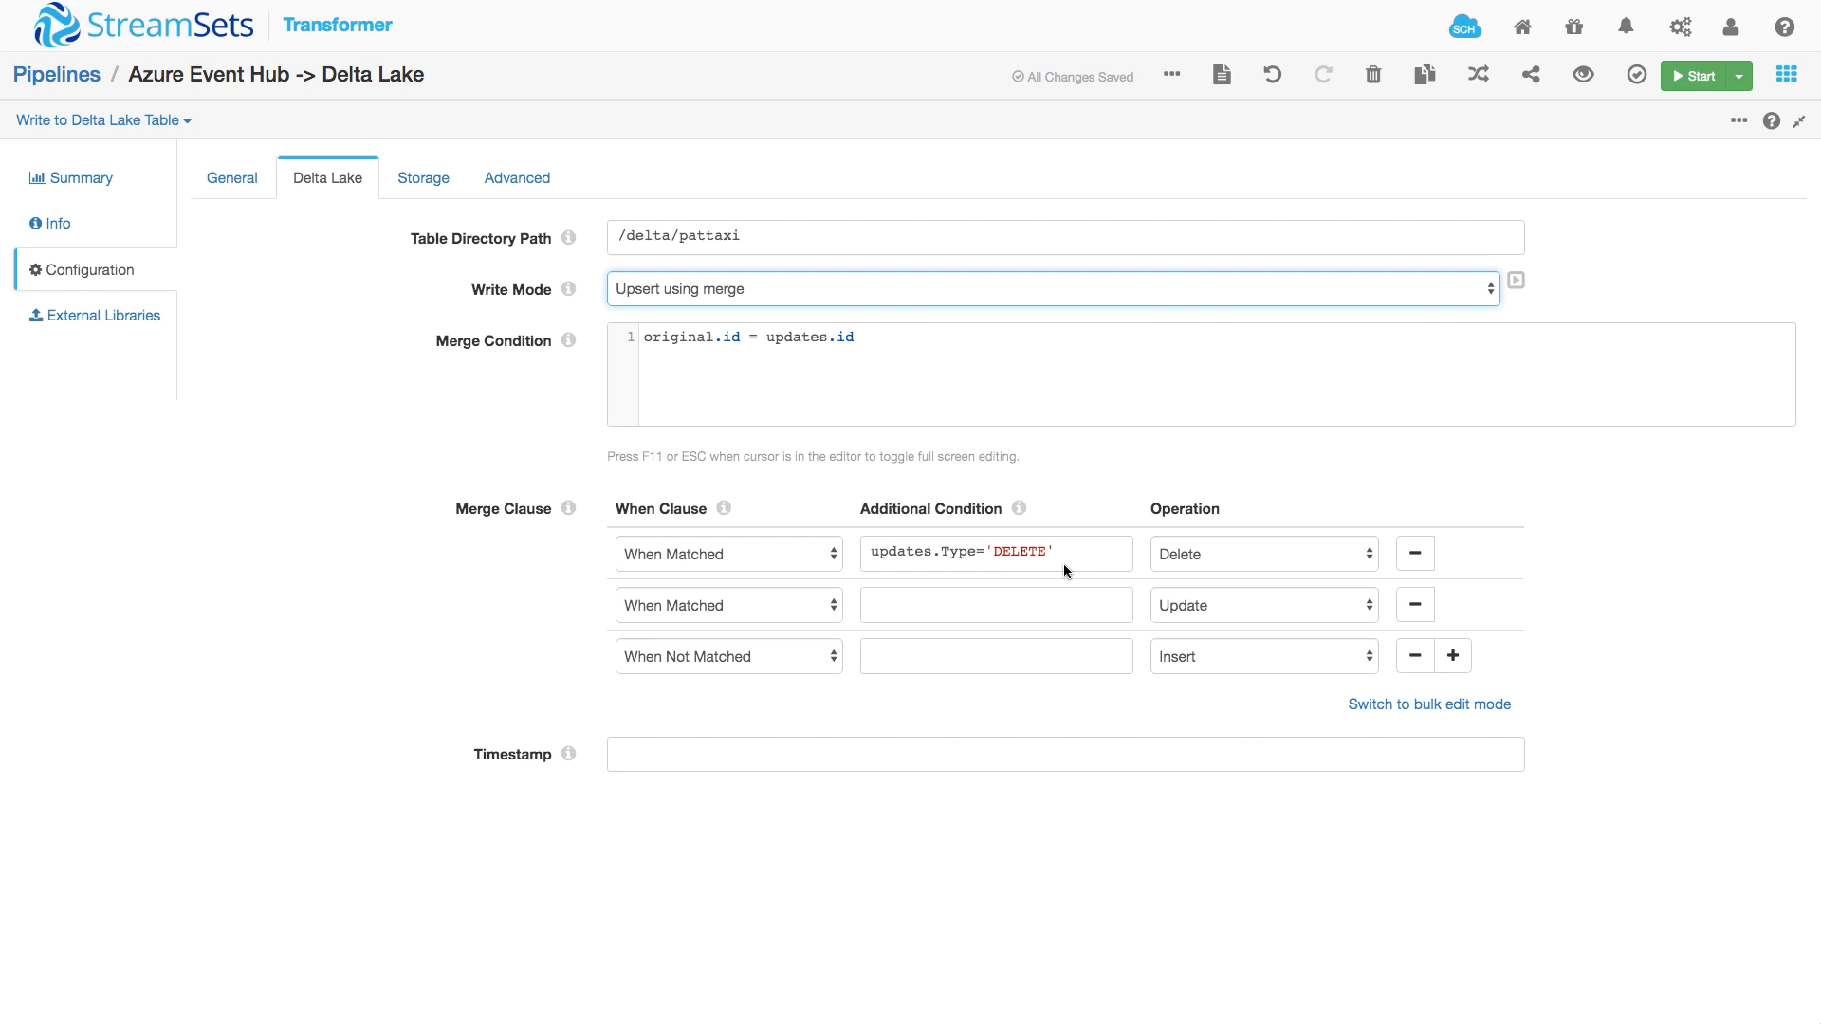
mouse_move(1264, 561)
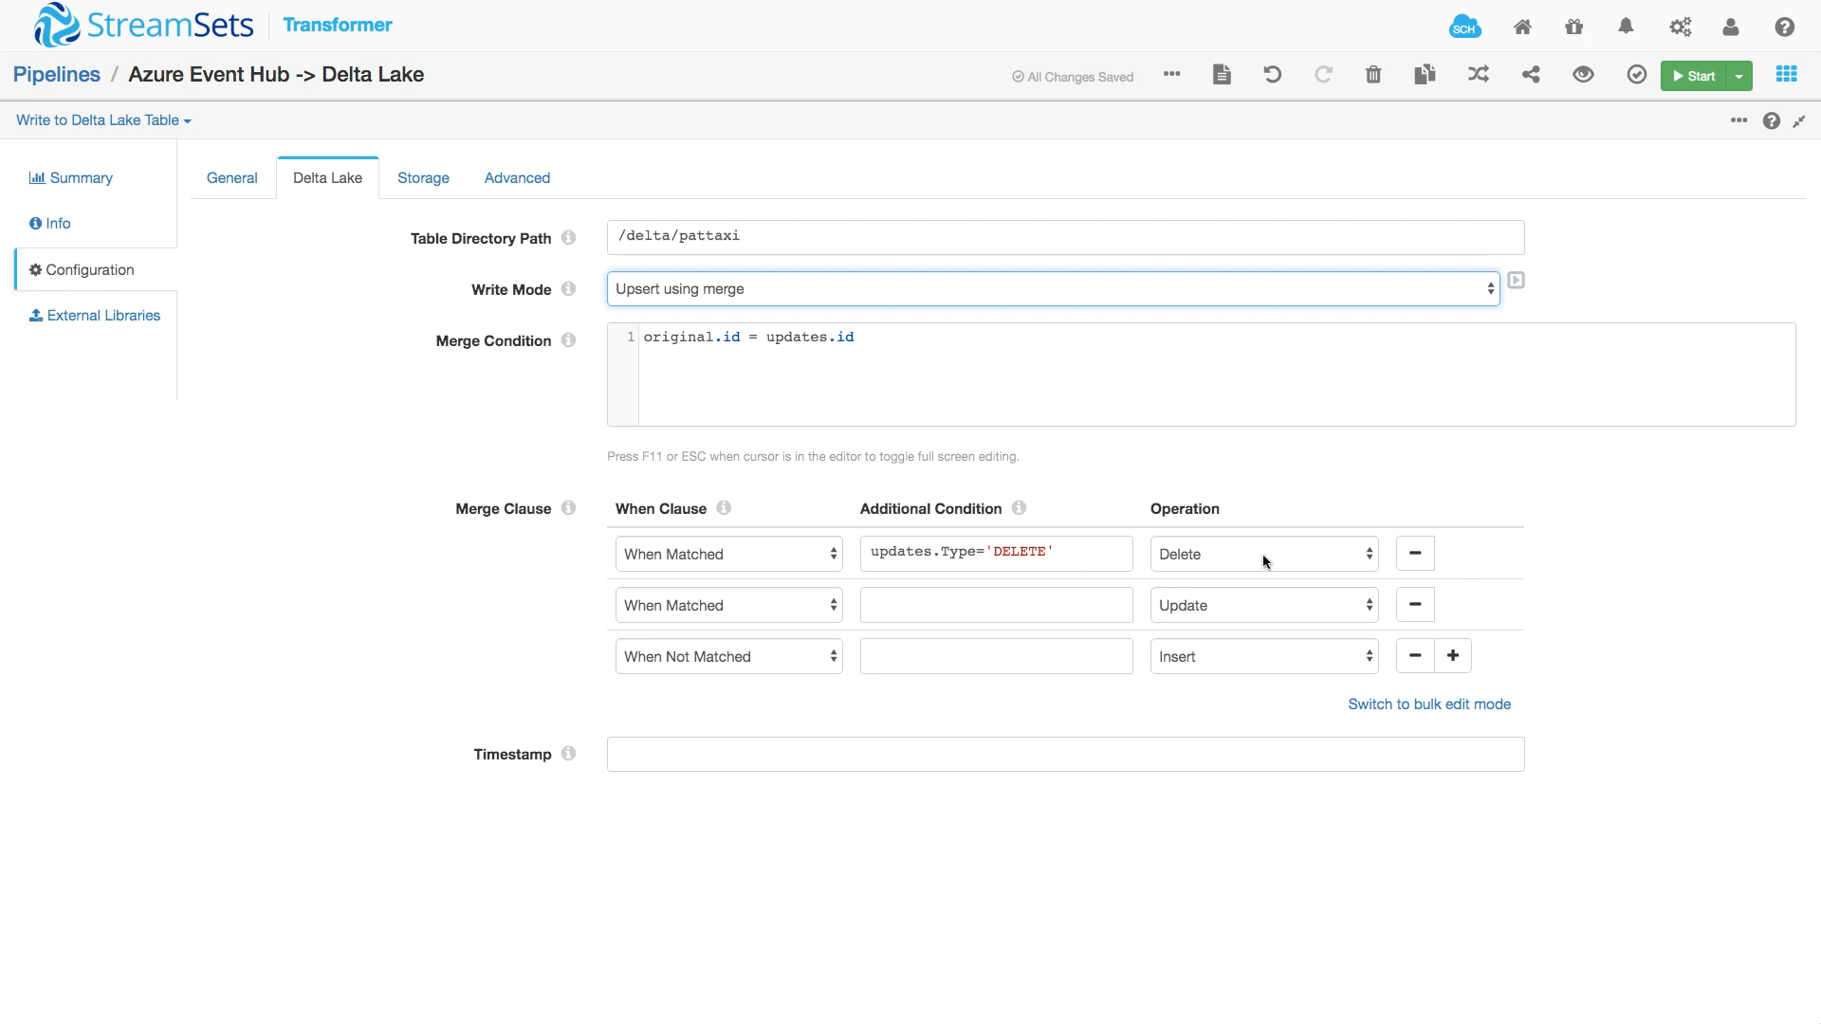
mouse_move(751, 614)
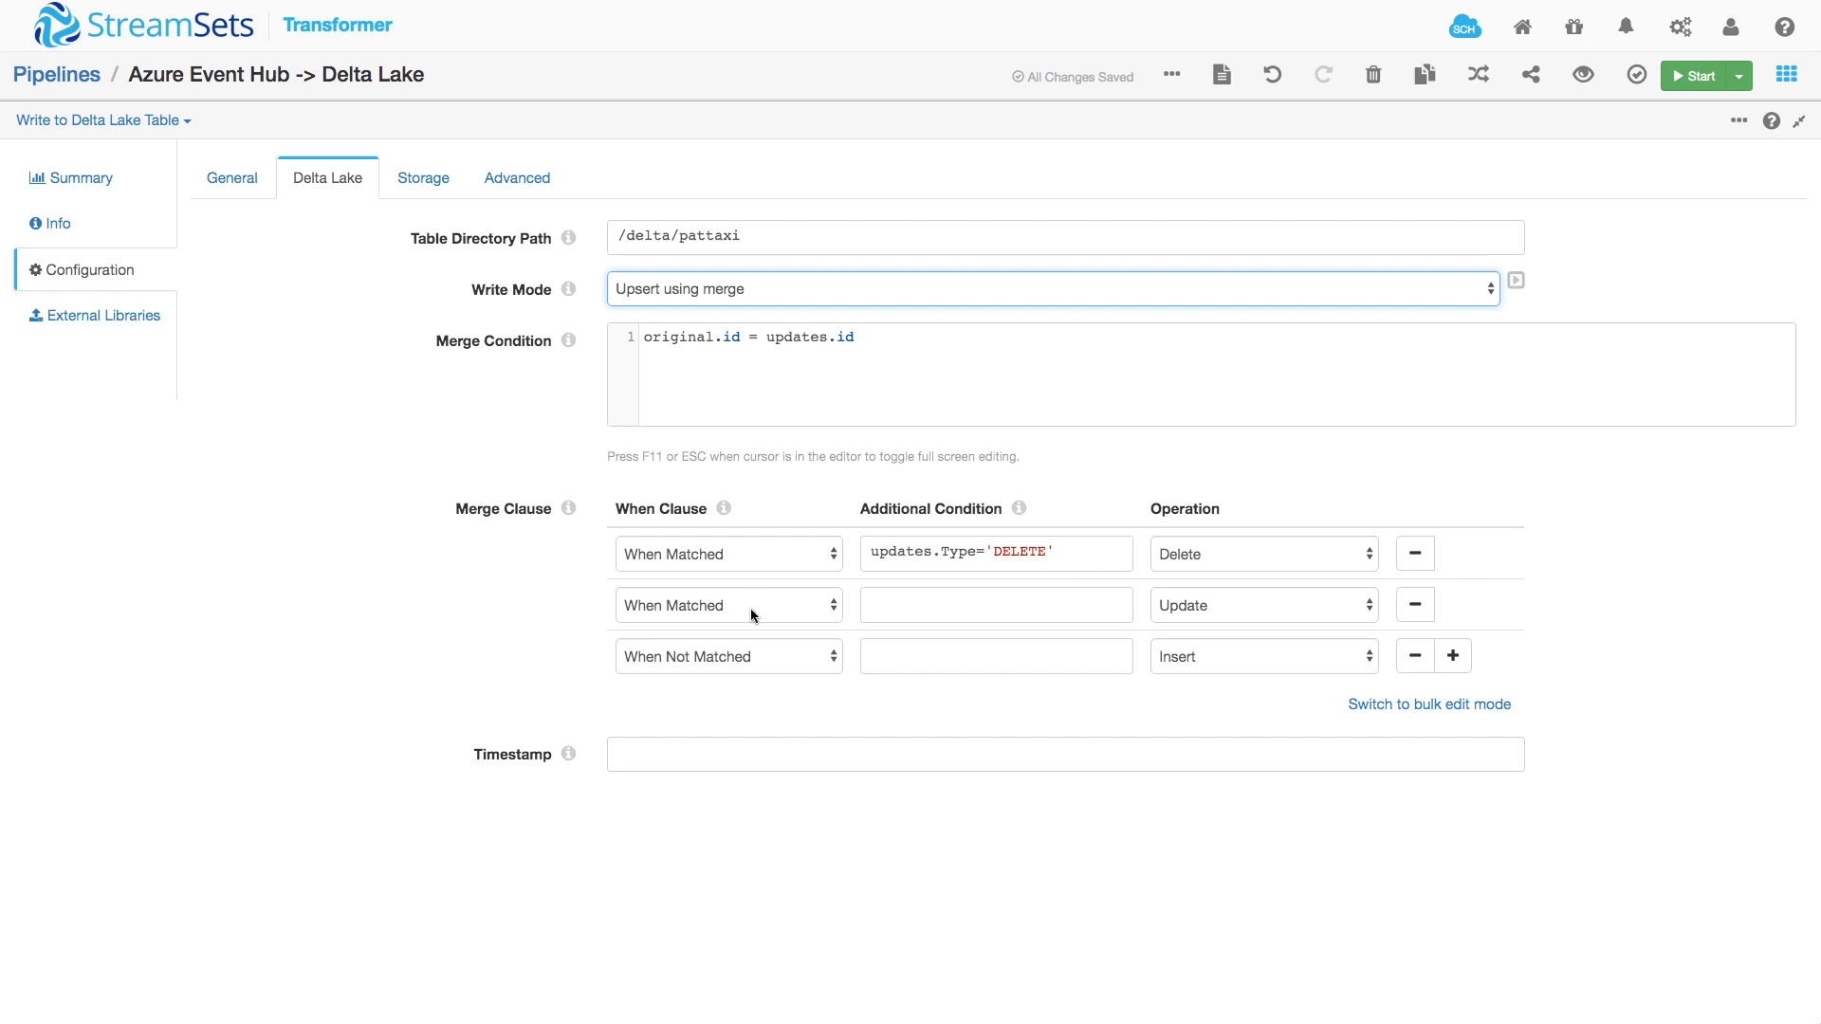
mouse_move(950, 622)
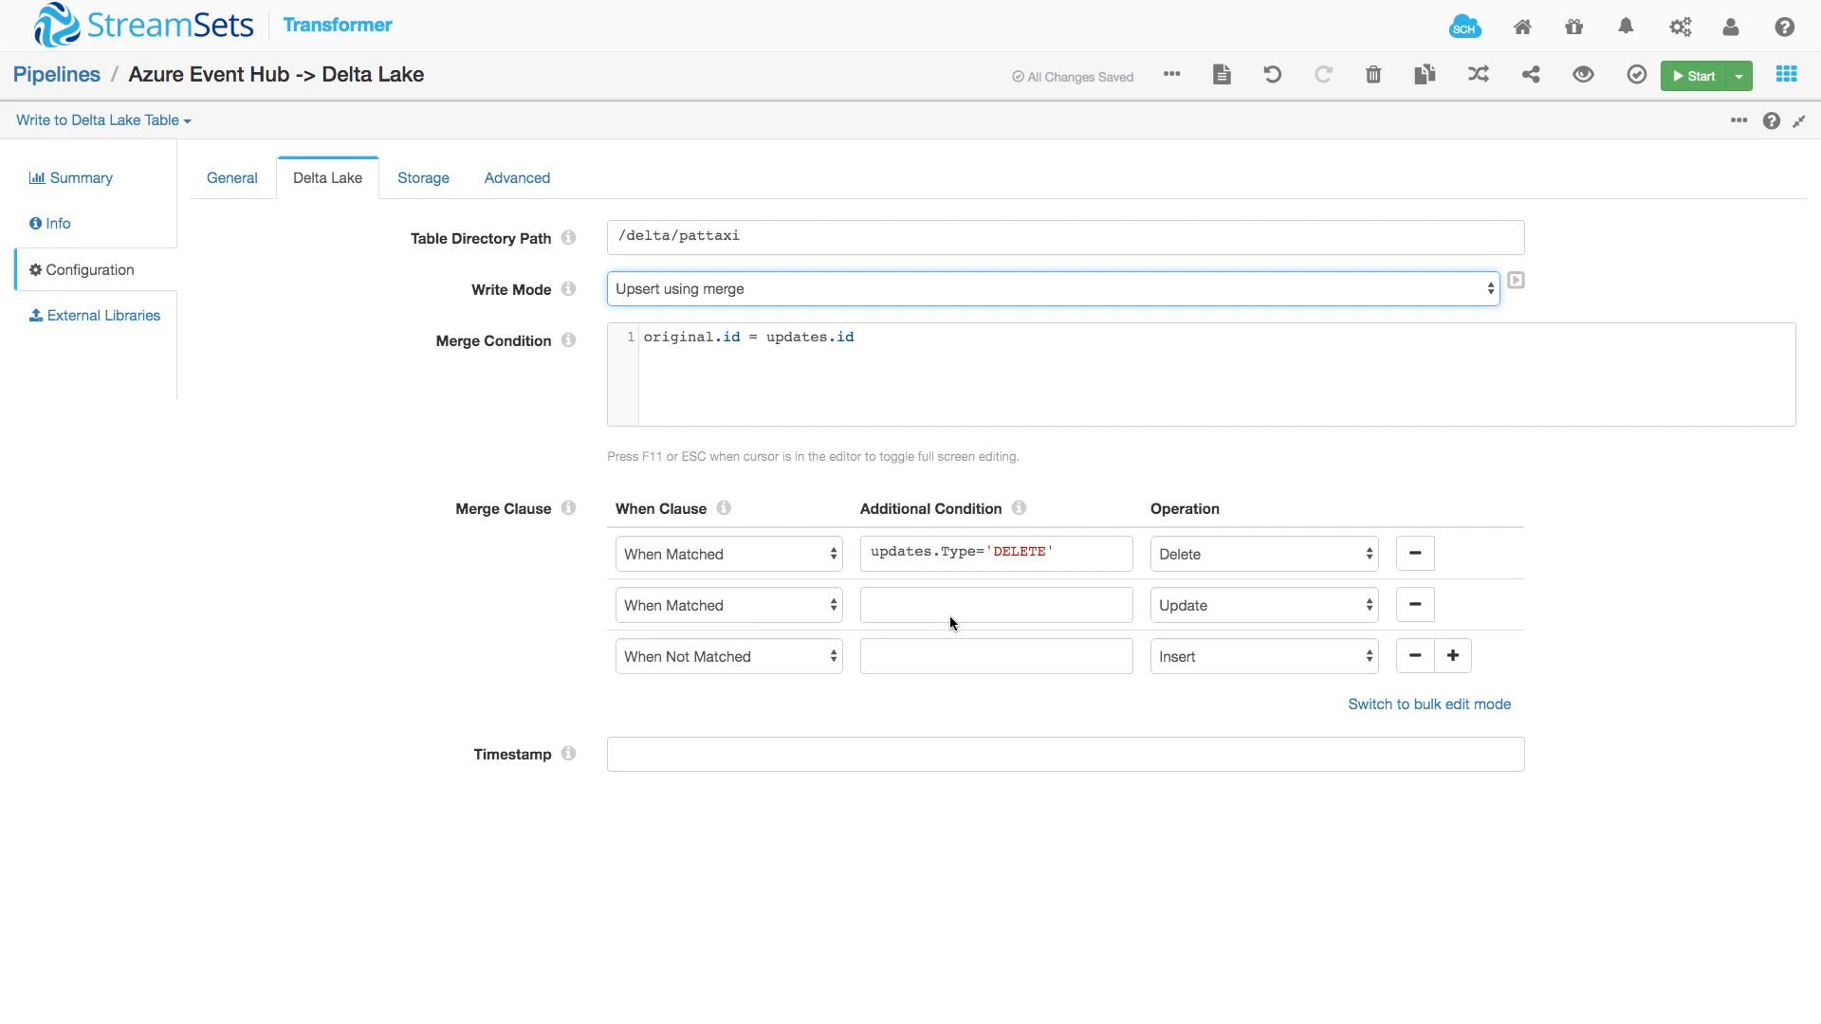
mouse_move(1218, 624)
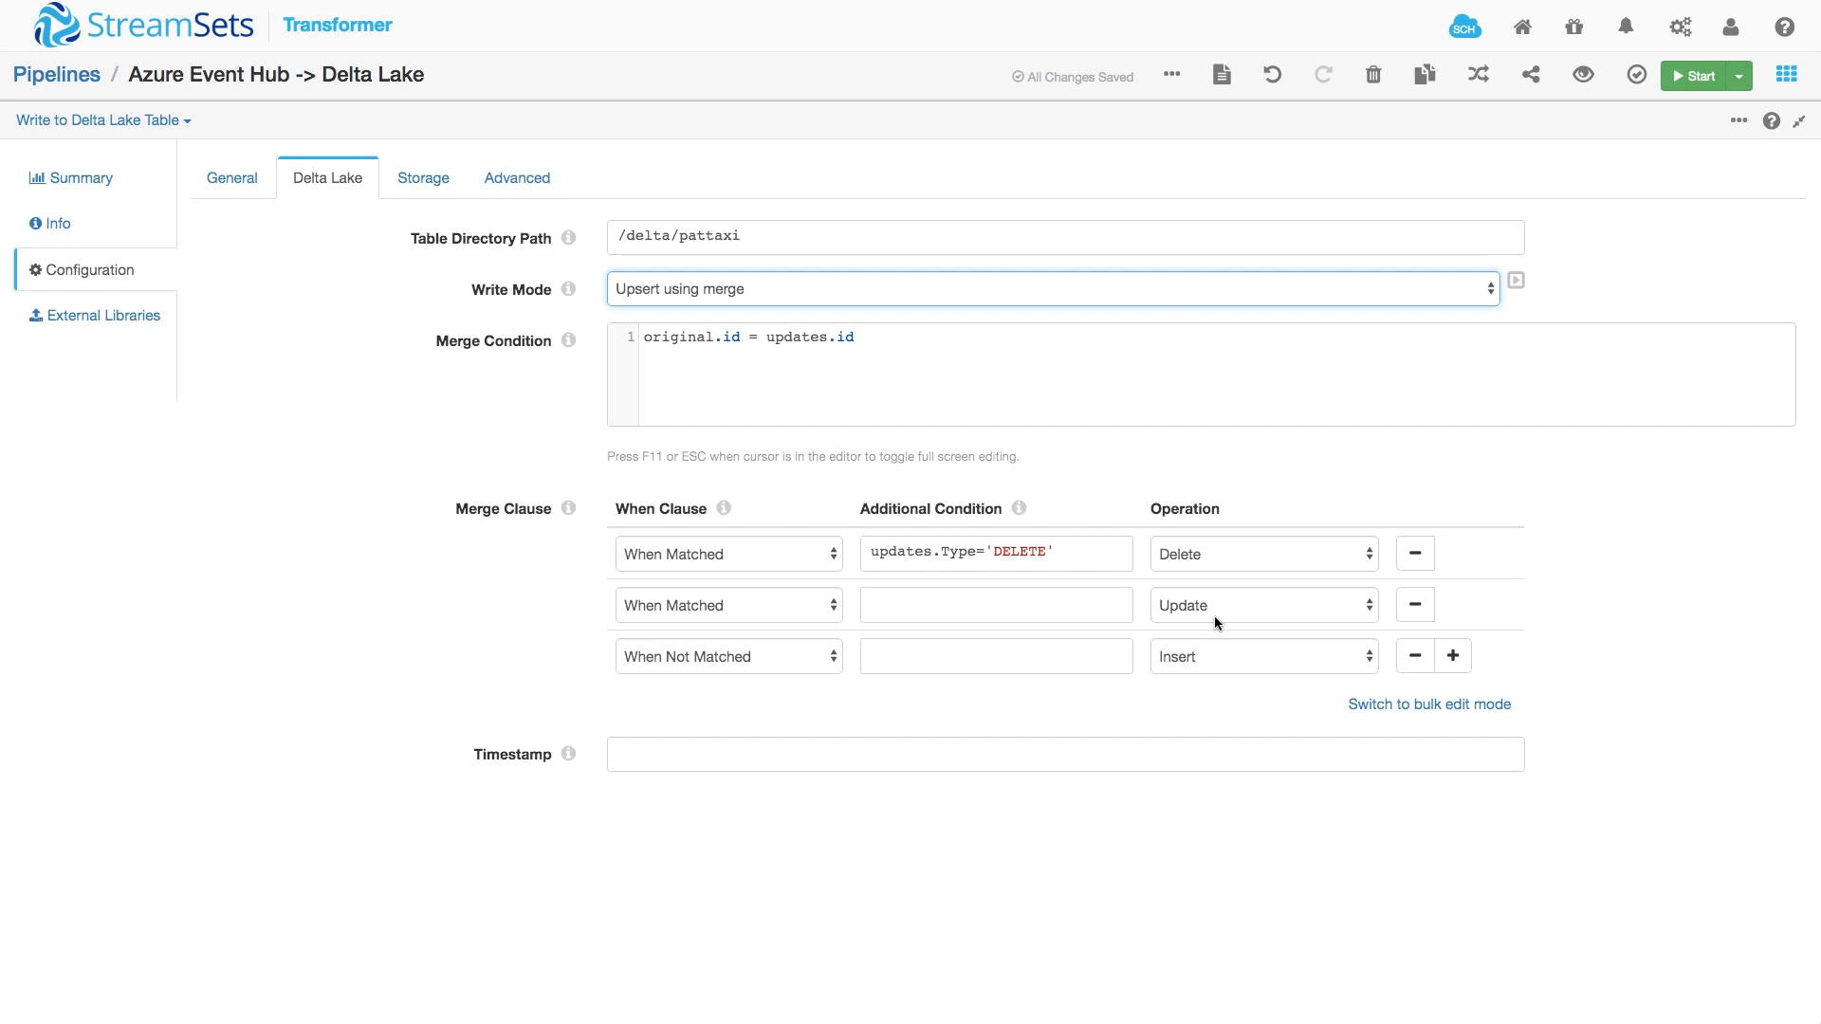
mouse_move(795, 692)
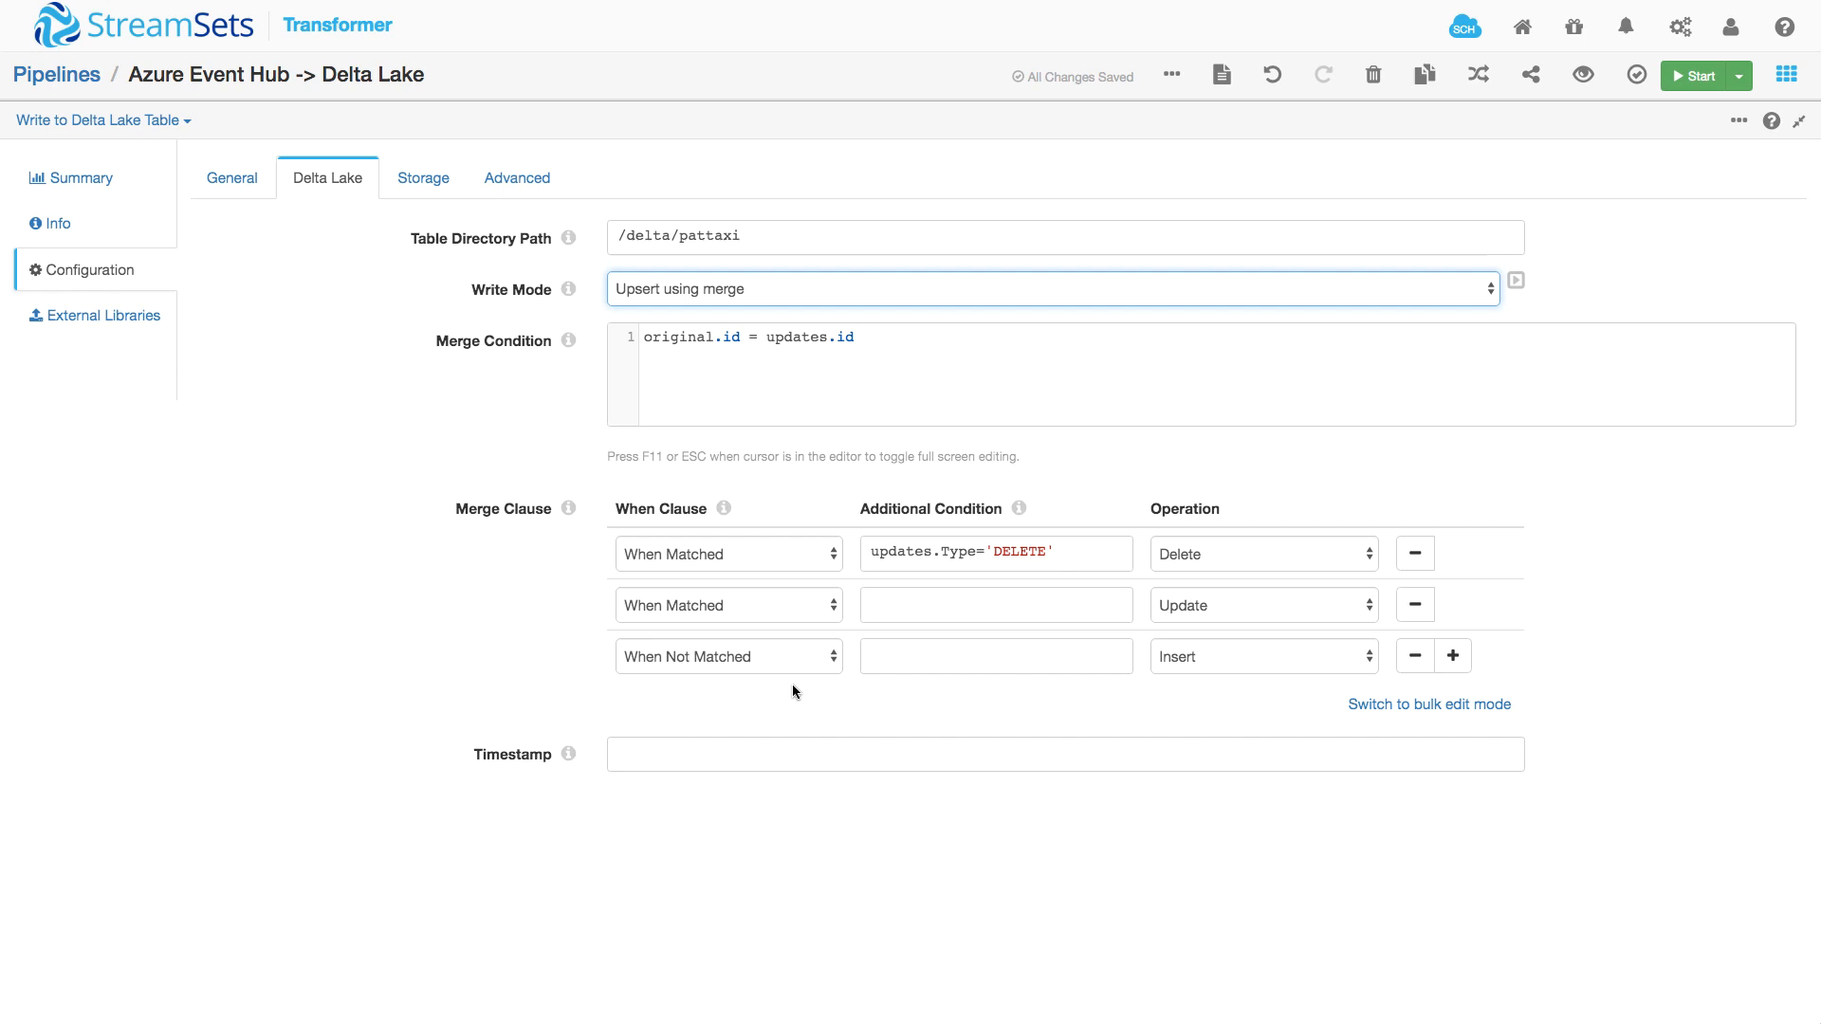
mouse_move(1212, 670)
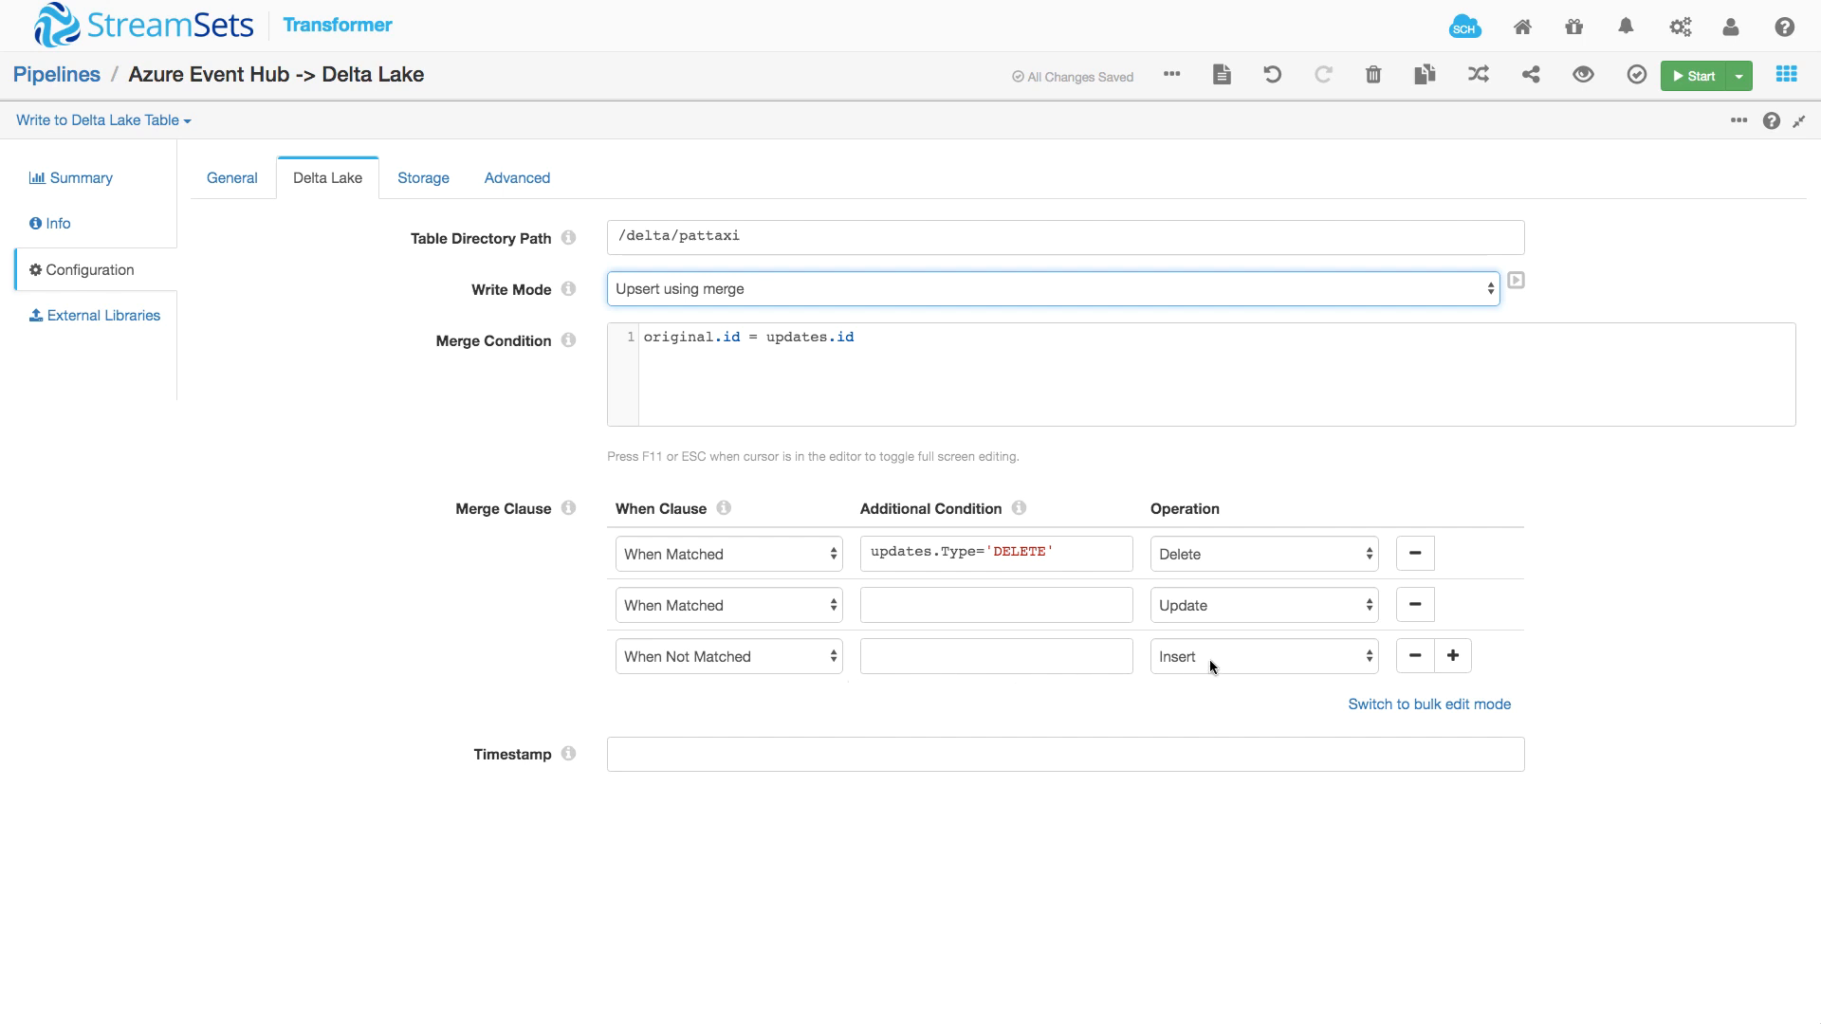
mouse_move(1764, 137)
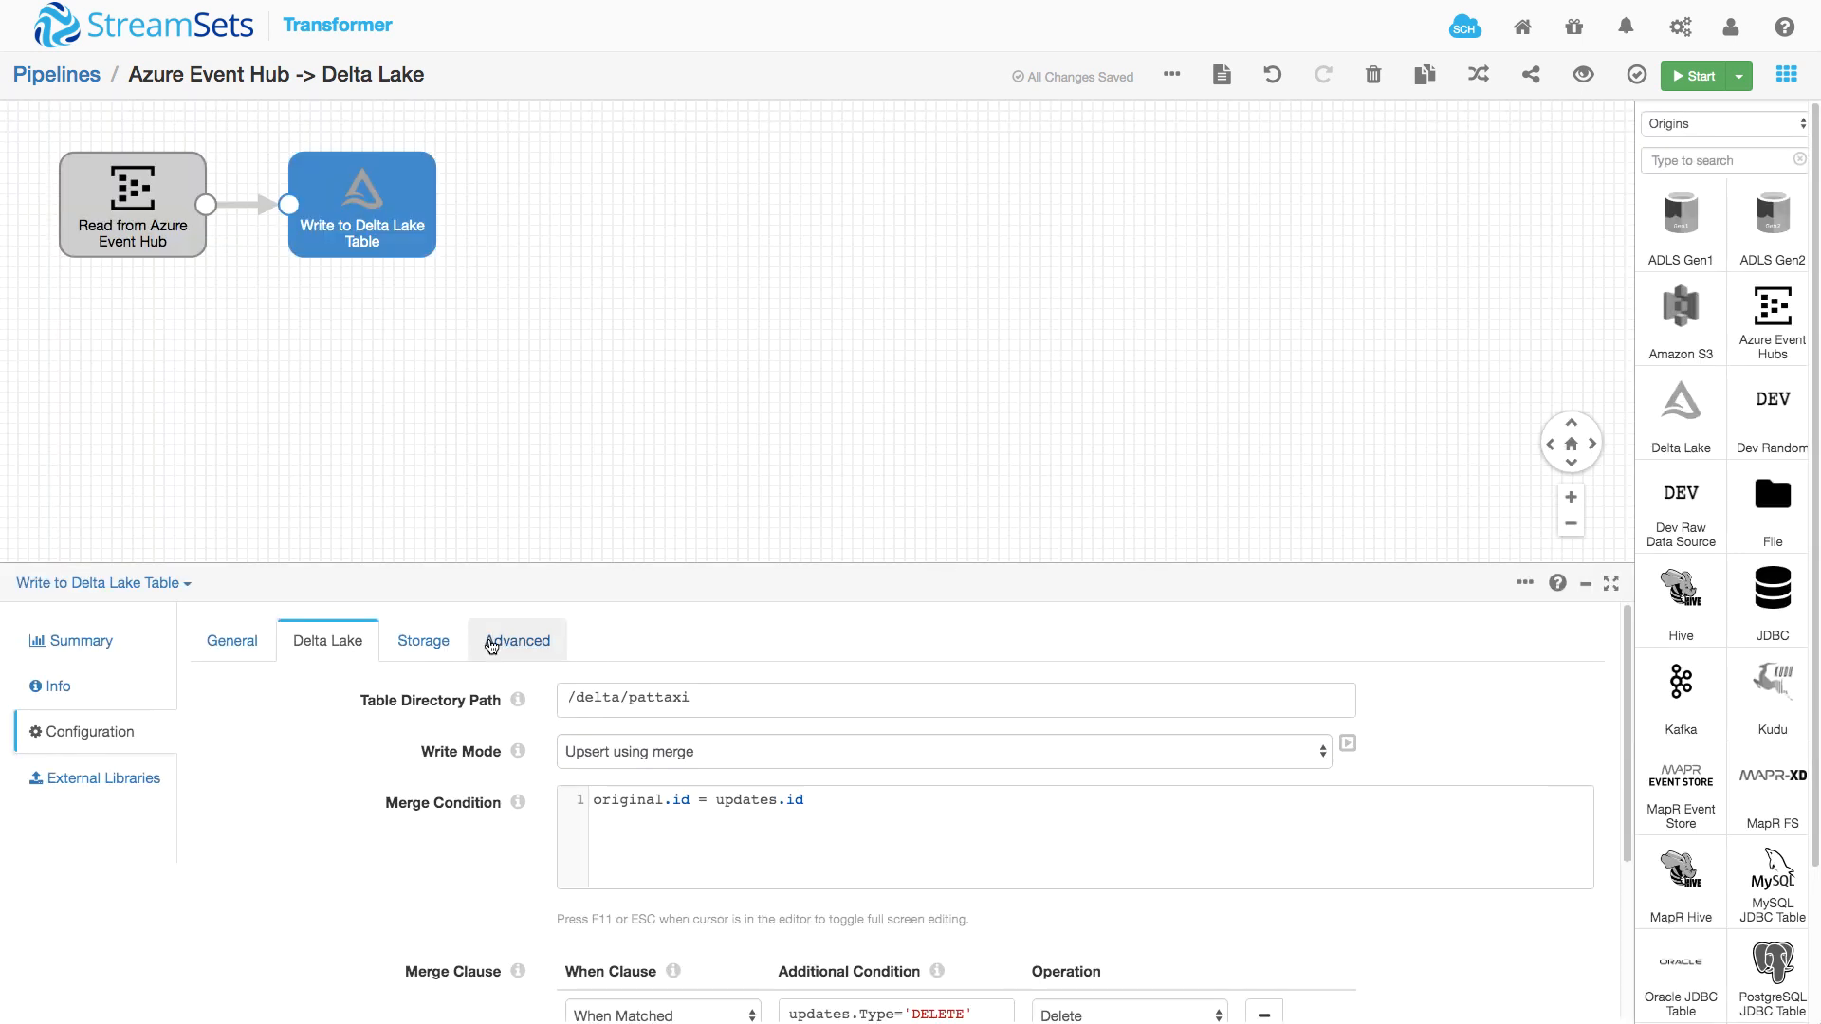
Show the Delta Lake destination's advanced settings: managed table taxi_transaction with mergeSchema true.
left_click(516, 640)
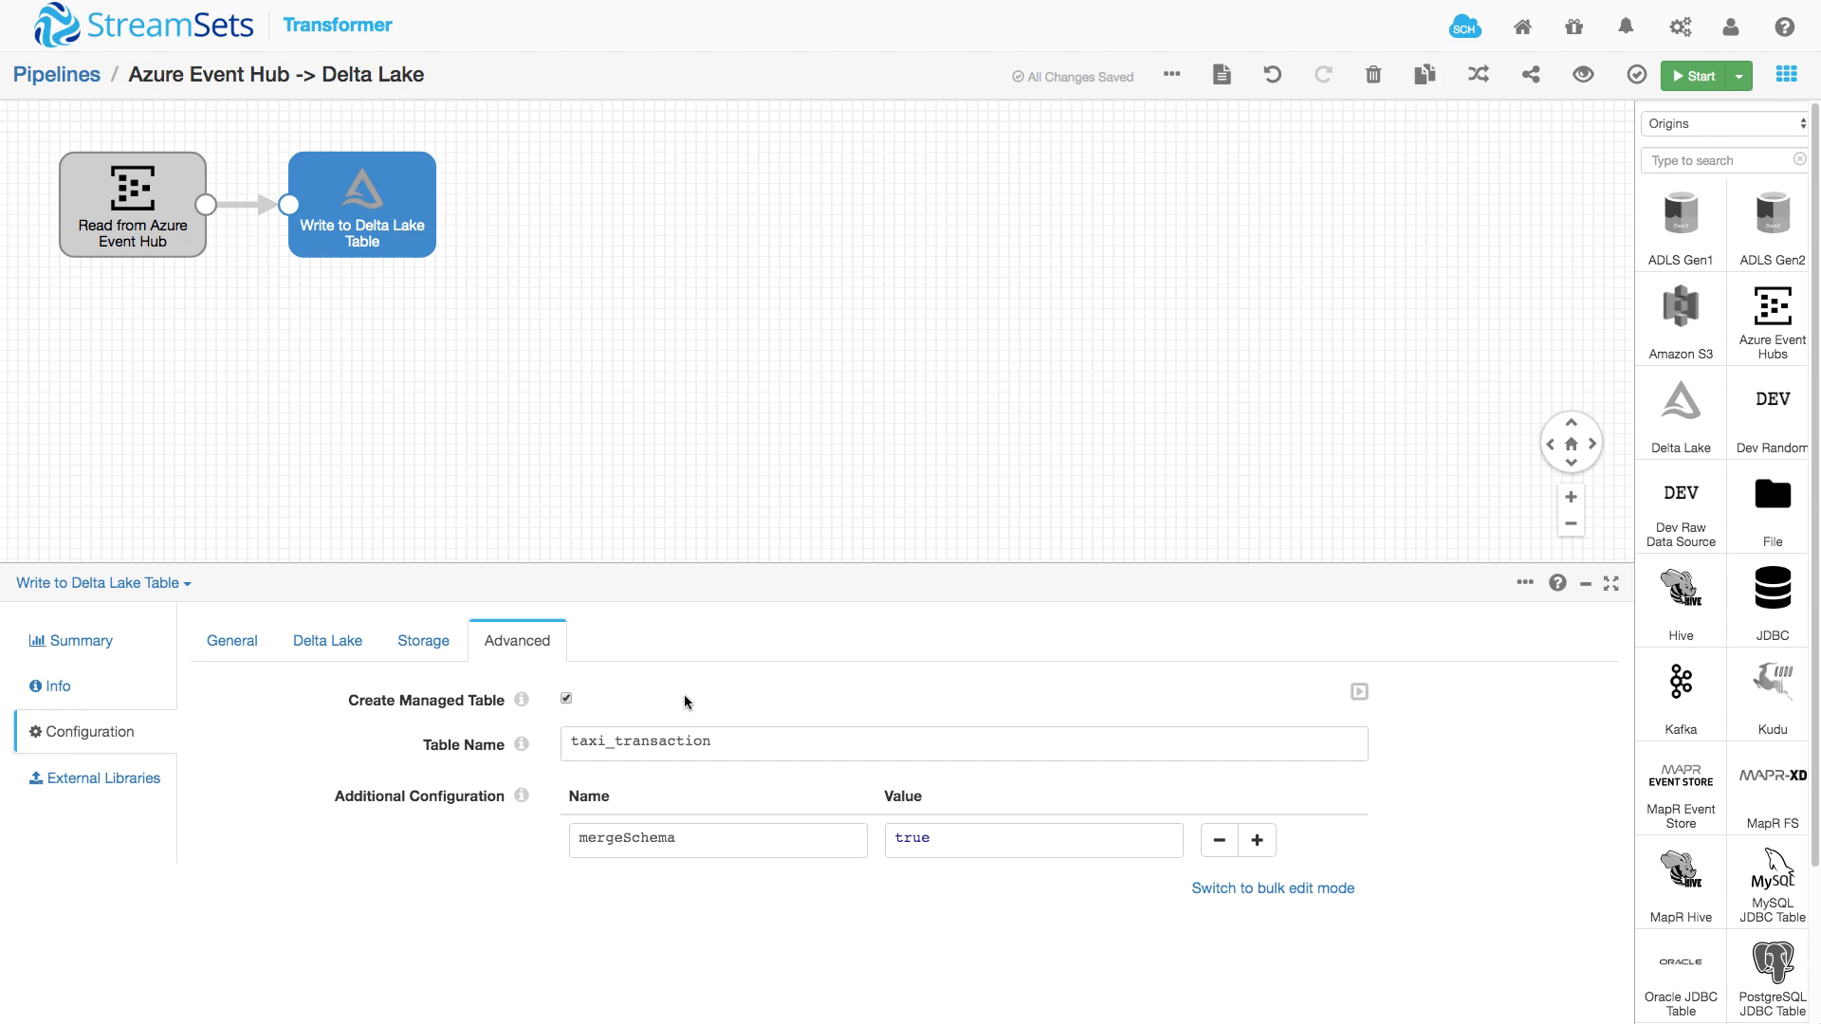
mouse_move(624, 712)
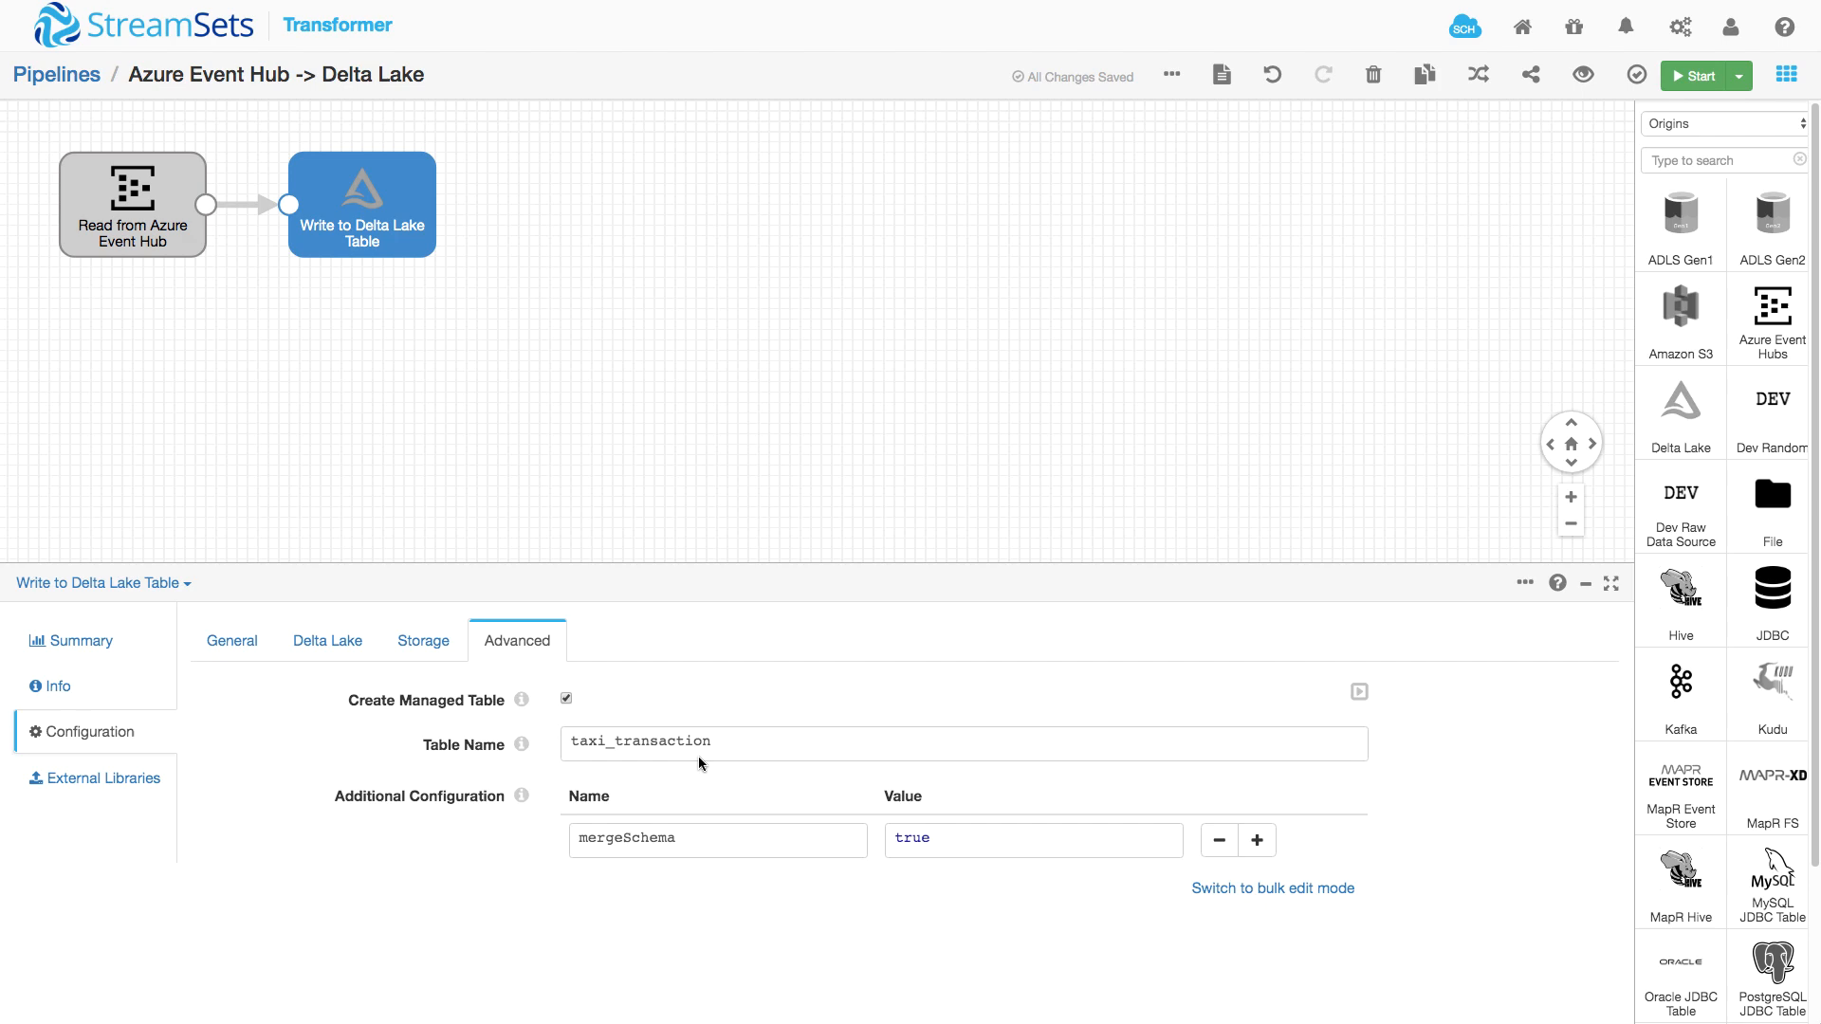
mouse_move(541, 514)
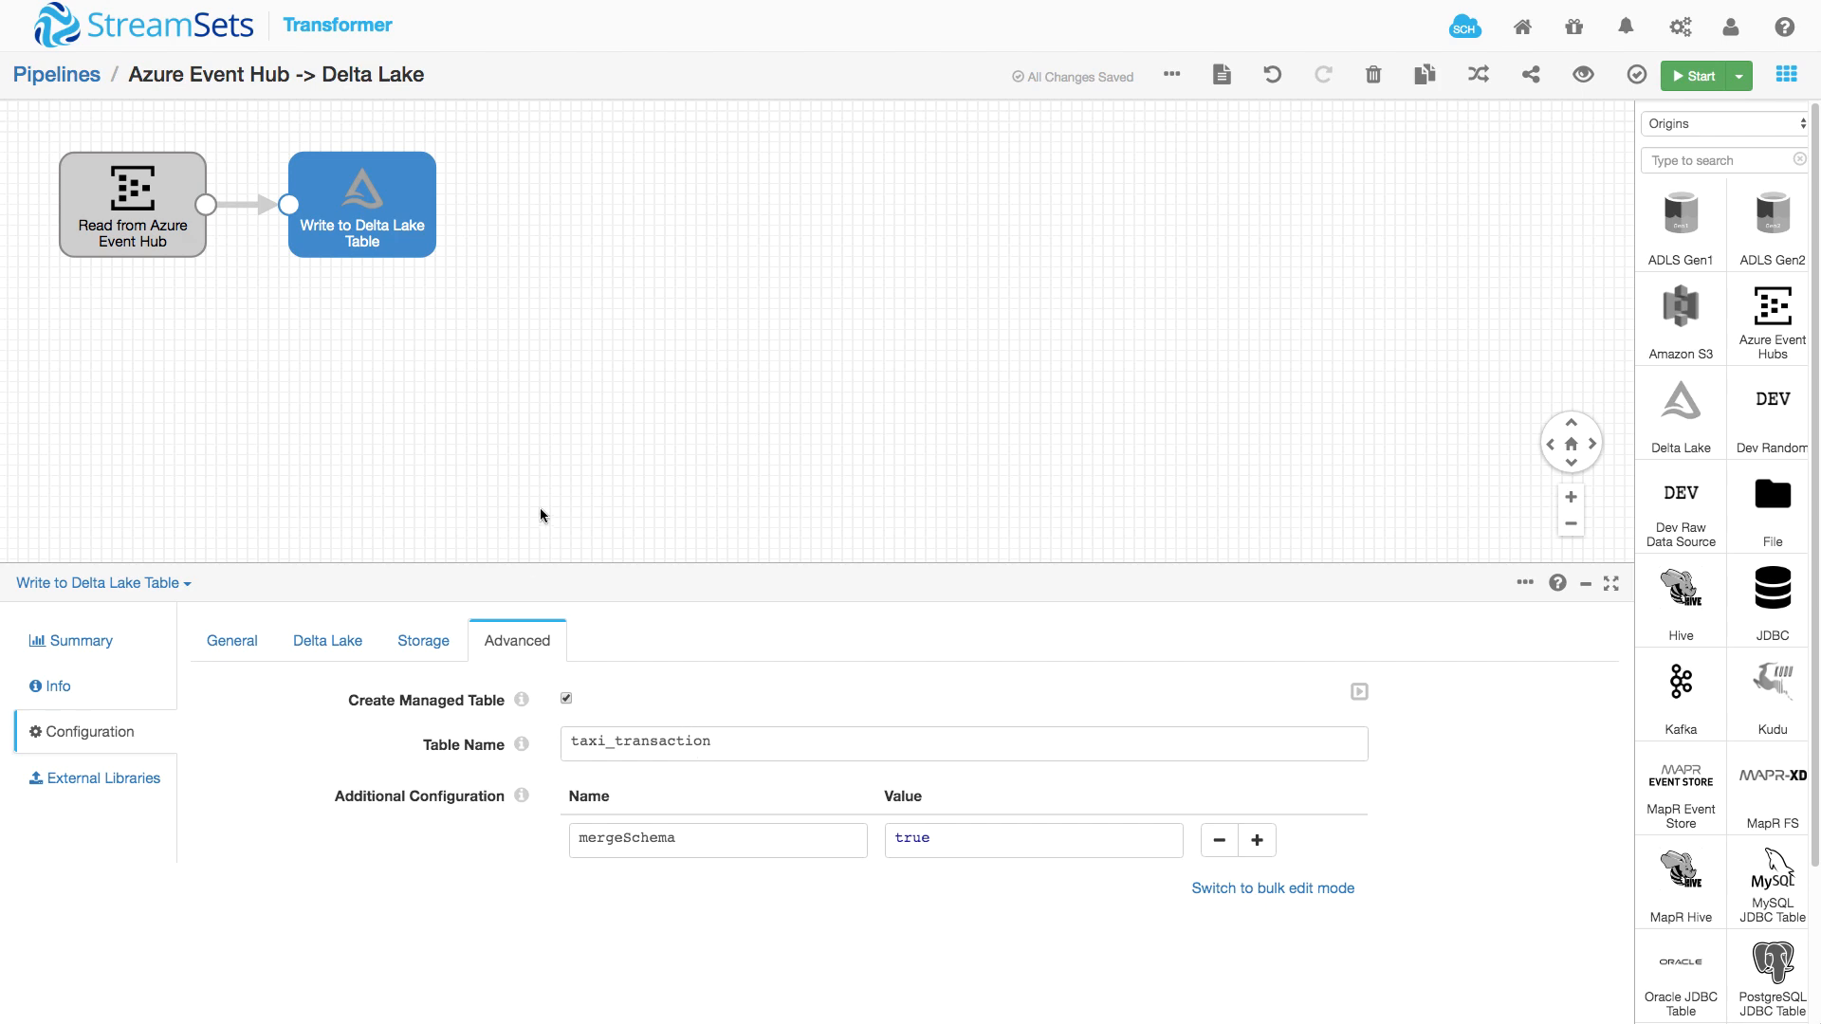
mouse_move(545, 518)
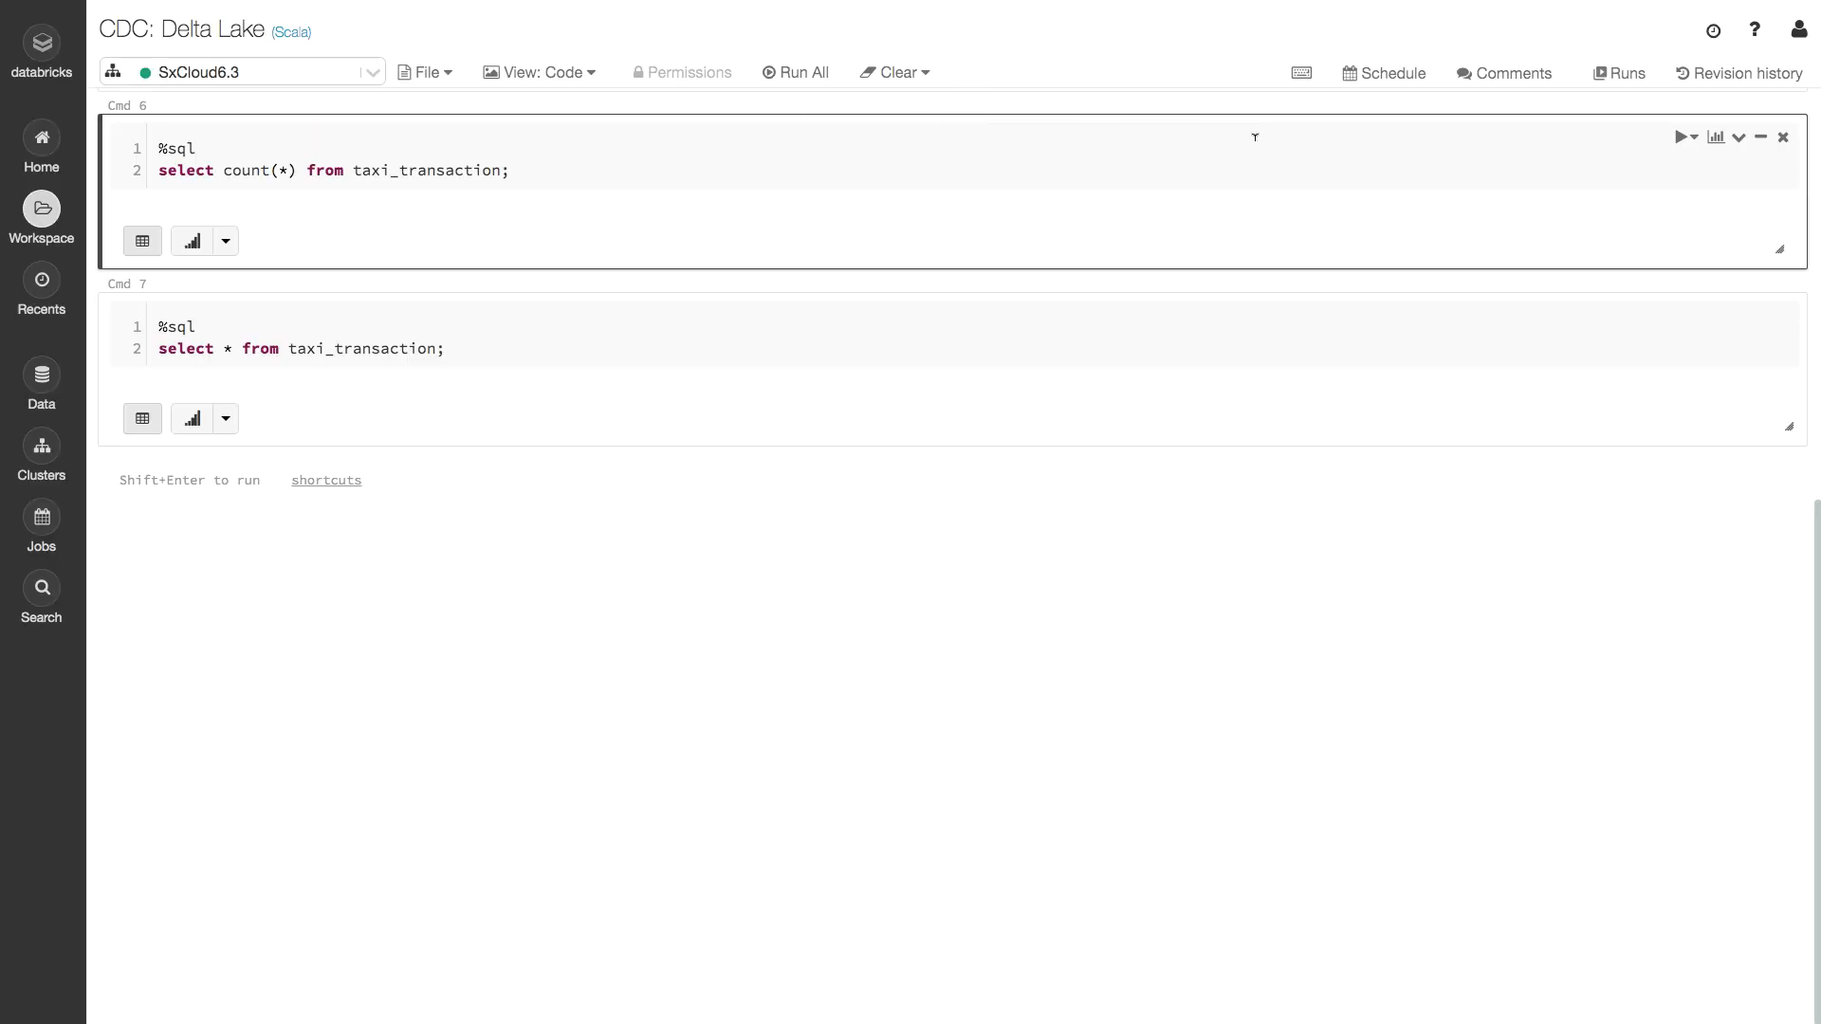
Run all cells in the CDC: Delta Lake notebook, both queries failing with table not found.
left_click(1692, 137)
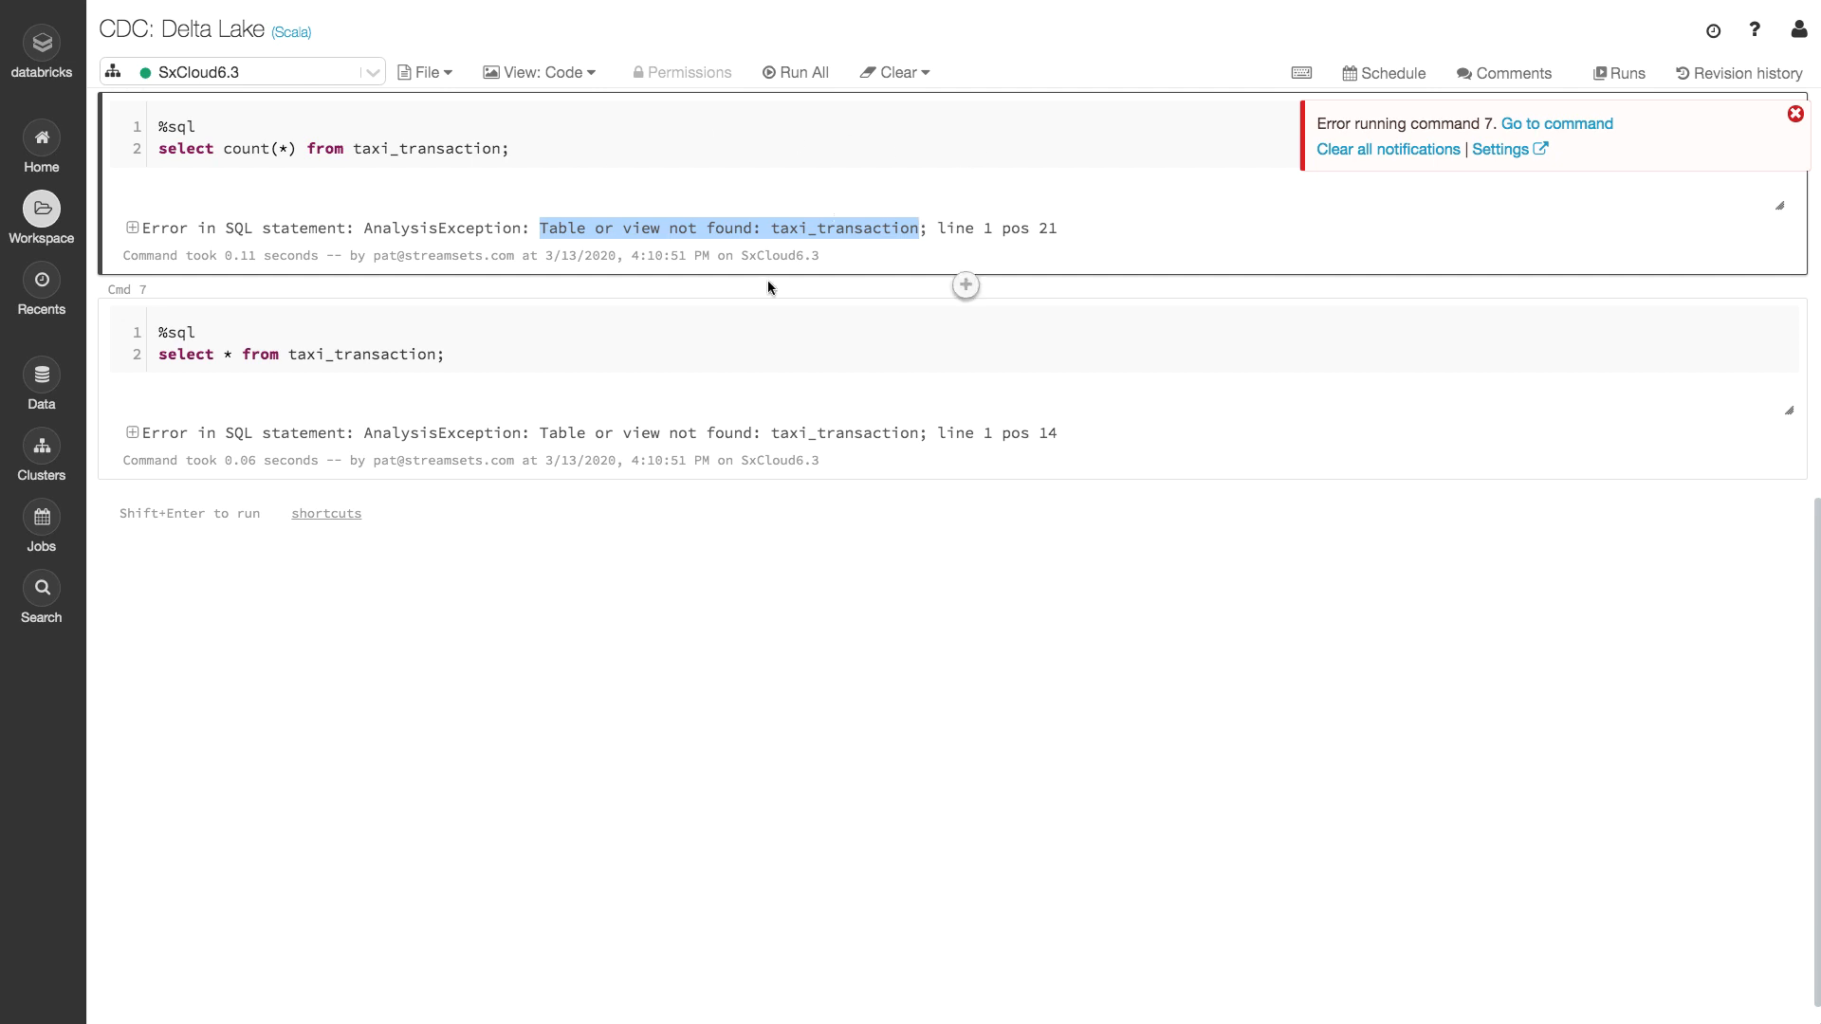
mouse_move(911, 197)
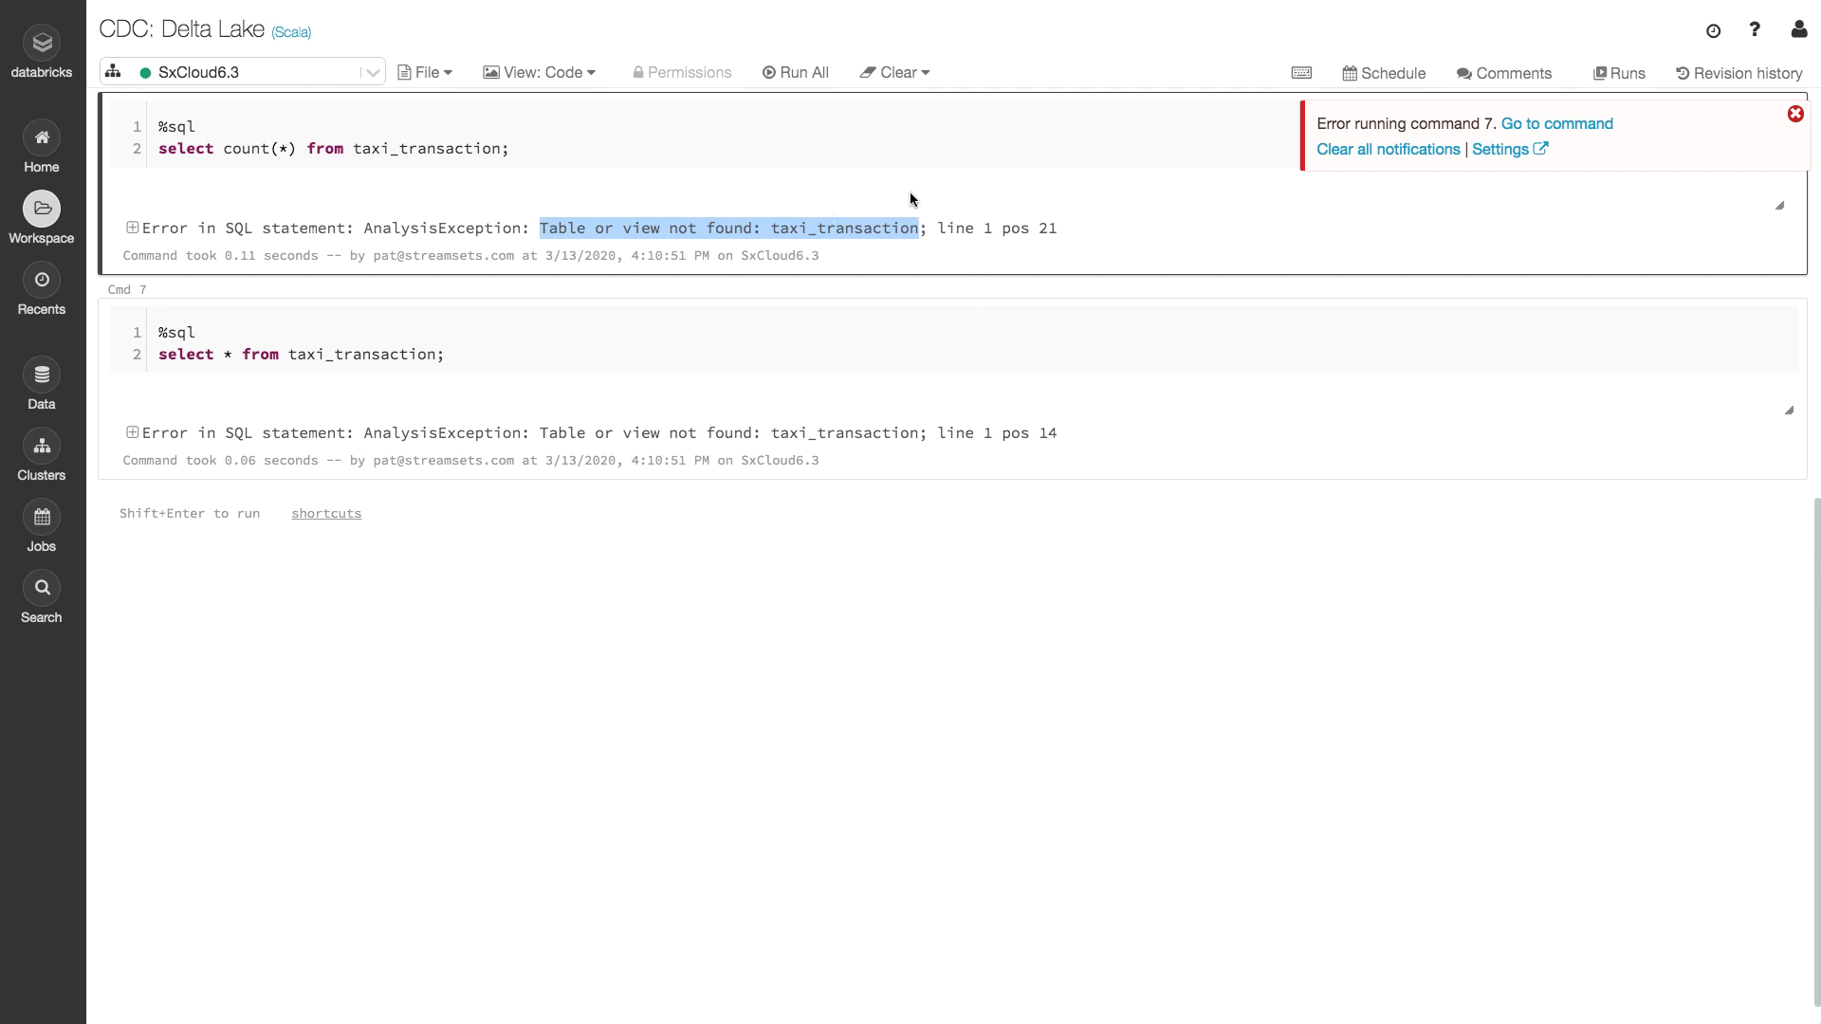
mouse_move(804, 192)
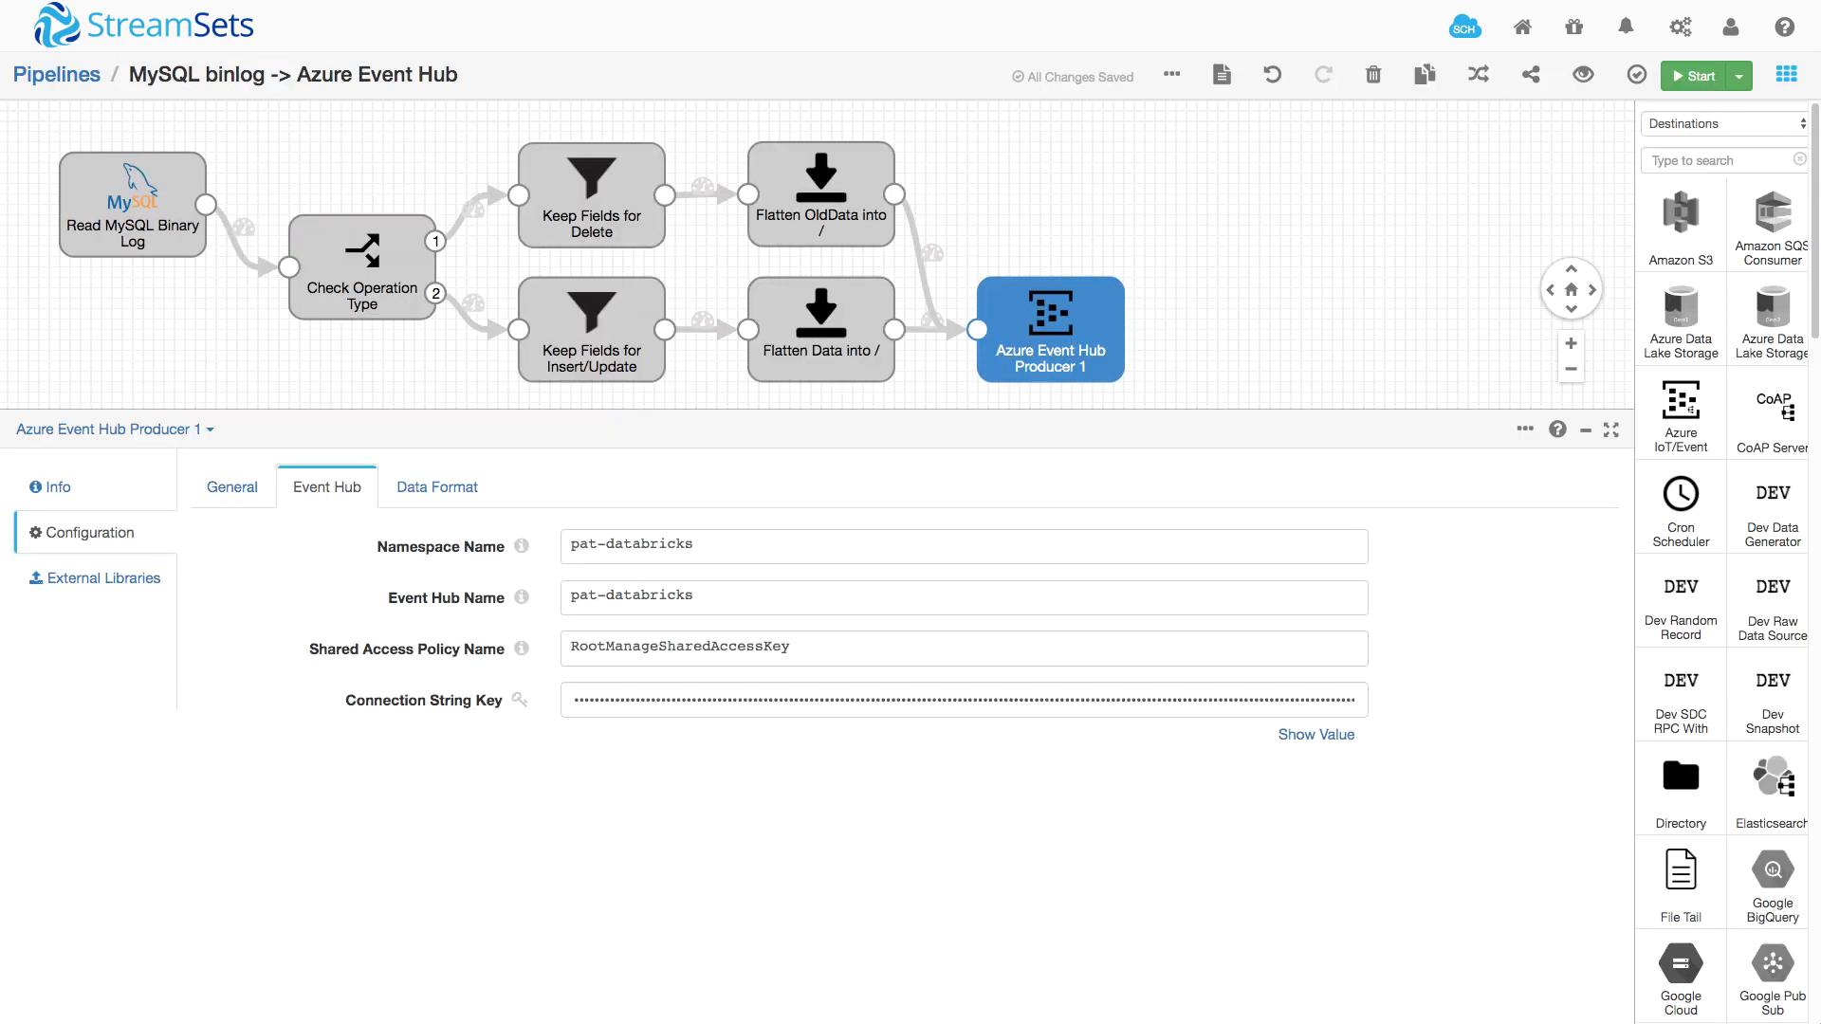
mouse_move(1170, 74)
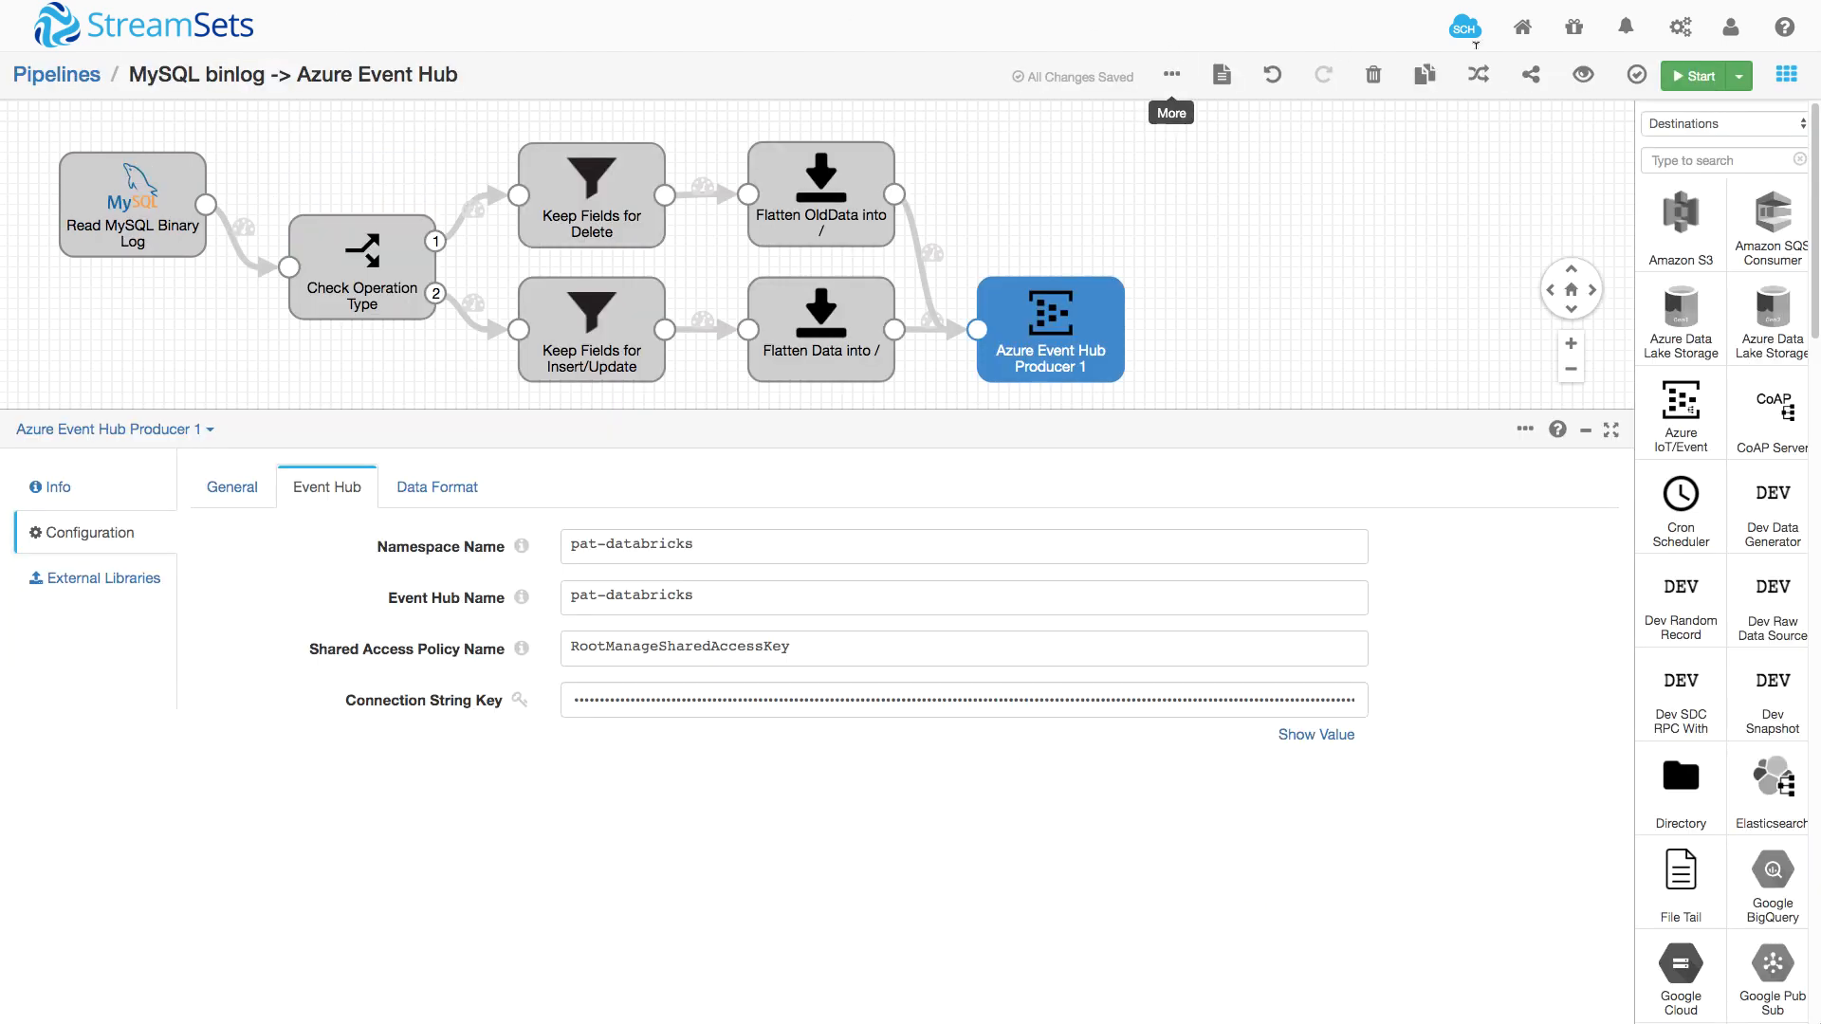
mouse_move(1691, 76)
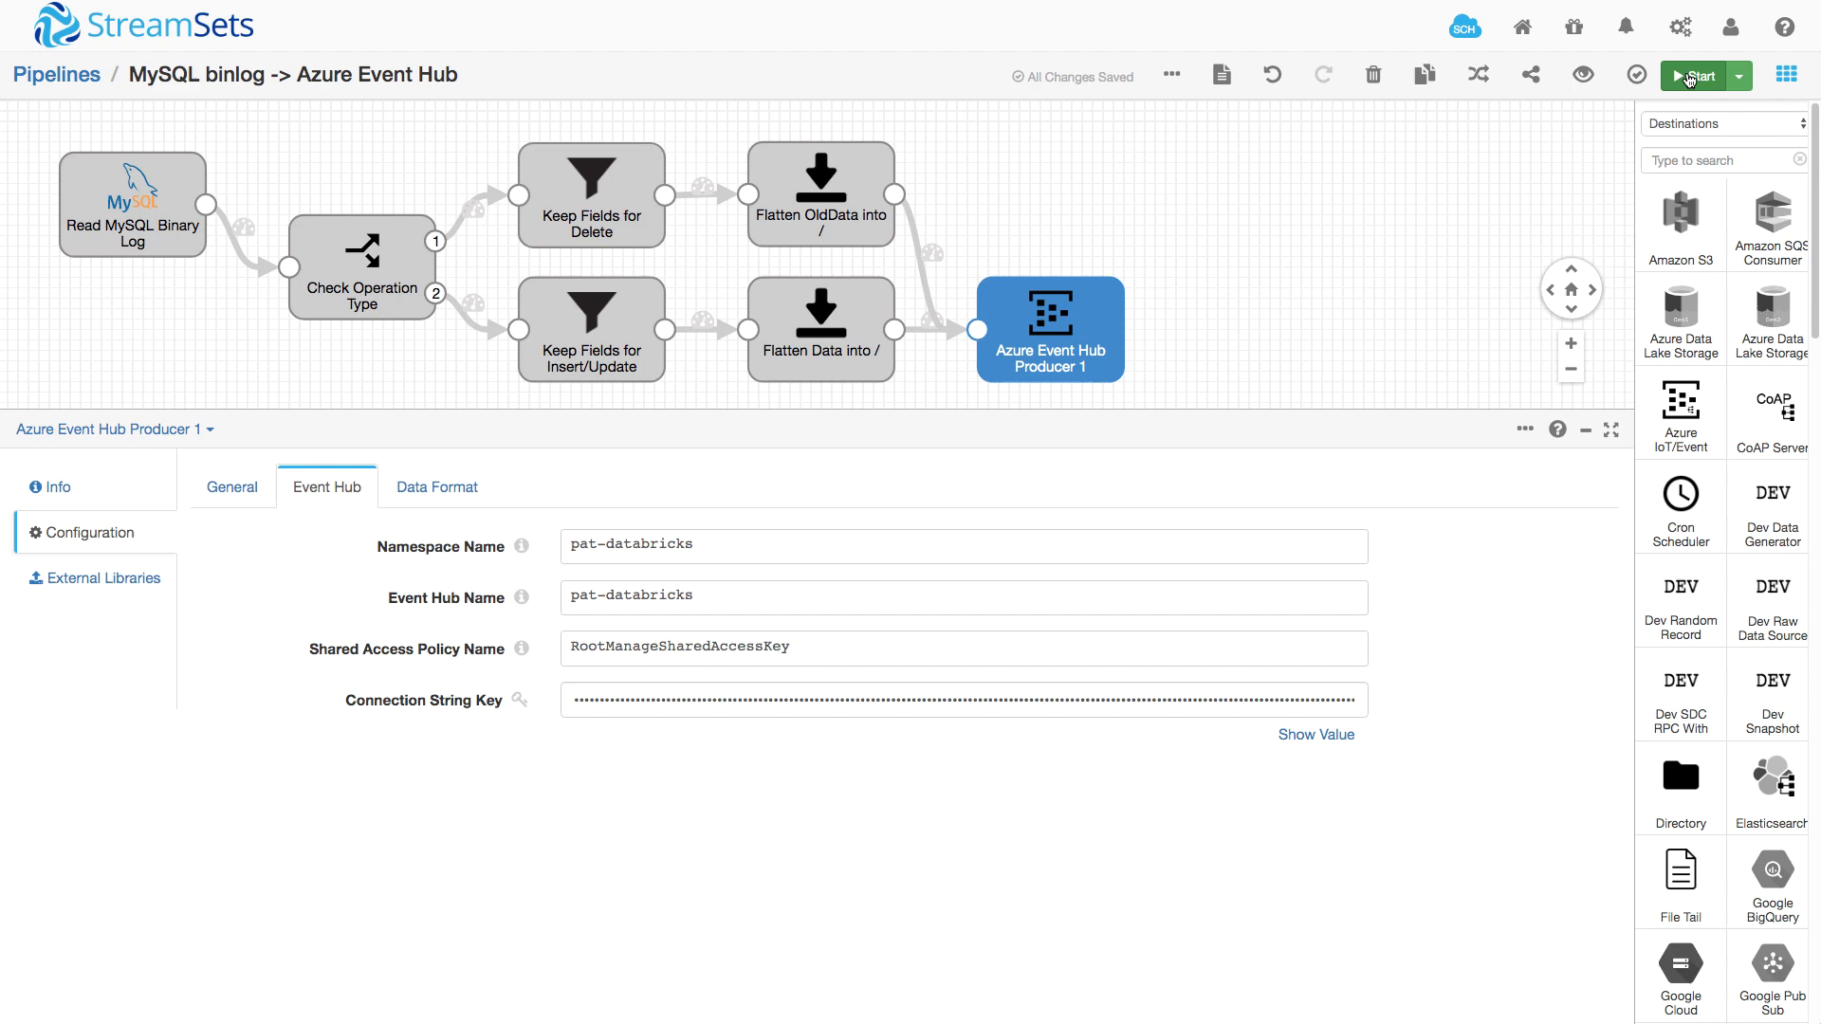
Start the MySQL binlog -> Azure Event Hub pipeline.
left_click(1692, 76)
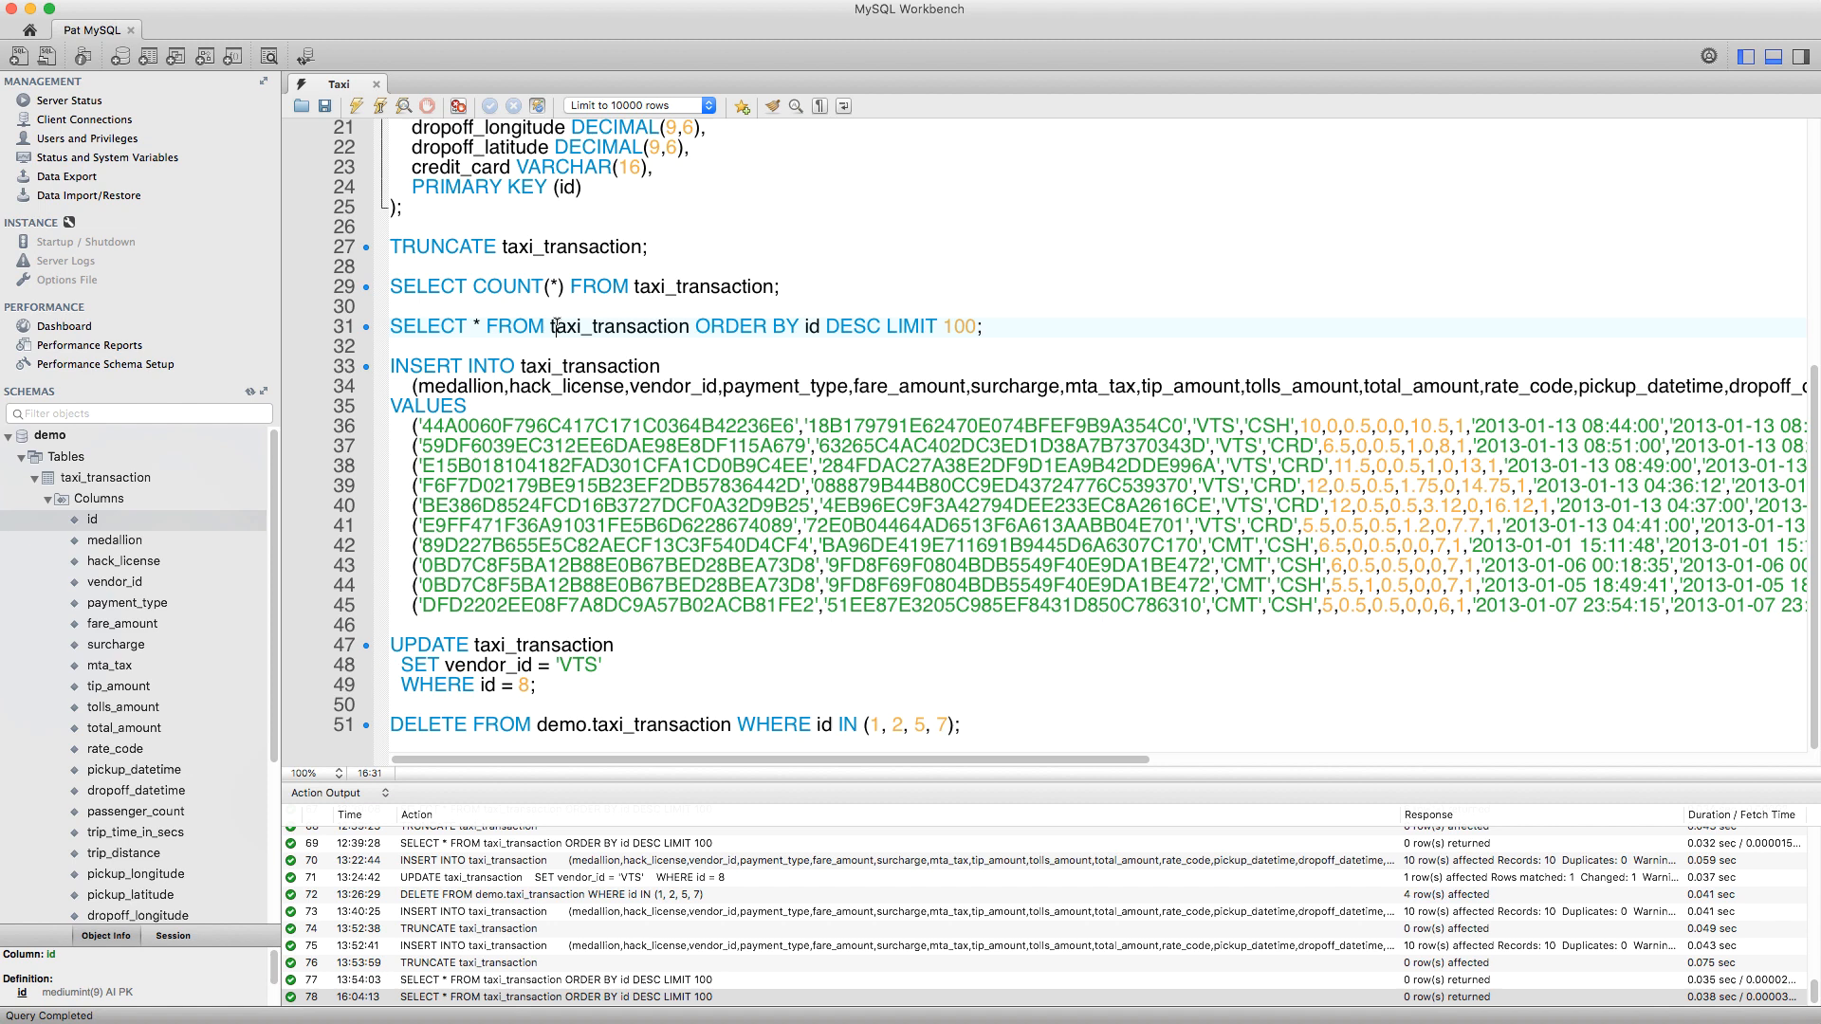
Insert ten rows into taxi_transaction, confirm them with the count and newest-first queries, then return to the browser.
left_click(355, 106)
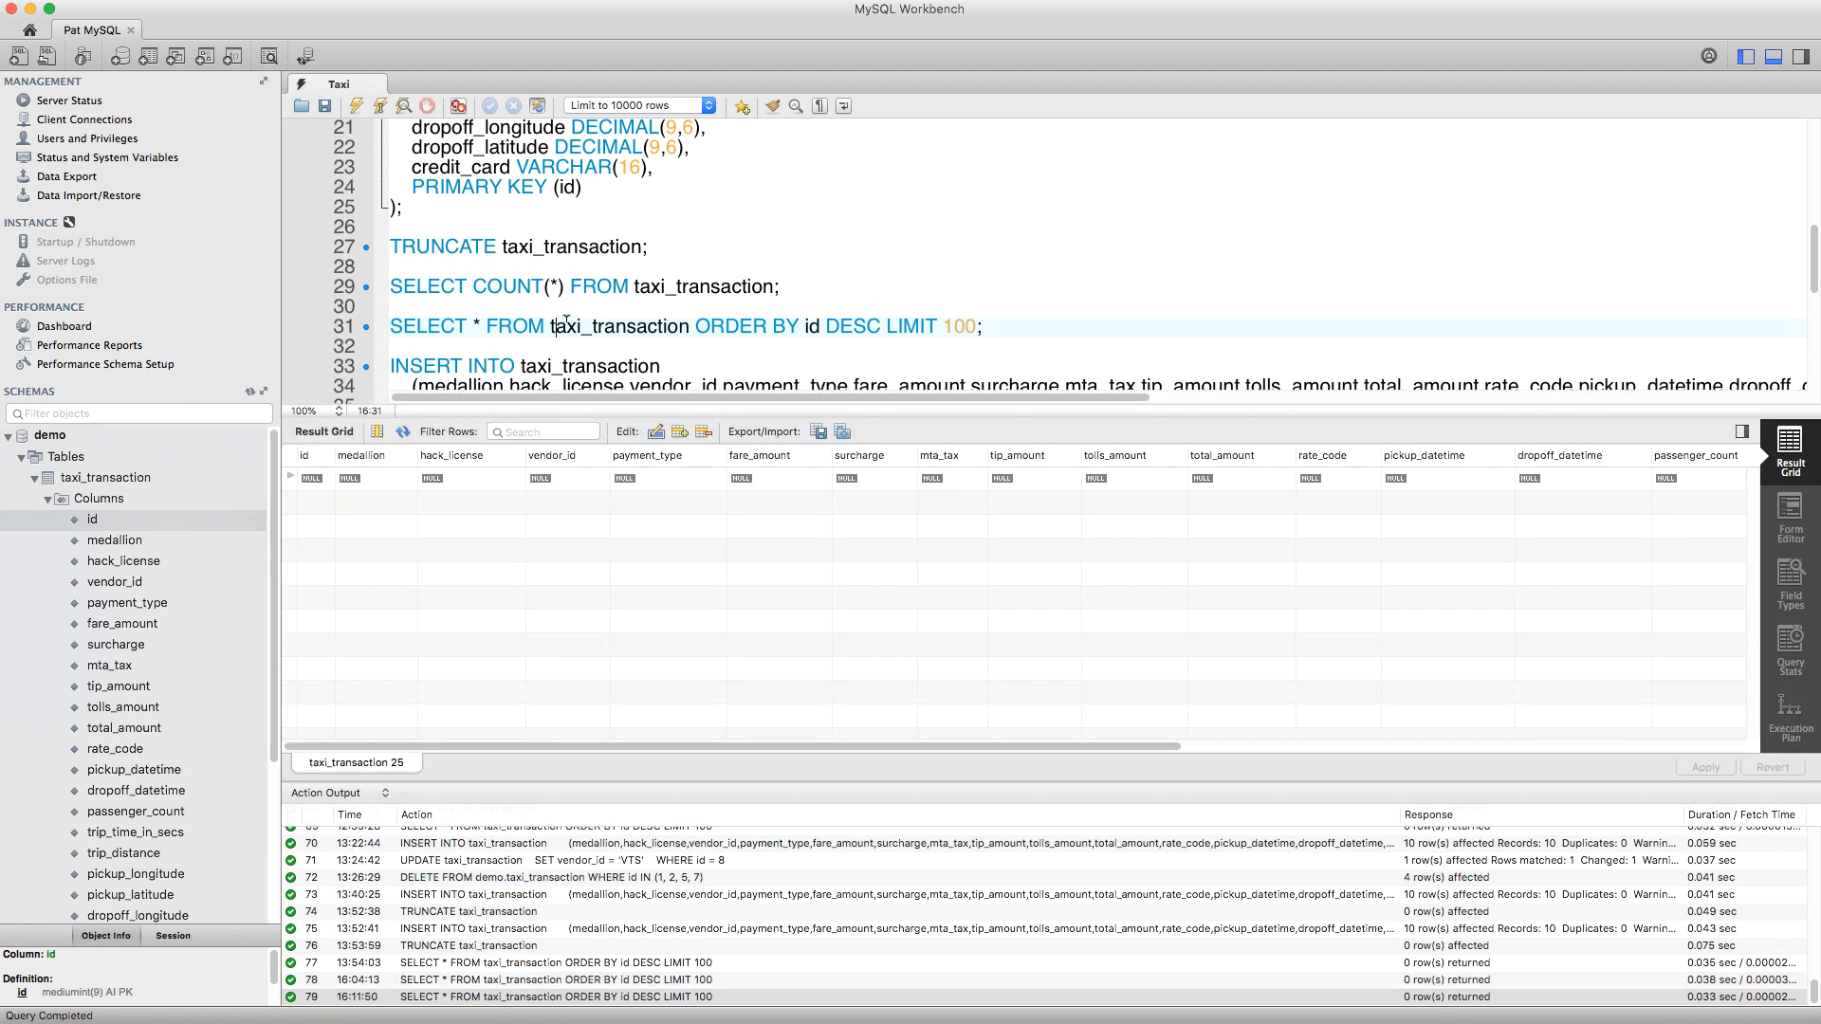
mouse_move(846, 261)
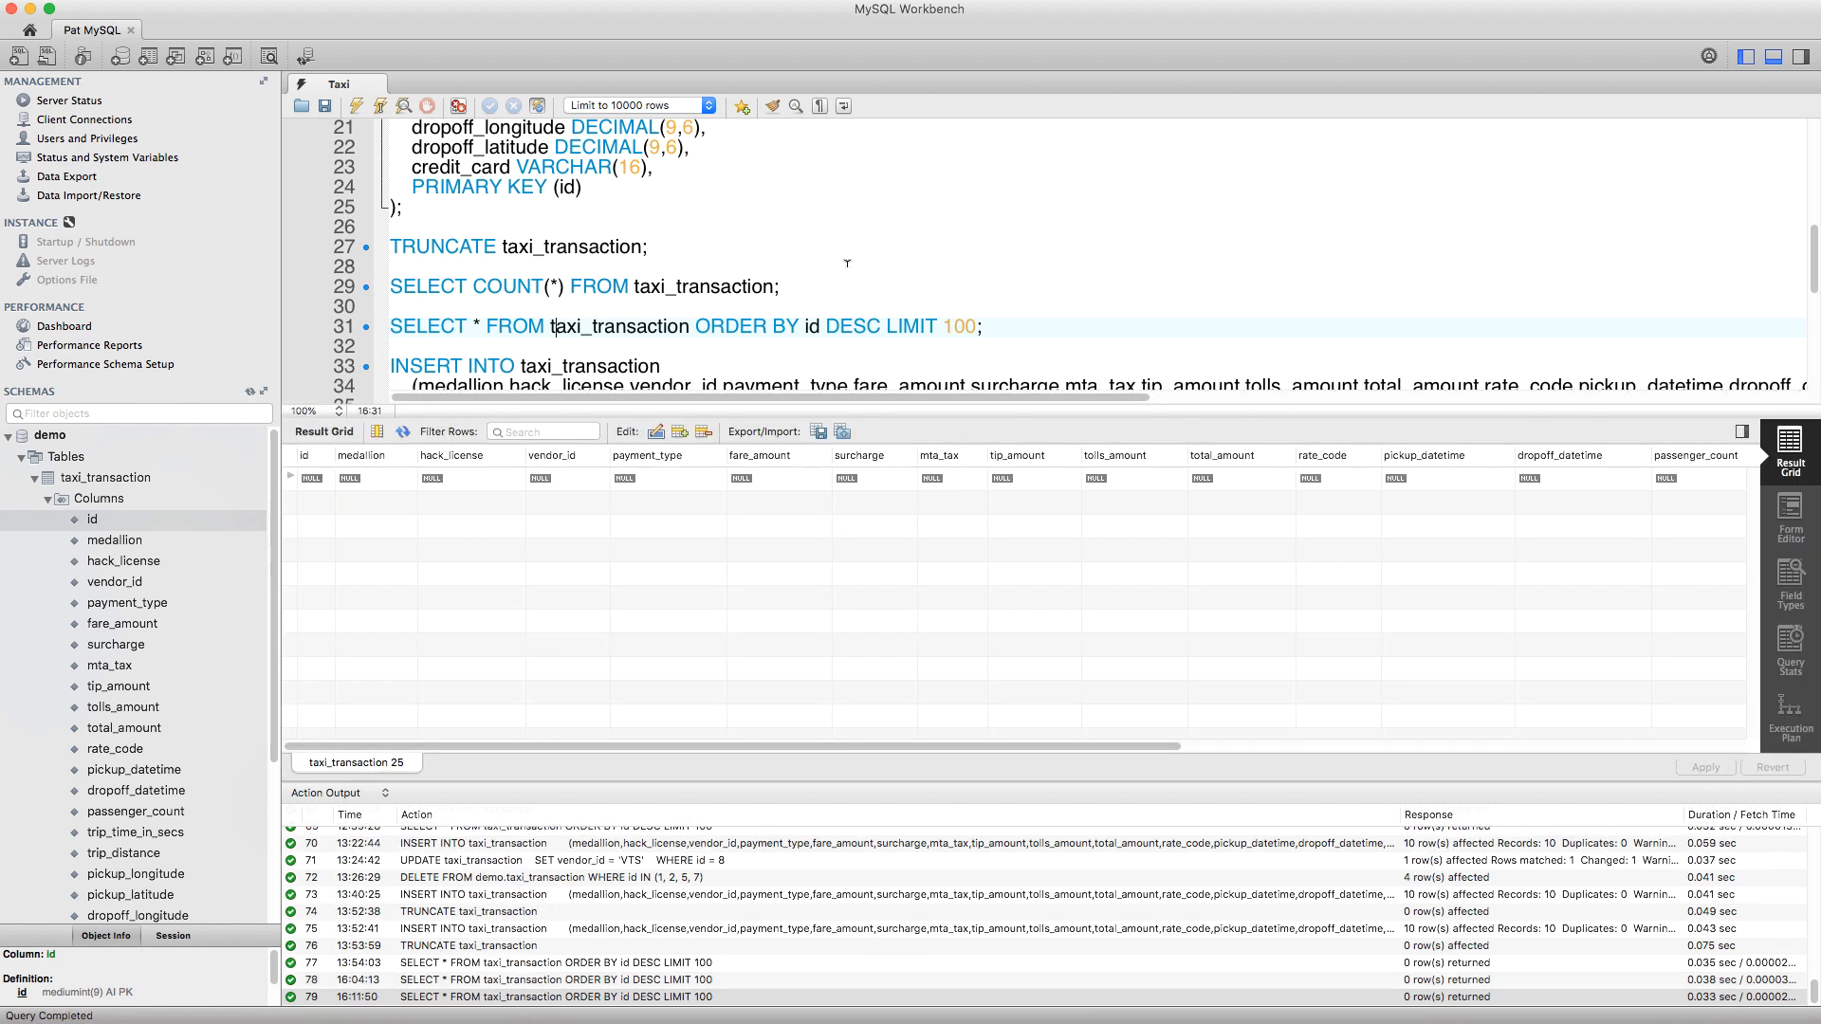
scroll("down", 3)
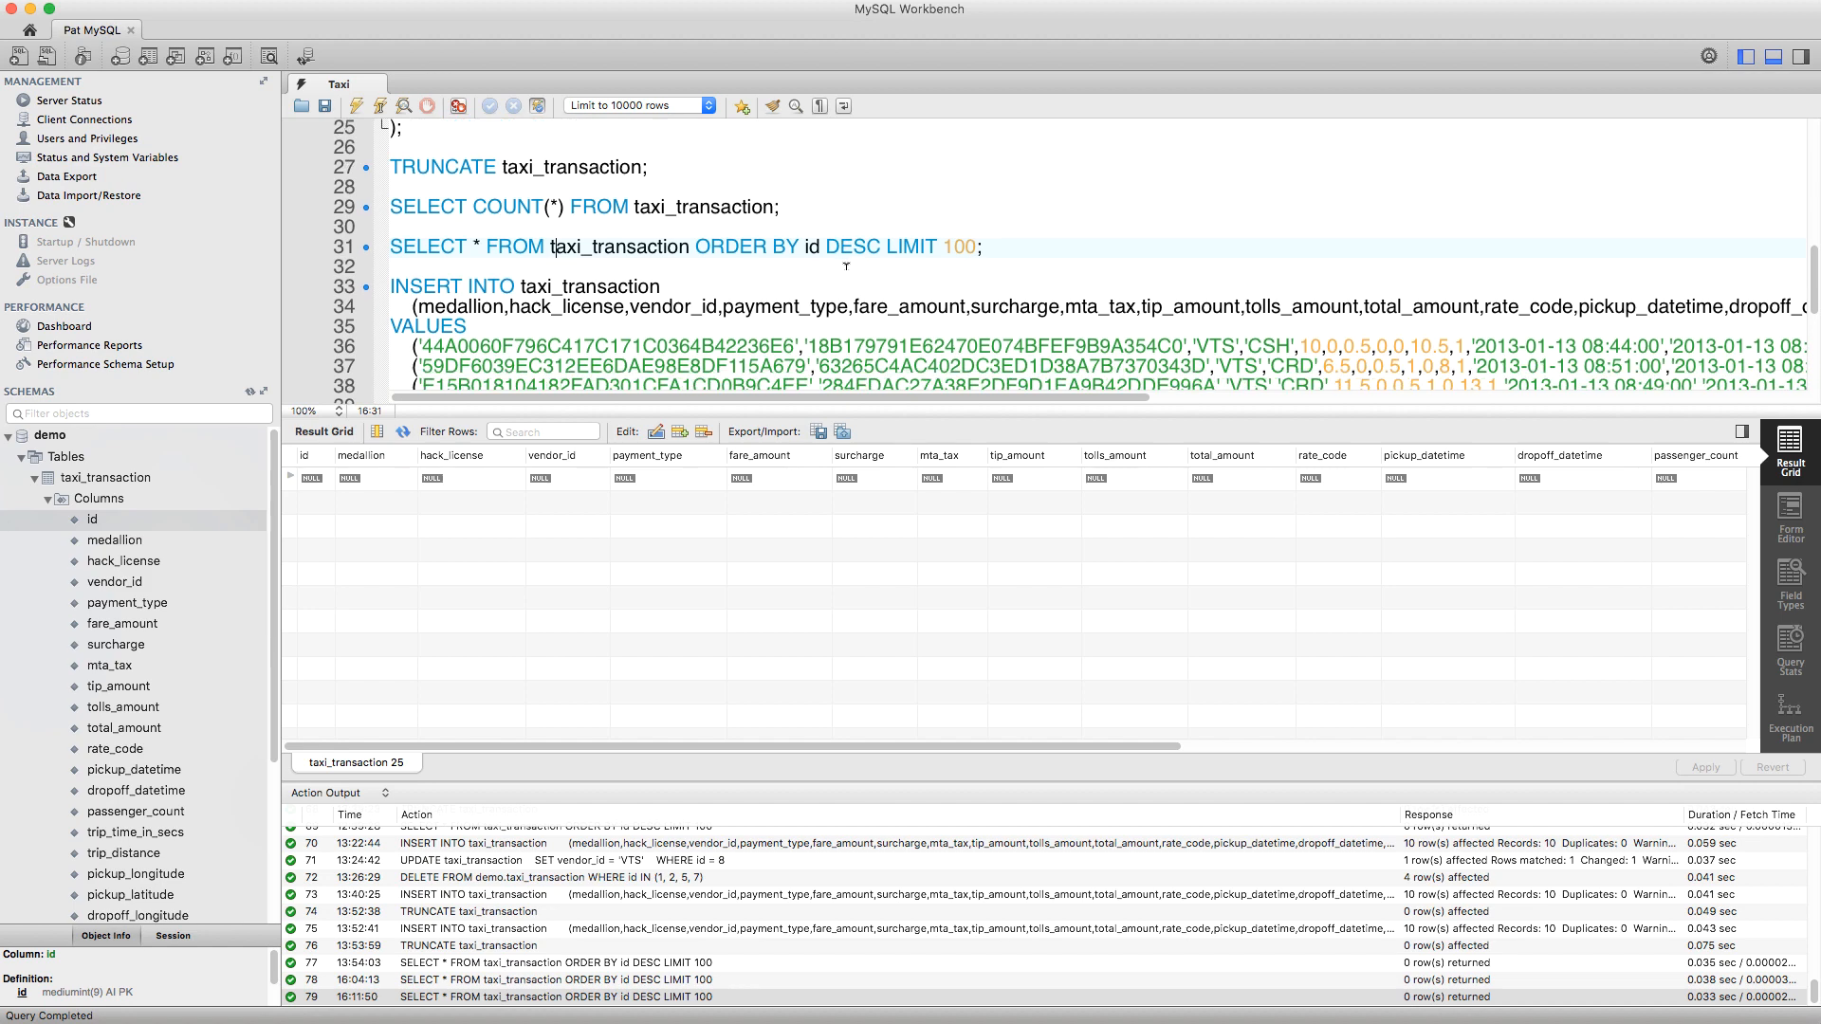
scroll("down", 3)
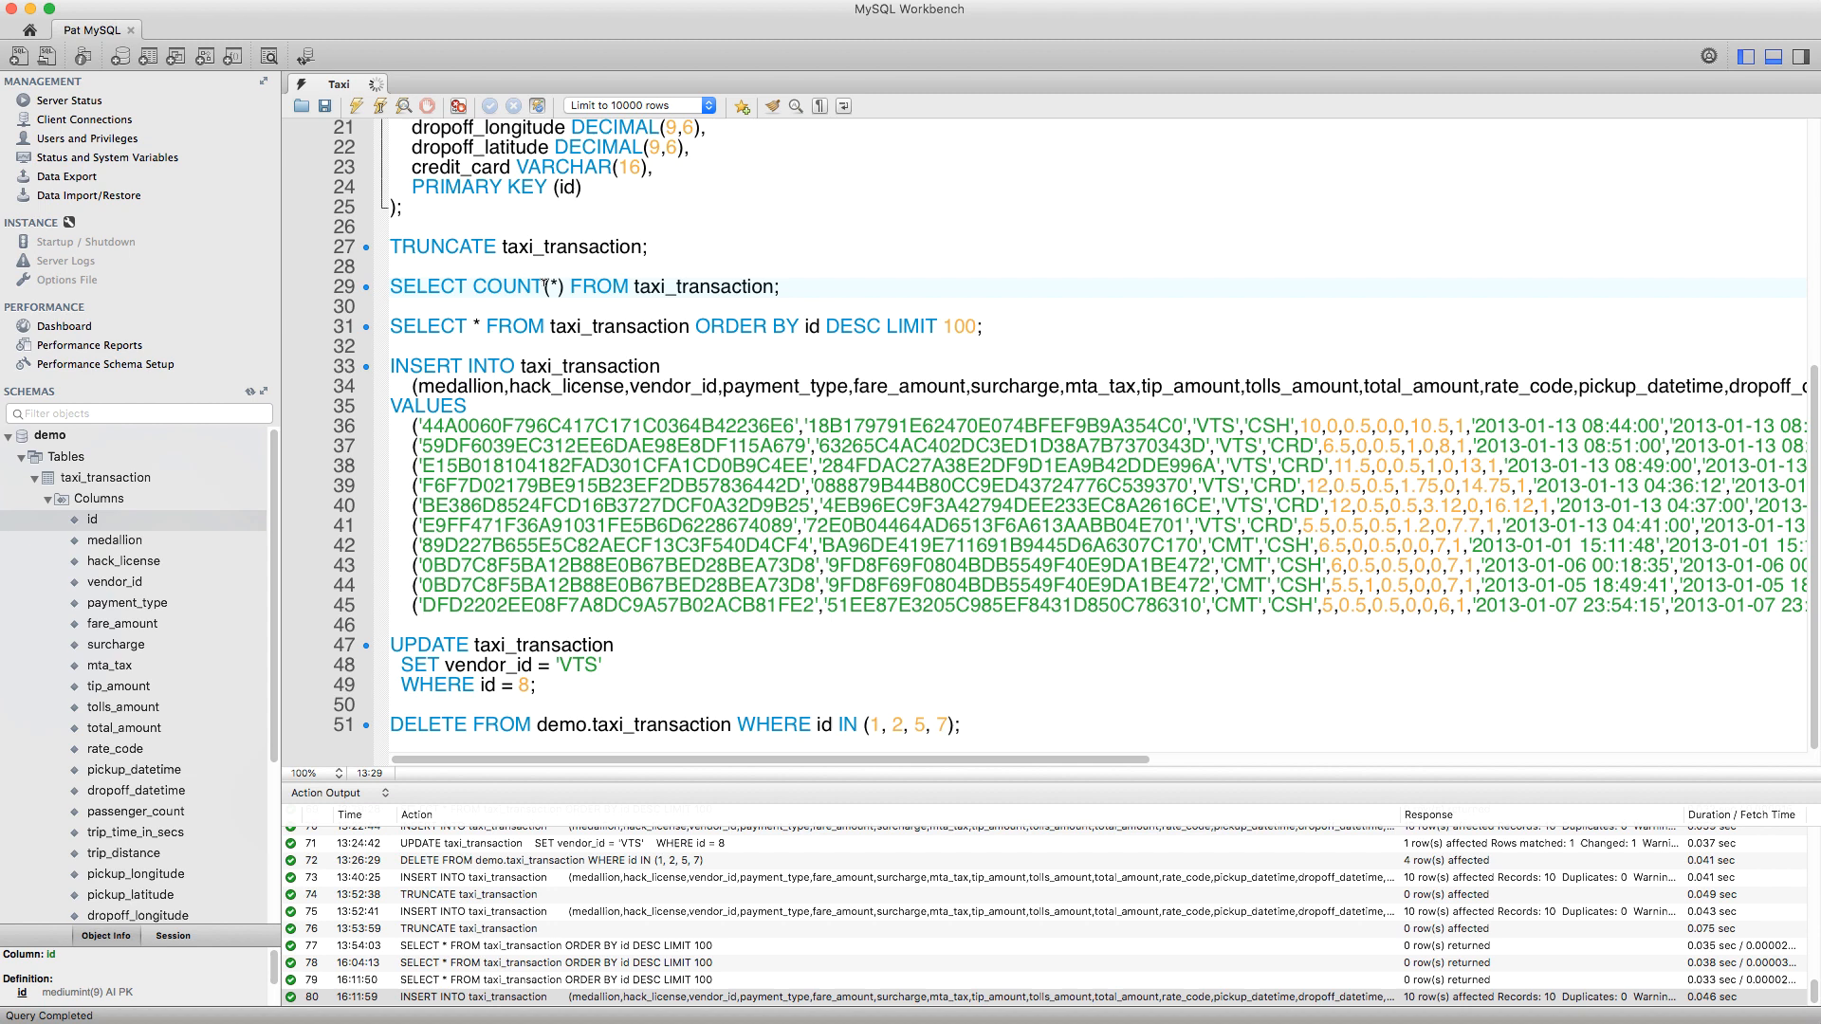
left_click(406, 106)
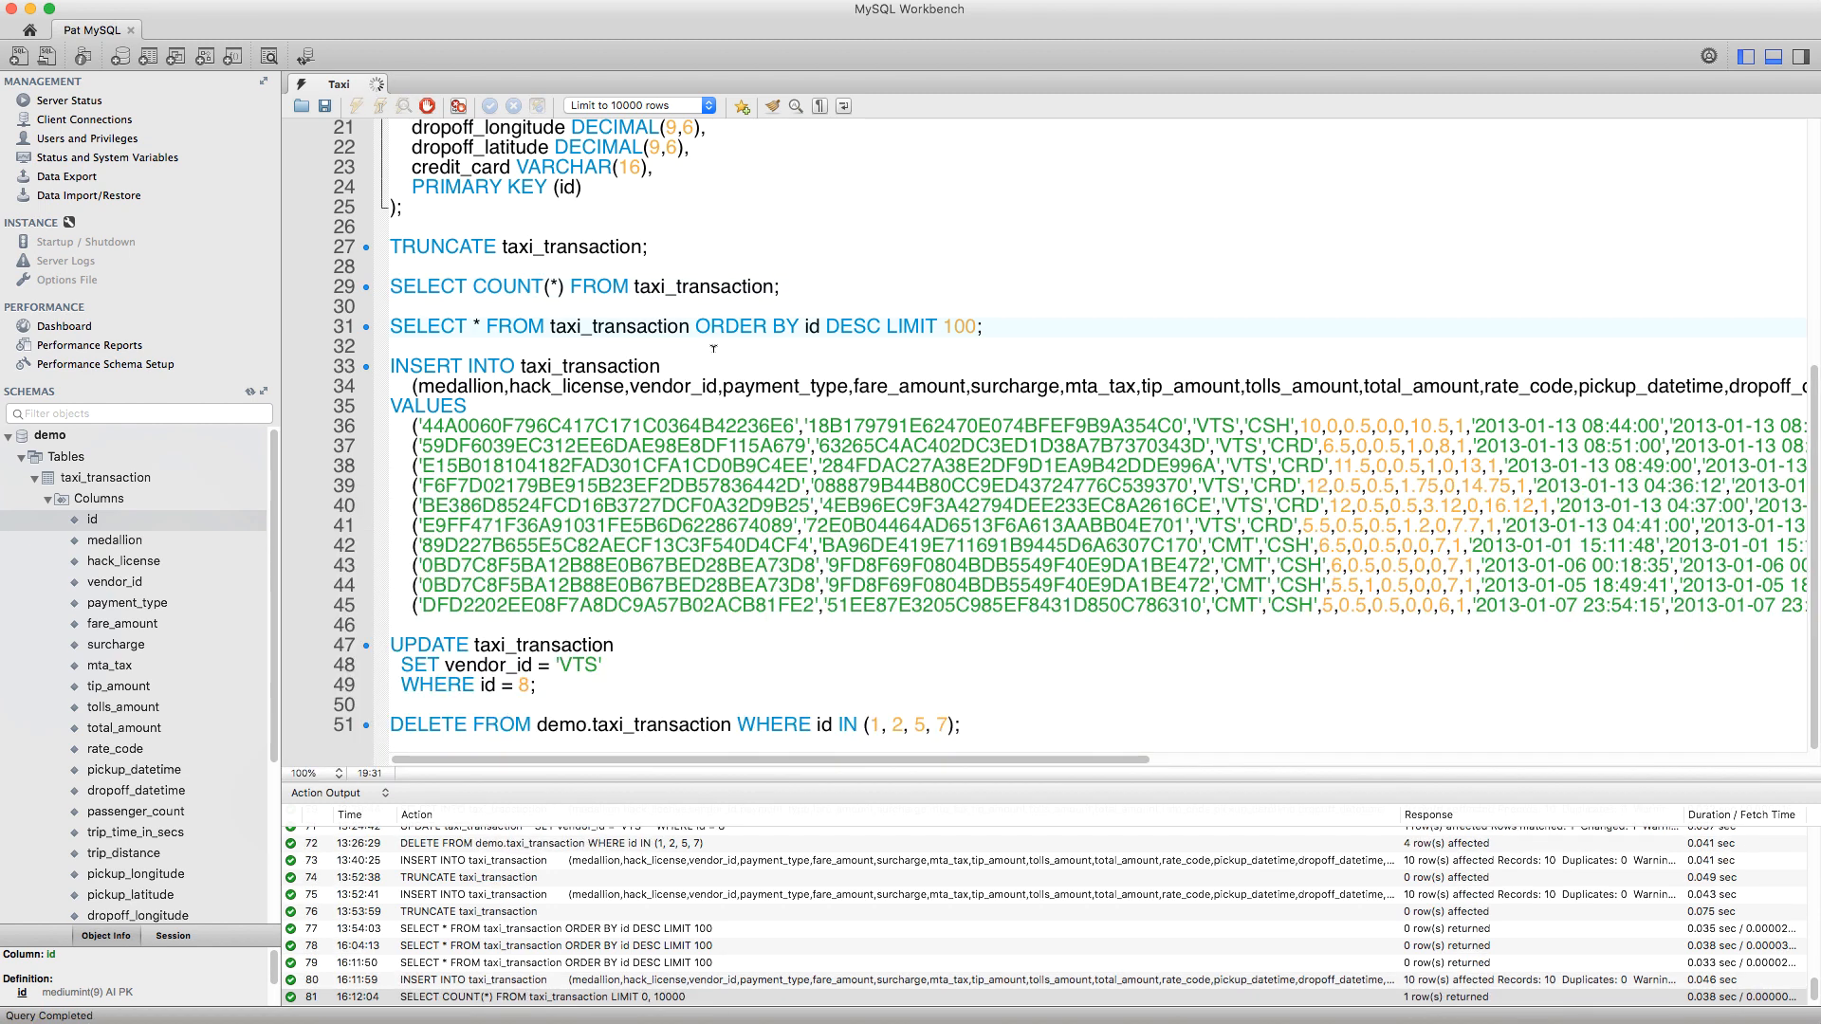
left_click(372, 106)
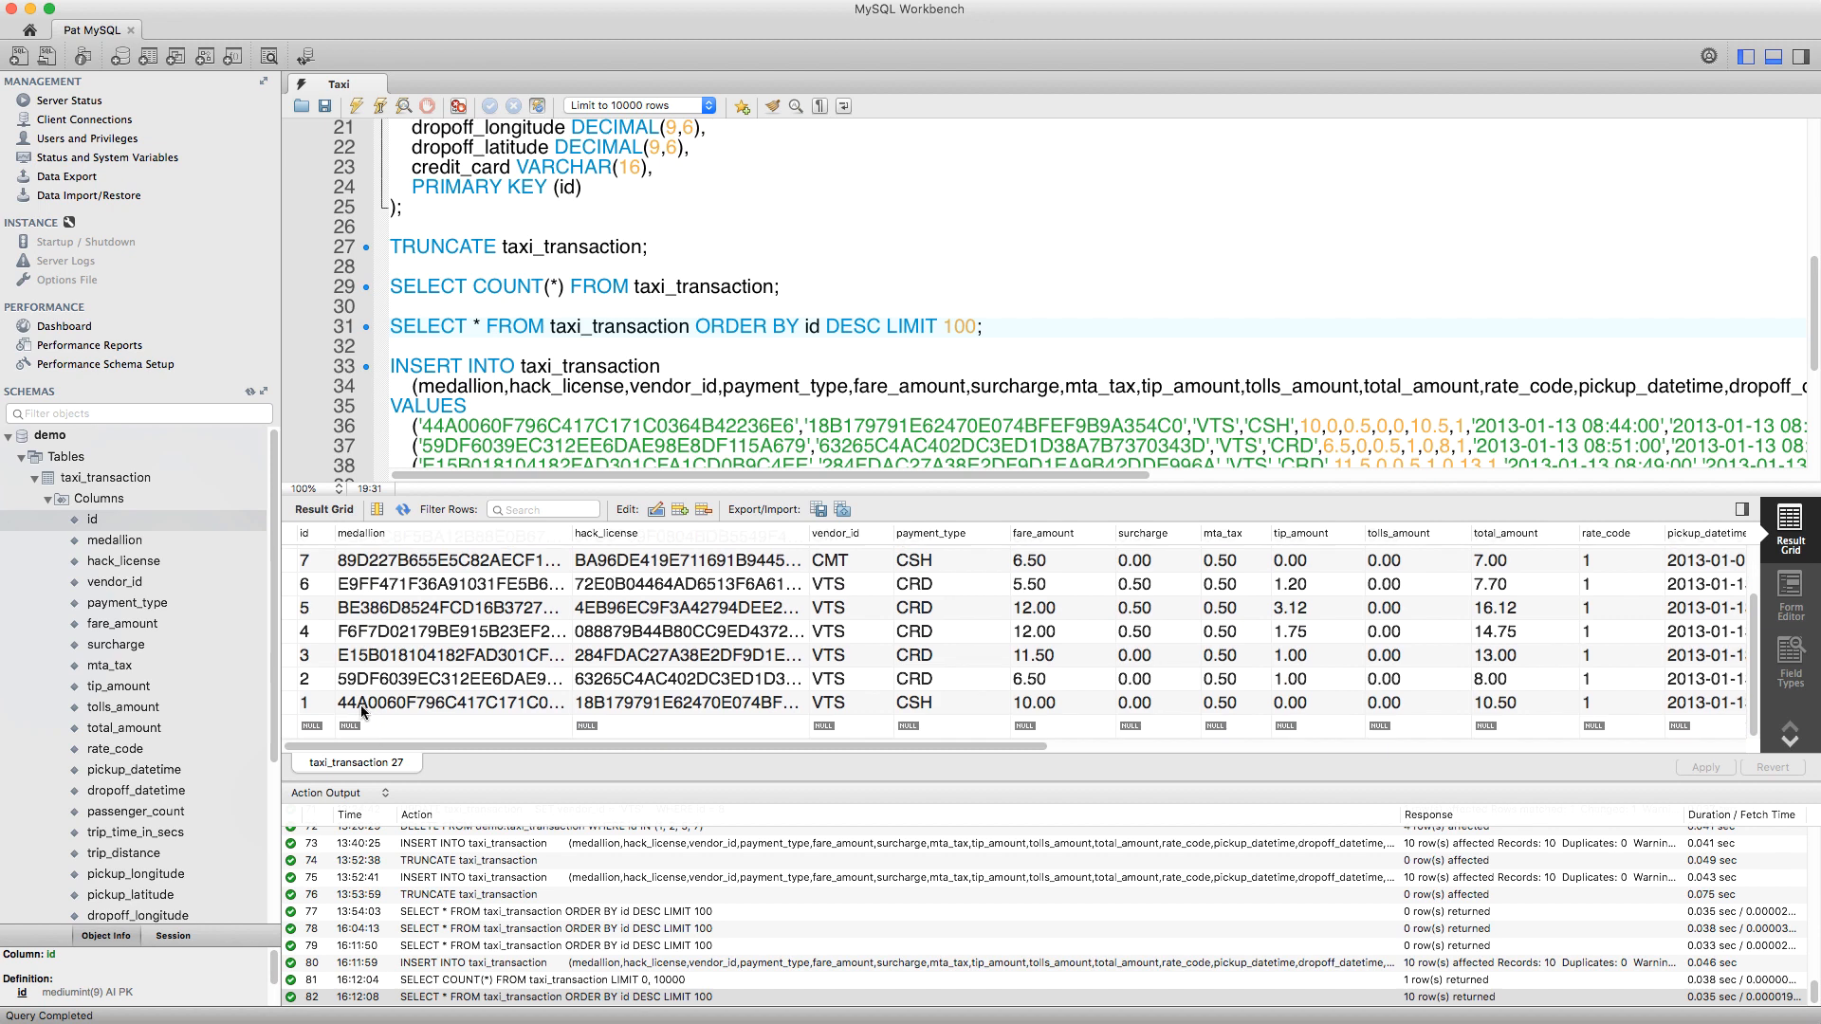
scroll("up", 3)
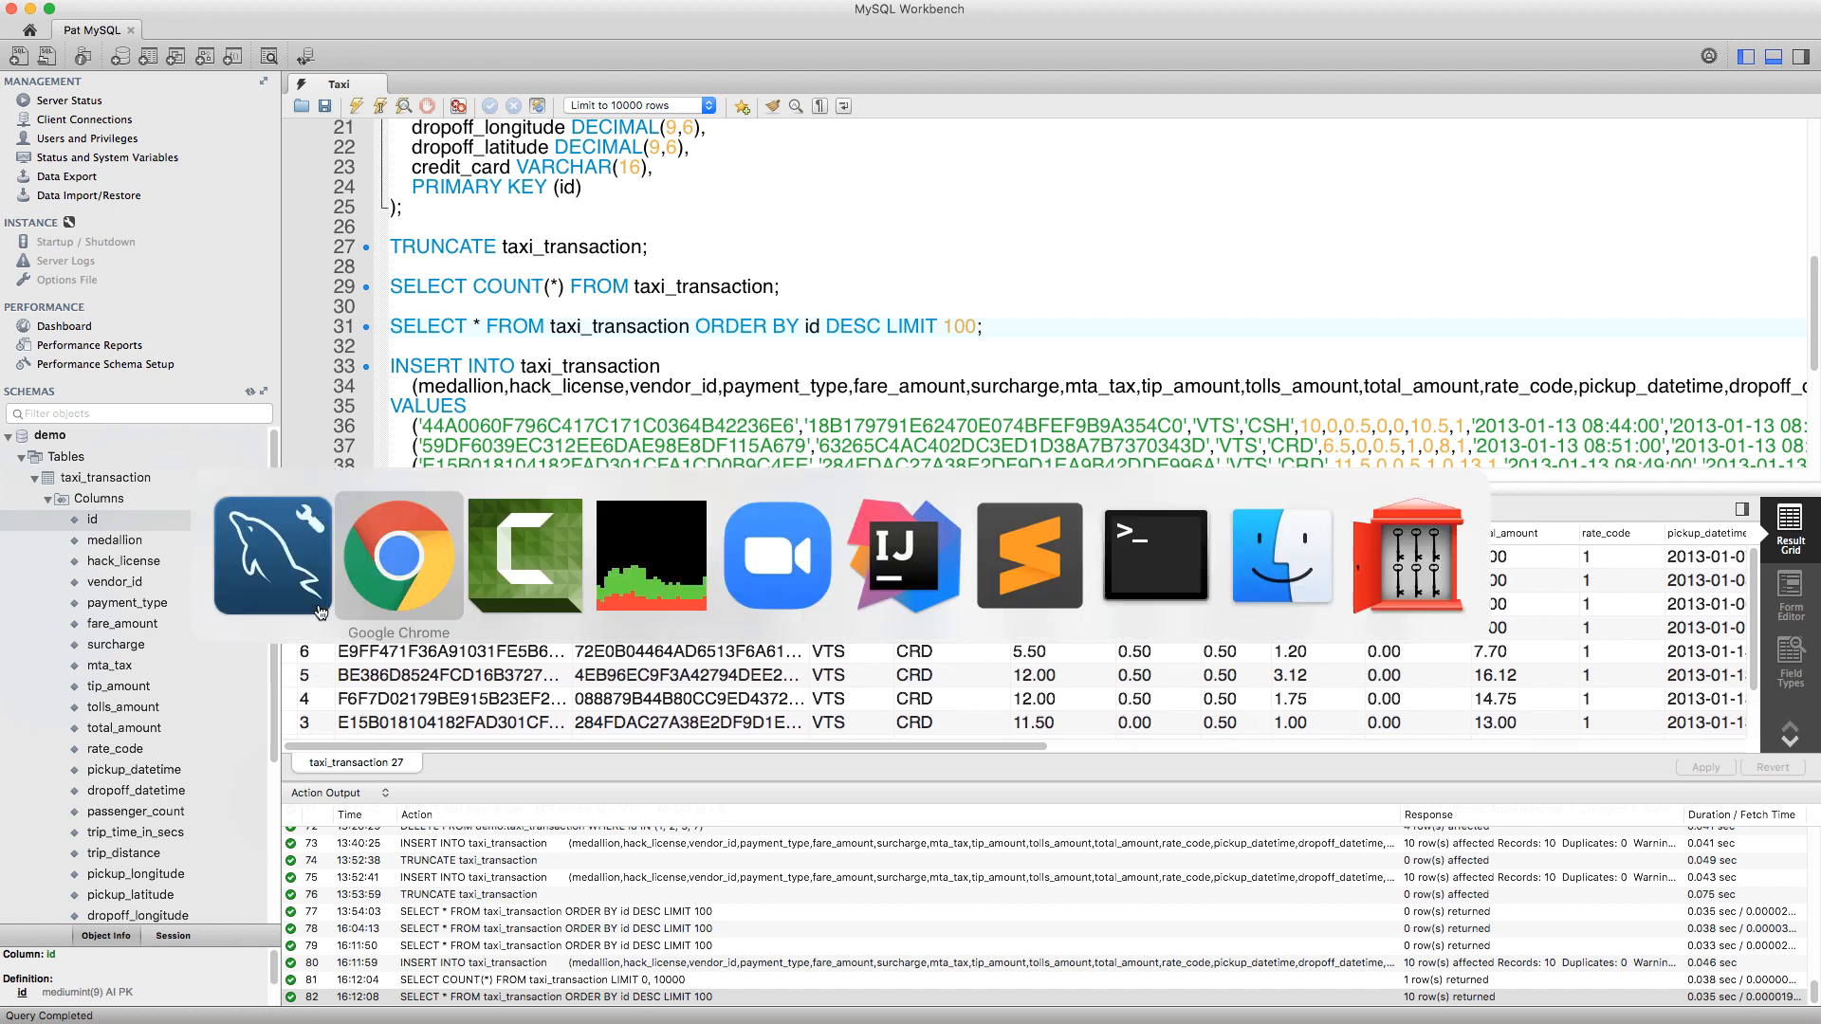
left_click(397, 556)
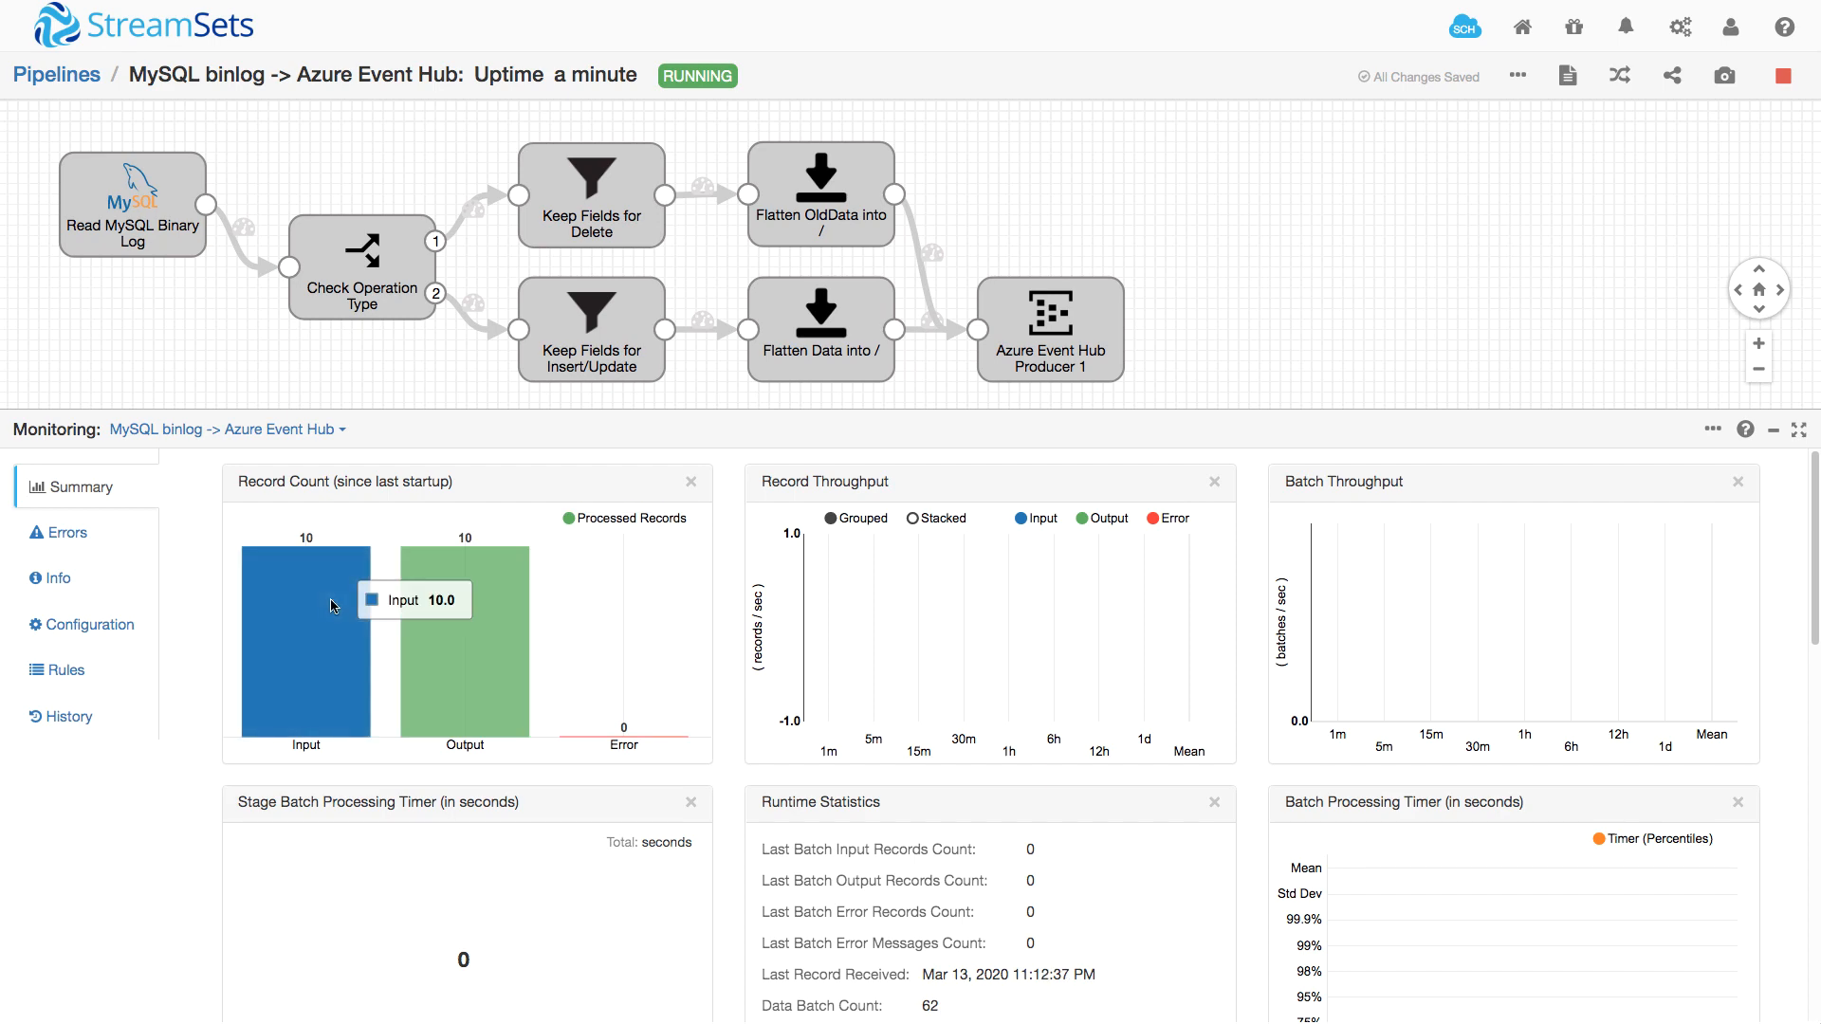
mouse_move(323, 557)
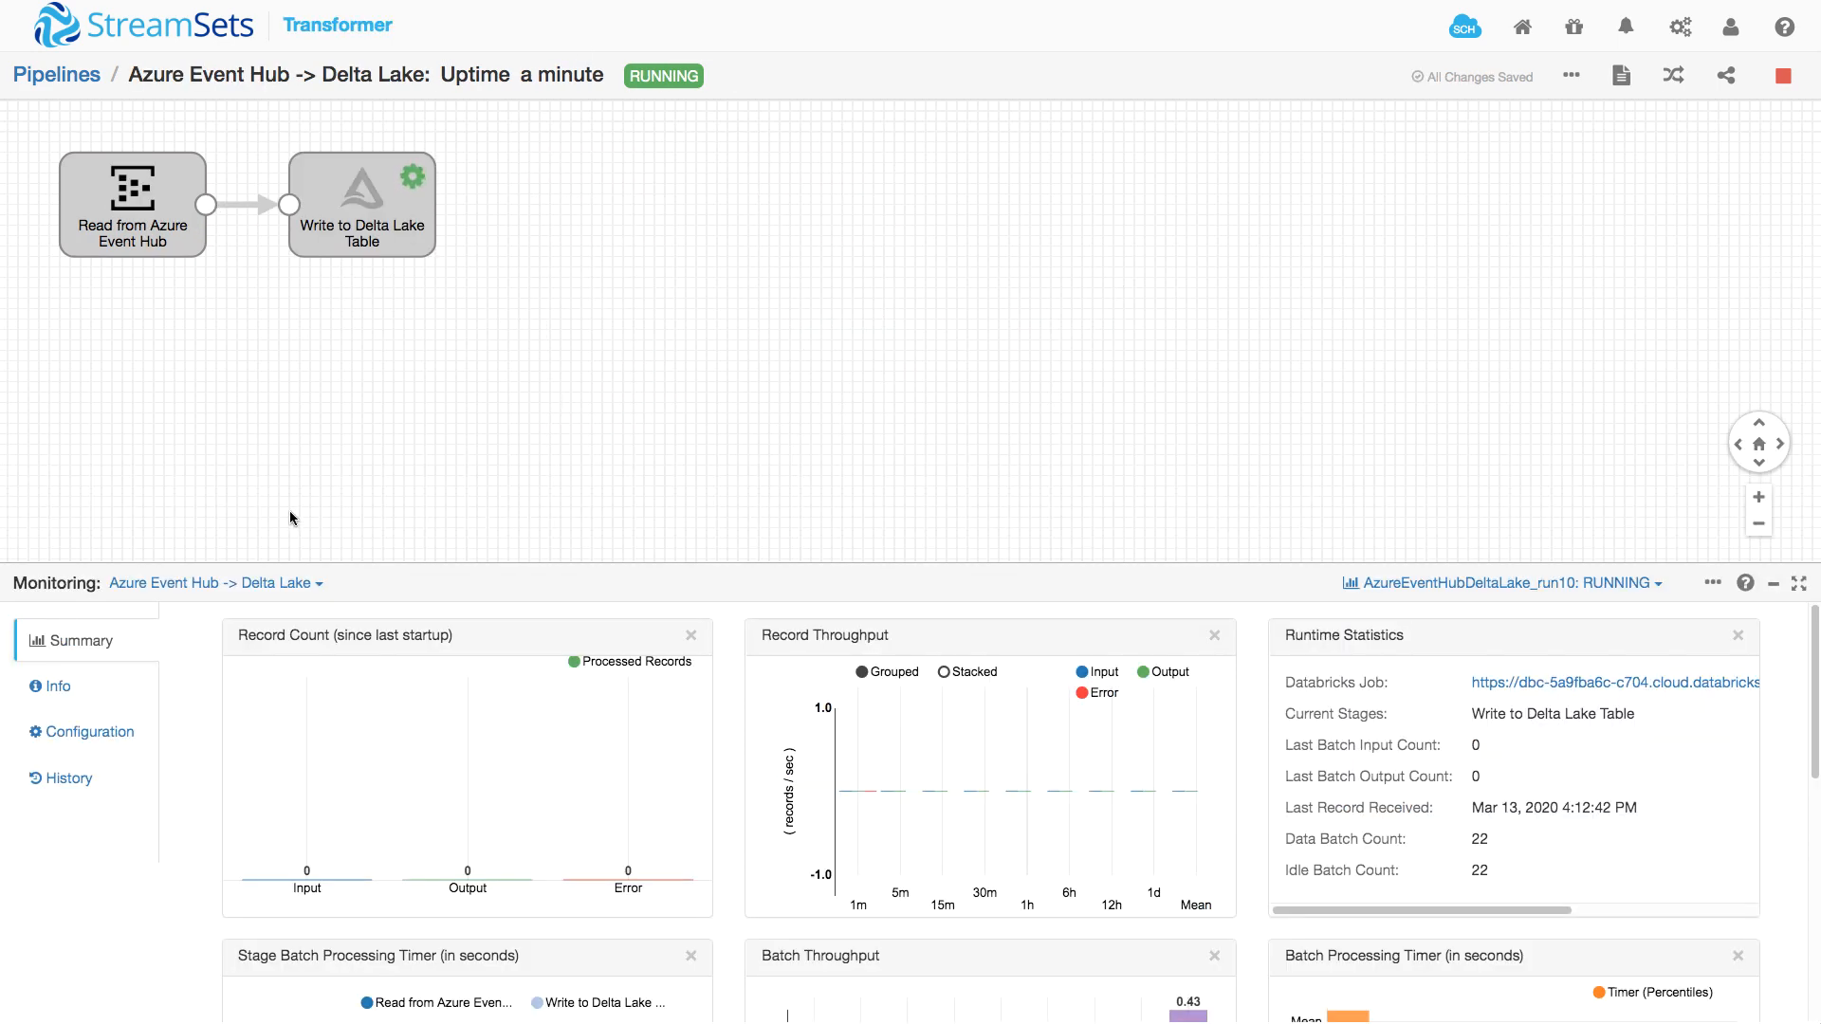
Check the binlog pipeline's Record Count chart showing 10 records processed.
left_click(361, 205)
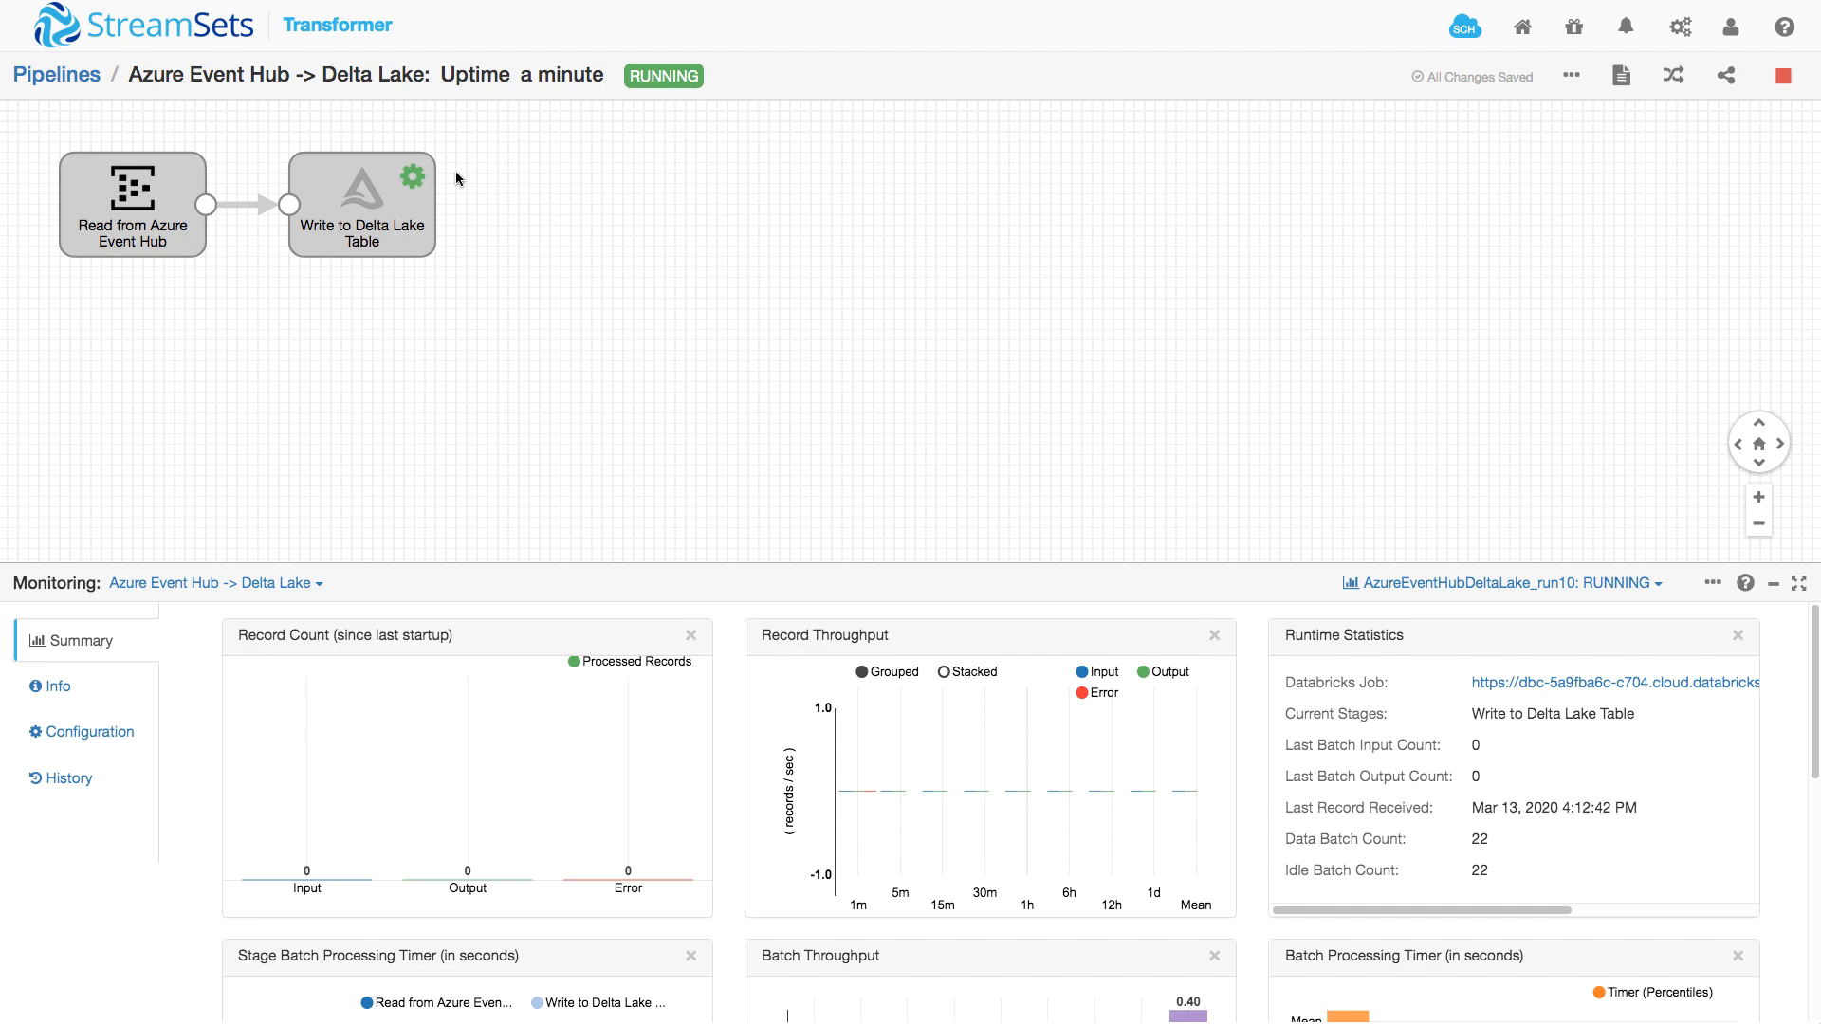
mouse_move(446, 184)
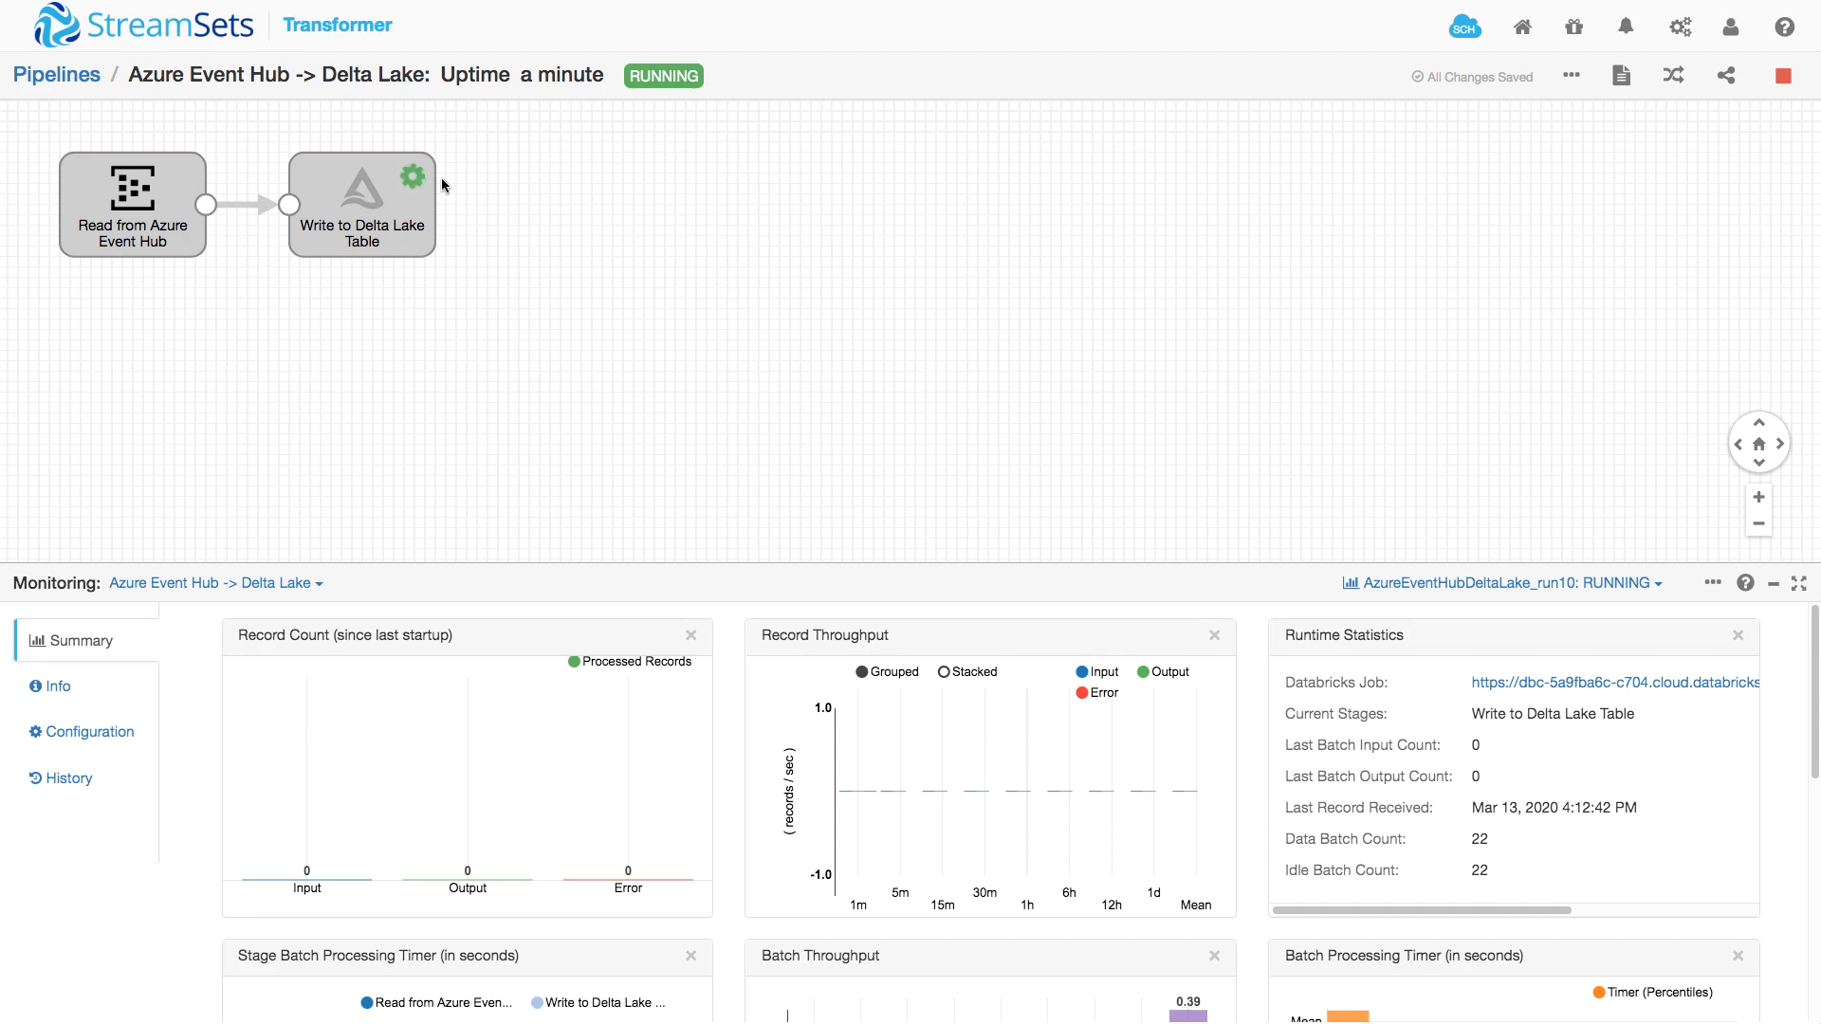
mouse_move(341, 681)
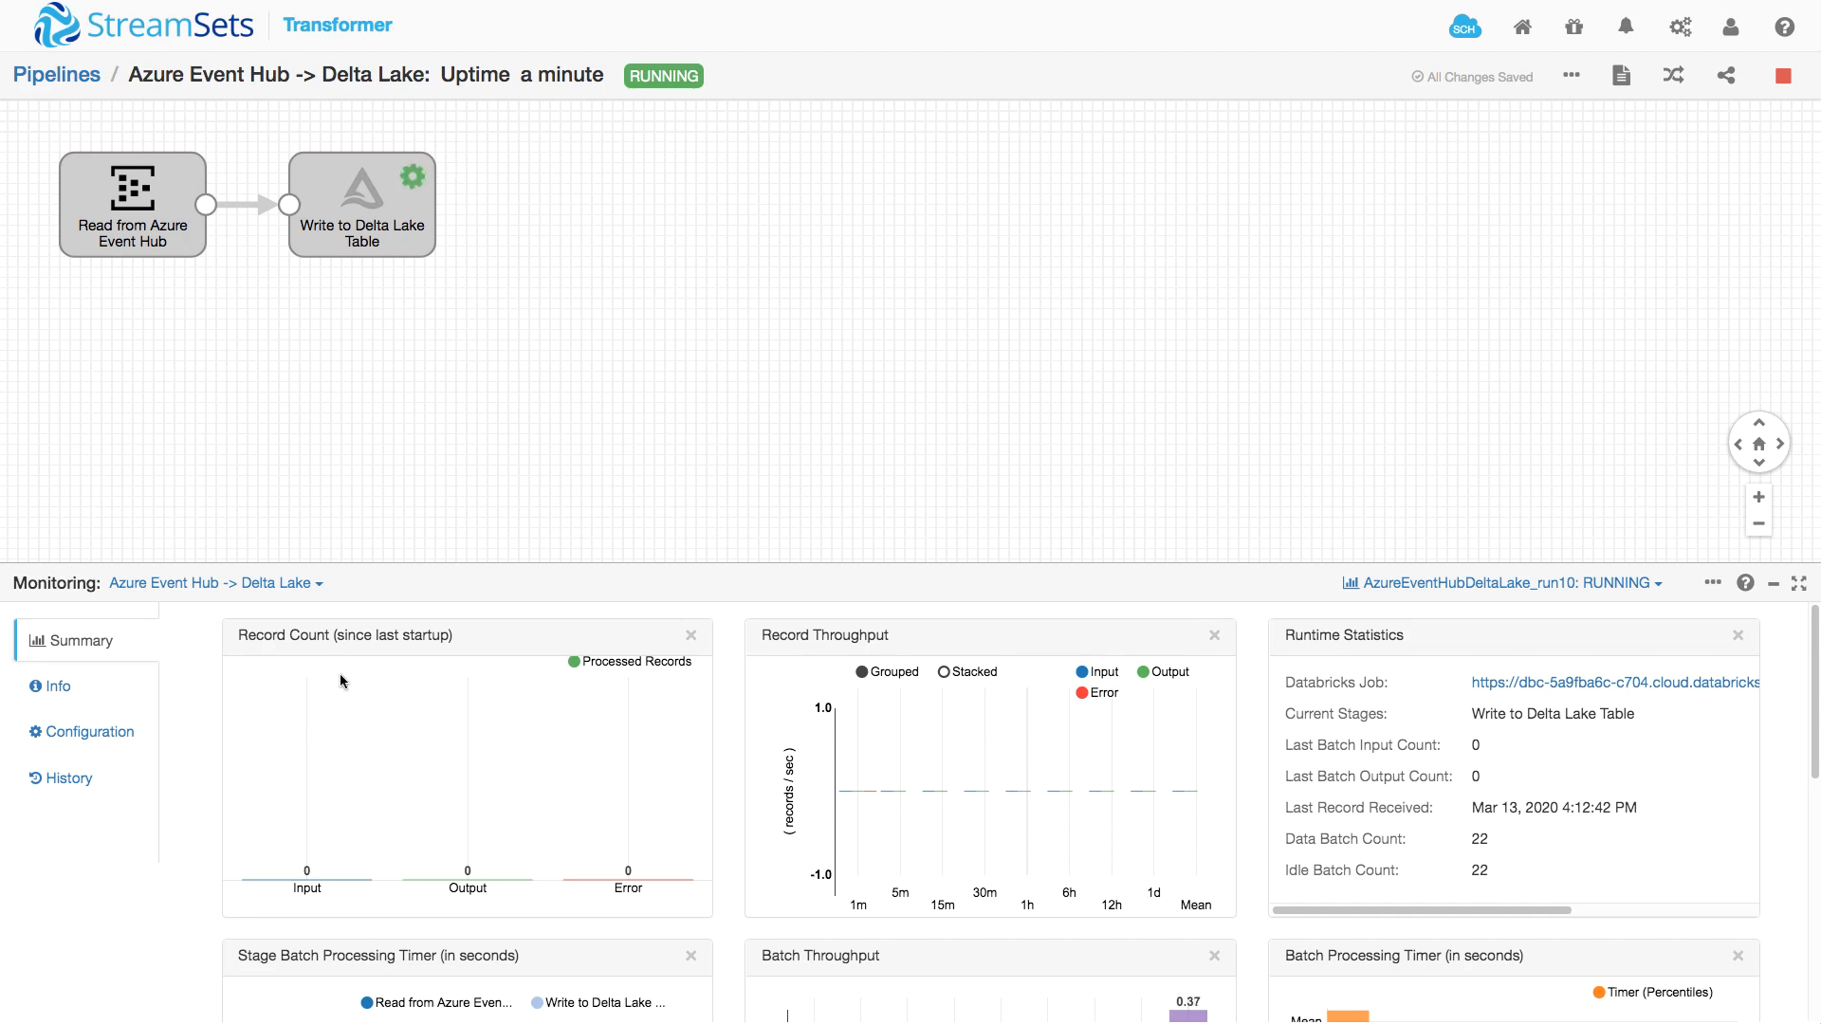
mouse_move(379, 733)
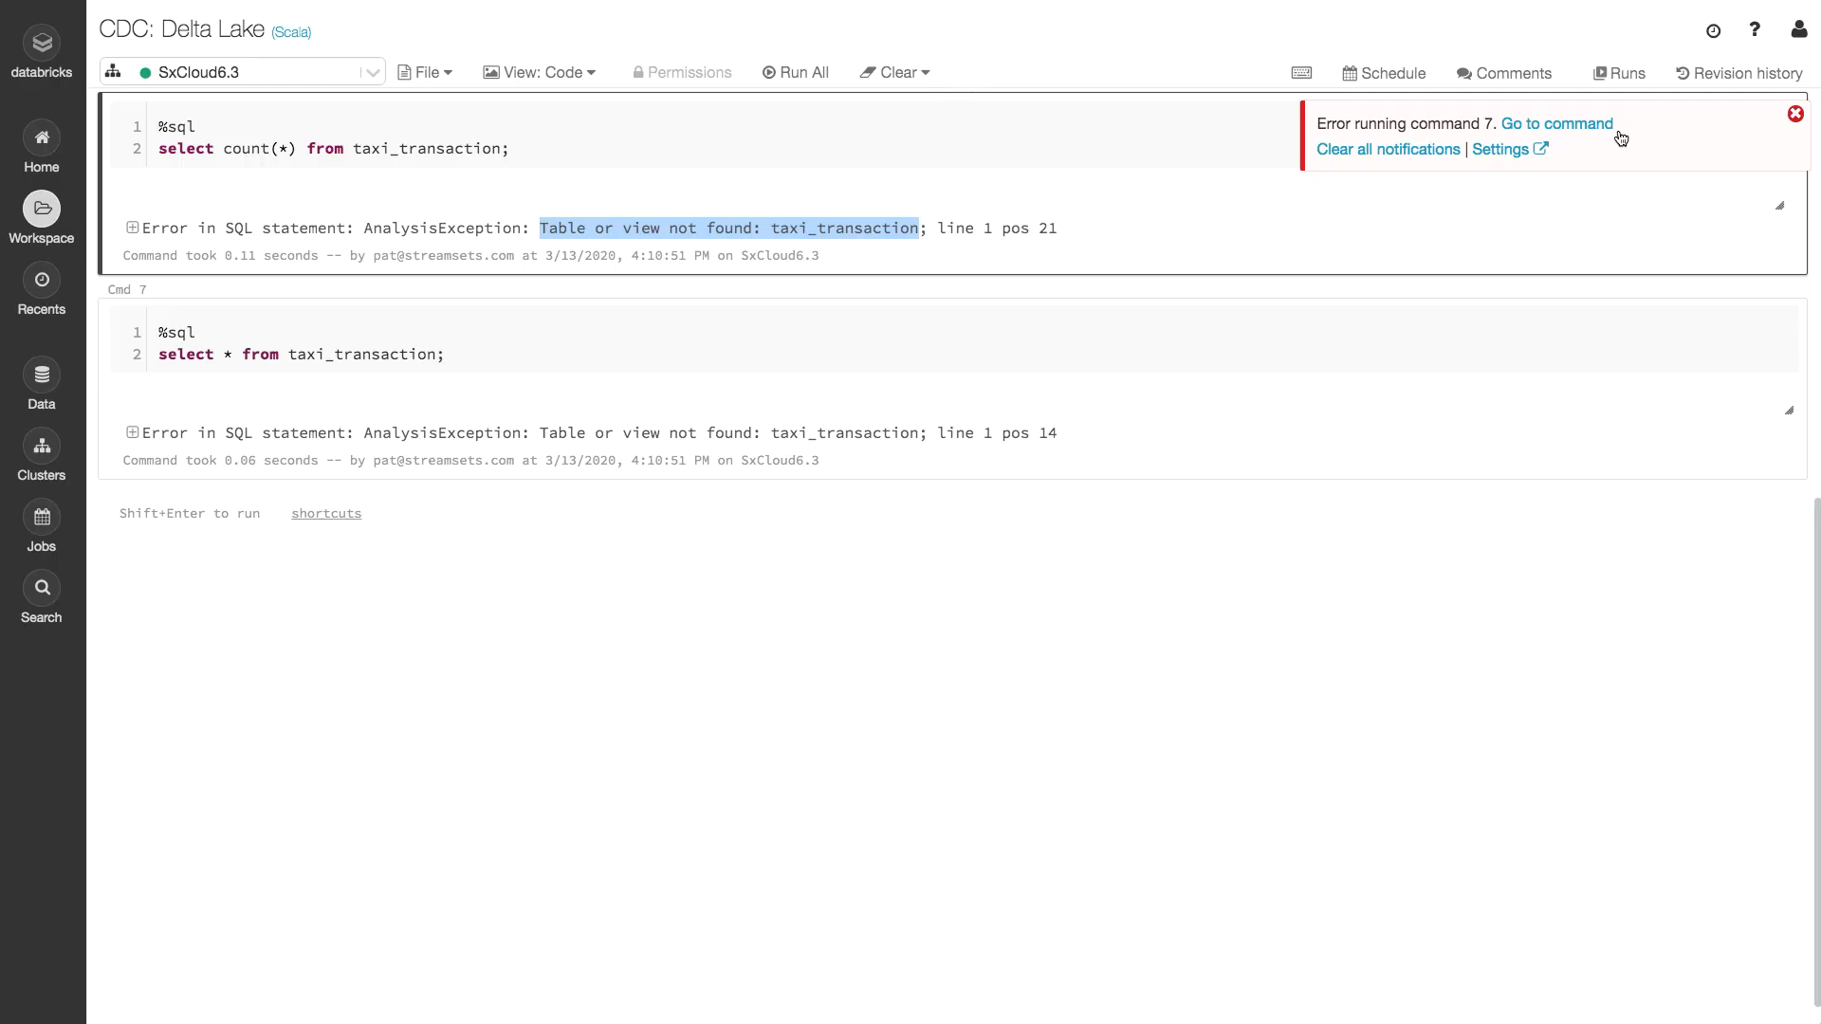
Dismiss the error and rerun the notebook cells, now counting 10 rows and listing them.
left_click(1795, 114)
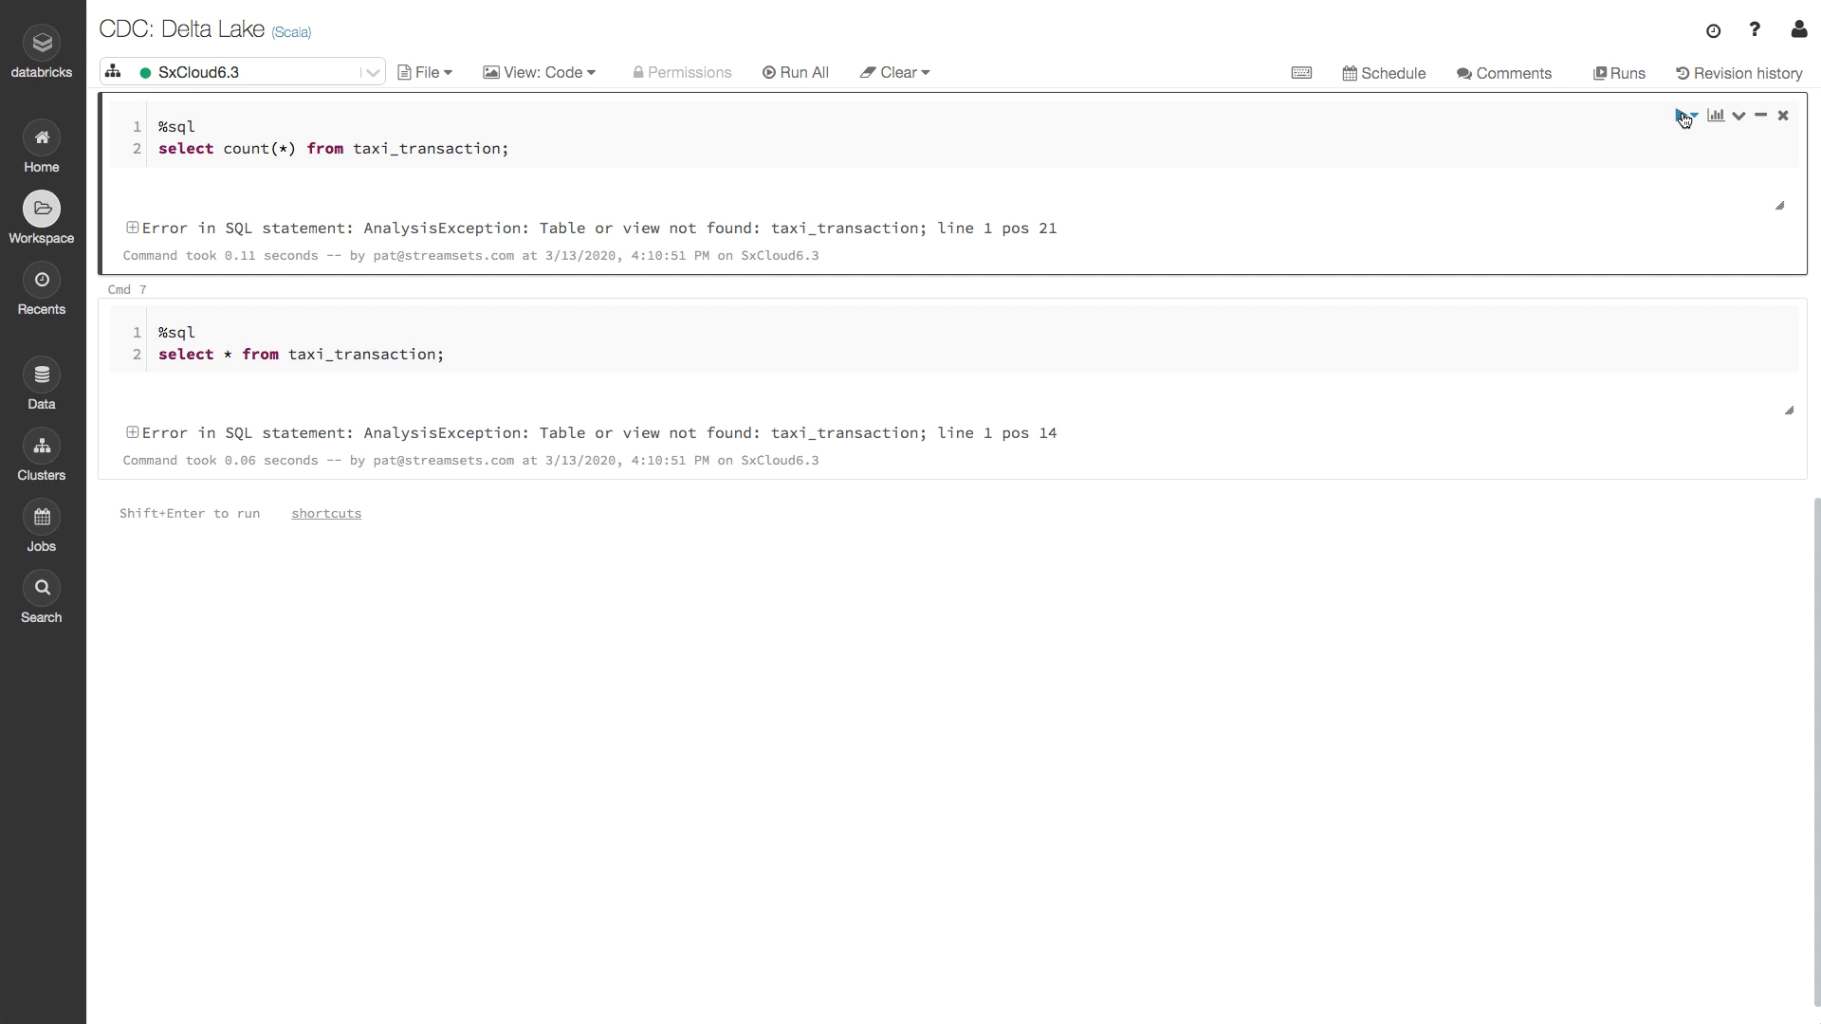
left_click(1692, 115)
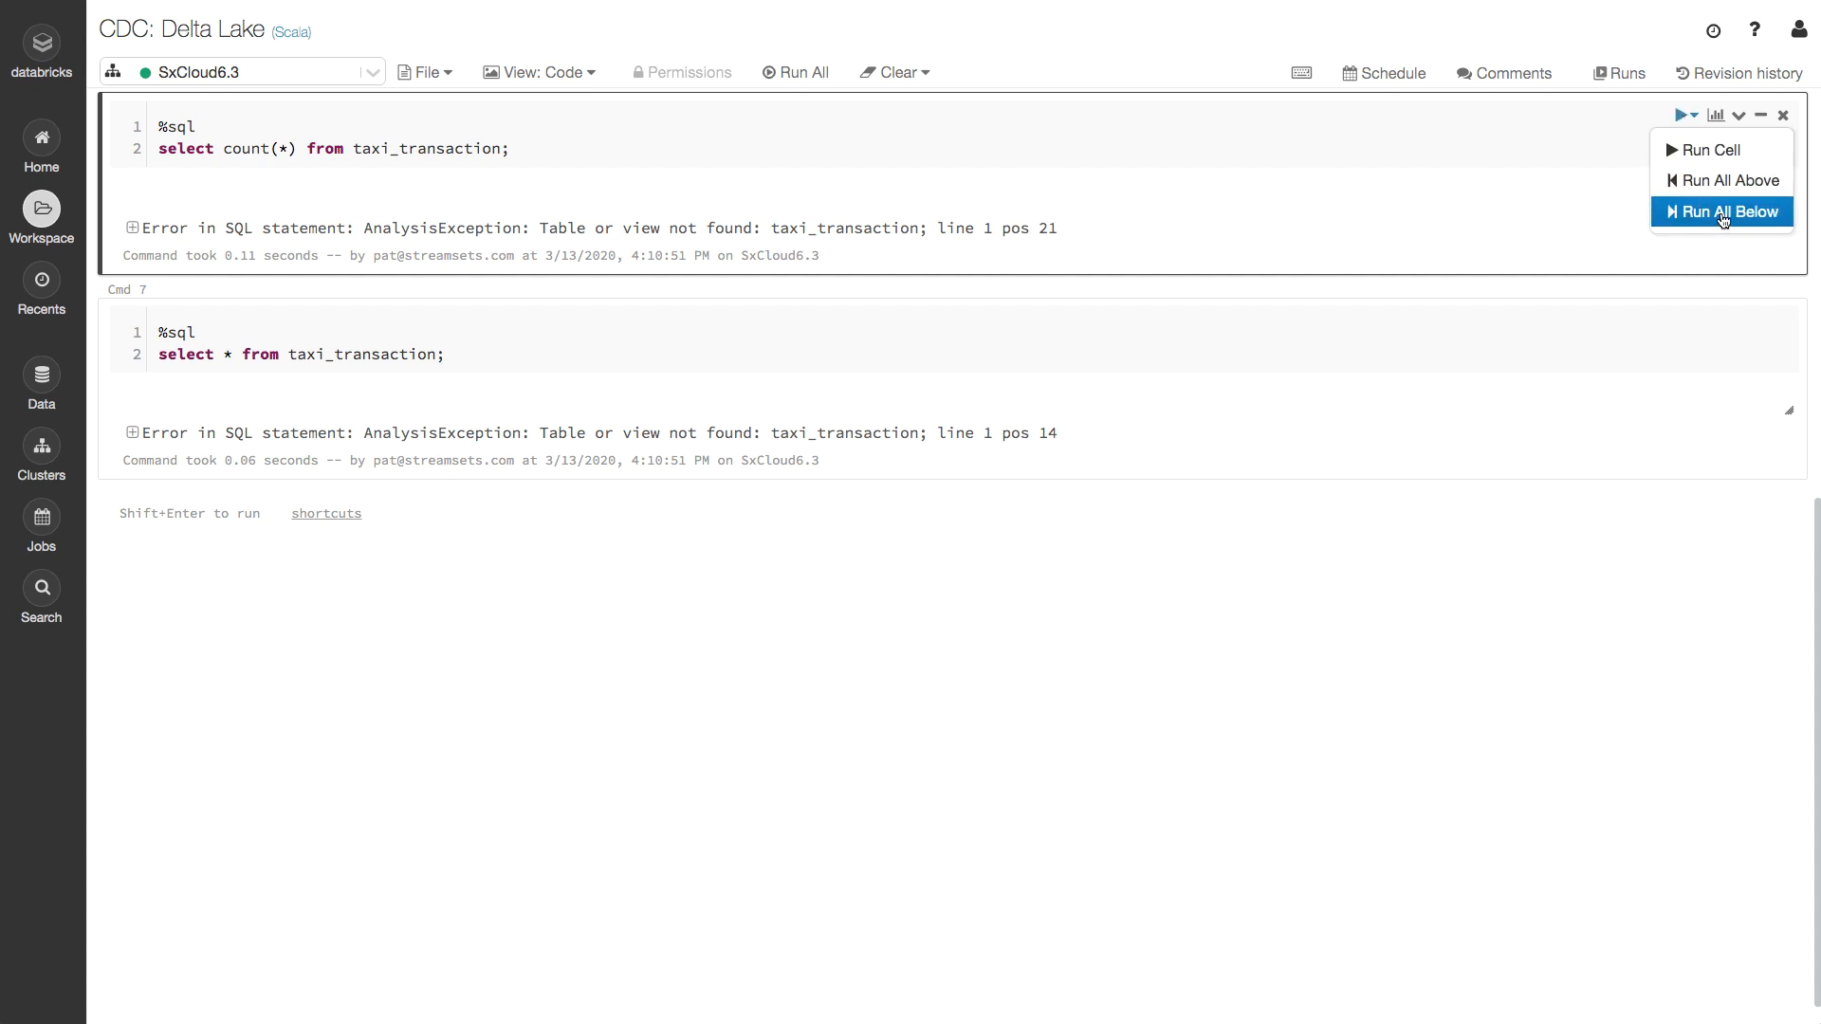
left_click(1731, 210)
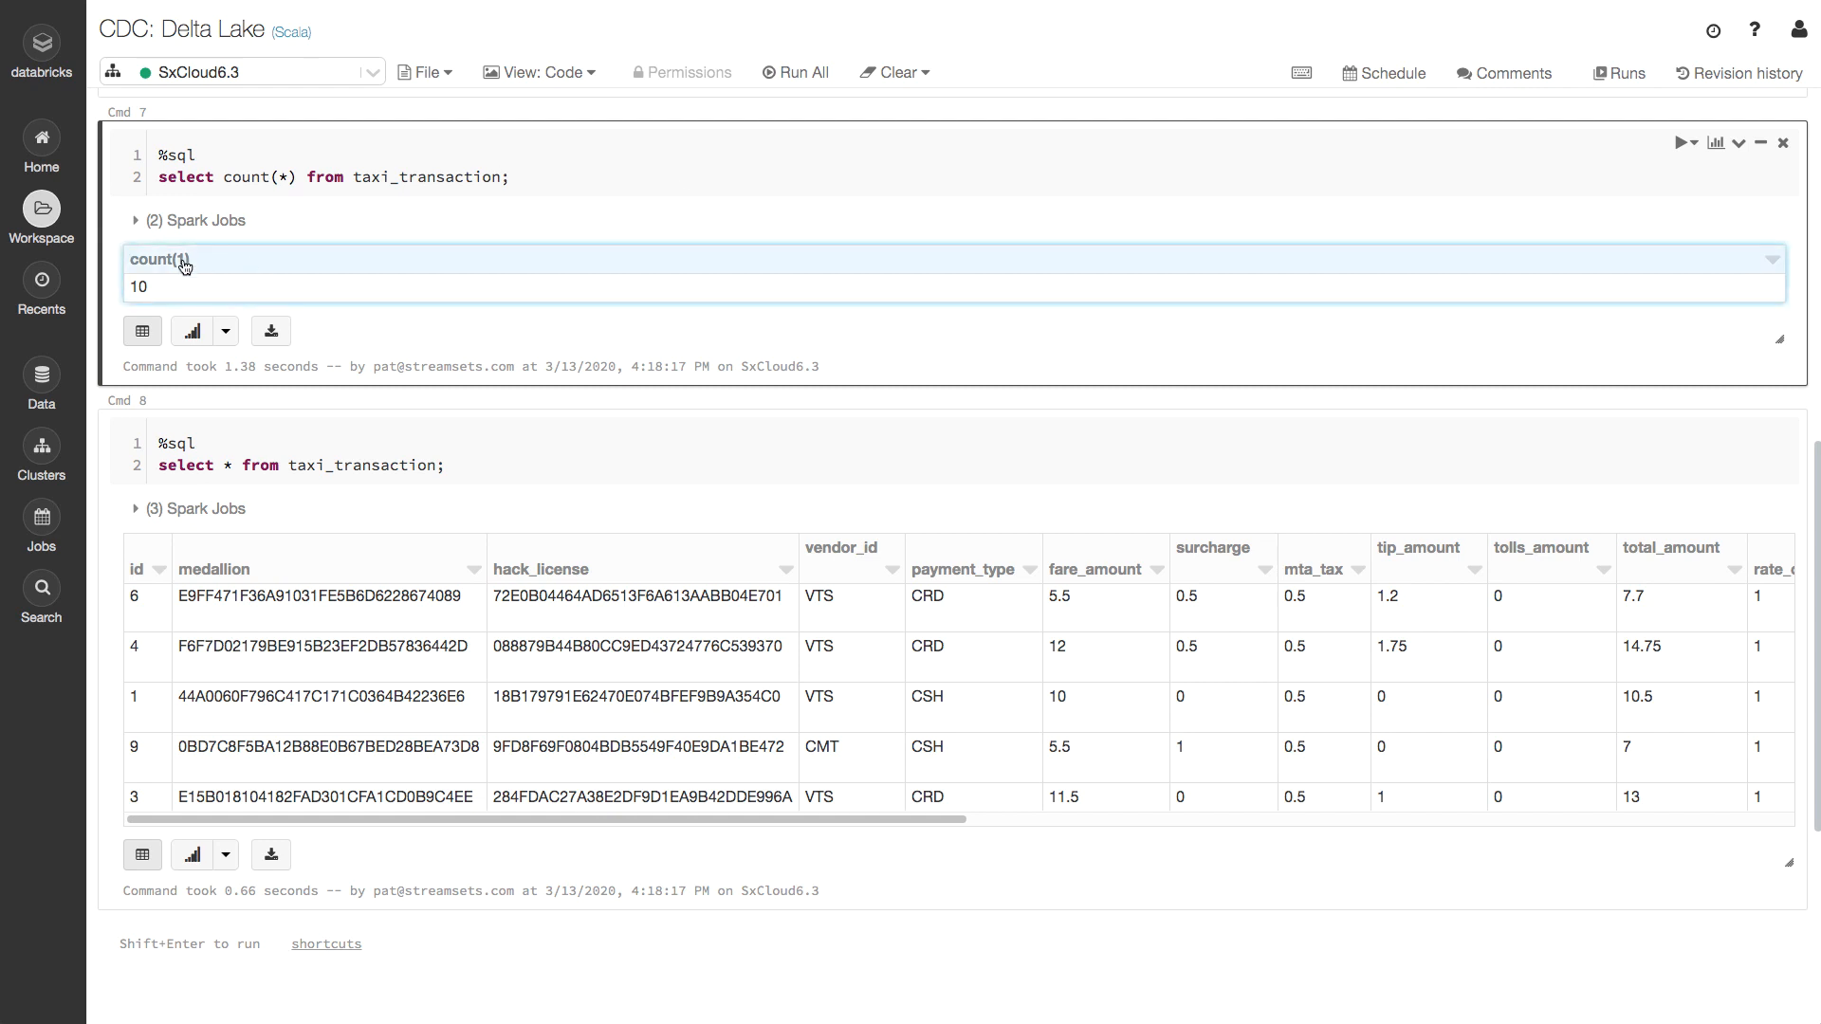
mouse_move(431, 190)
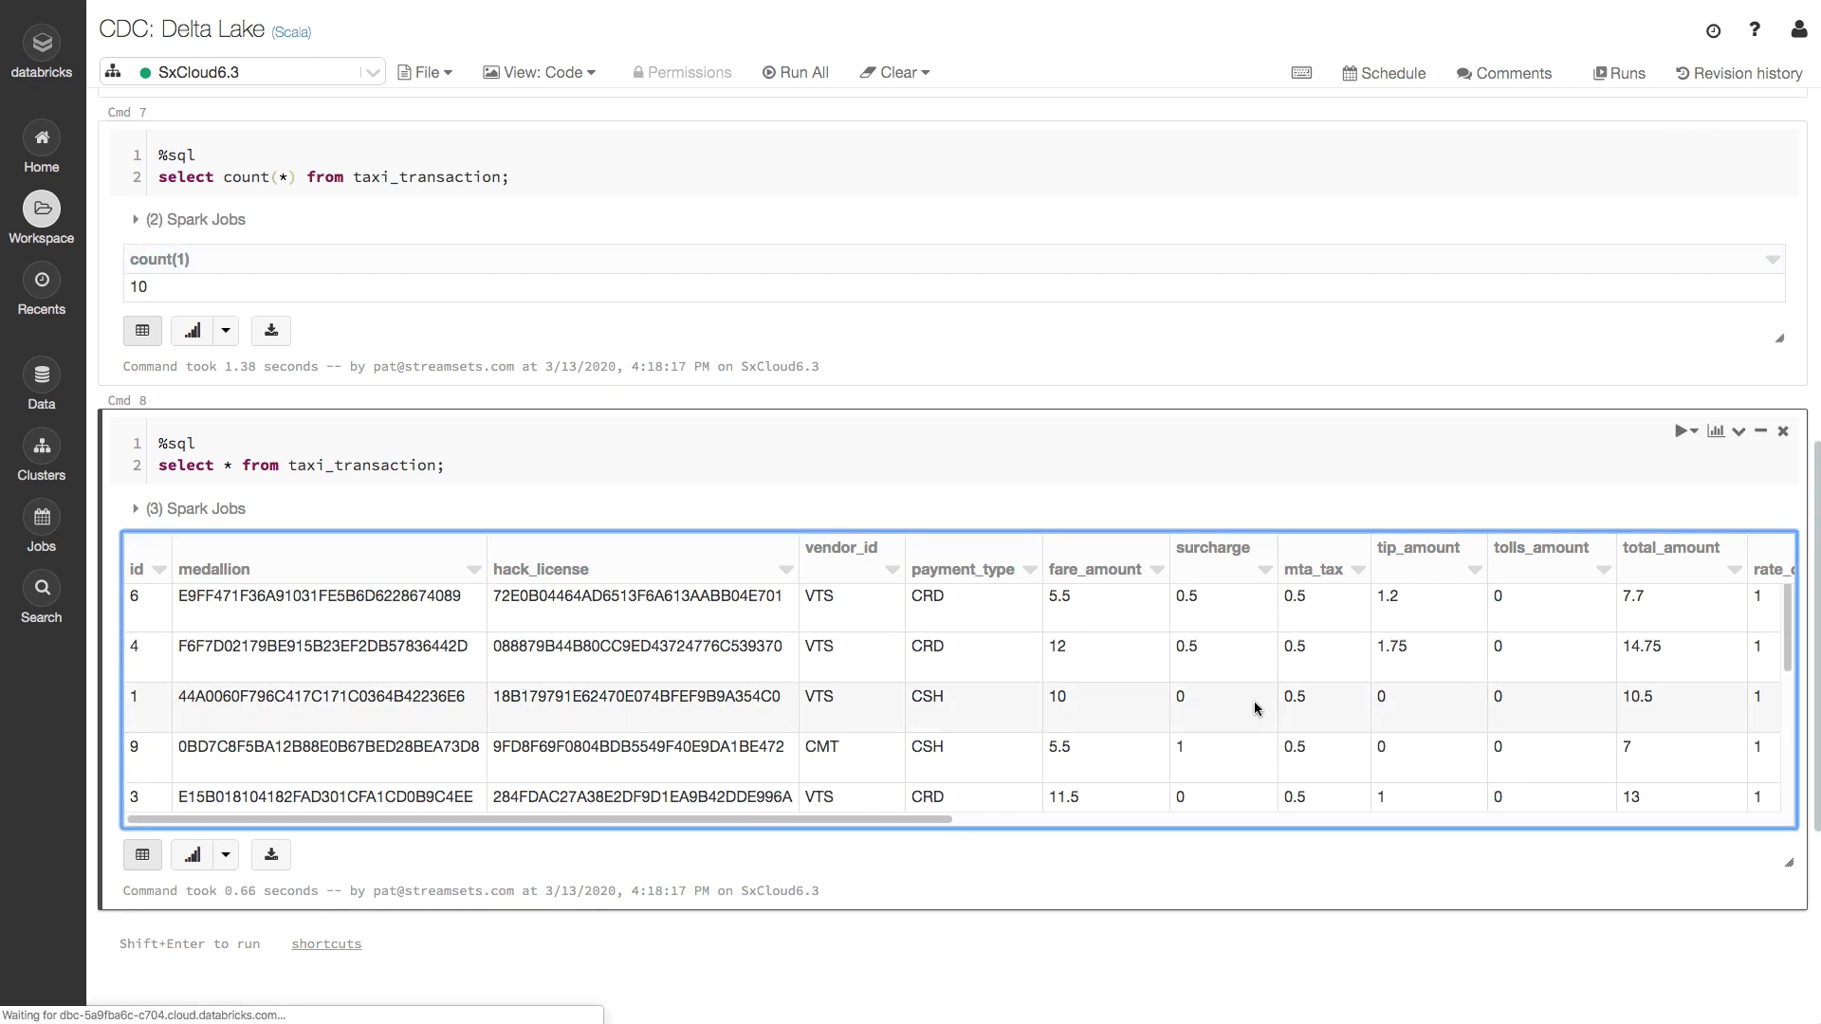
scroll("down", 3)
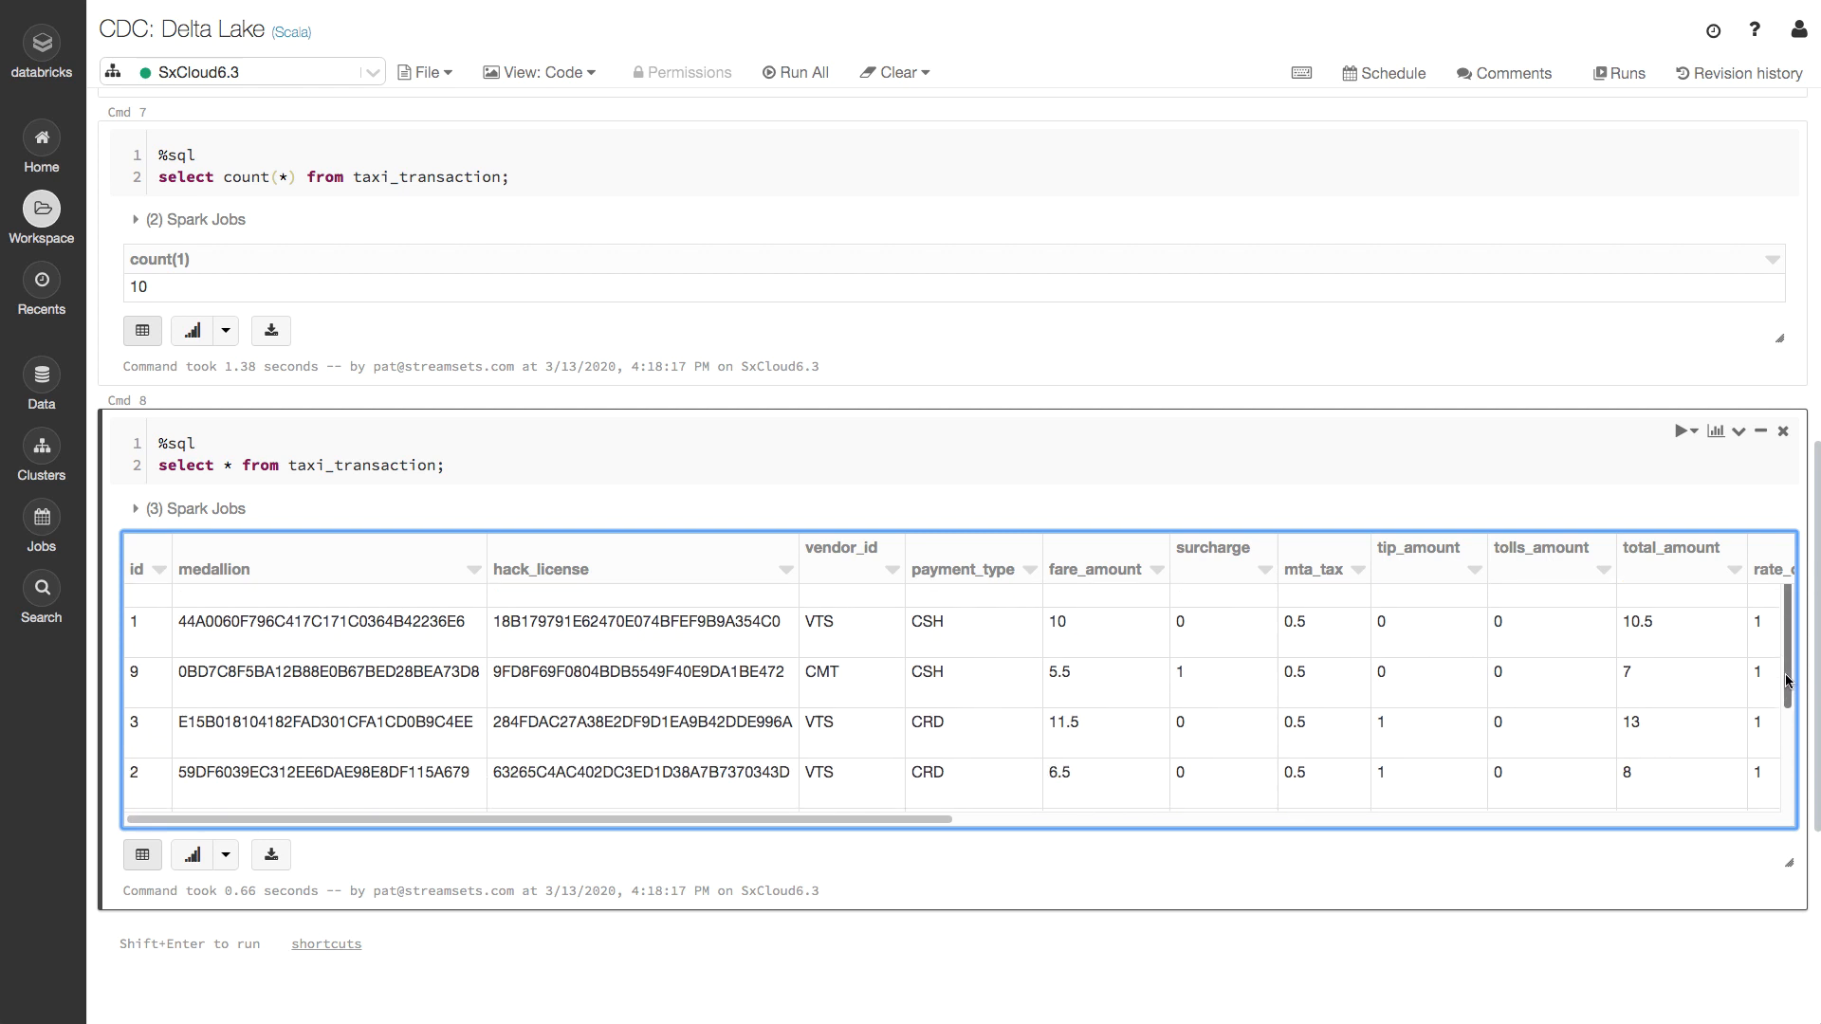
scroll("down", 3)
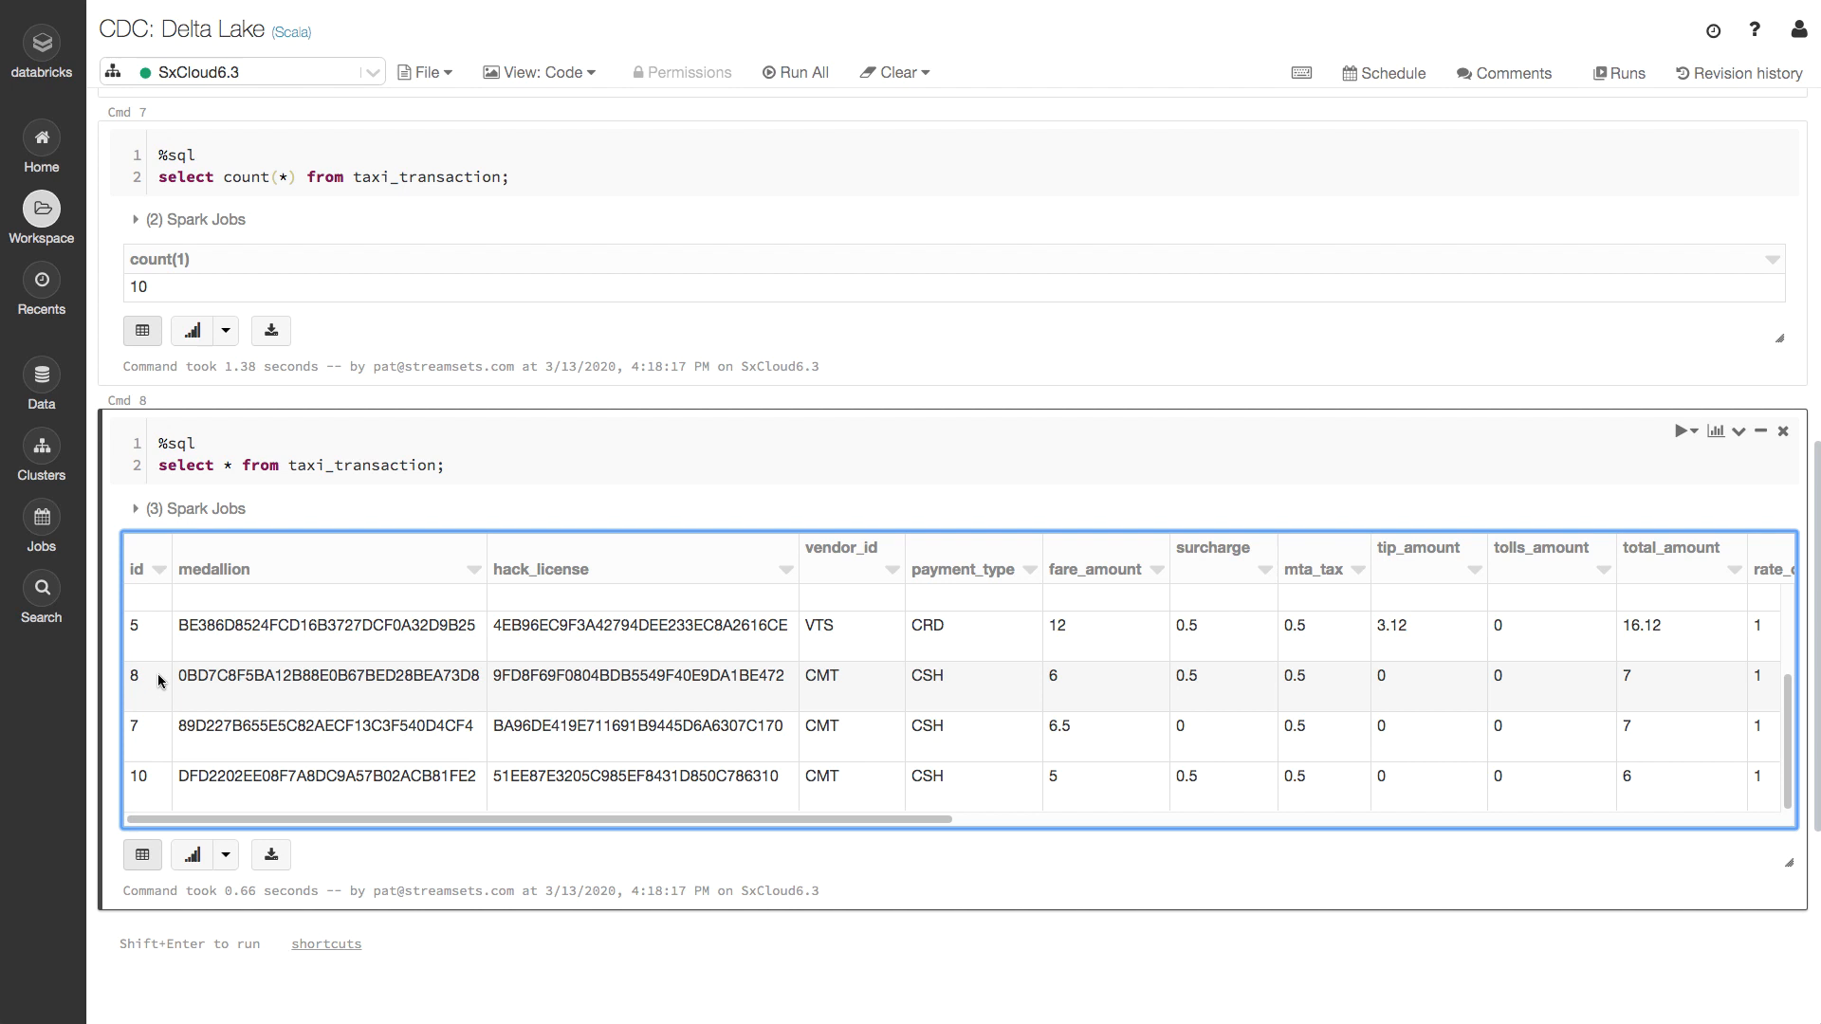
mouse_move(879, 697)
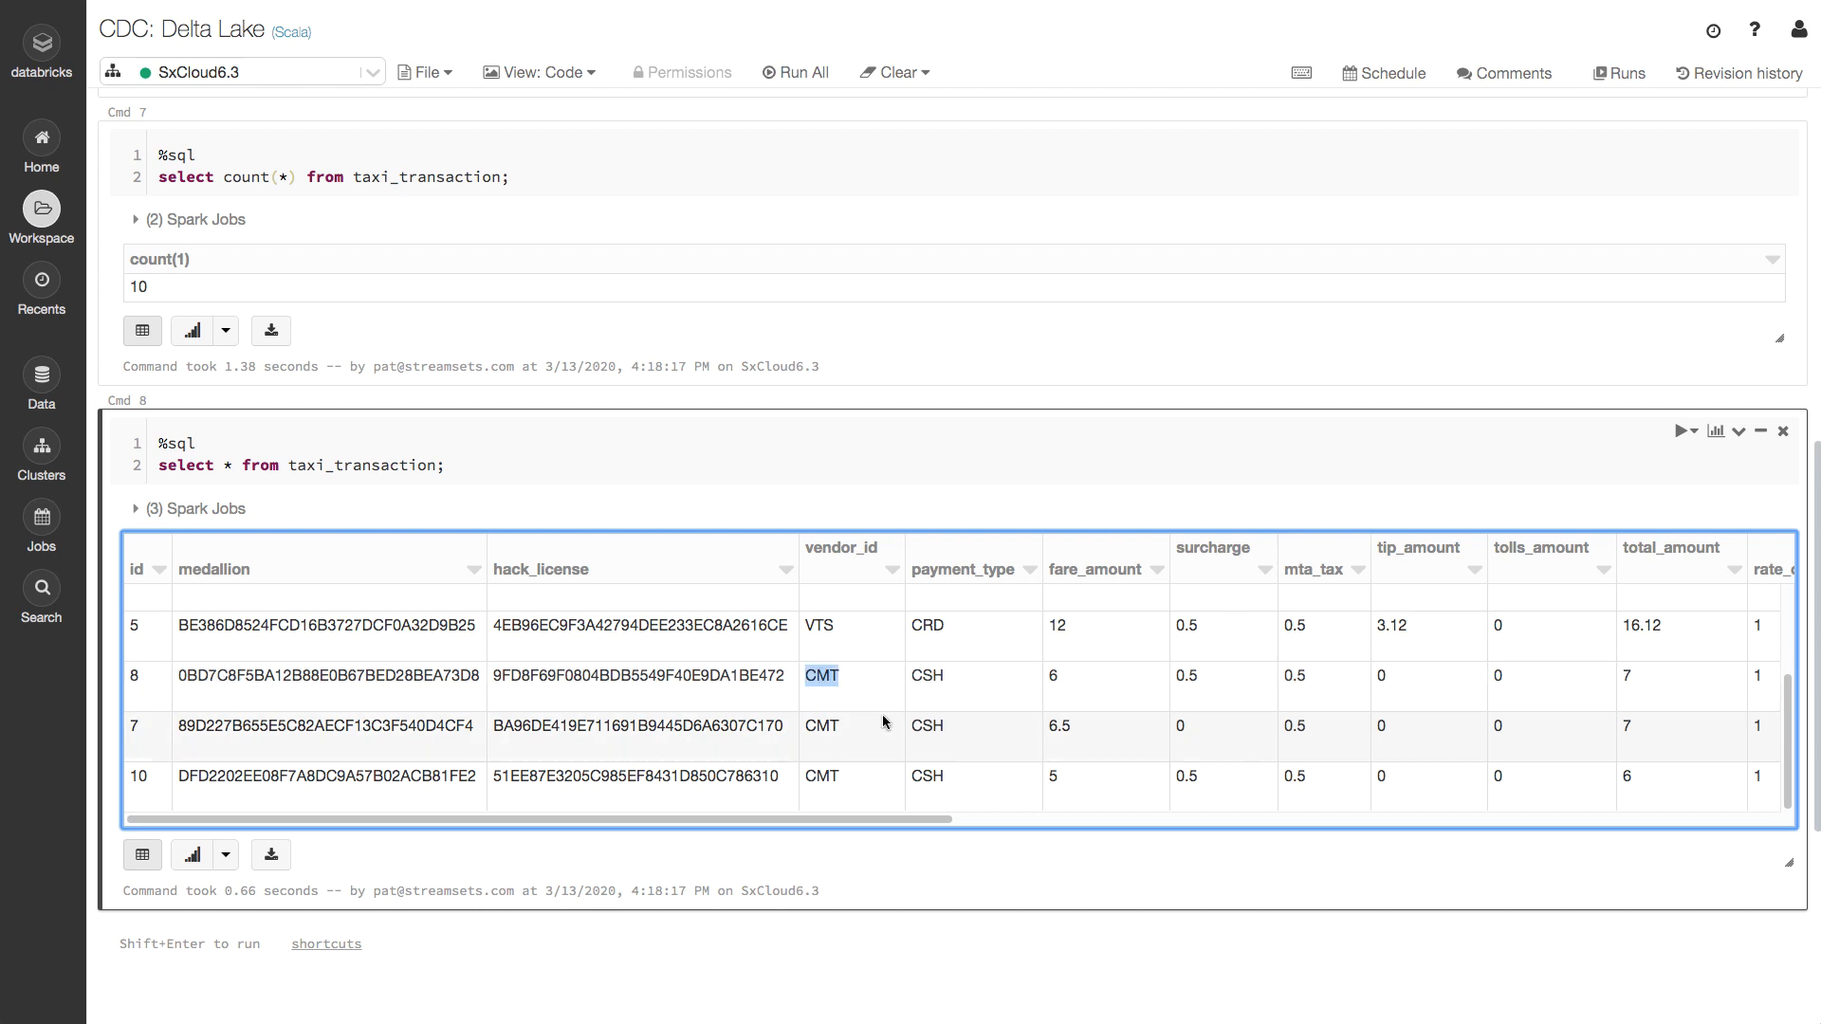
mouse_move(899, 708)
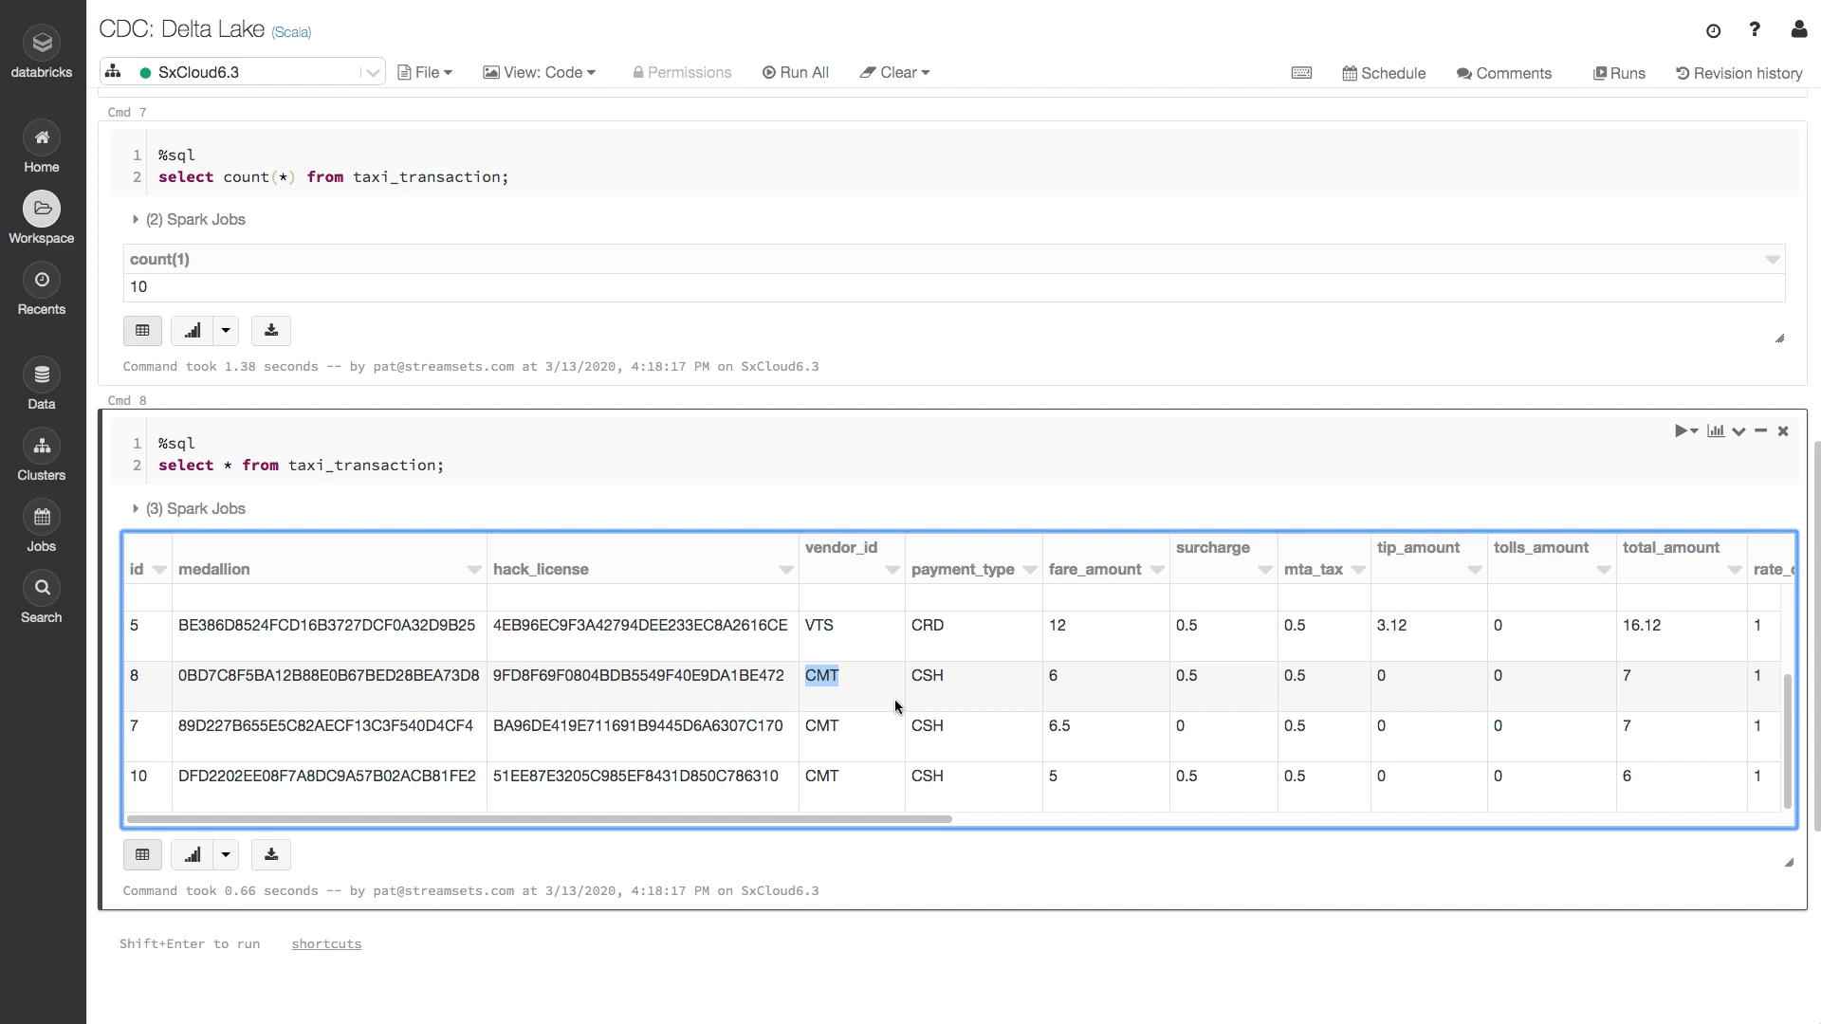
mouse_move(879, 655)
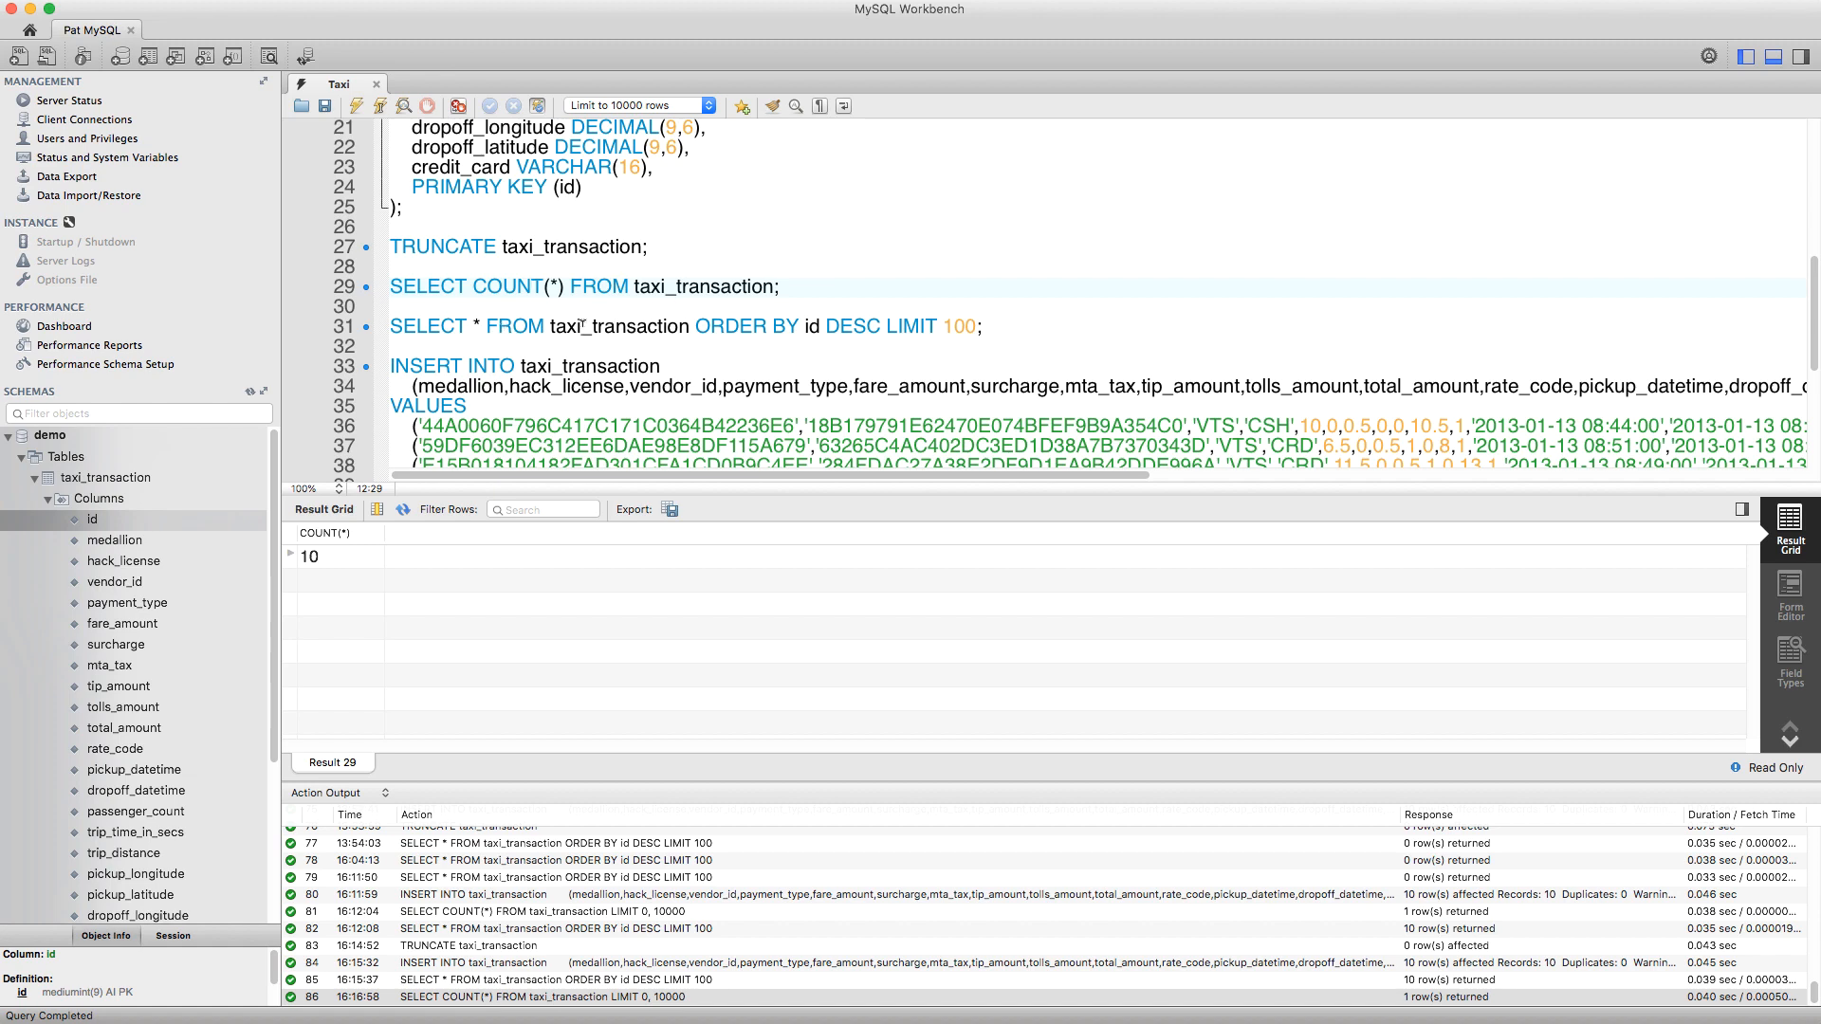
Update row 8's vendor_id to VTS and confirm it in the refreshed newest-first listing.
scroll("down", 3)
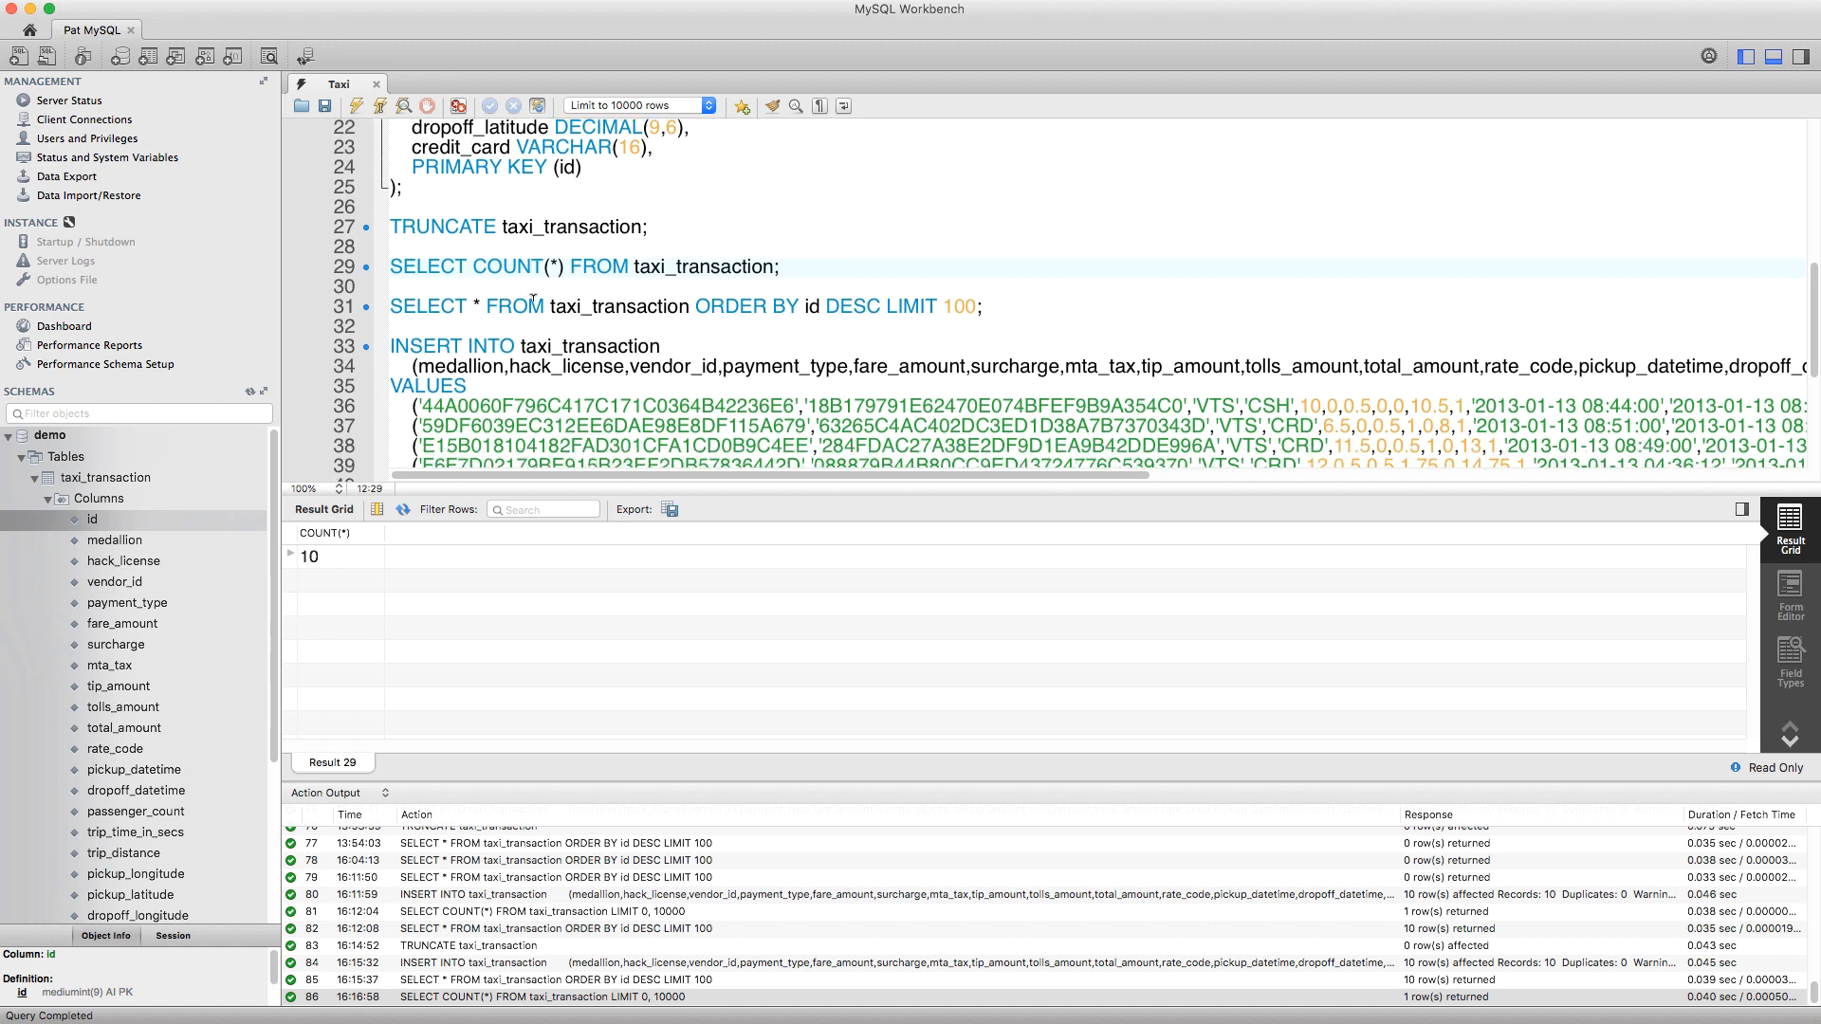
scroll("down", 3)
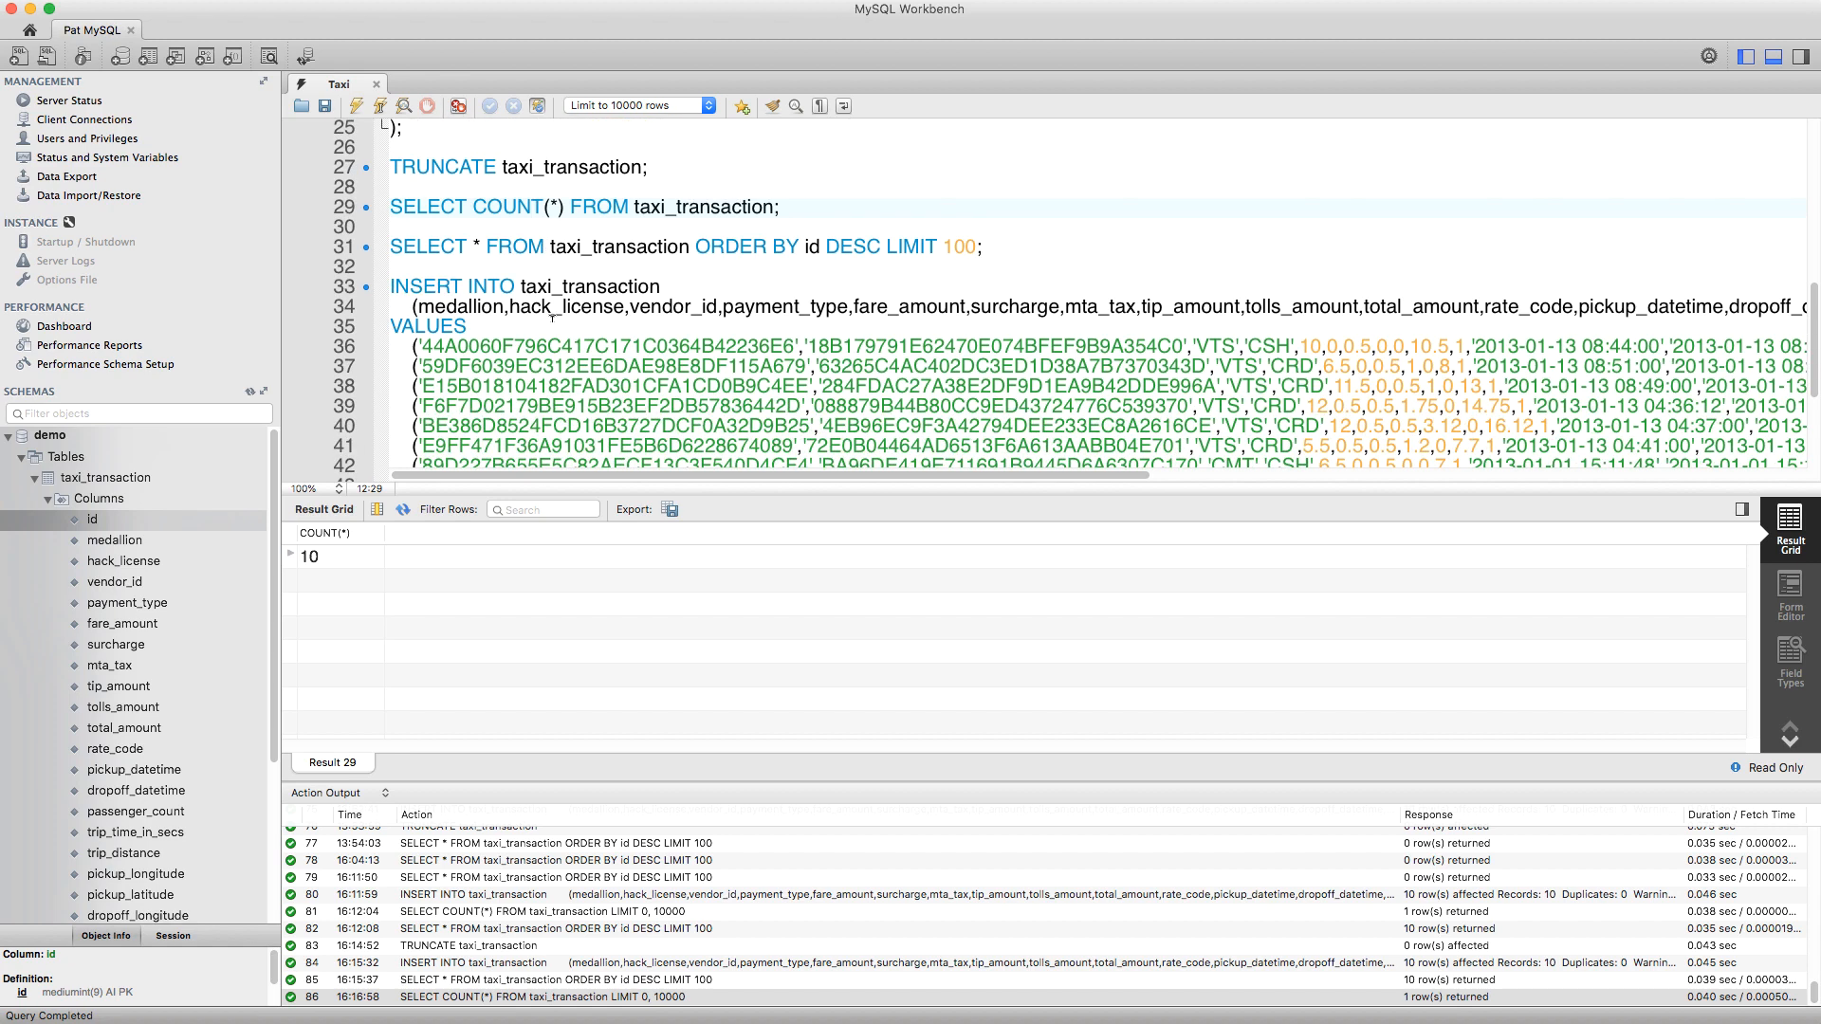
scroll("down", 3)
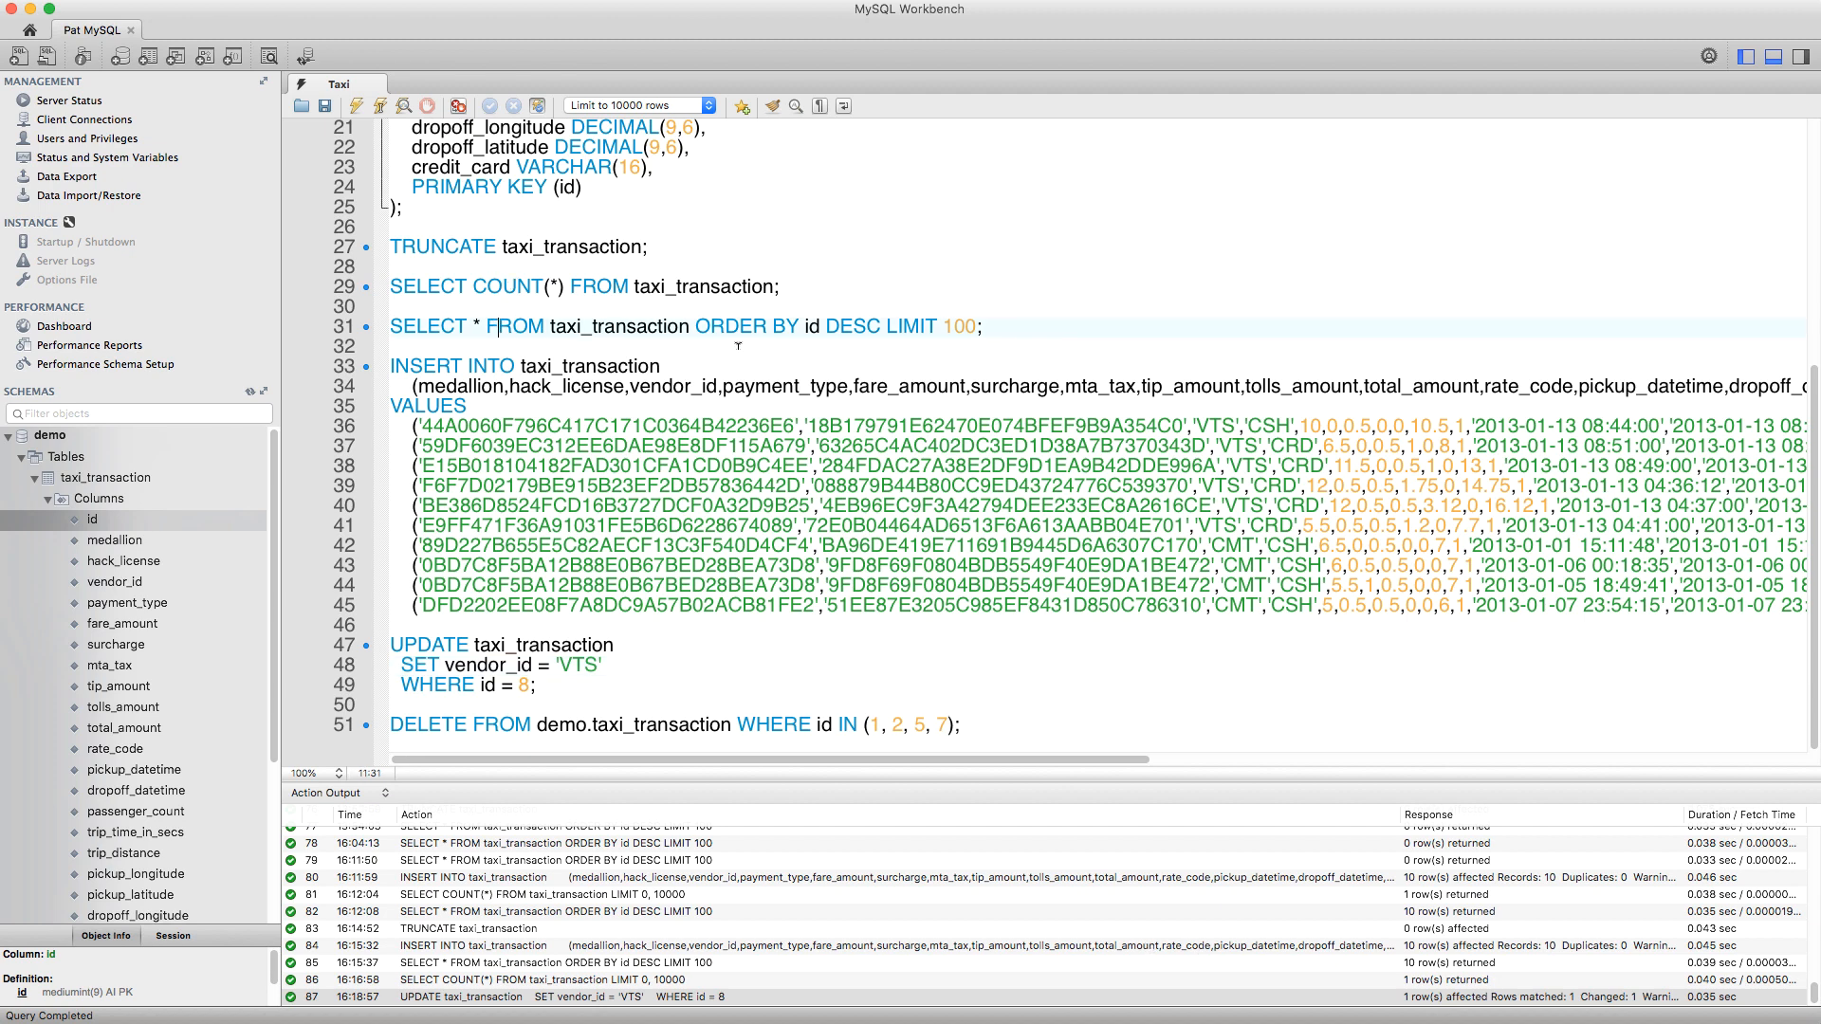
left_click(379, 106)
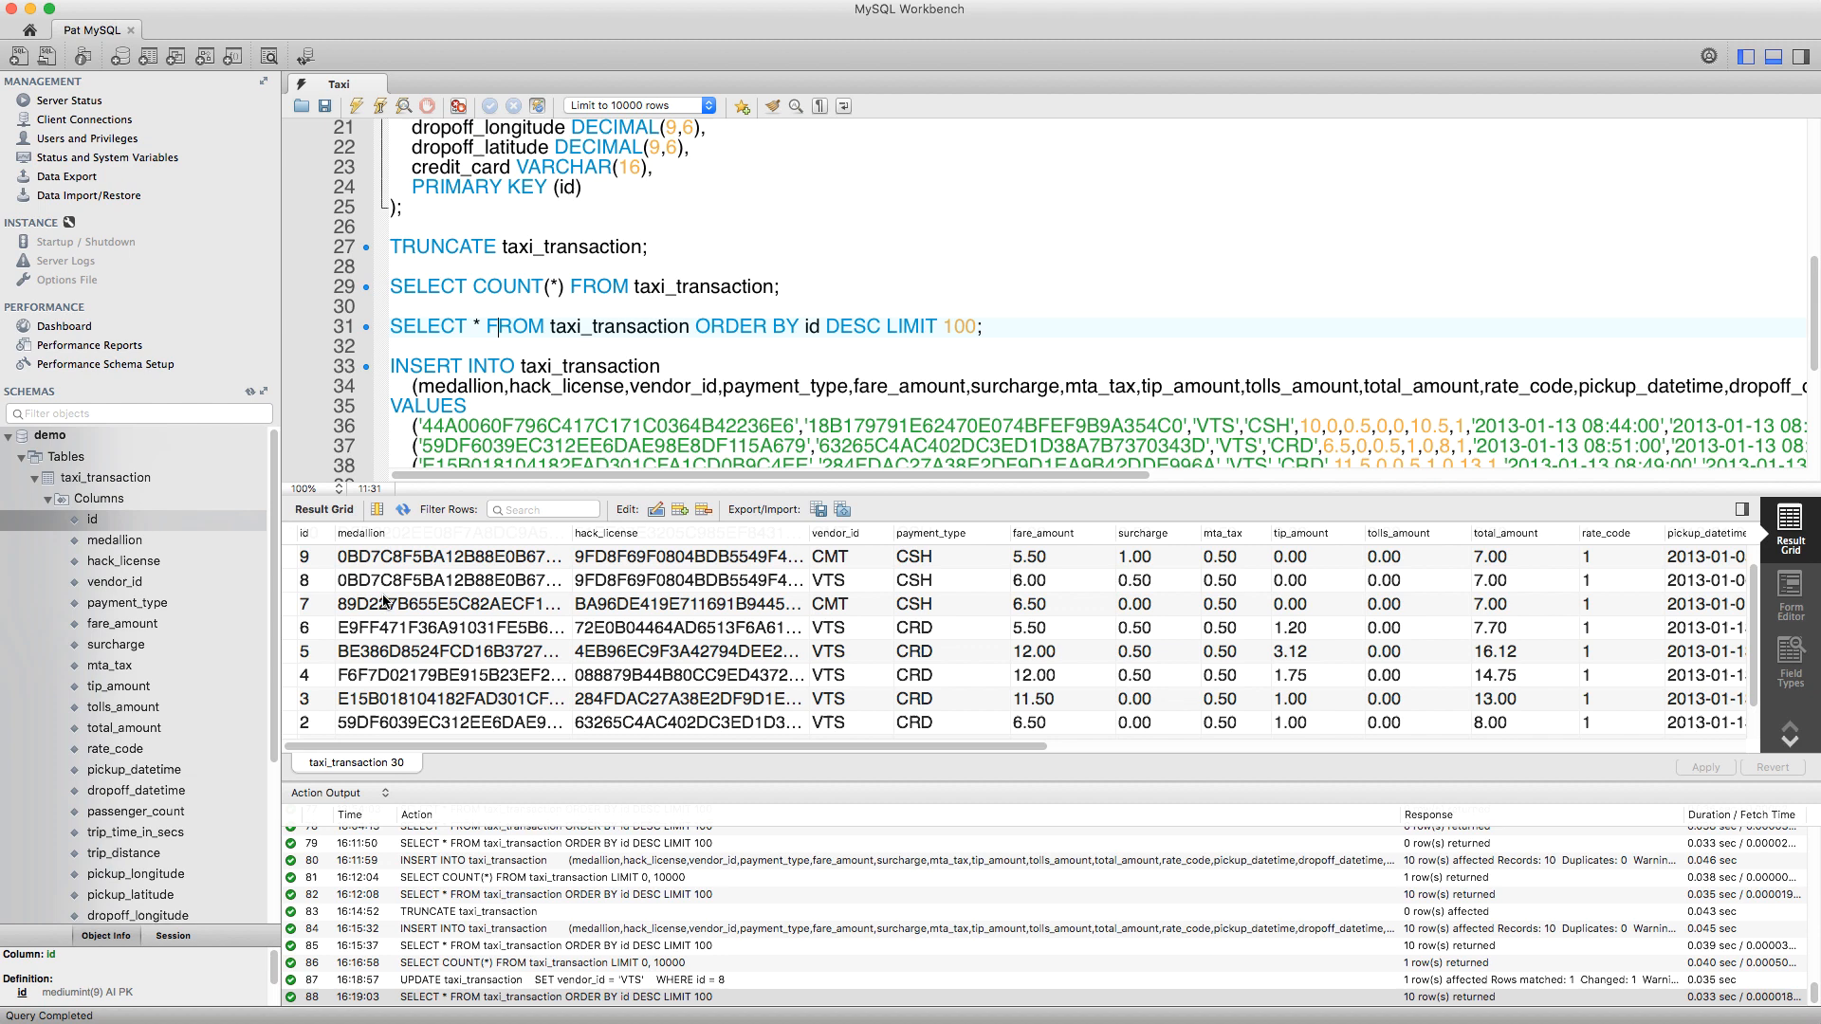
left_click(846, 580)
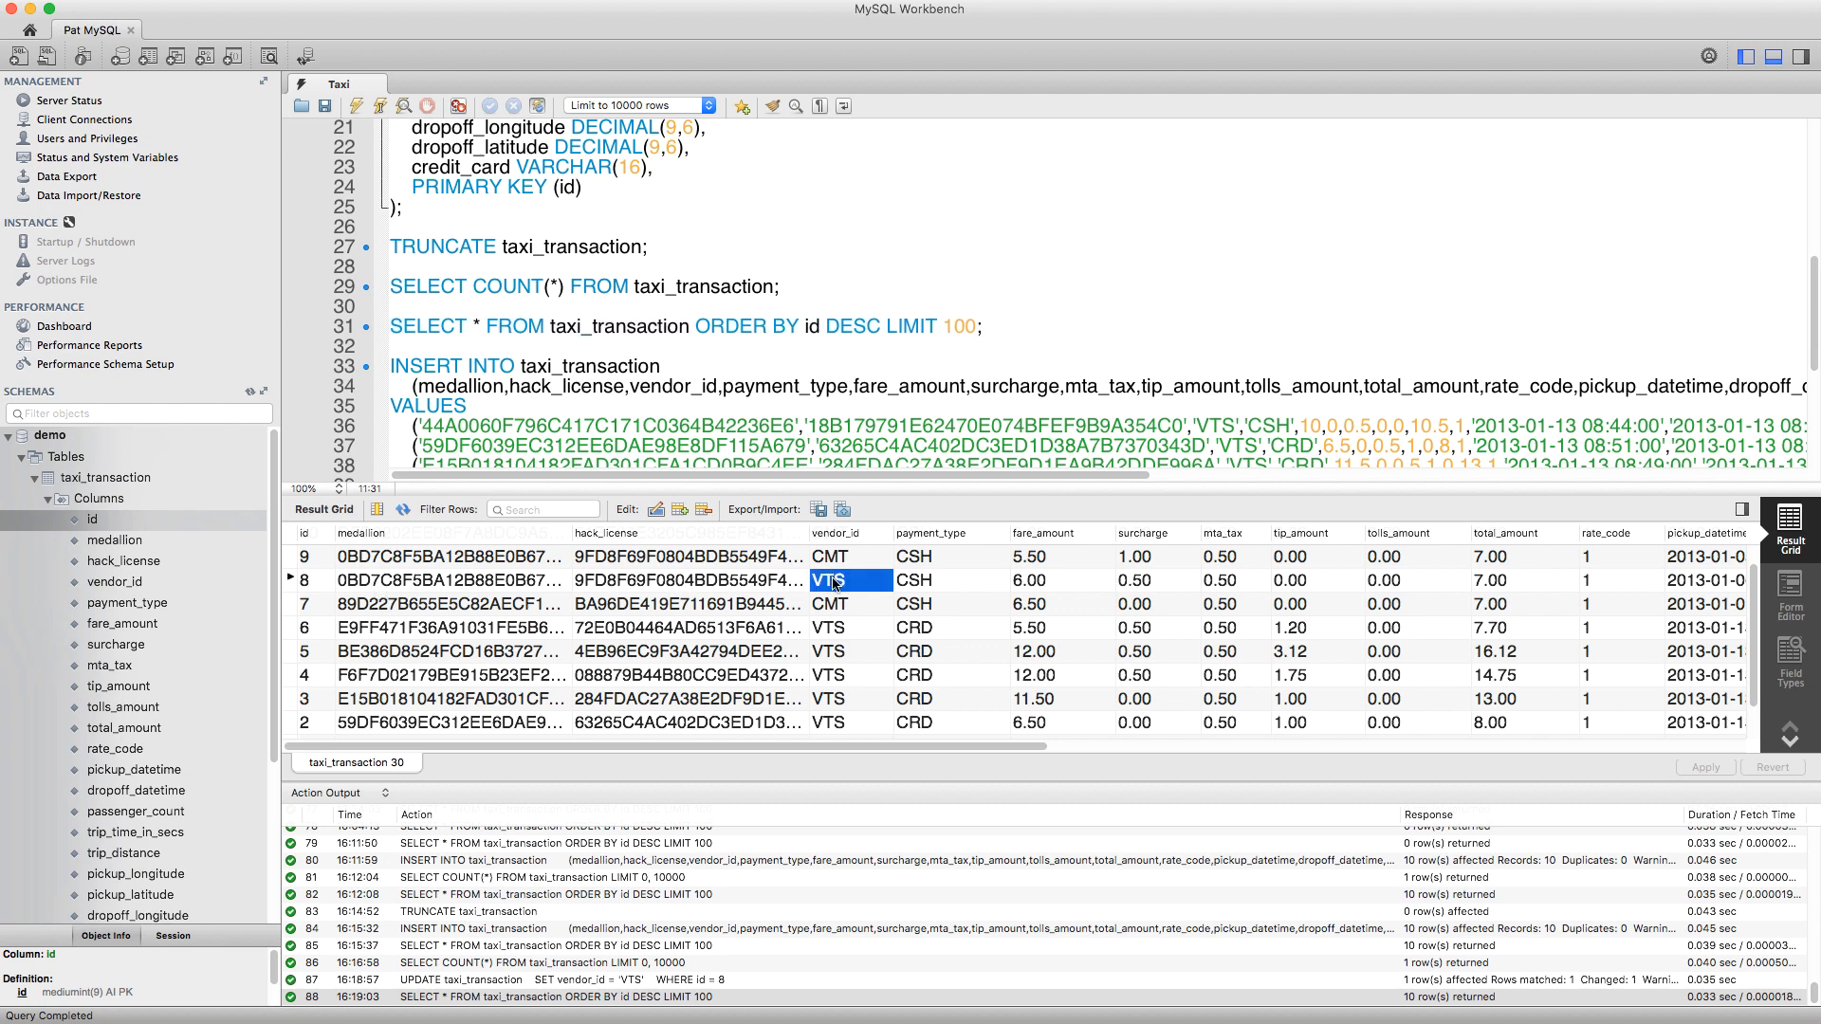
mouse_move(793, 575)
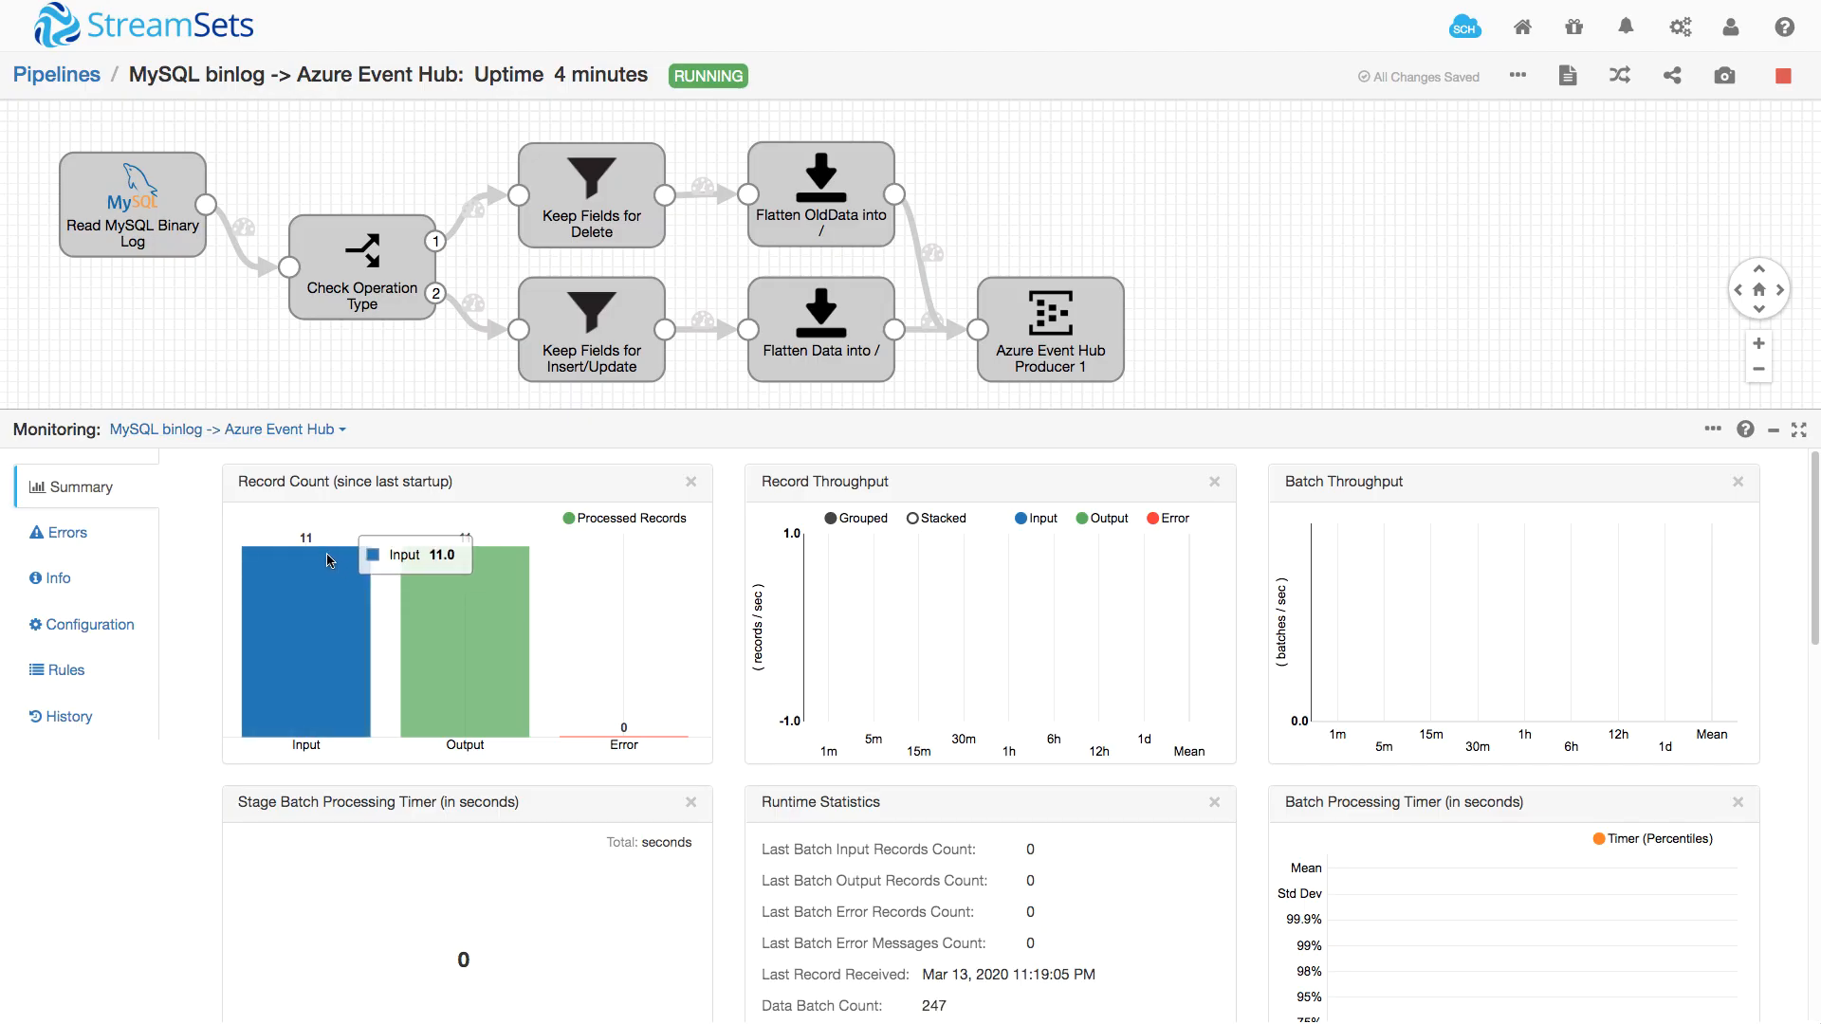
mouse_move(338, 544)
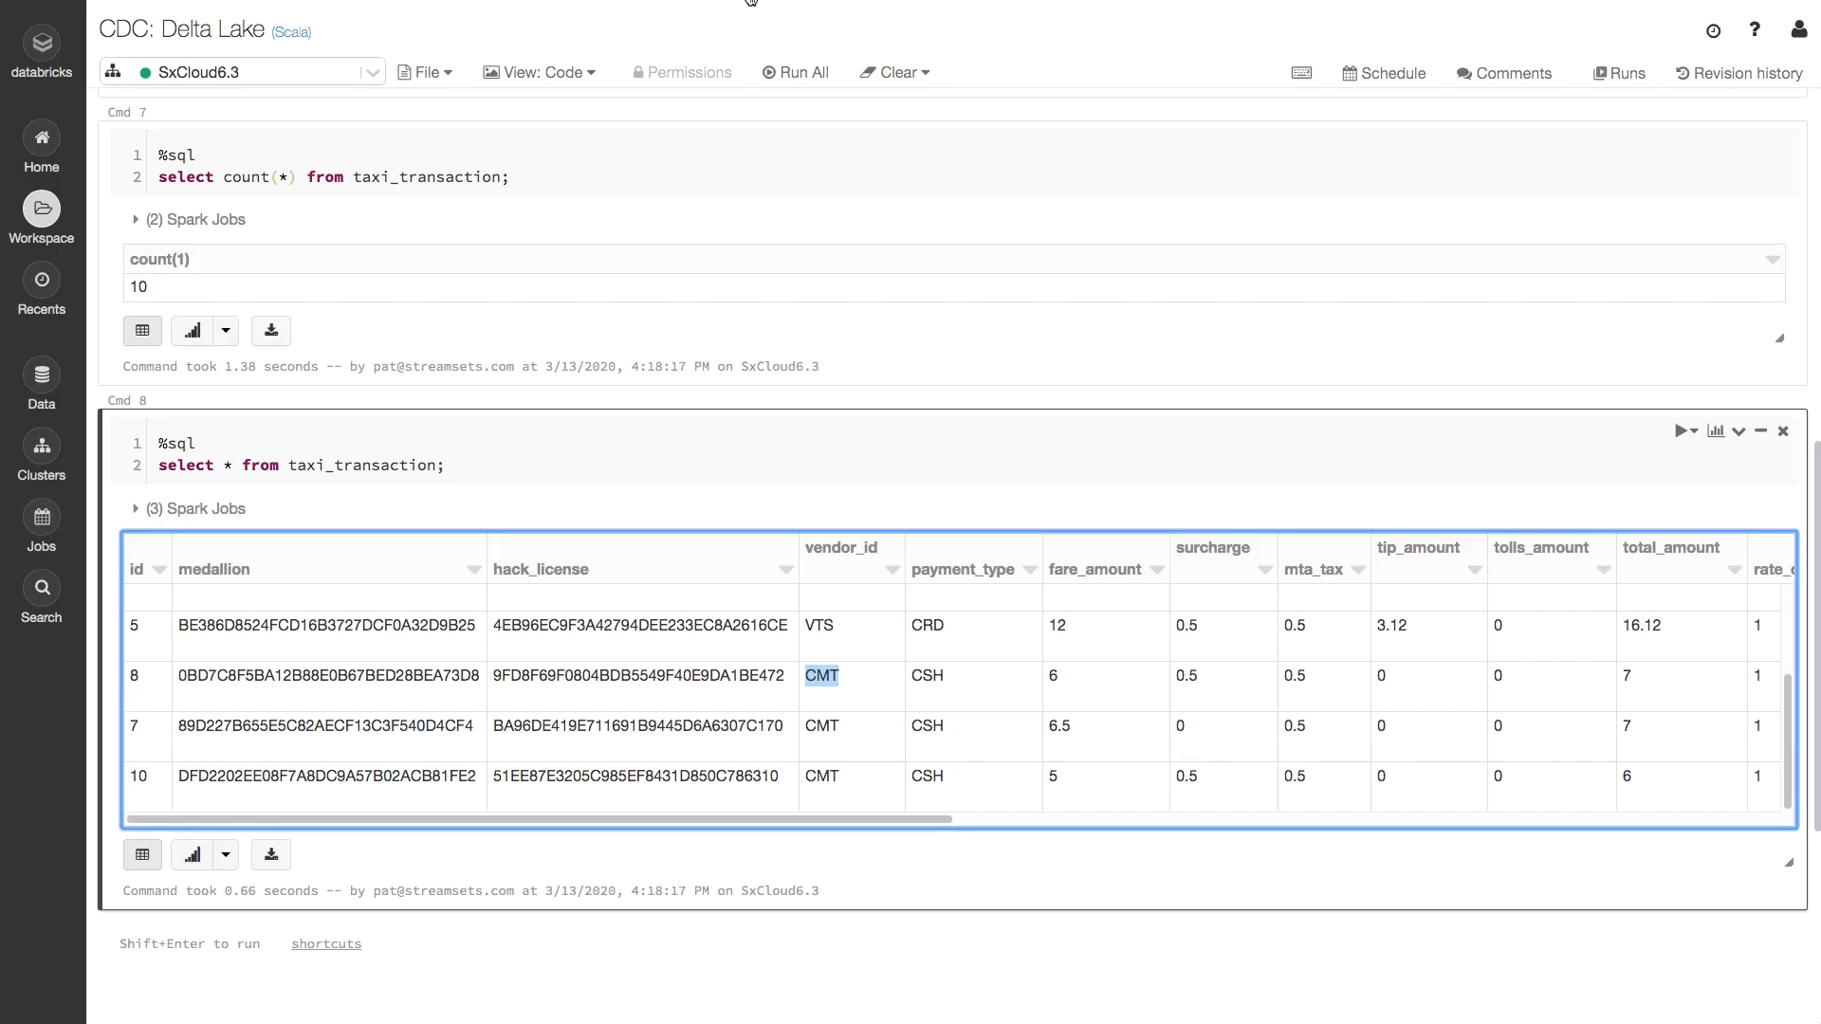
mouse_move(966, 397)
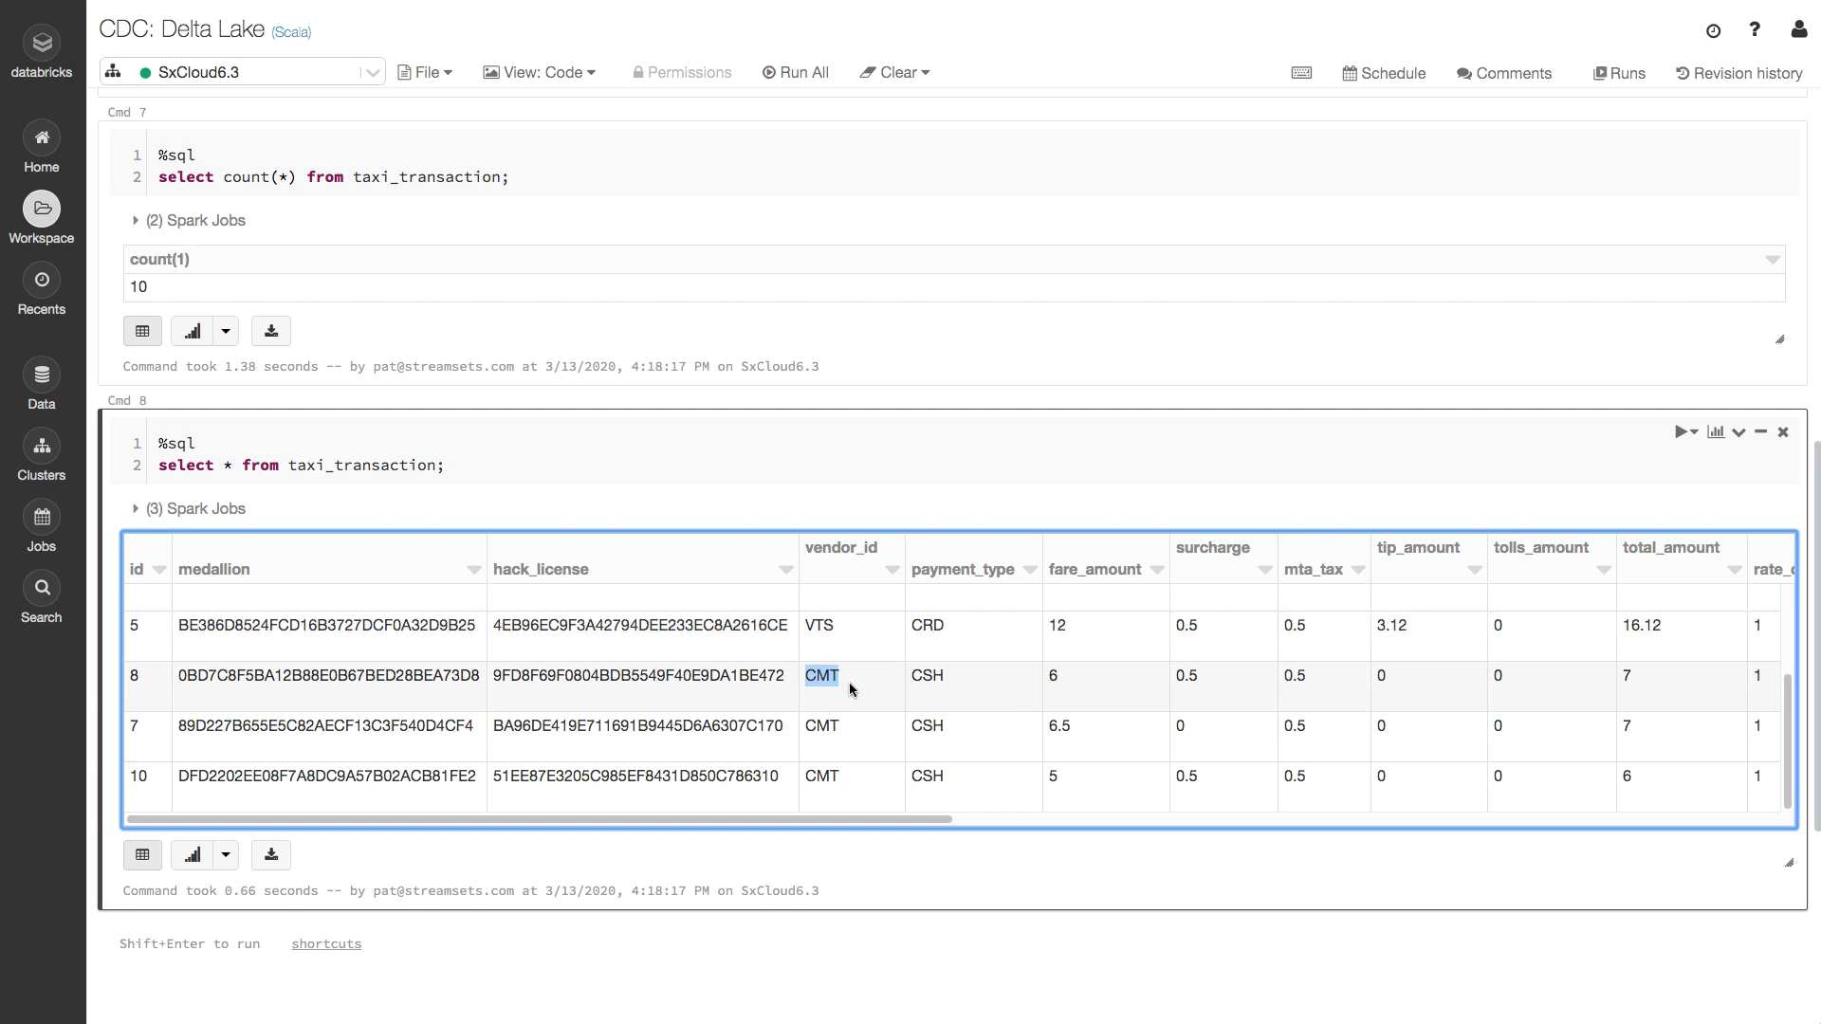
Rerun the select * cell listing every taxi_transaction row to pick up the update.
left_click(1692, 433)
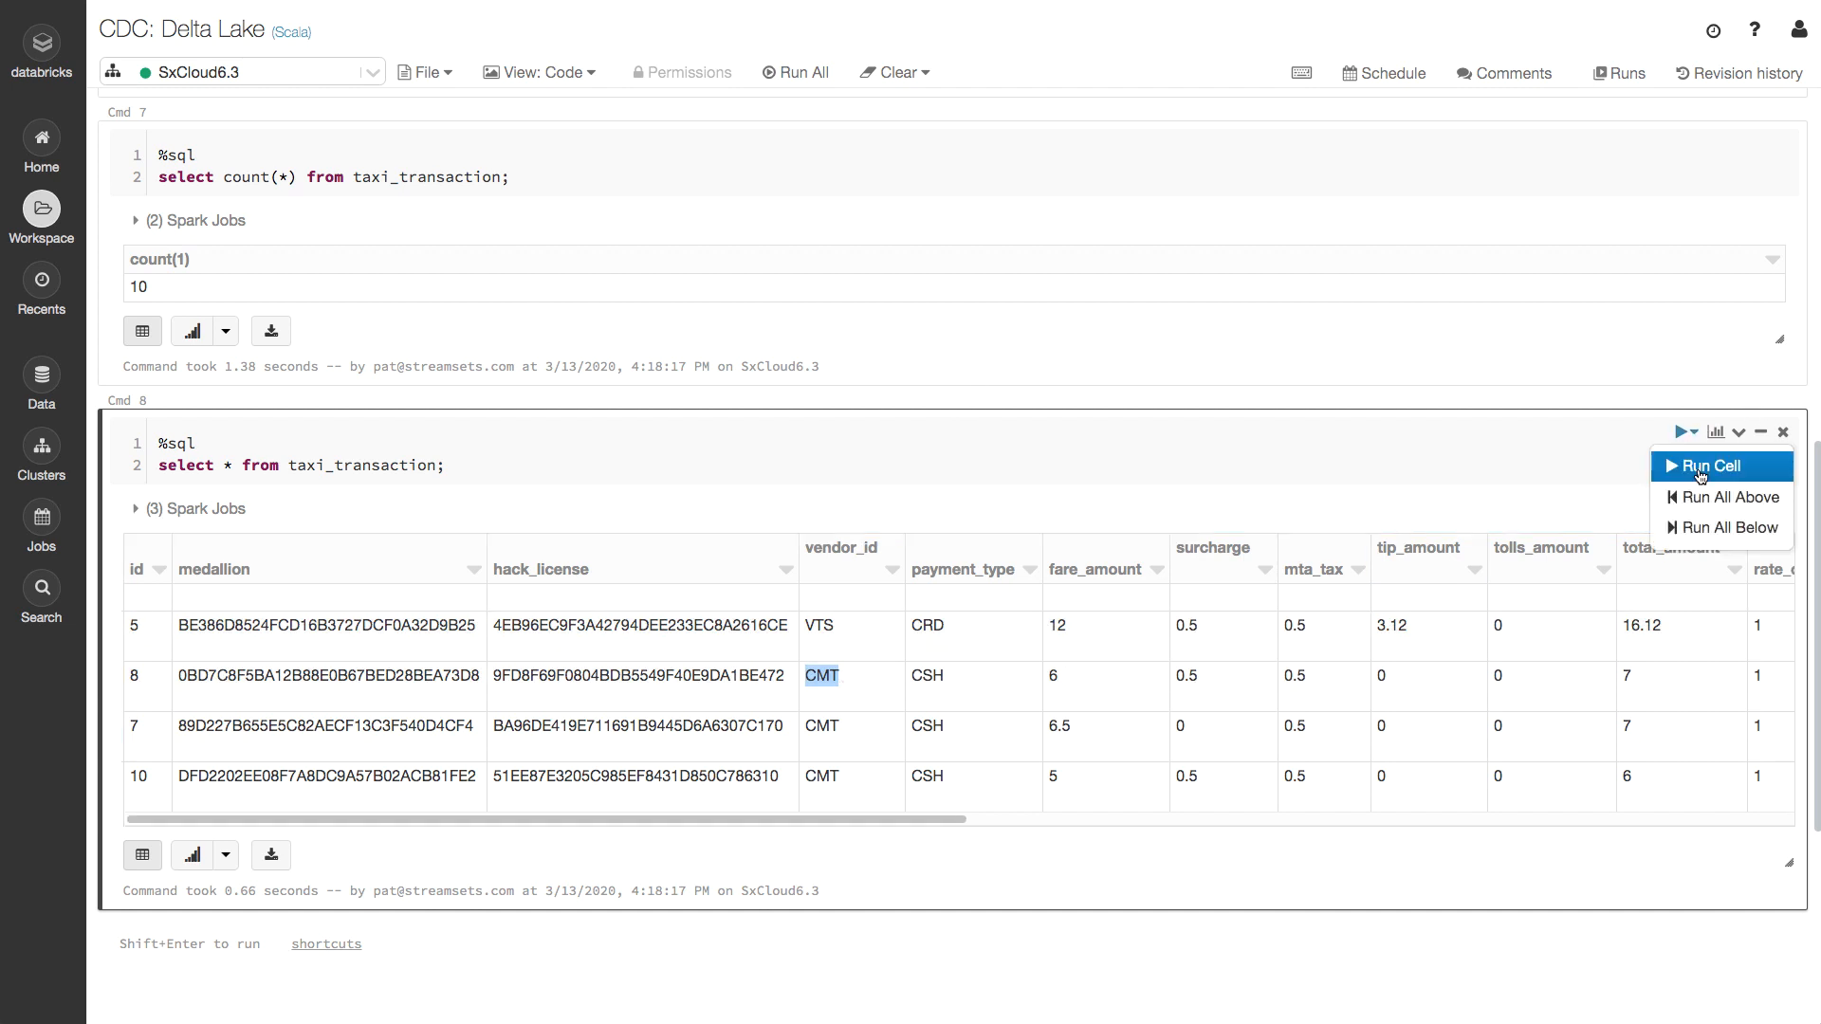
left_click(1709, 465)
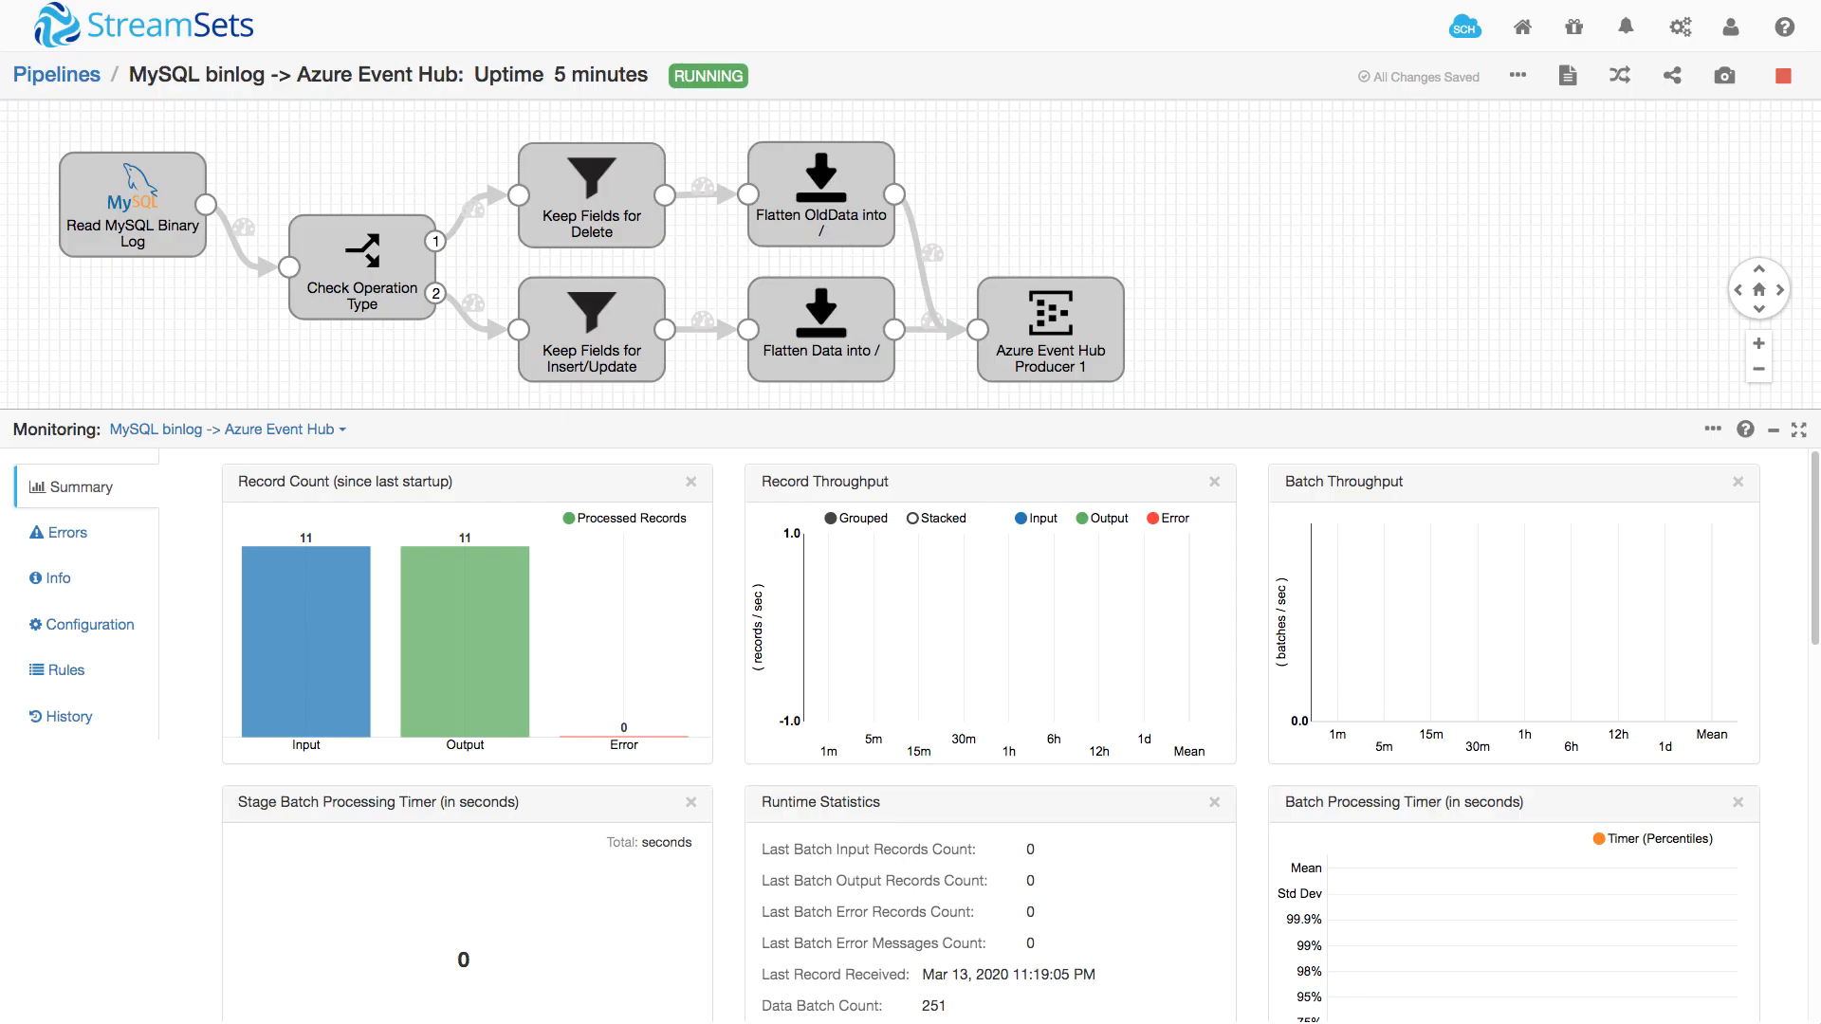
mouse_move(347, 464)
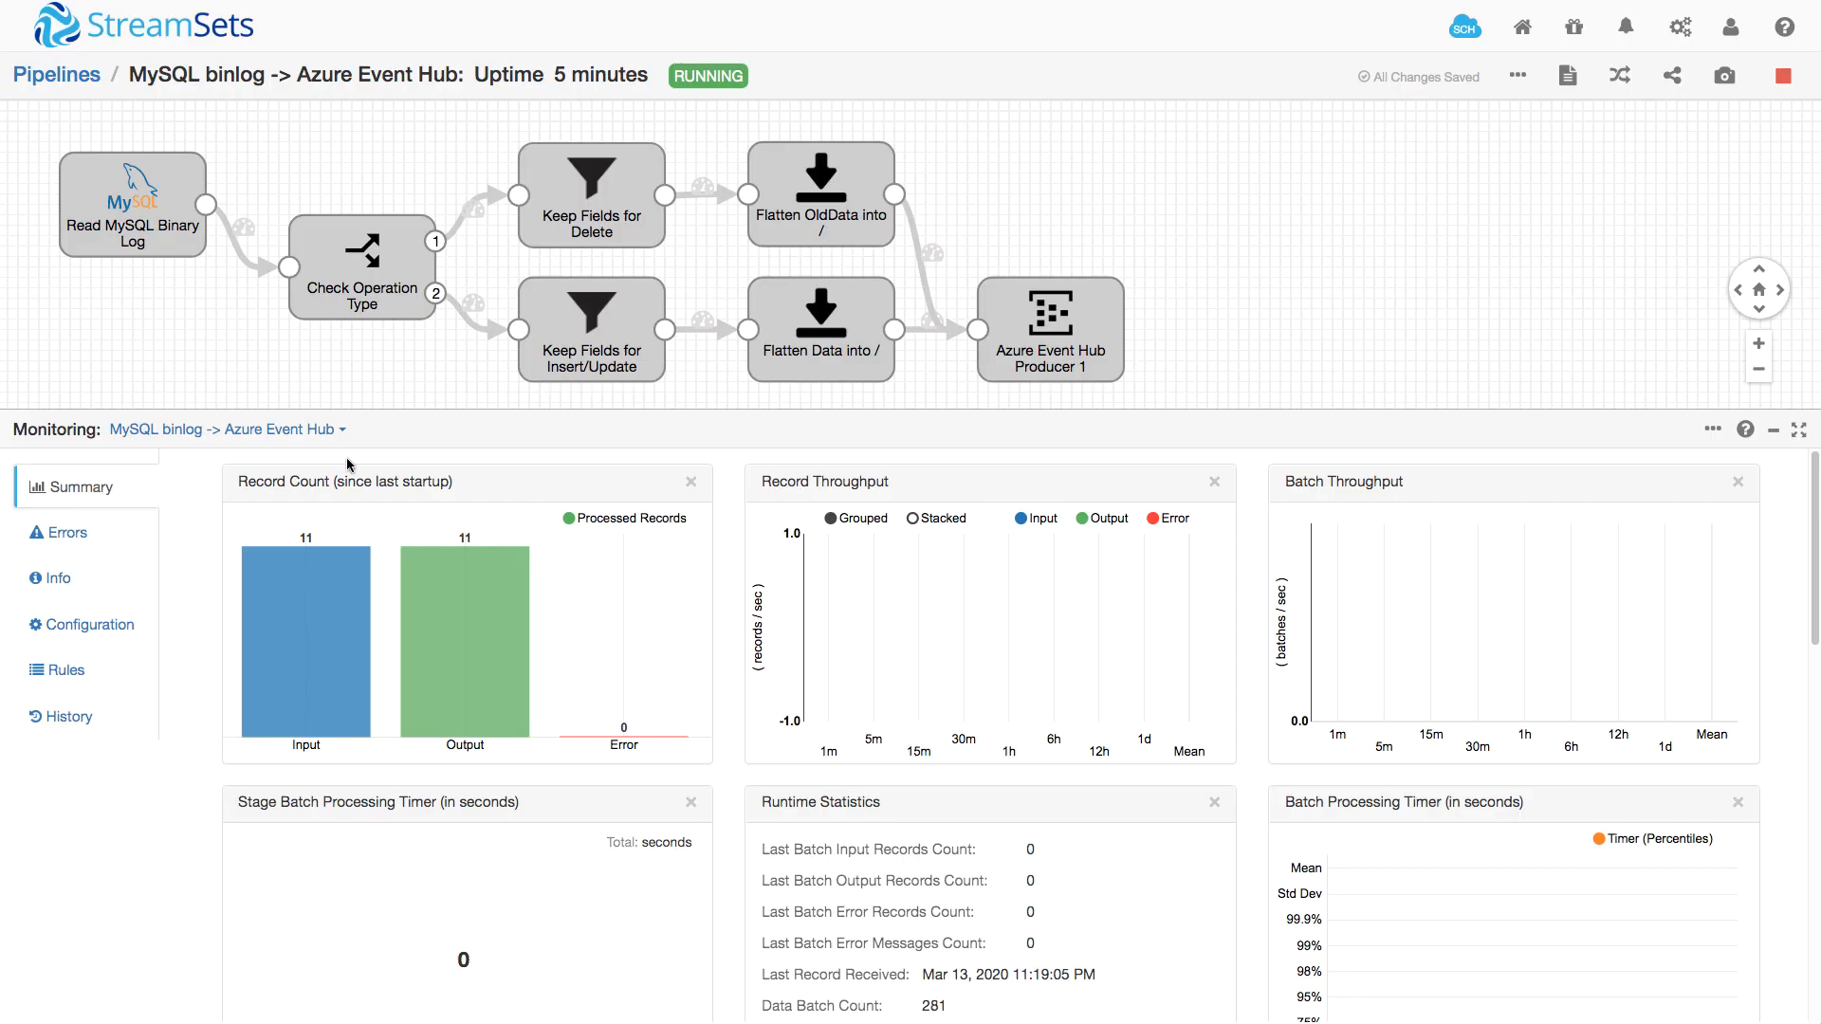
Capture a fourth snapshot of the running binlog-to-Event-Hub pipeline from the Snapshots dialog.
left_click(820, 329)
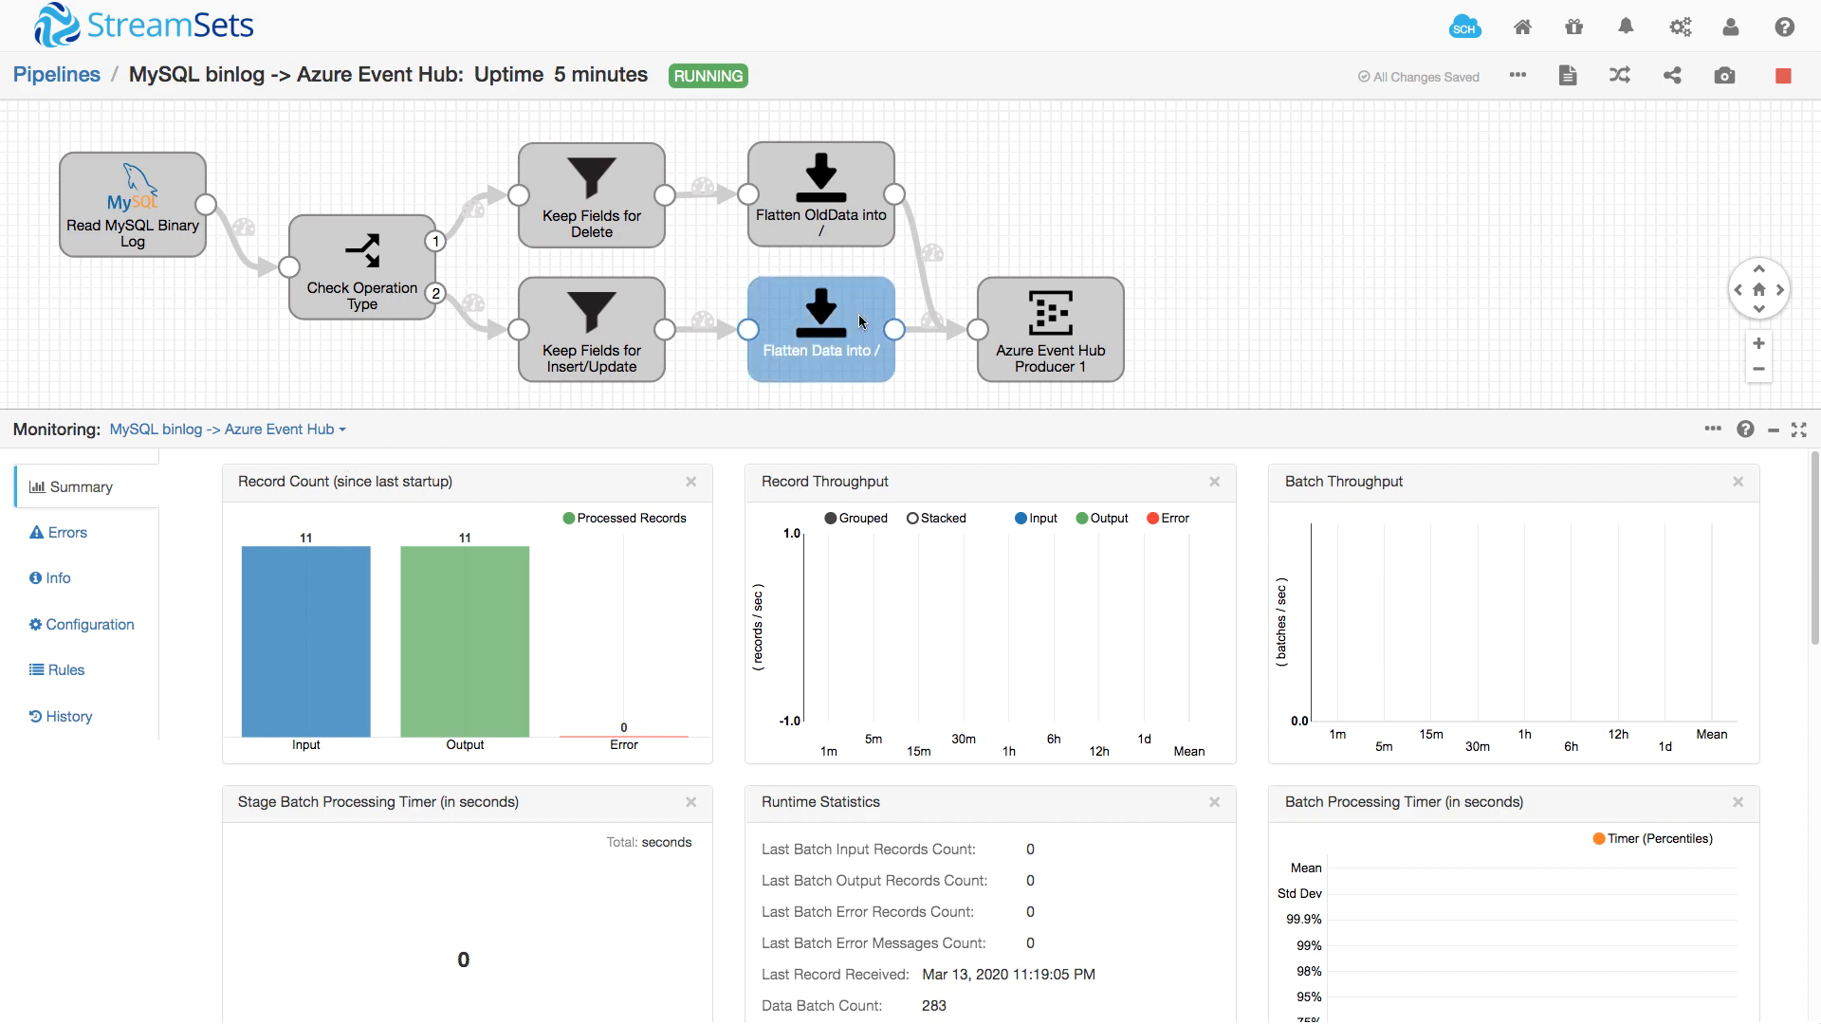
left_click(1104, 222)
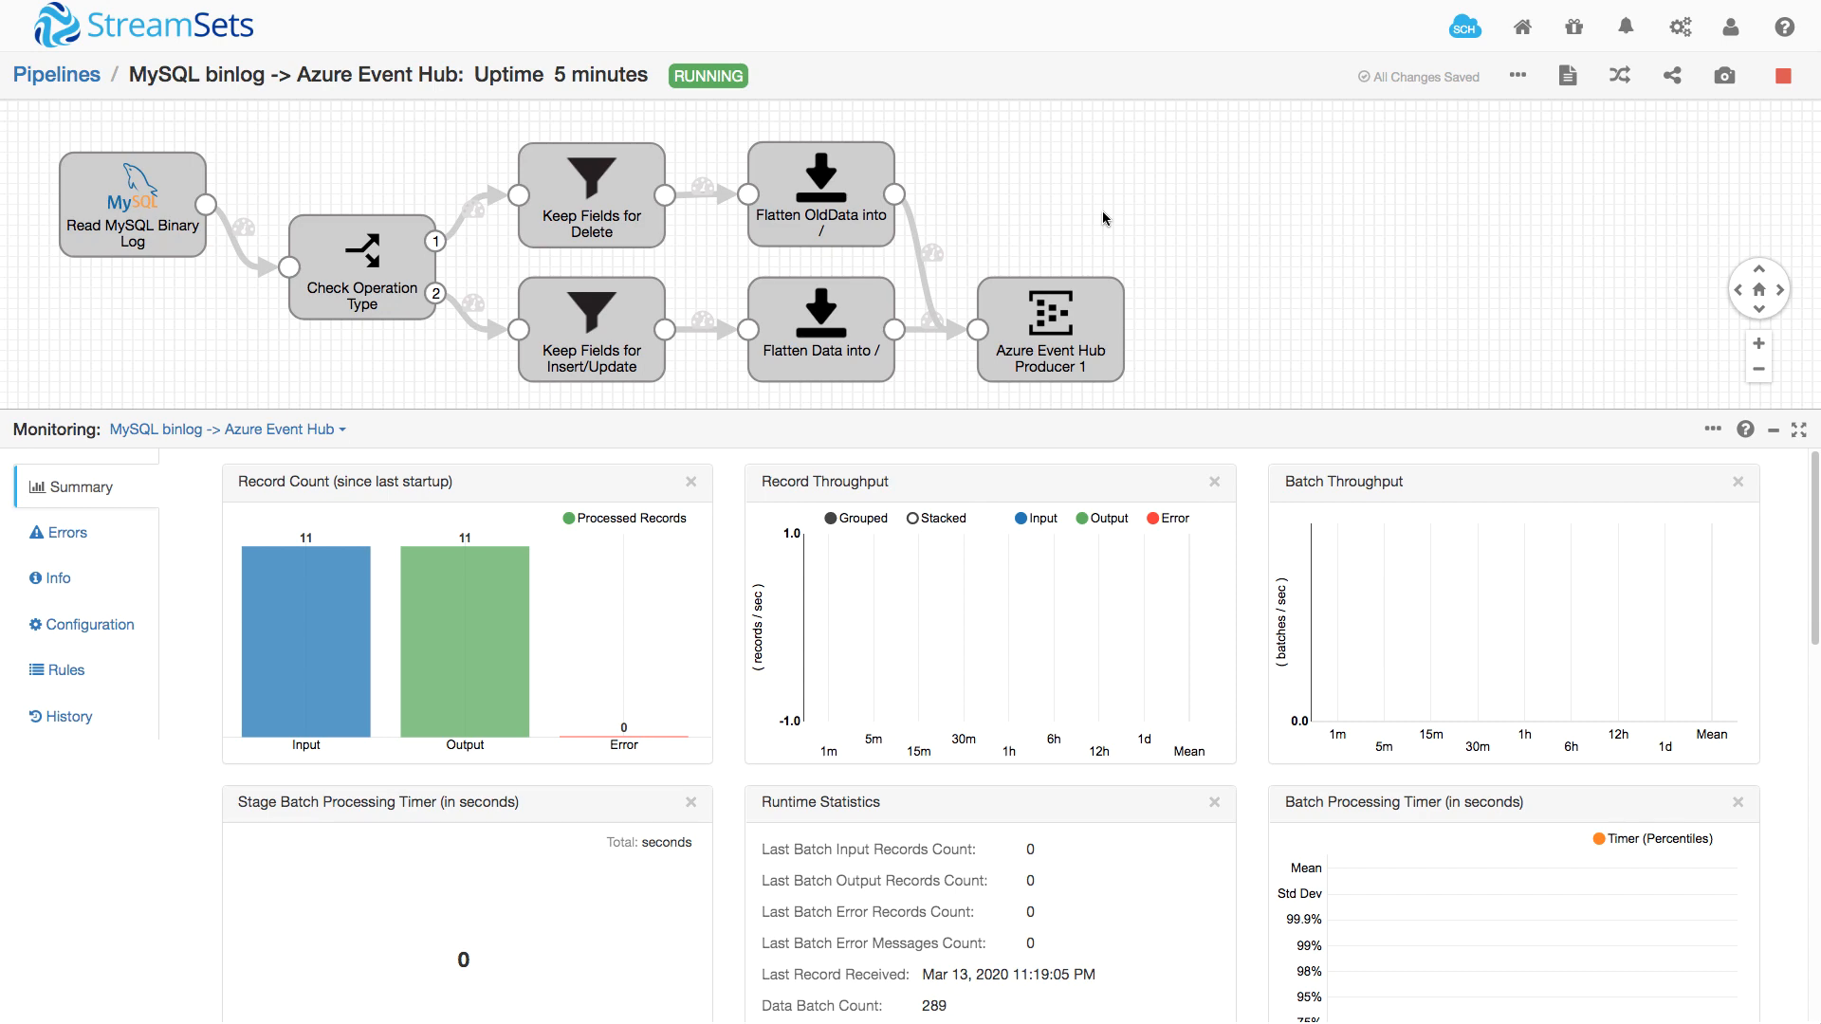
mouse_move(1218, 190)
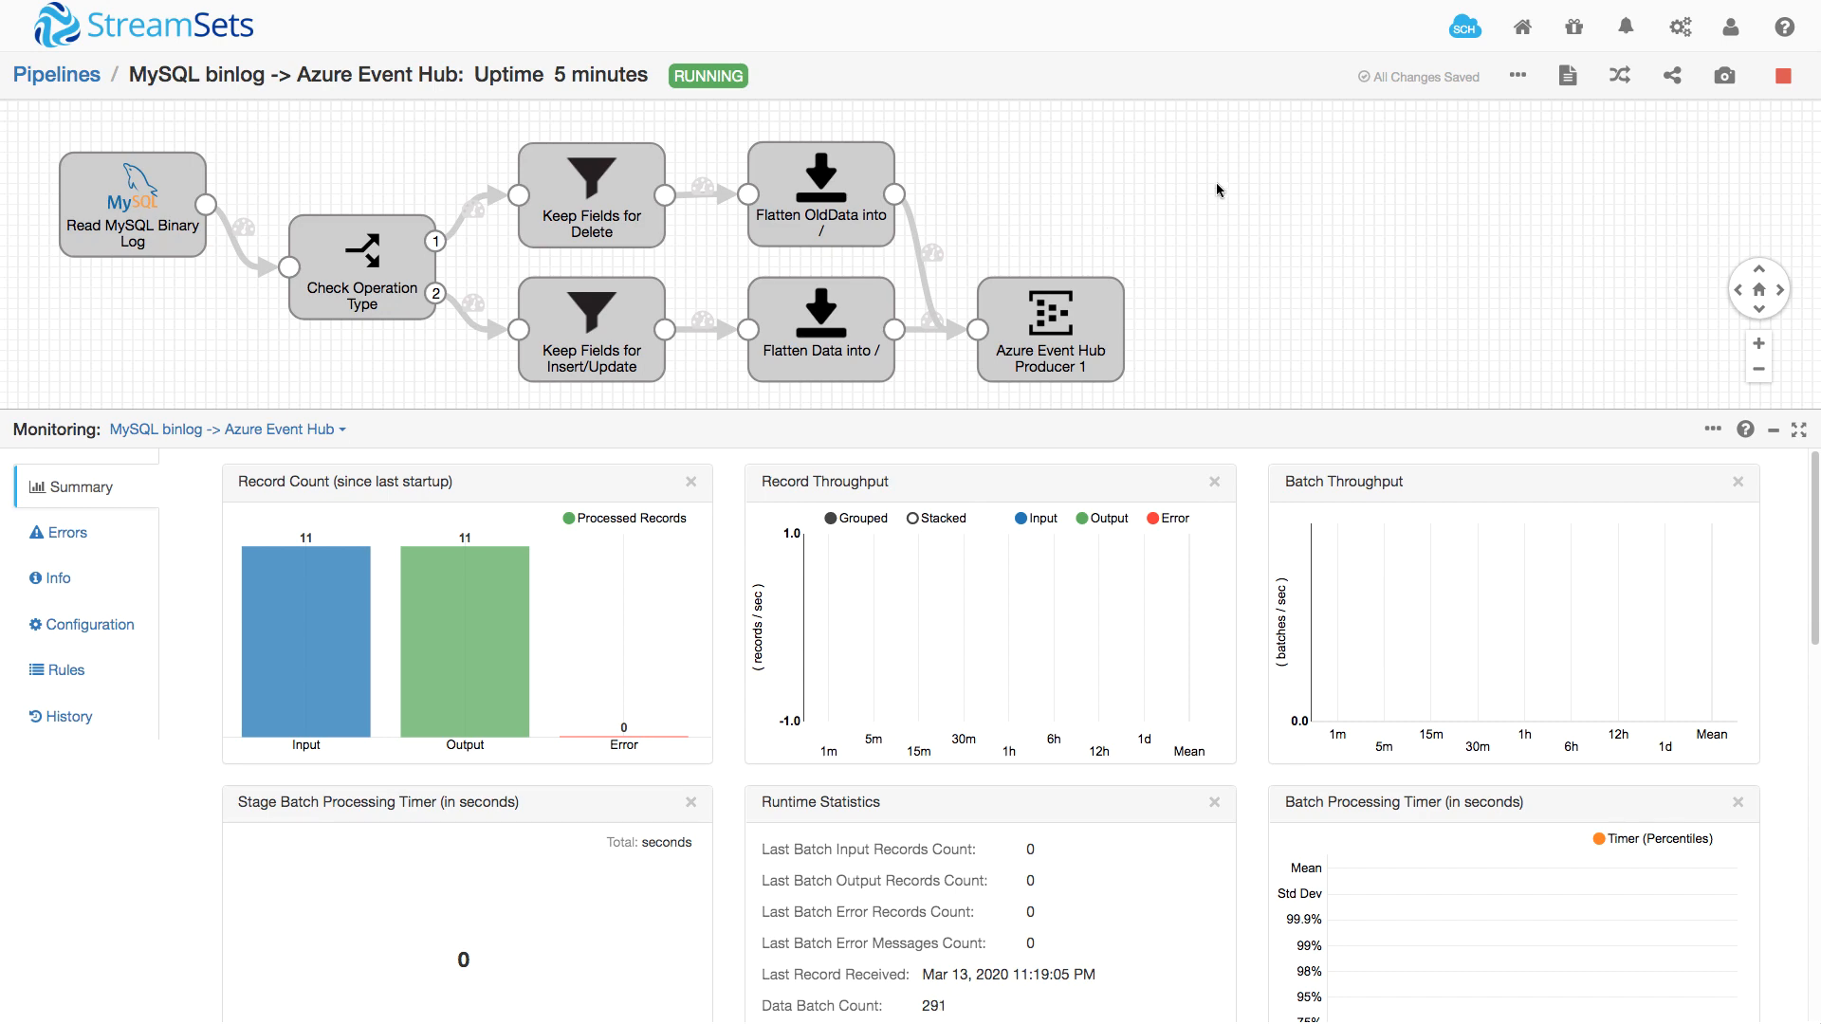
mouse_move(1725, 76)
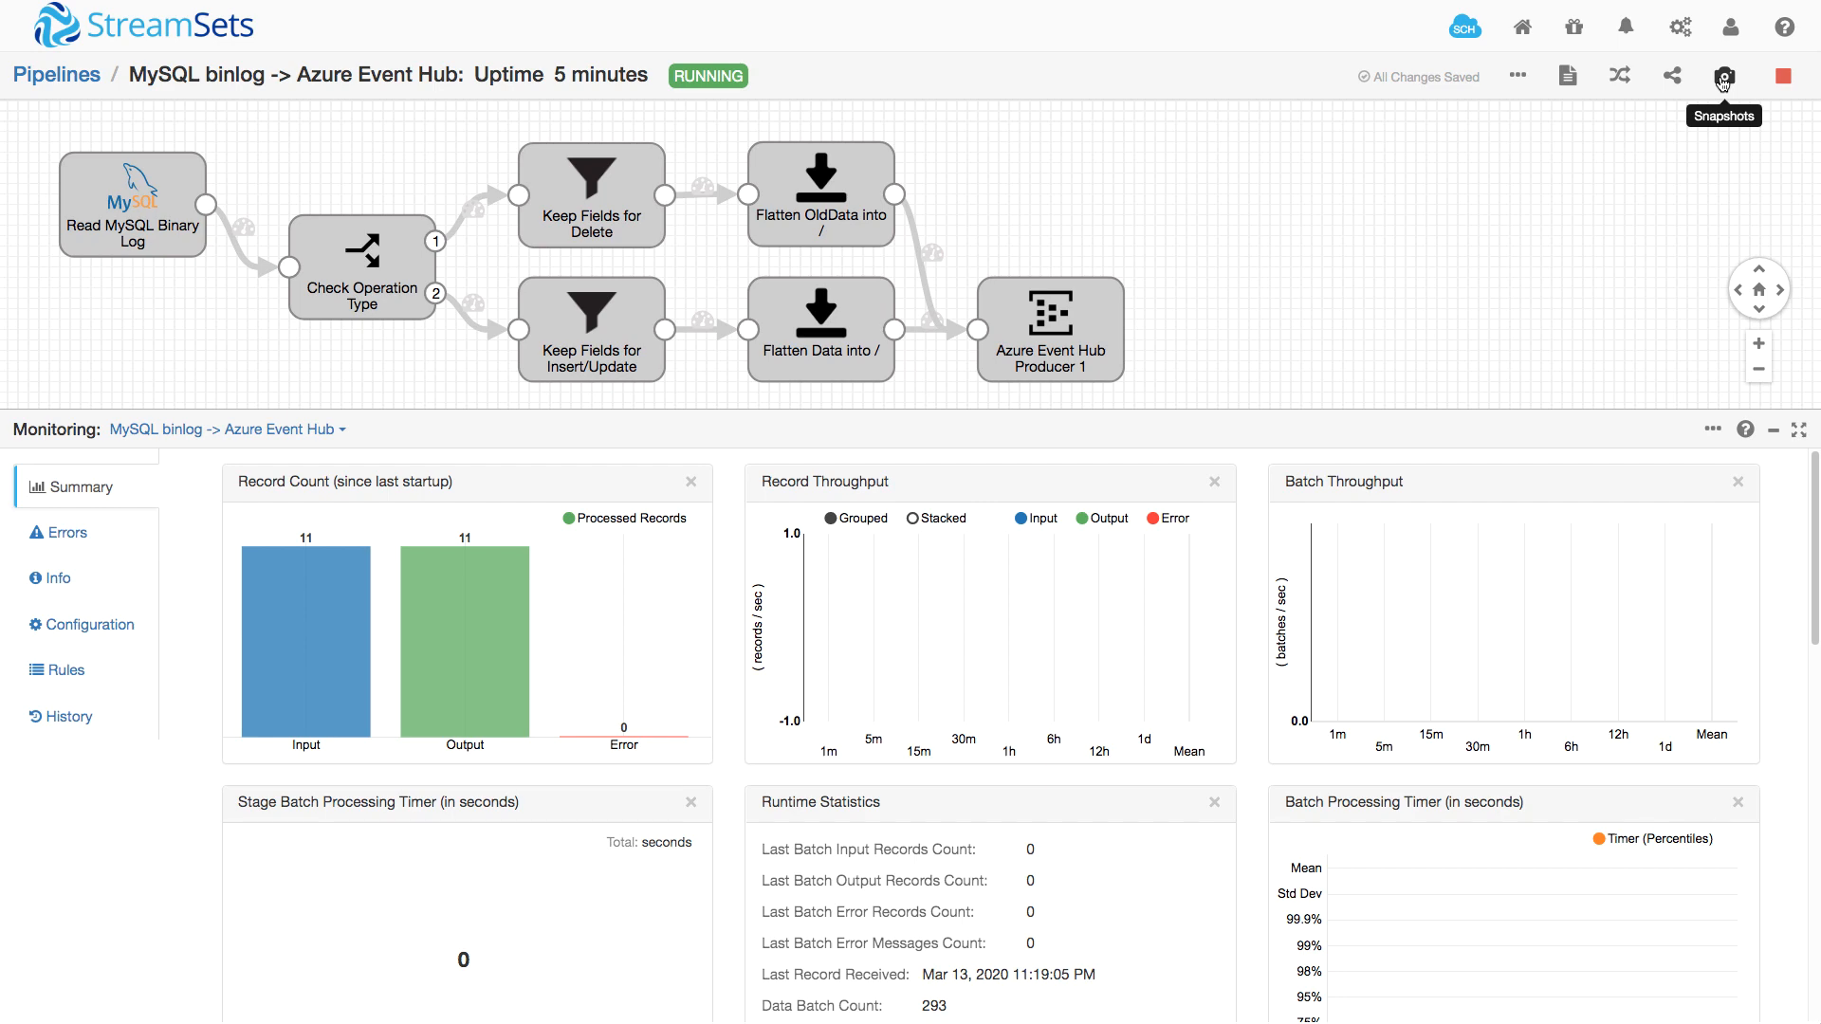
left_click(1725, 76)
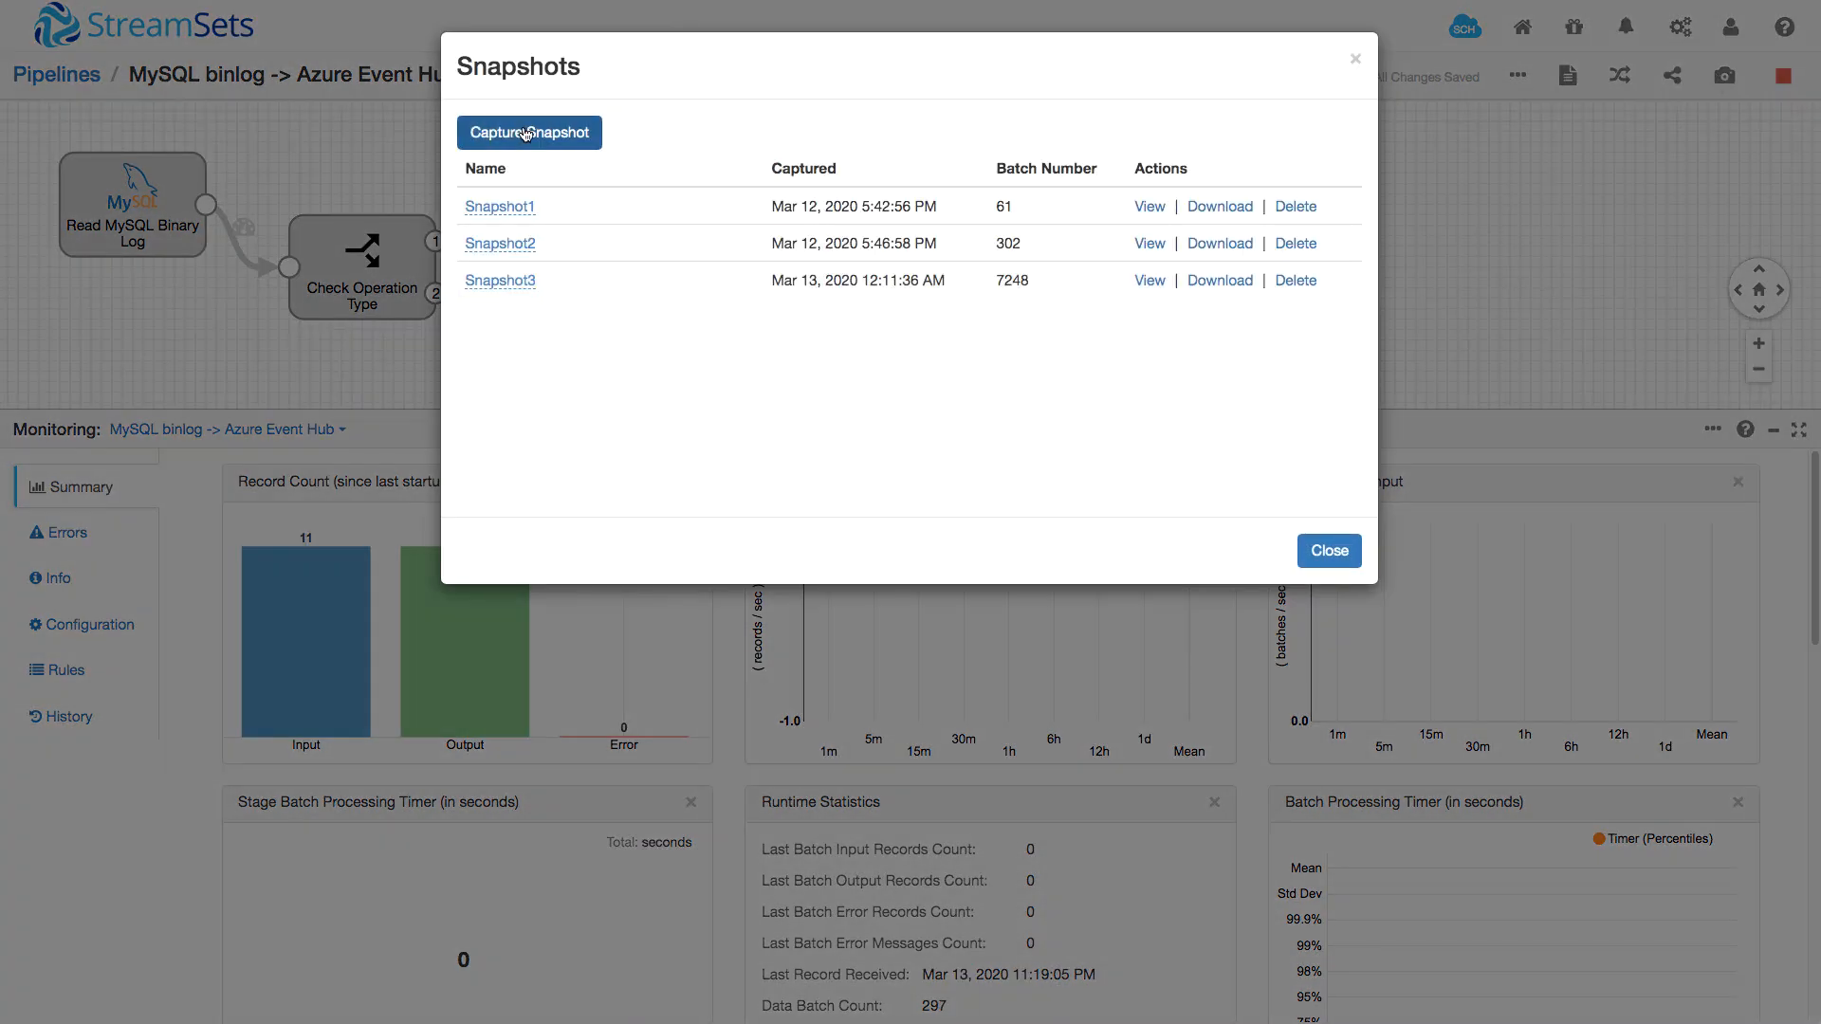
left_click(529, 131)
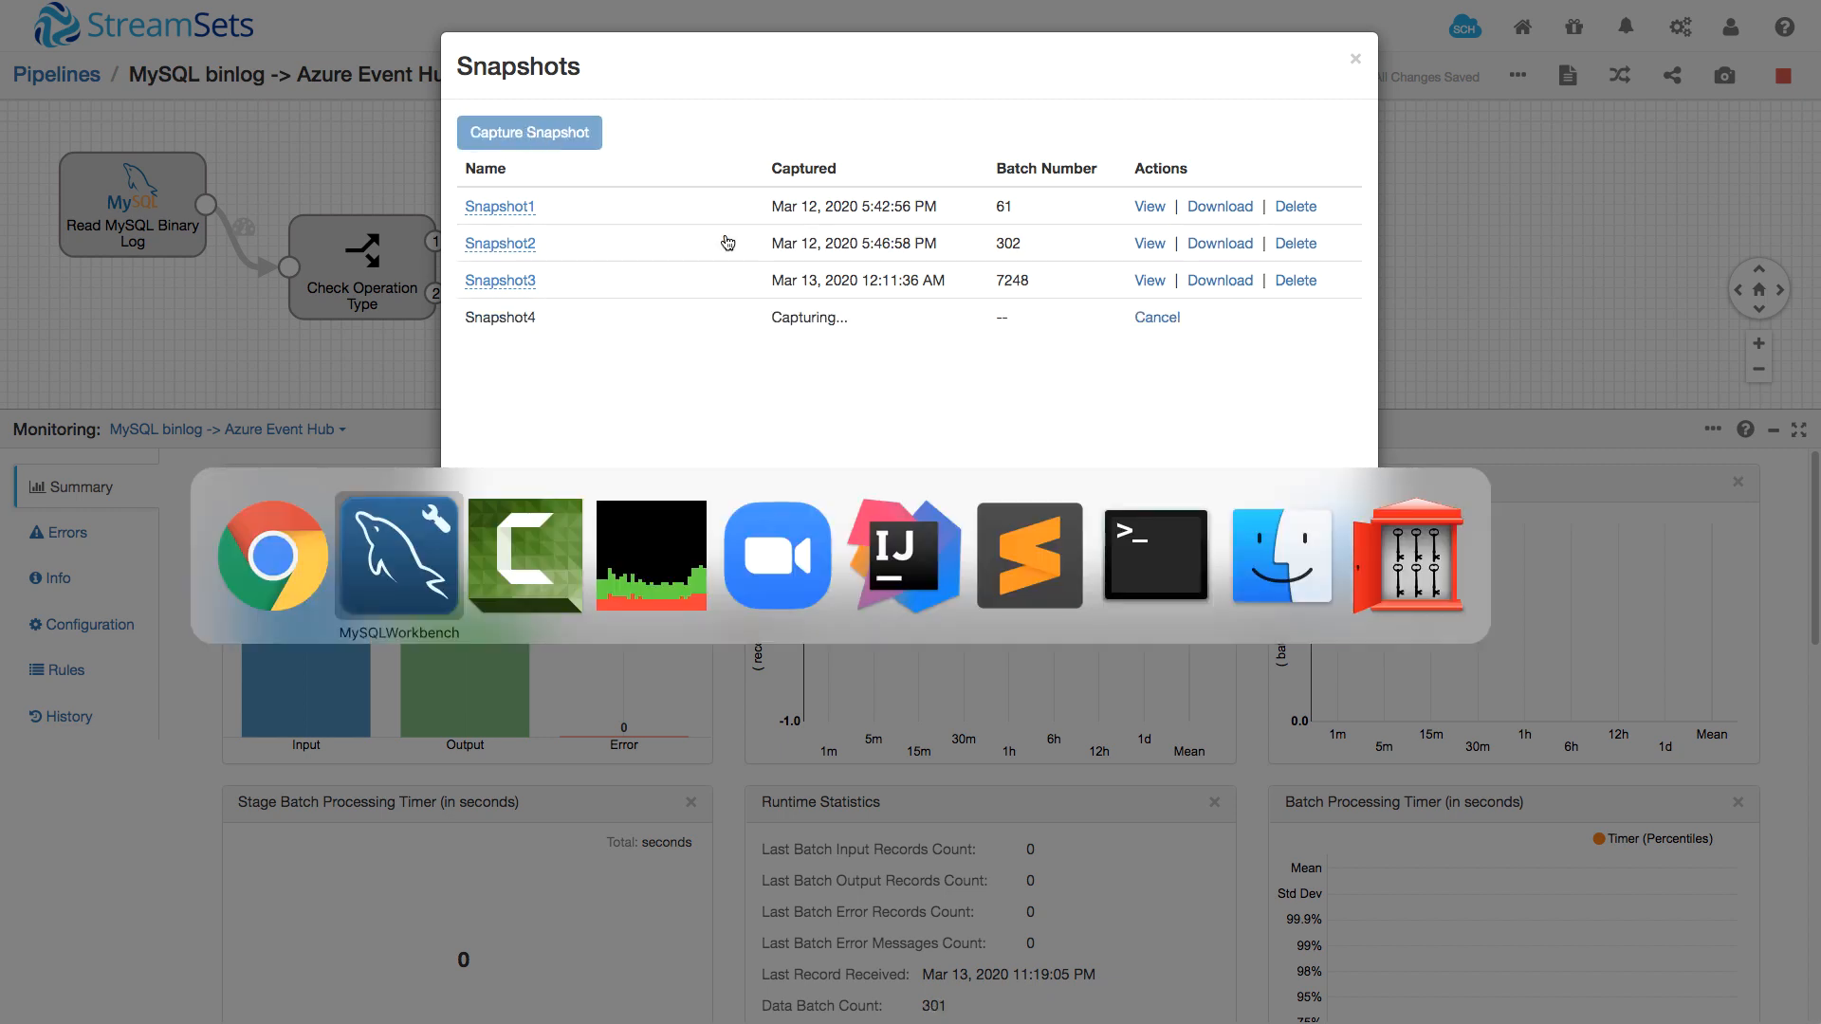
Delete rows 1, 2, 5 and 7 from taxi_transaction, then rerun the COUNT(*) and SELECT * queries.
left_click(398, 554)
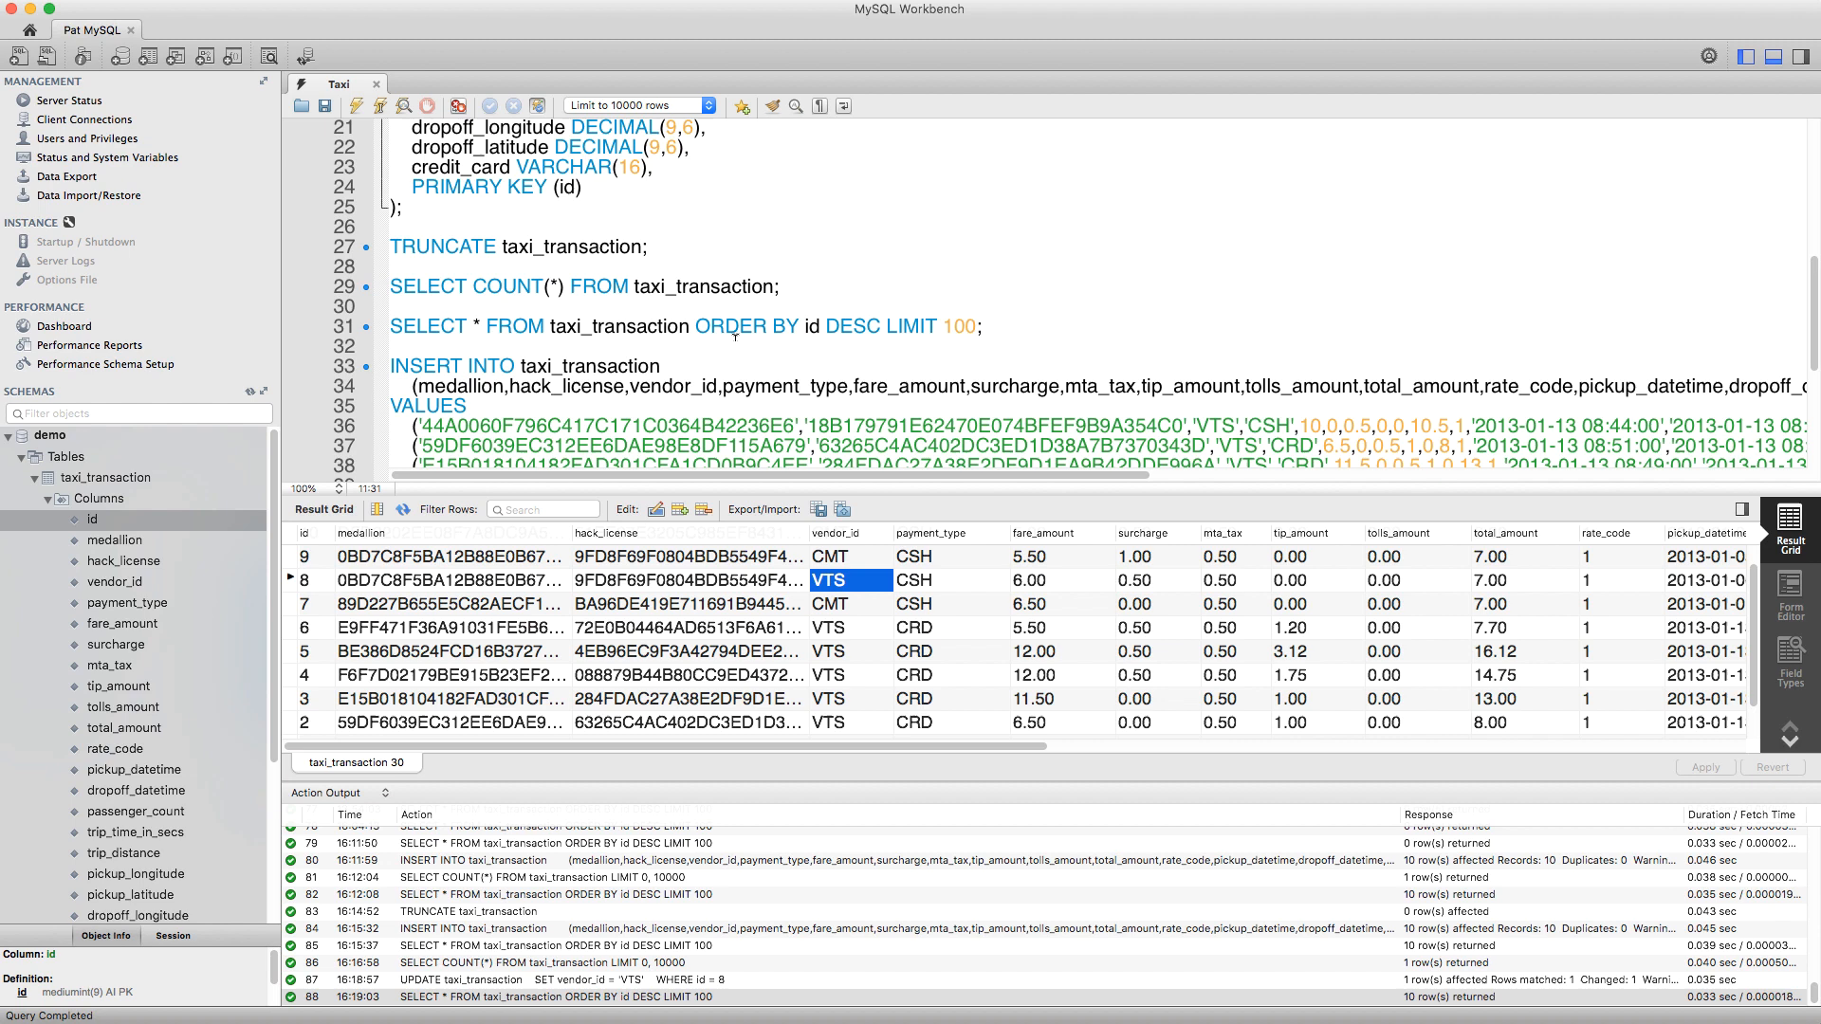
scroll("down", 3)
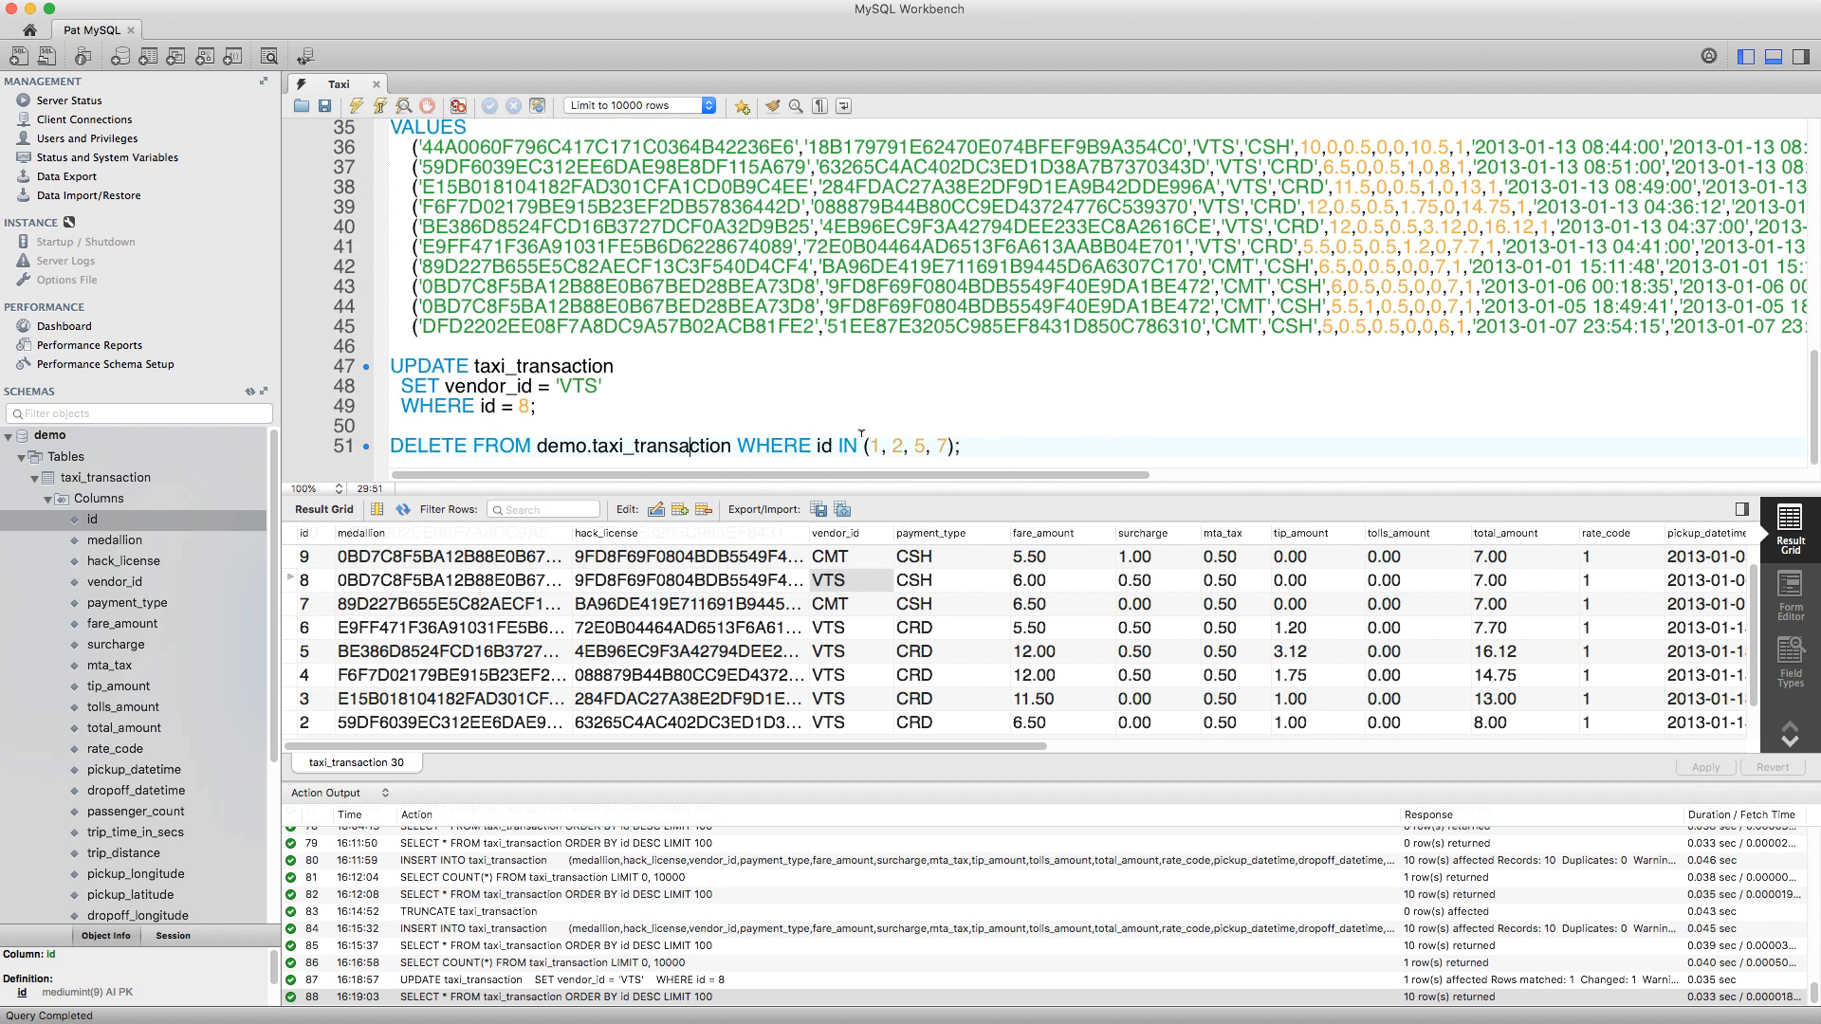
mouse_move(981, 389)
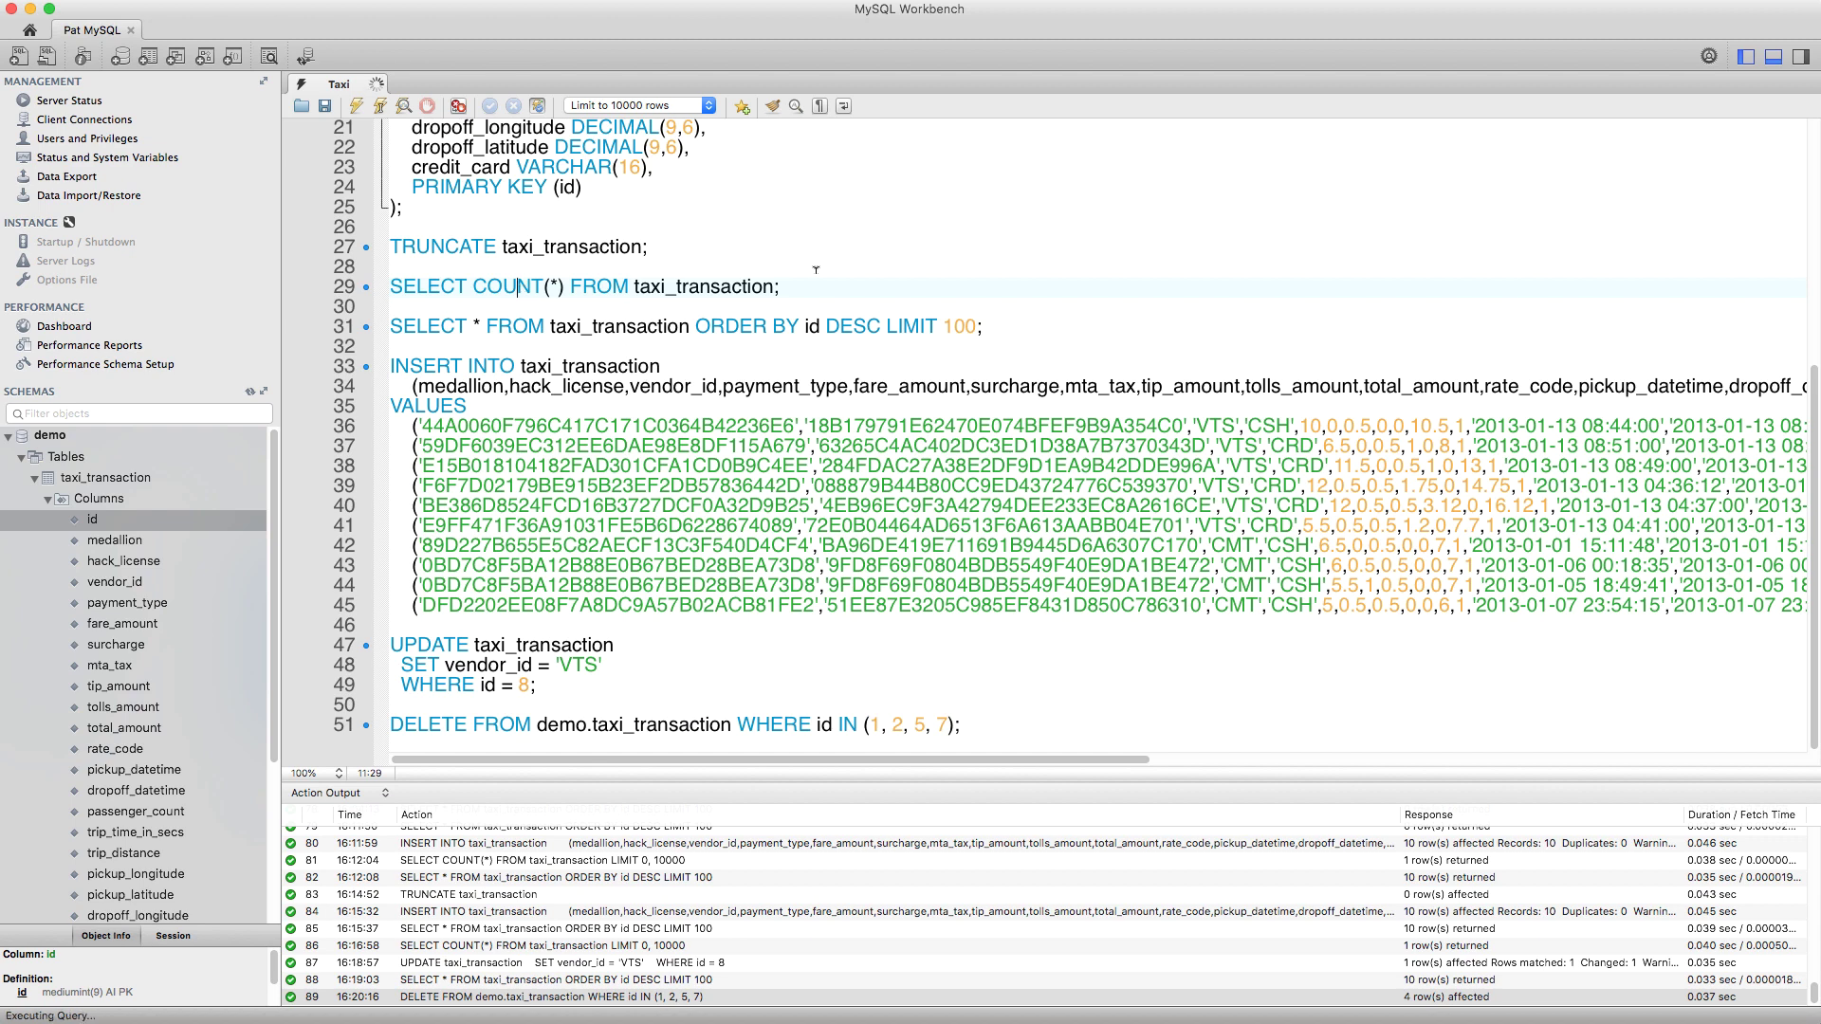
left_click(406, 106)
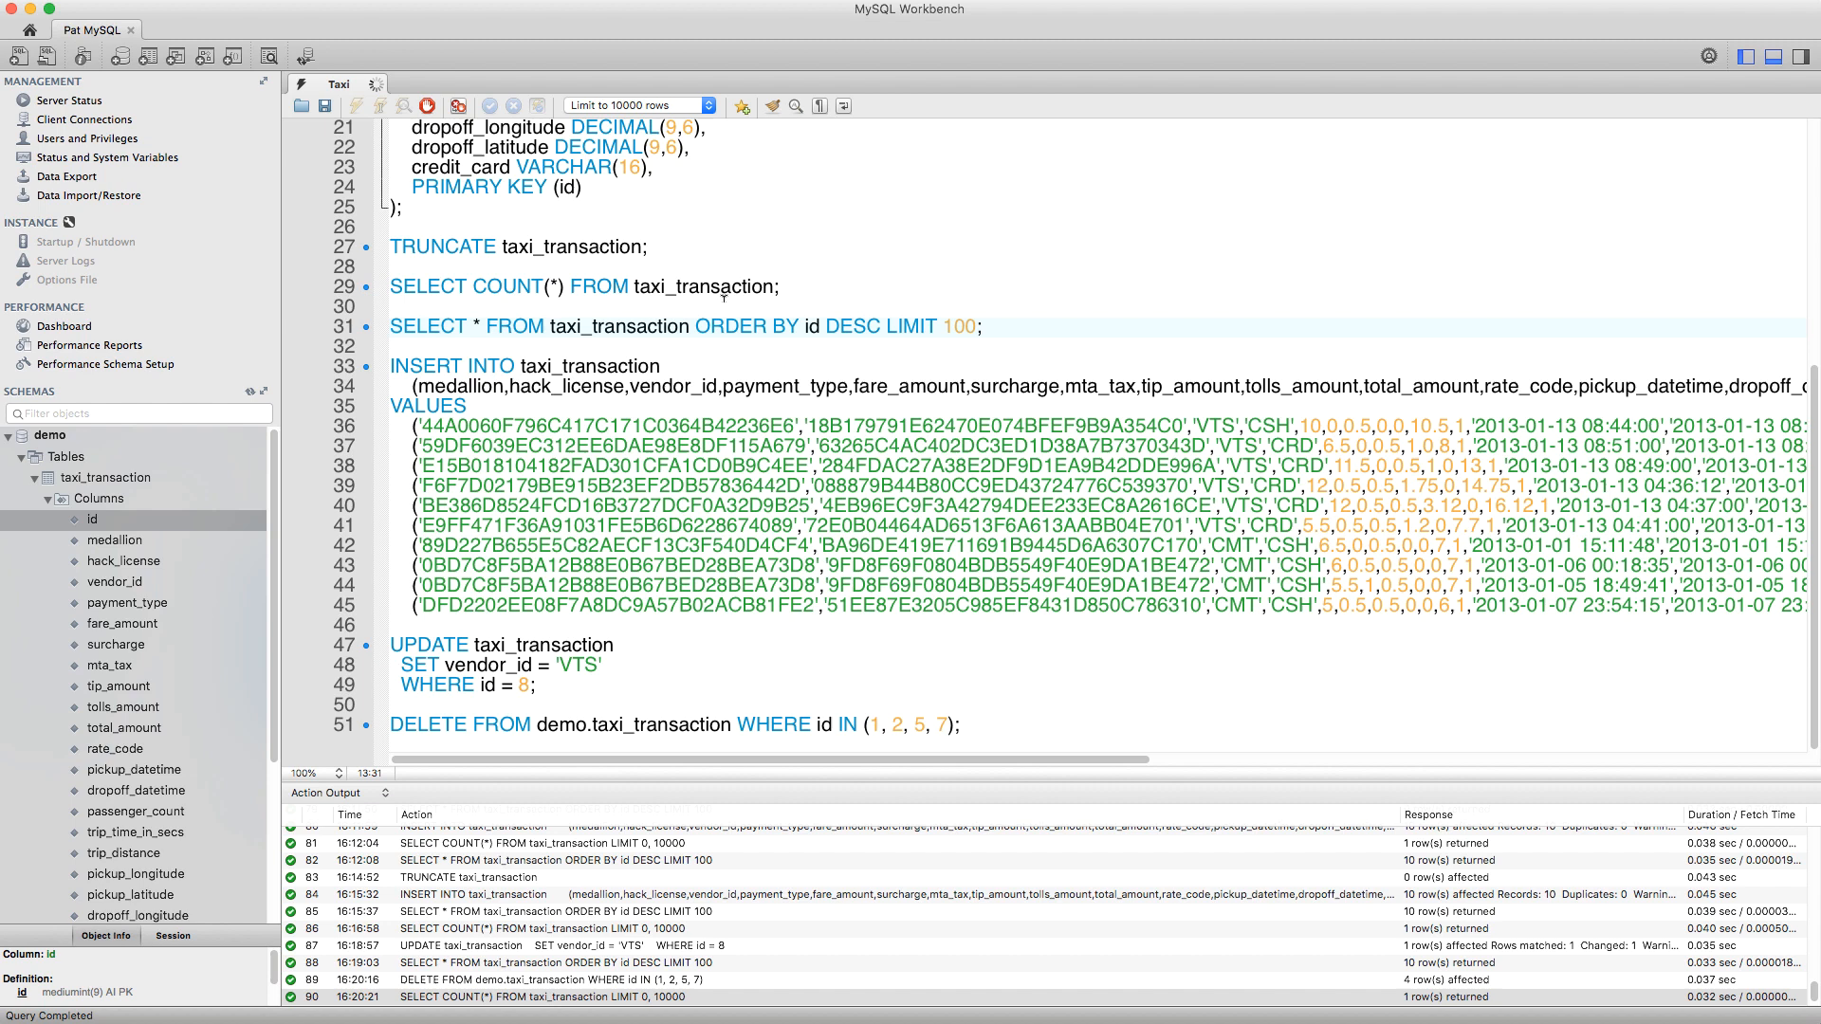
left_click(354, 107)
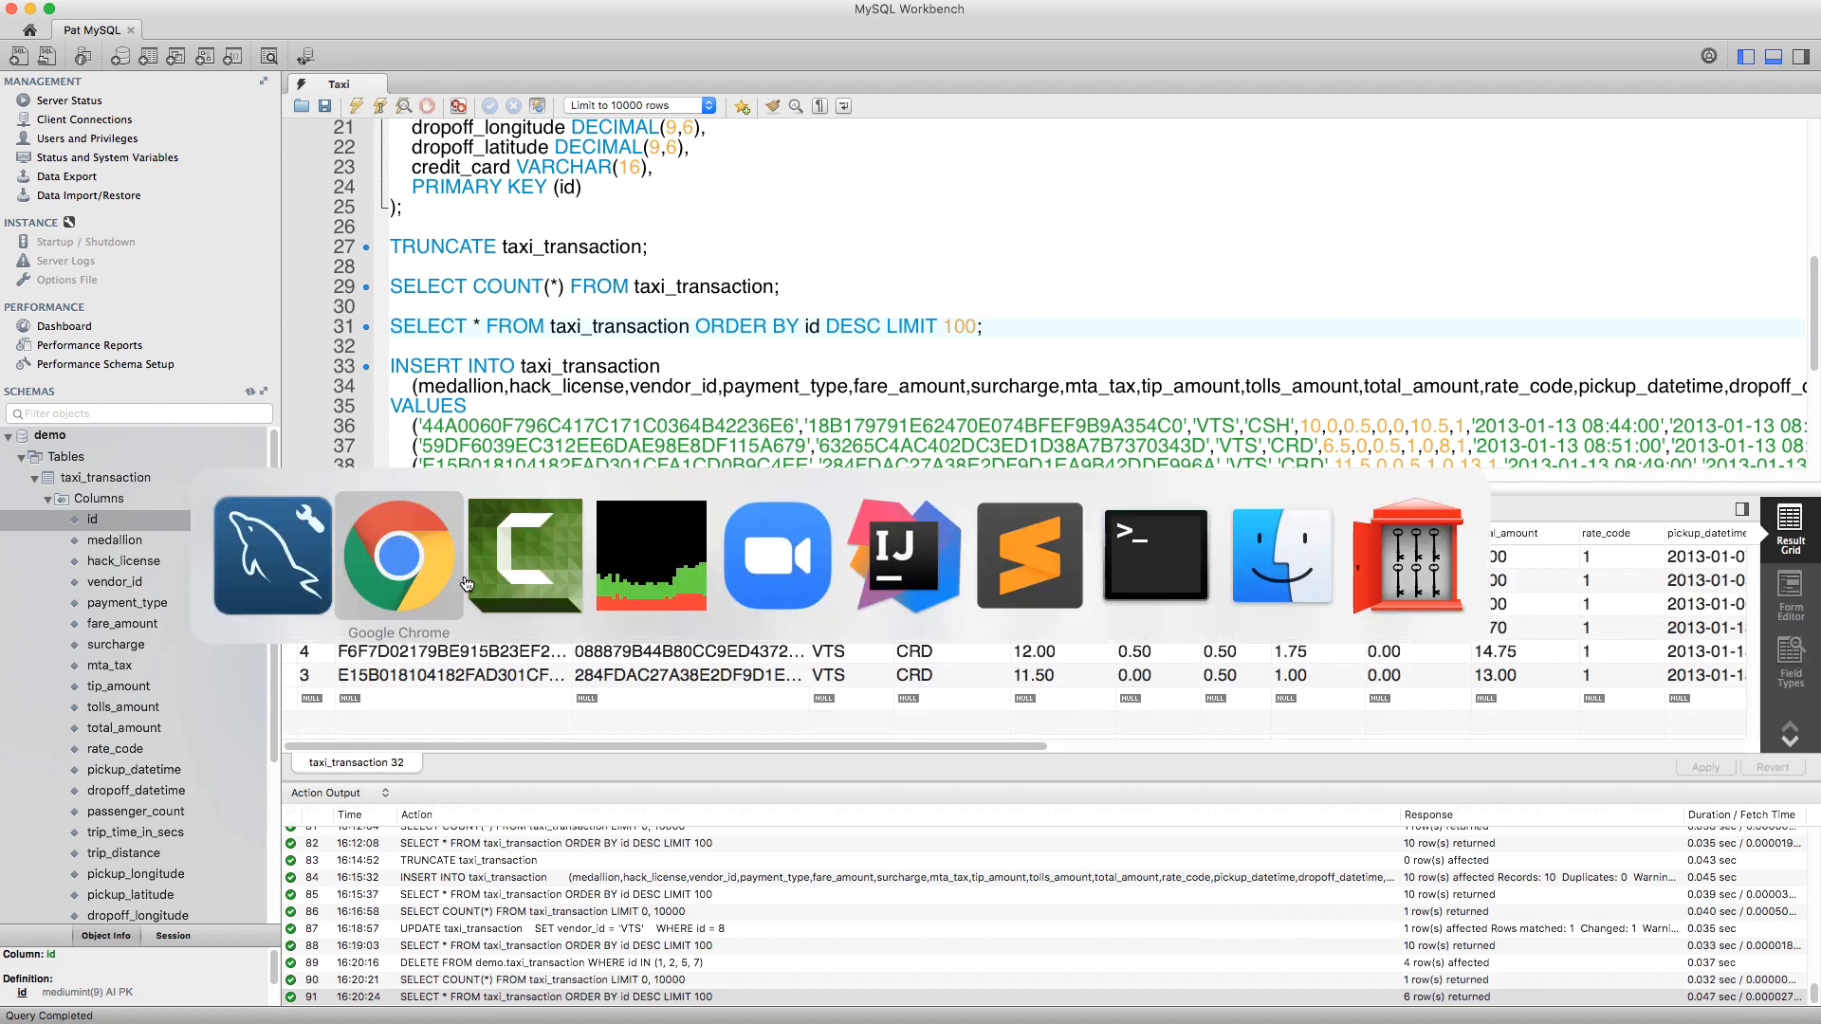
View Snapshot4's Read MySQL Binary Log DELETE records with Record1's OldData expanded, then move to Check Operation Type.
left_click(399, 556)
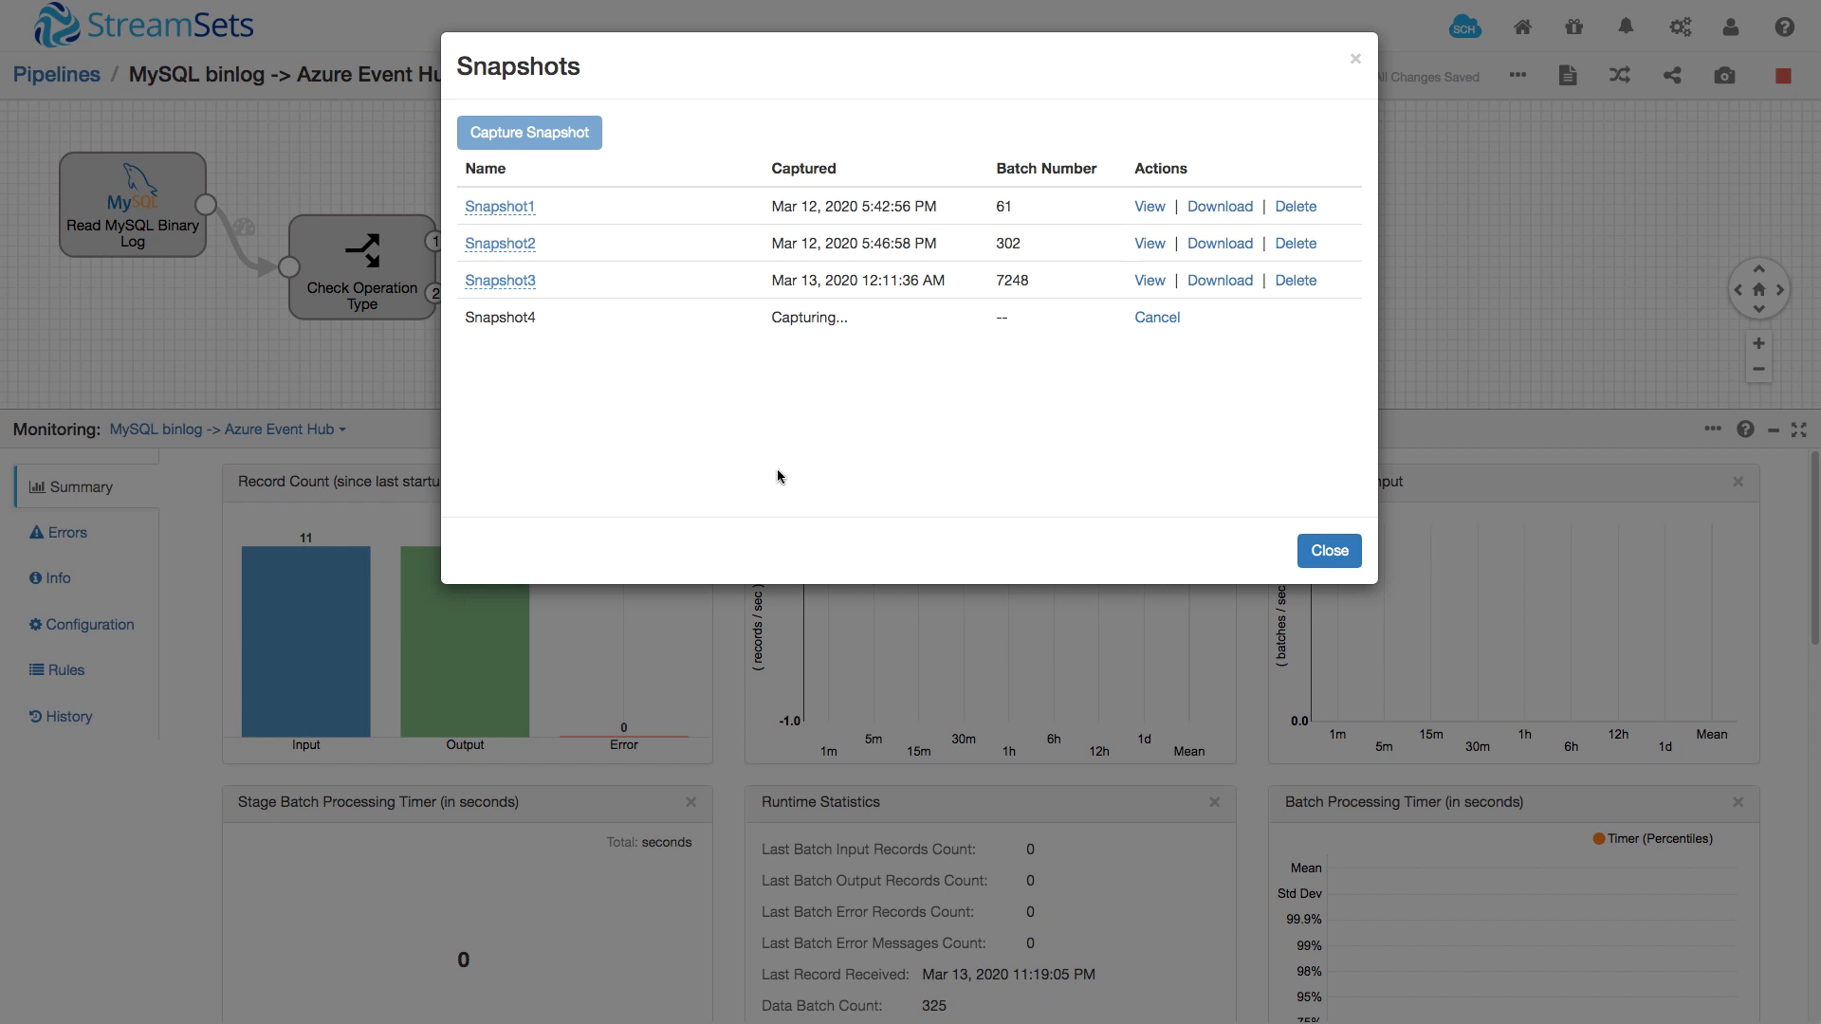
mouse_move(1173, 353)
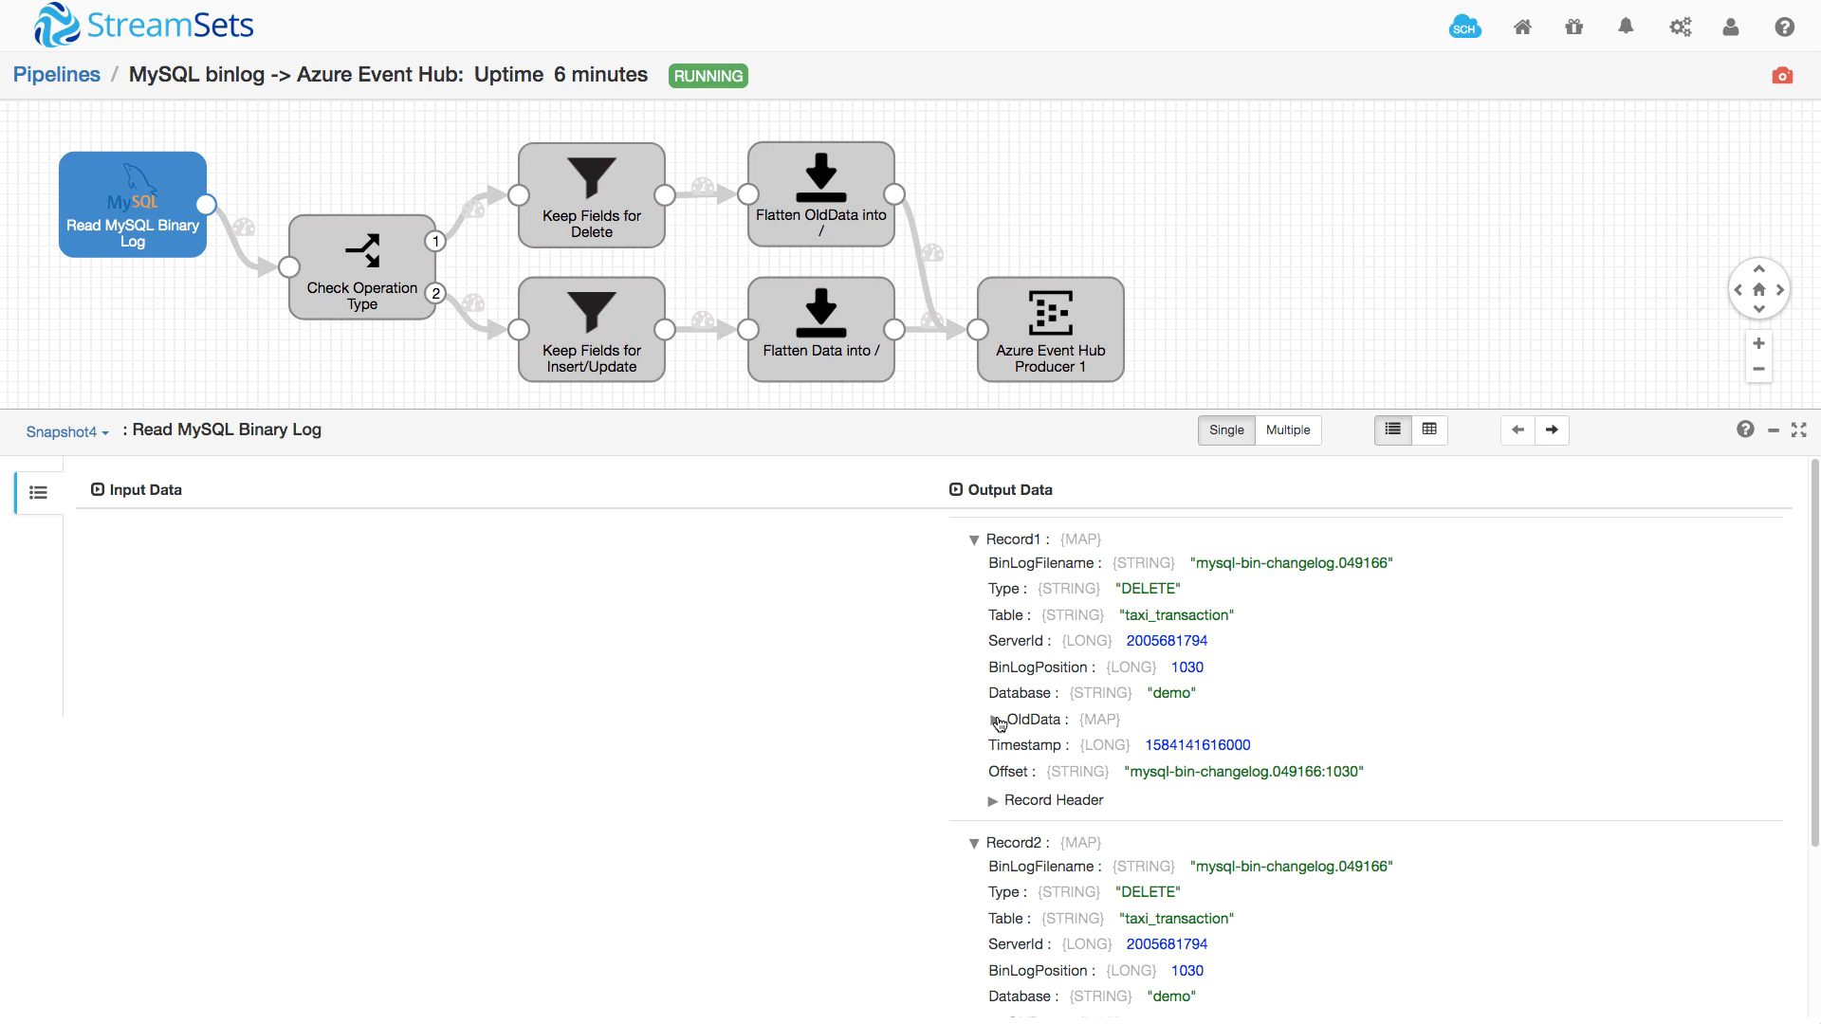
left_click(990, 719)
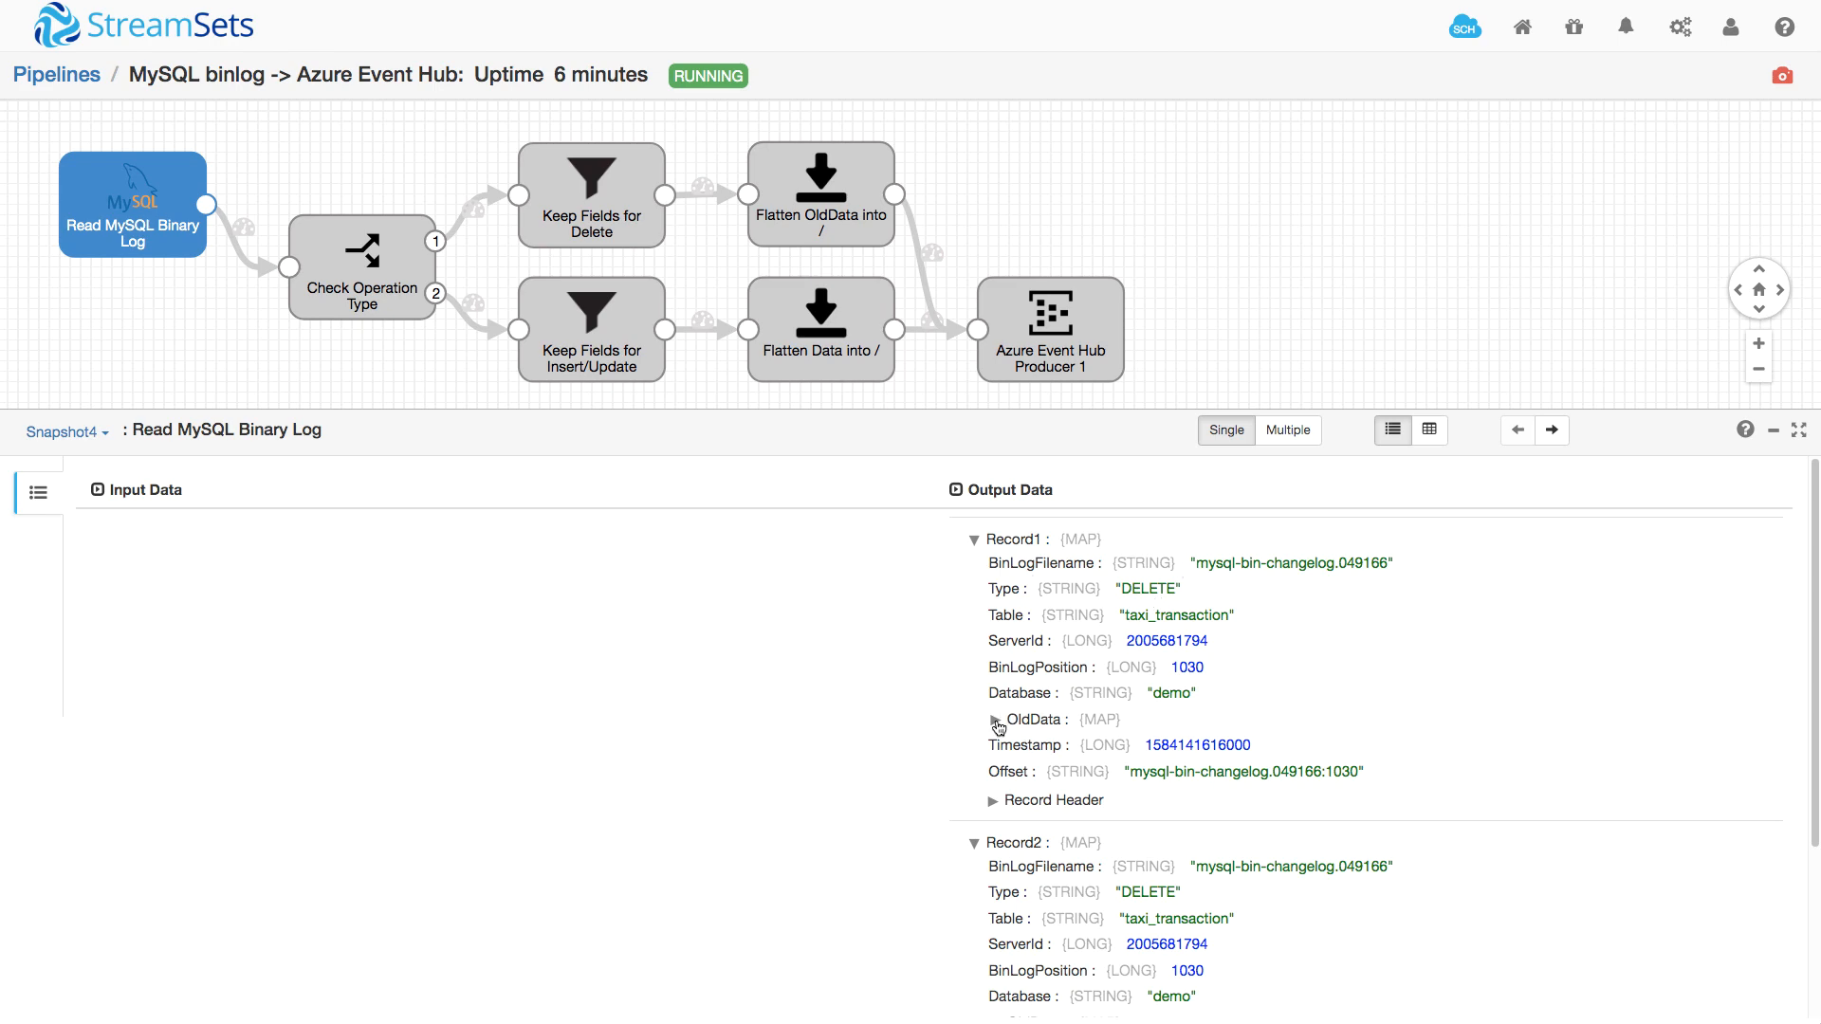
left_click(994, 719)
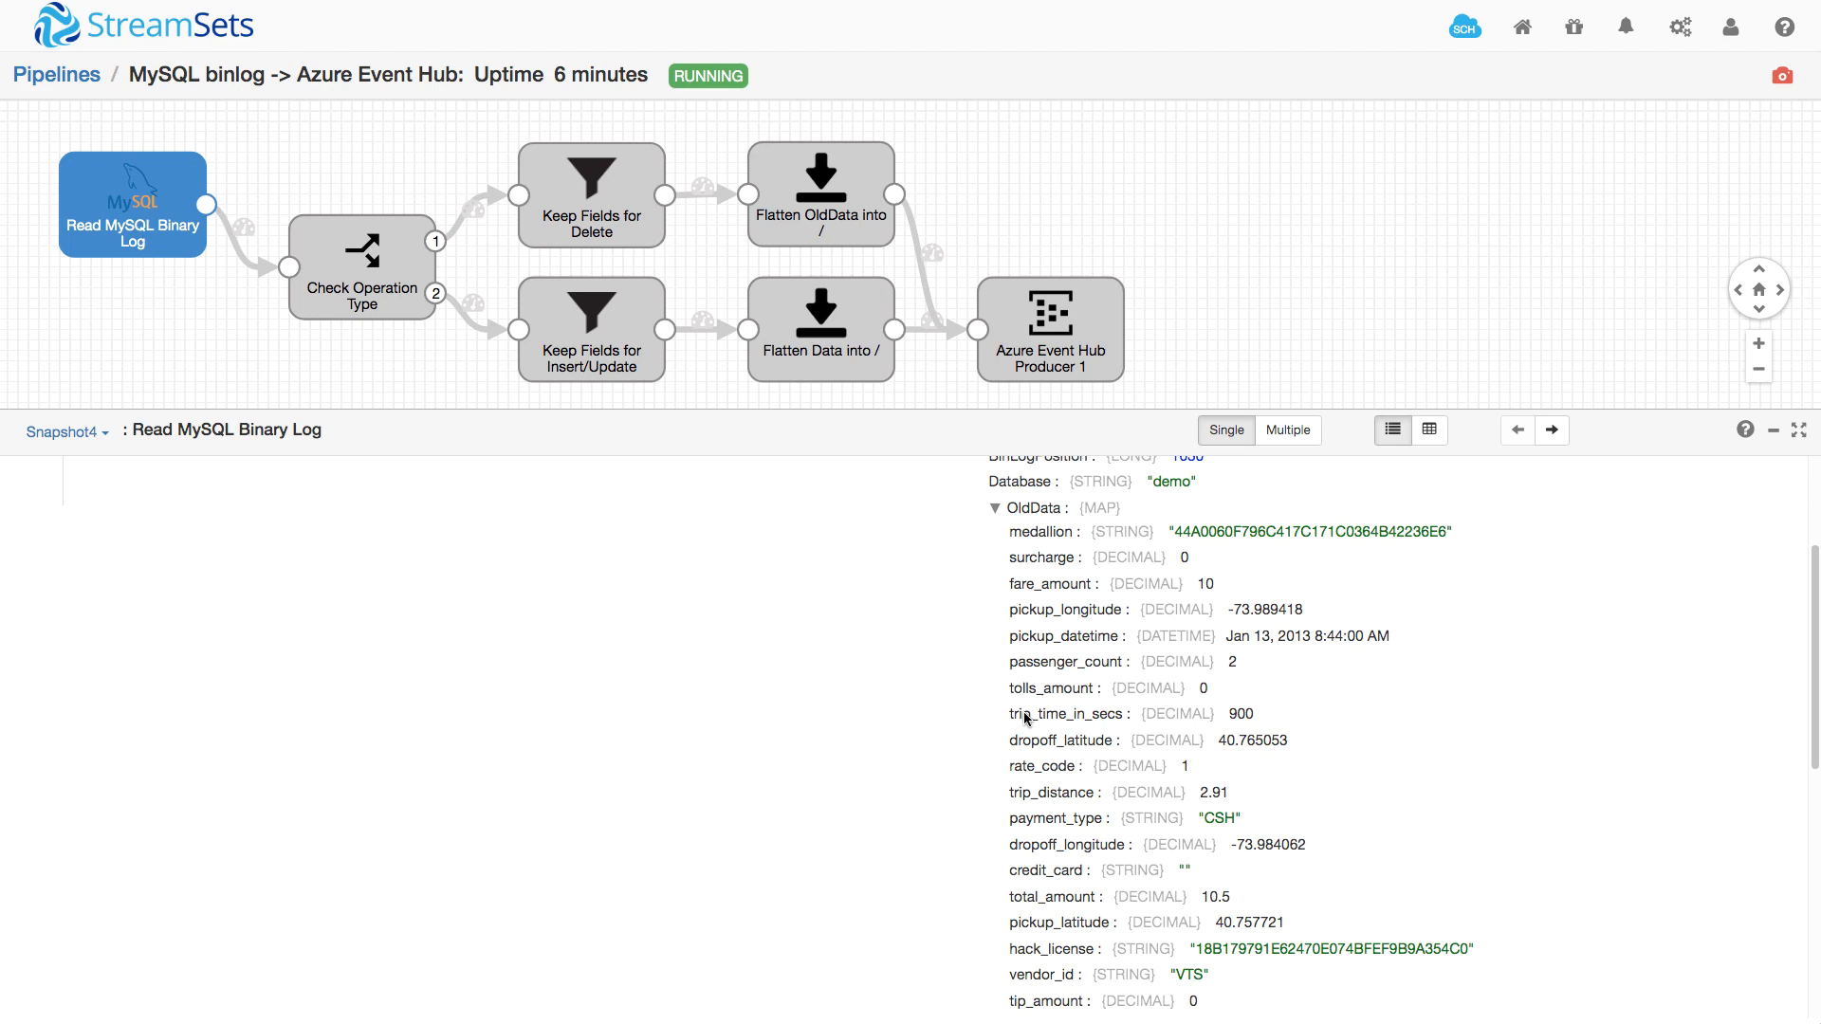
scroll("down", 3)
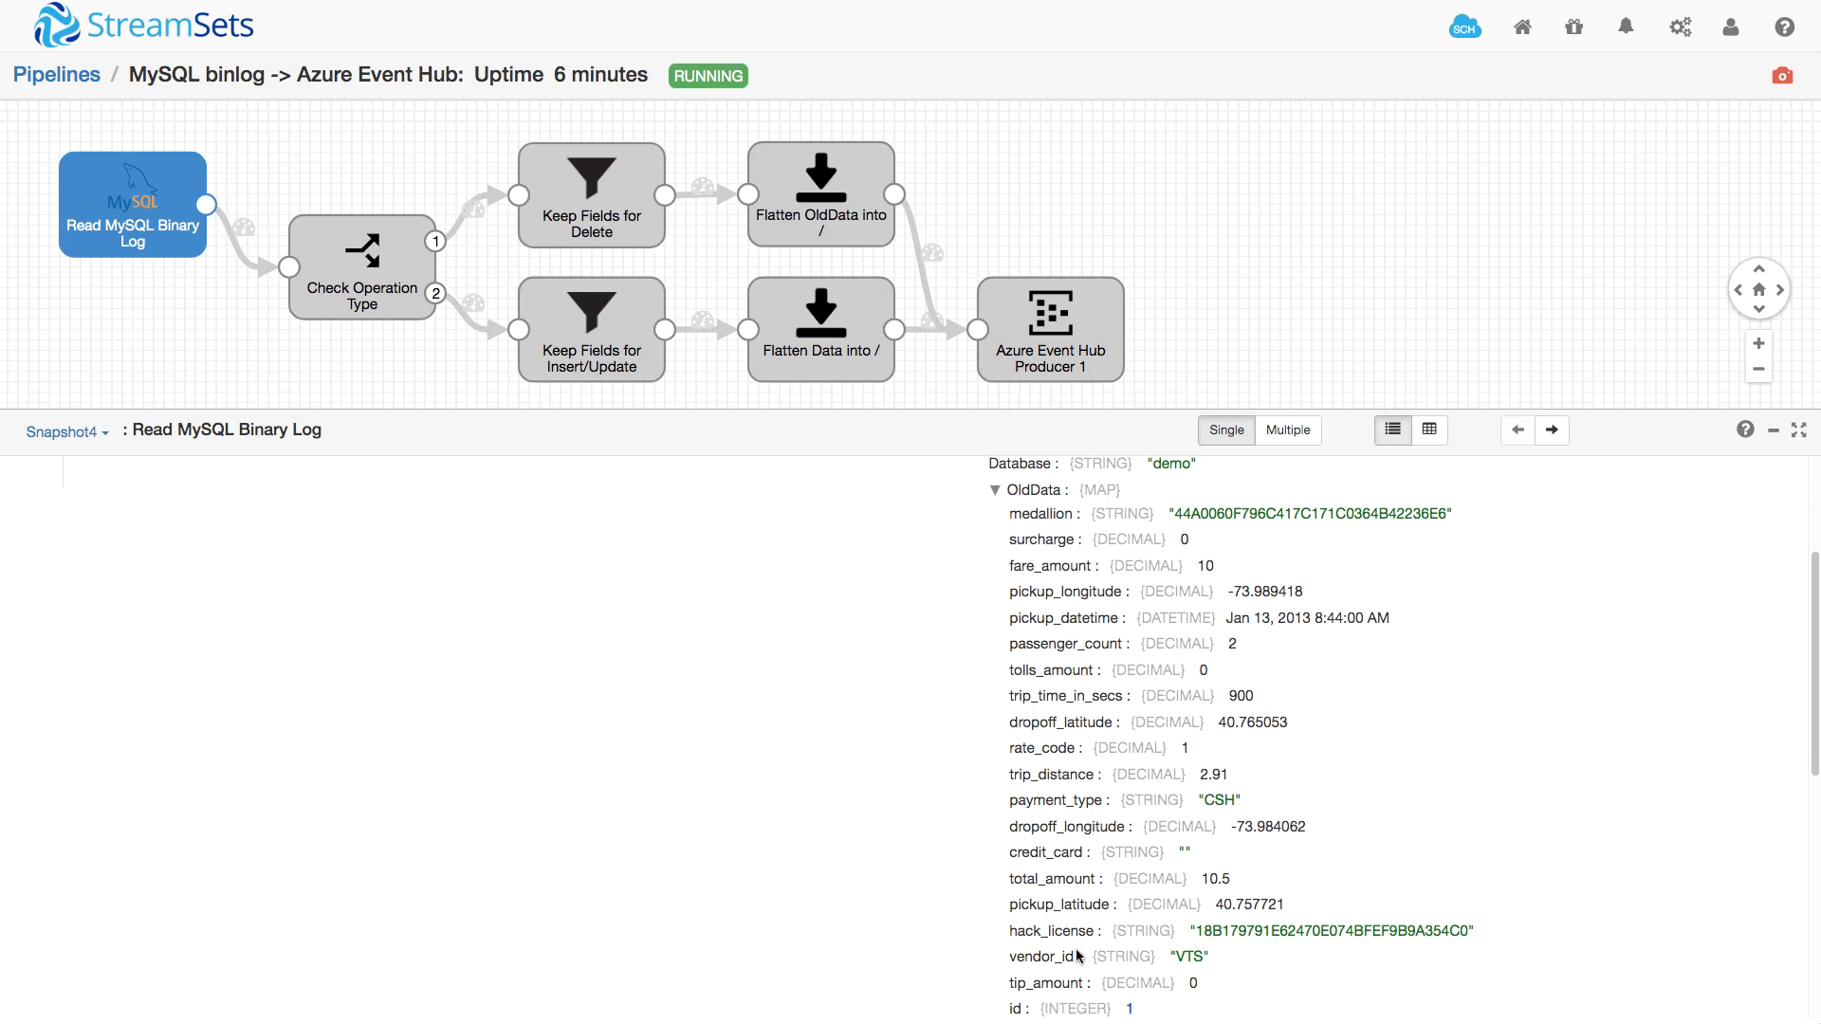
scroll("down", 3)
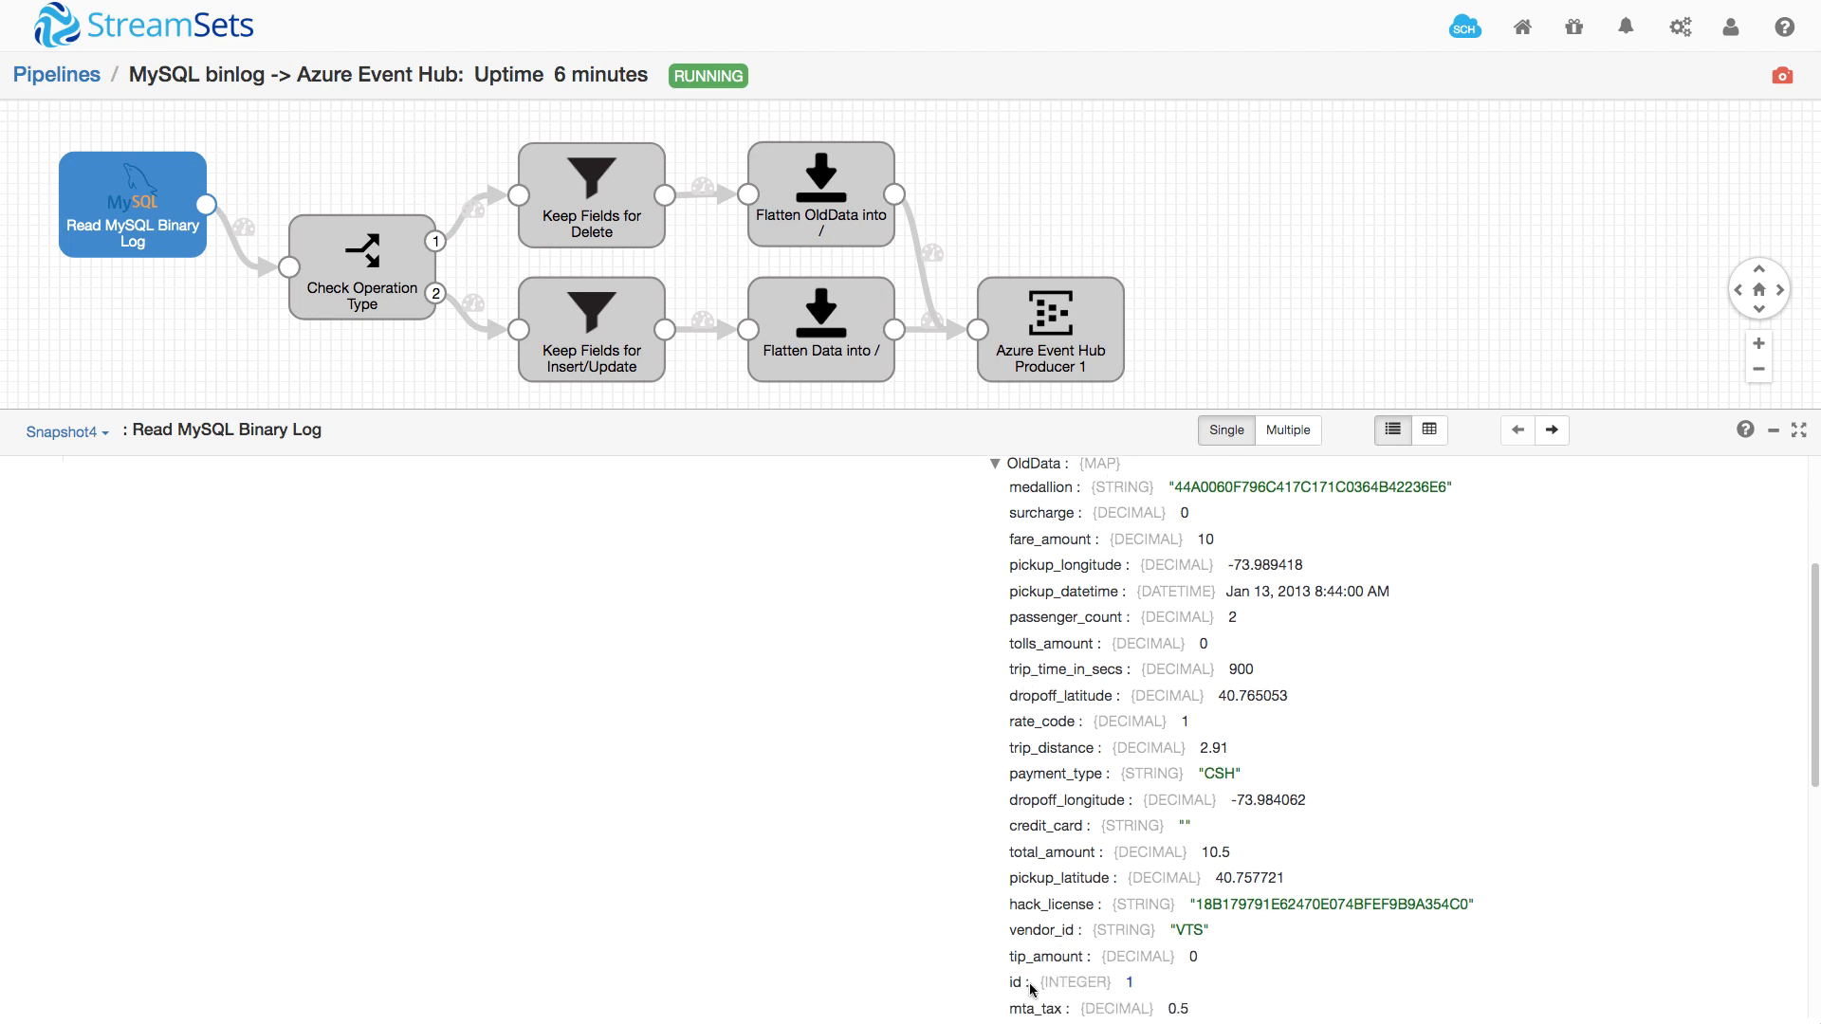
scroll("up", 3)
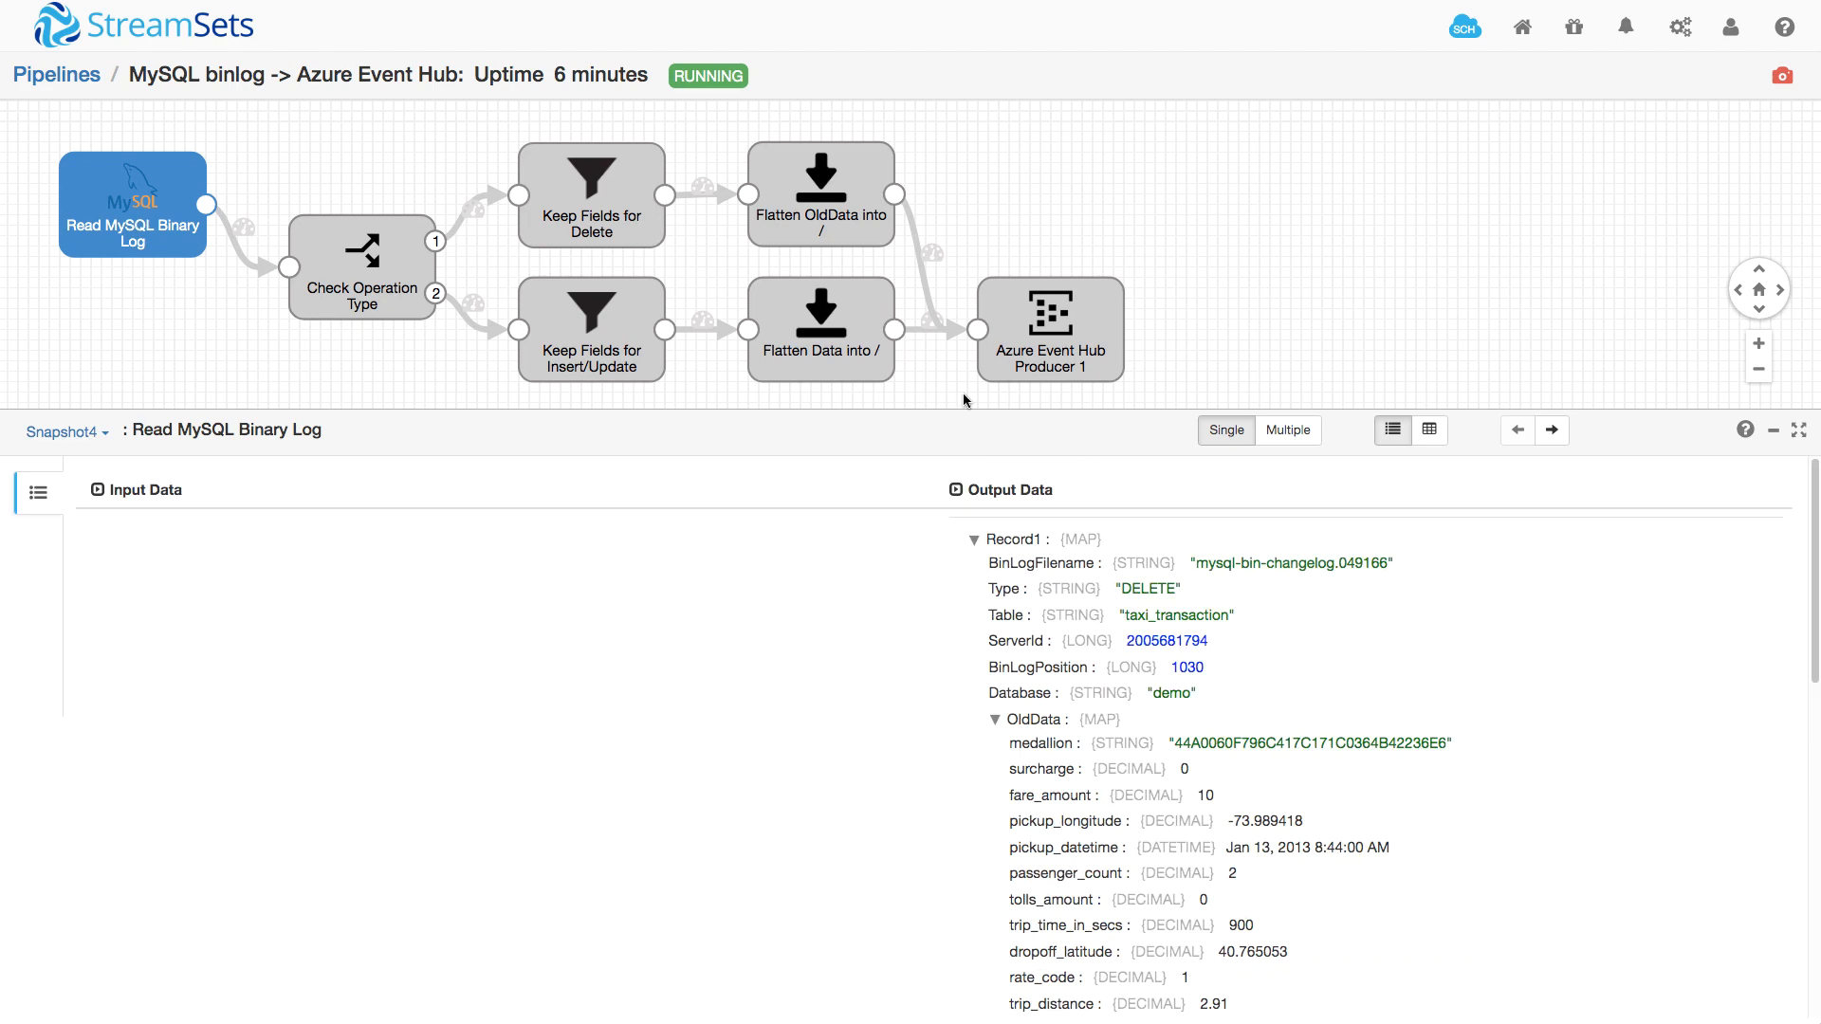
left_click(361, 265)
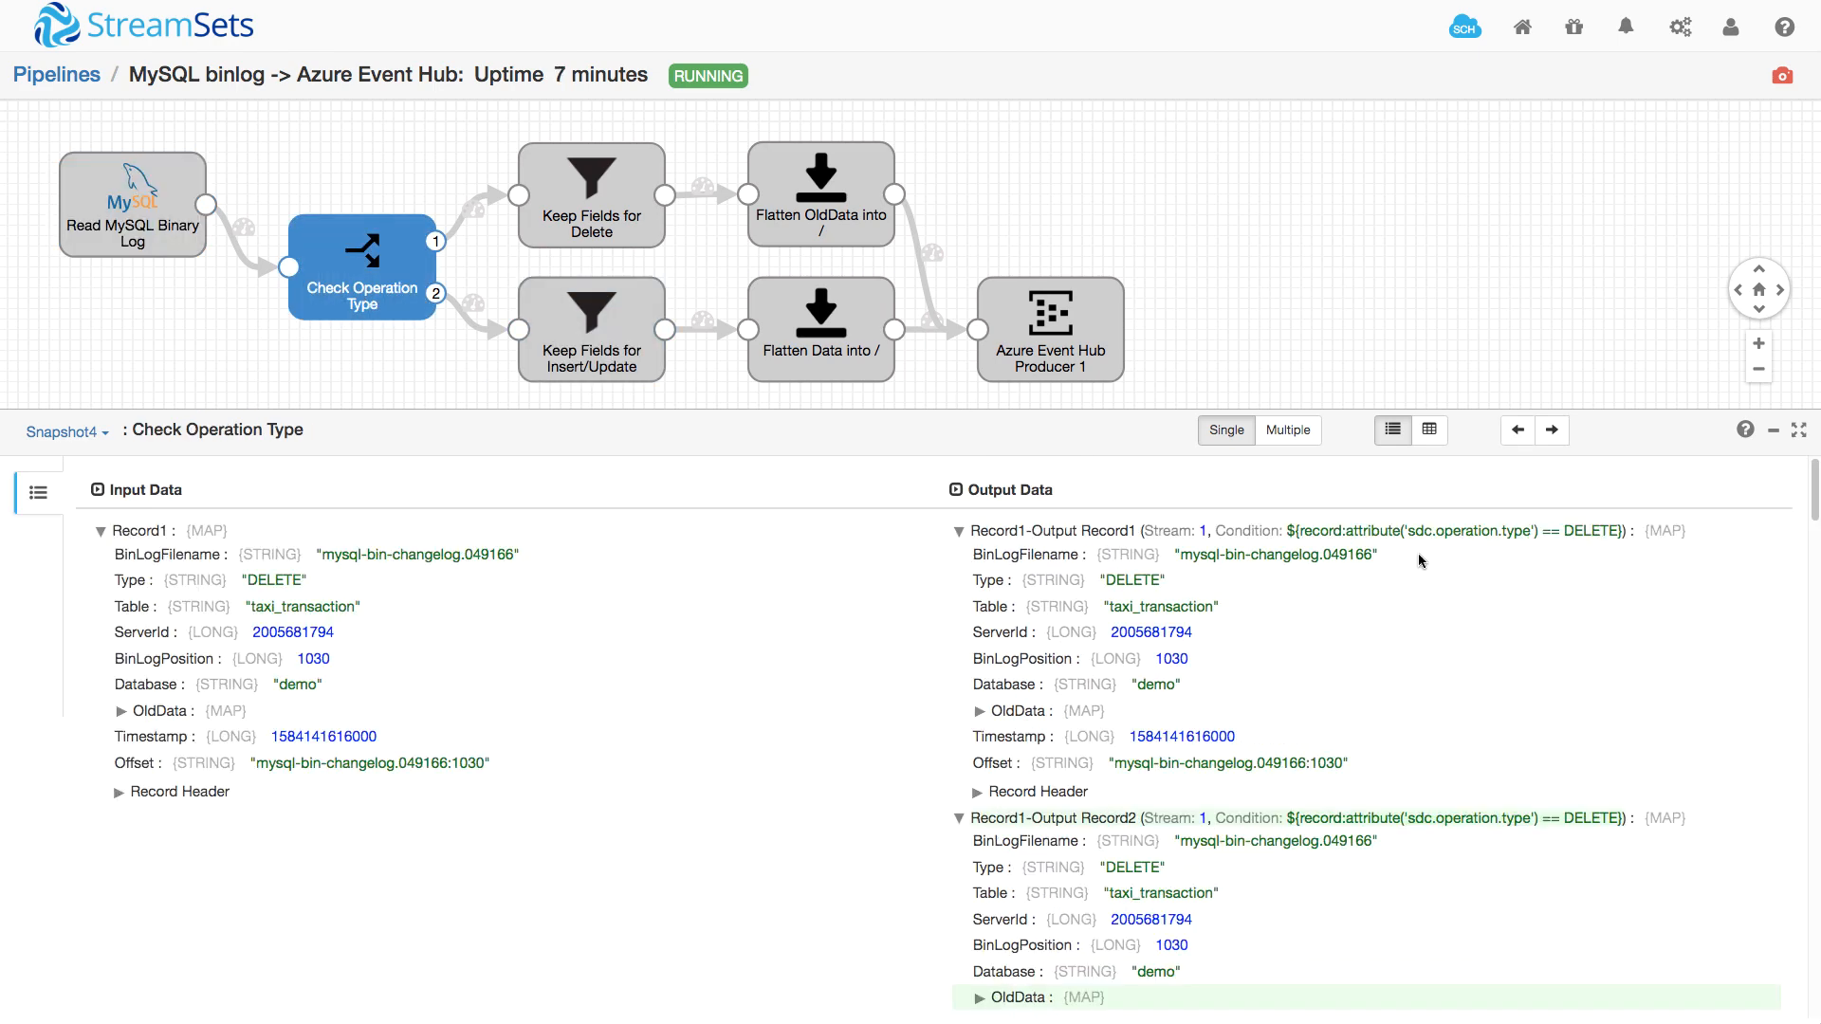
mouse_move(1541, 589)
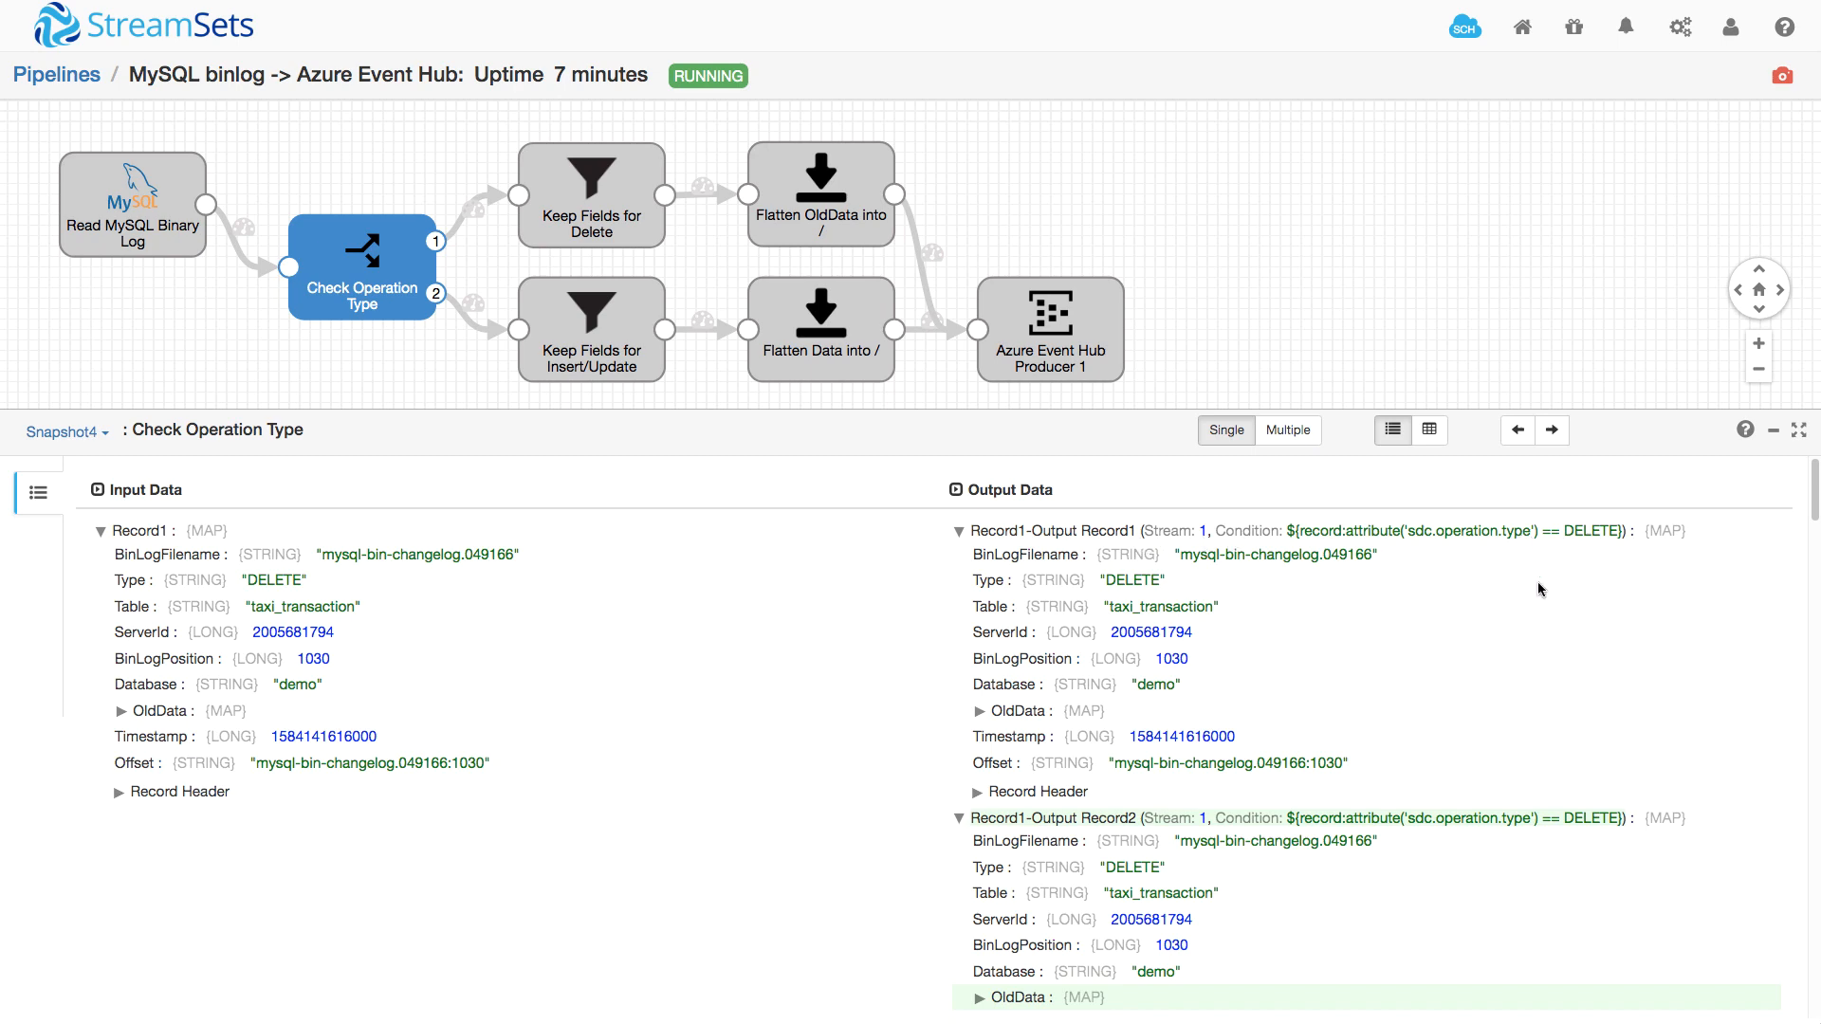
Inspect the Keep Fields for Delete stage's snapshot records after the operation-type check.
scroll("down", 3)
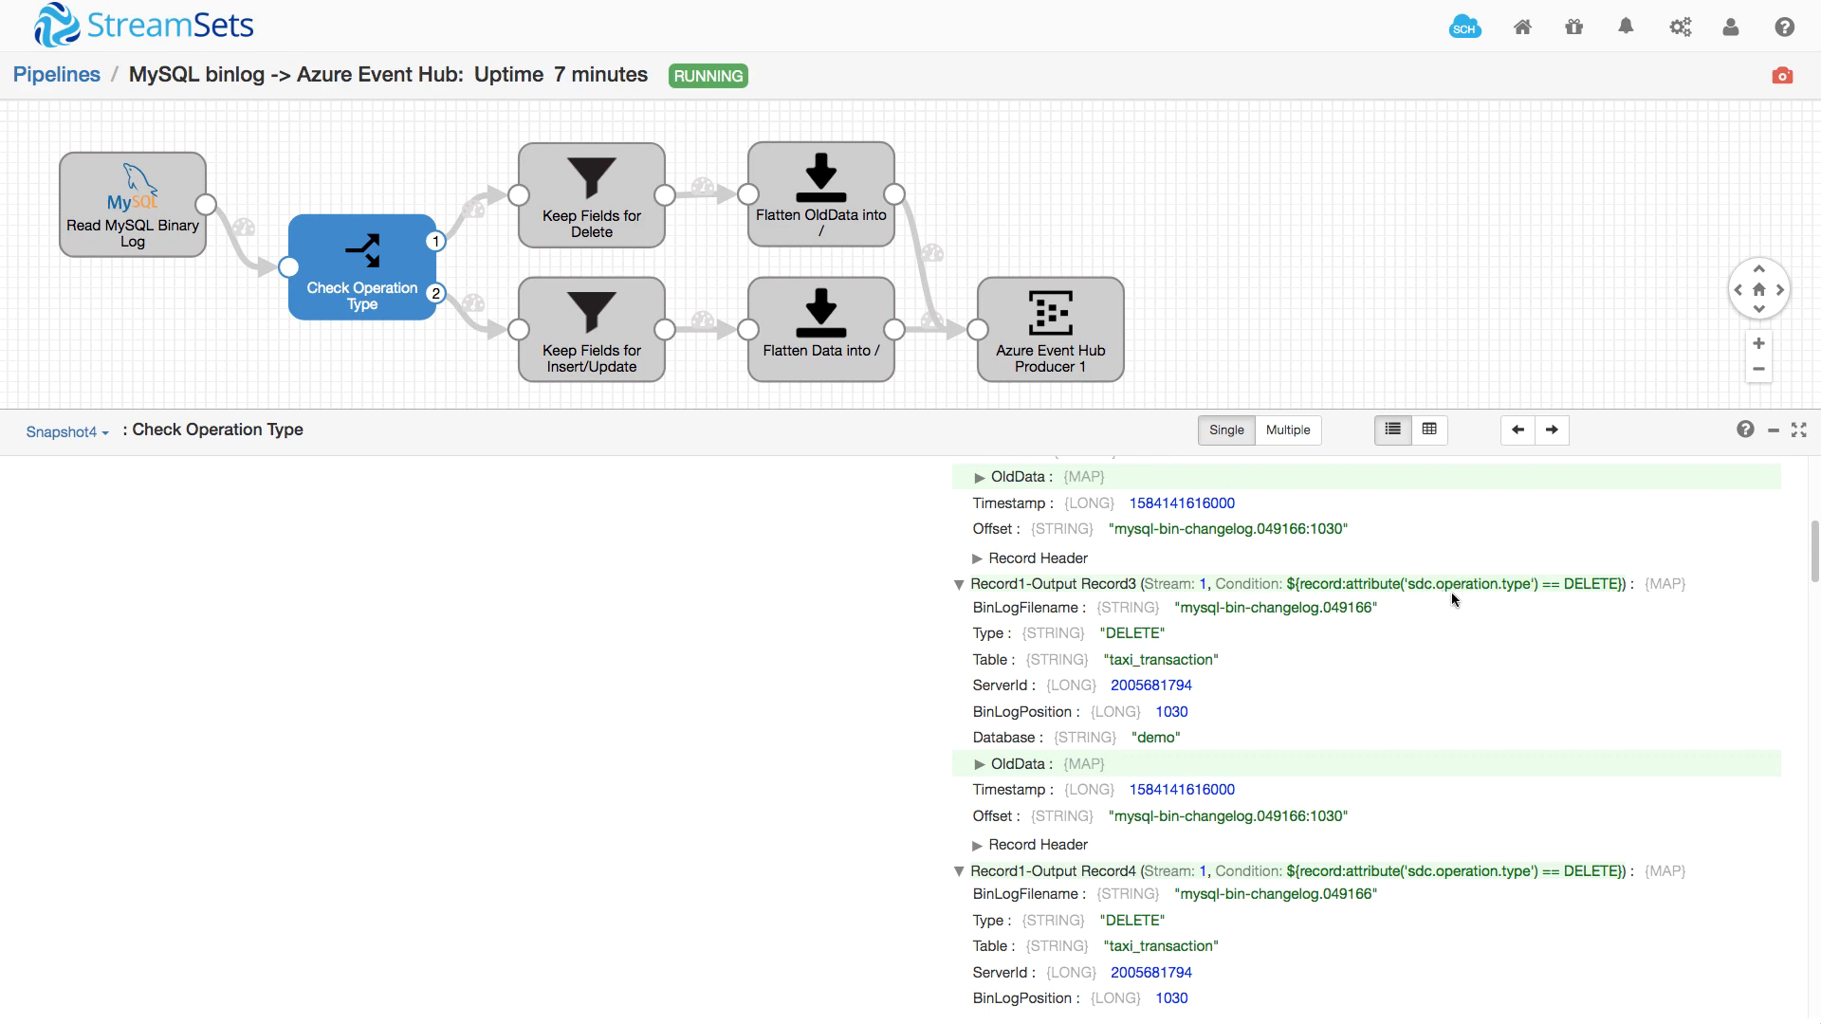
left_click(590, 194)
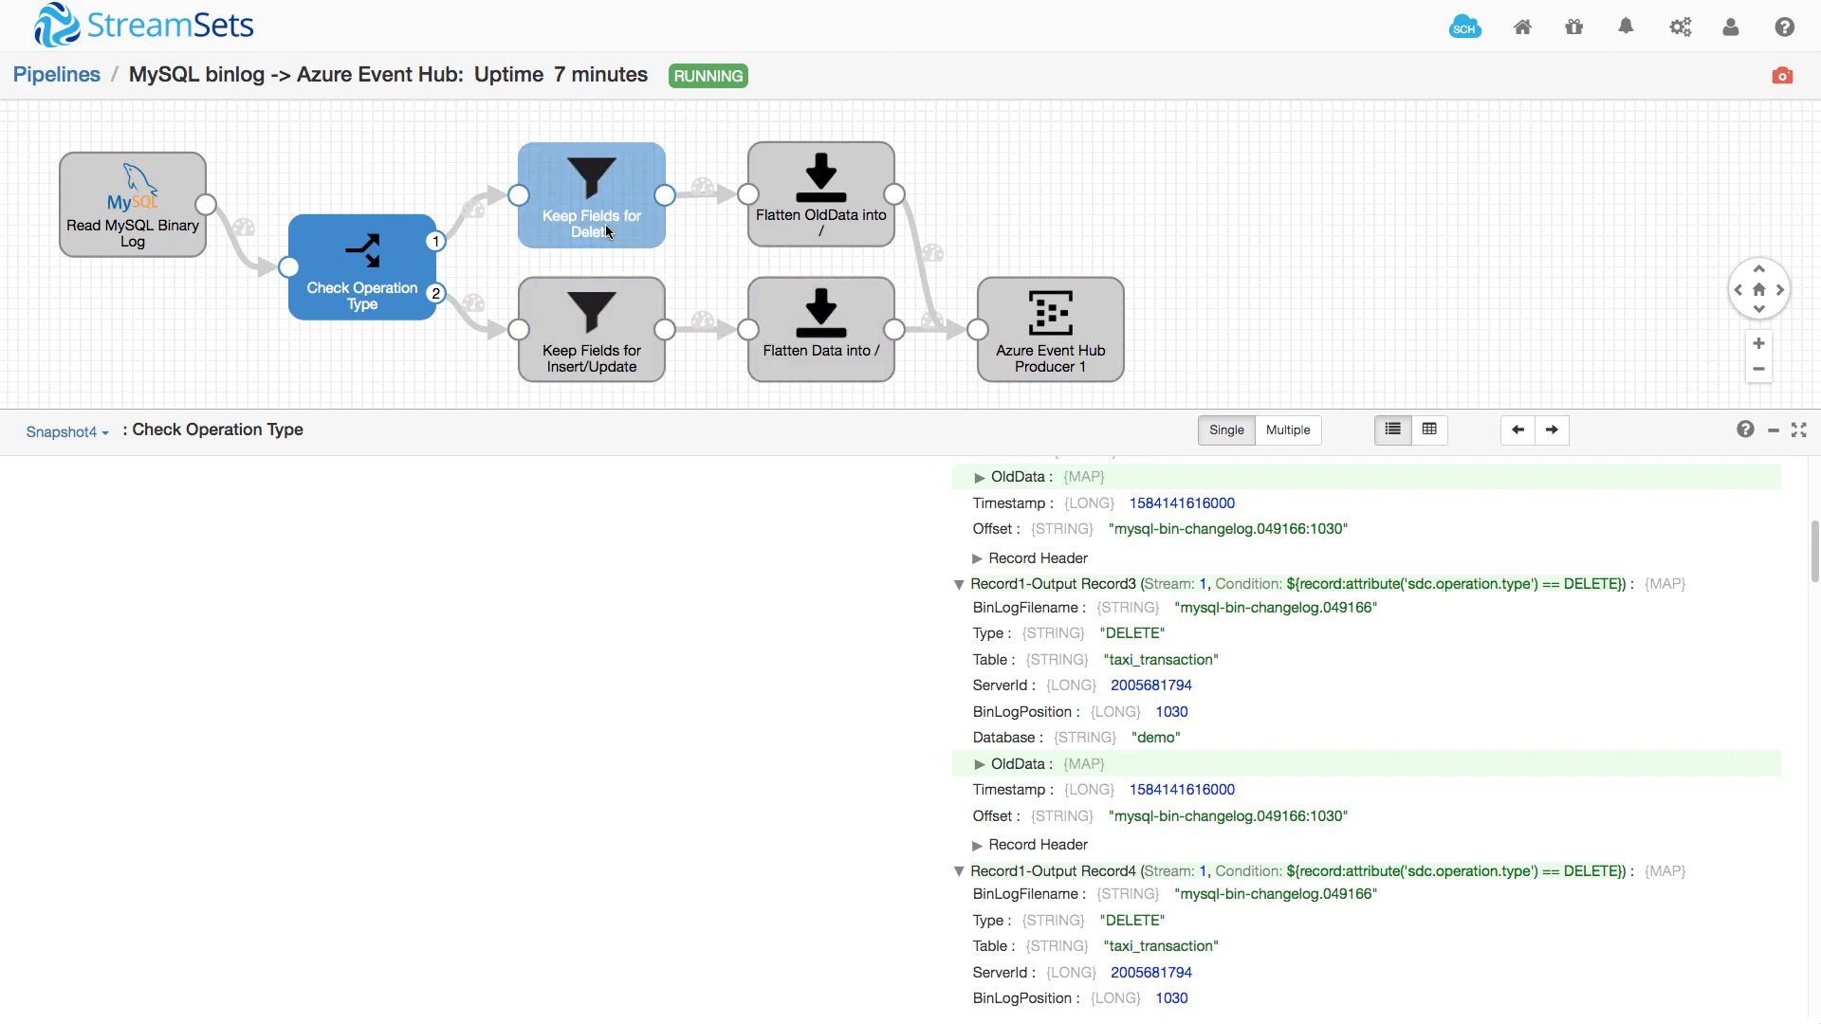
left_click(590, 193)
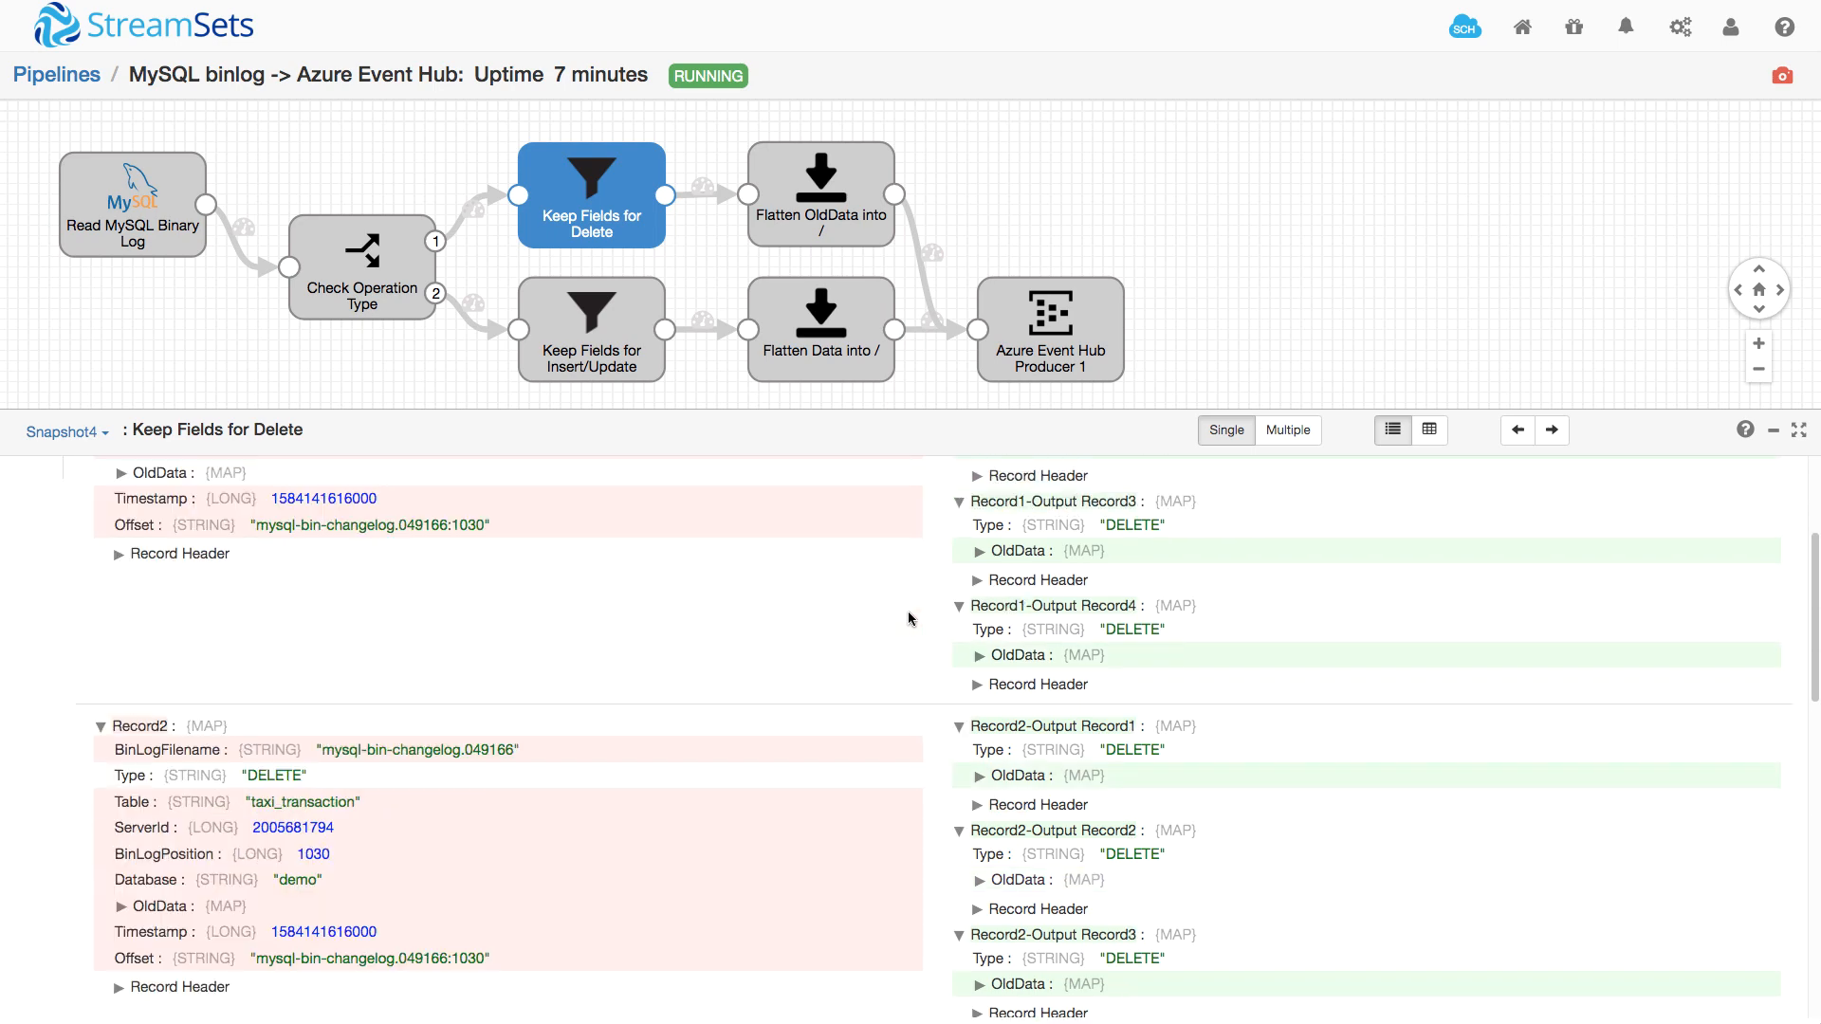
scroll("up", 3)
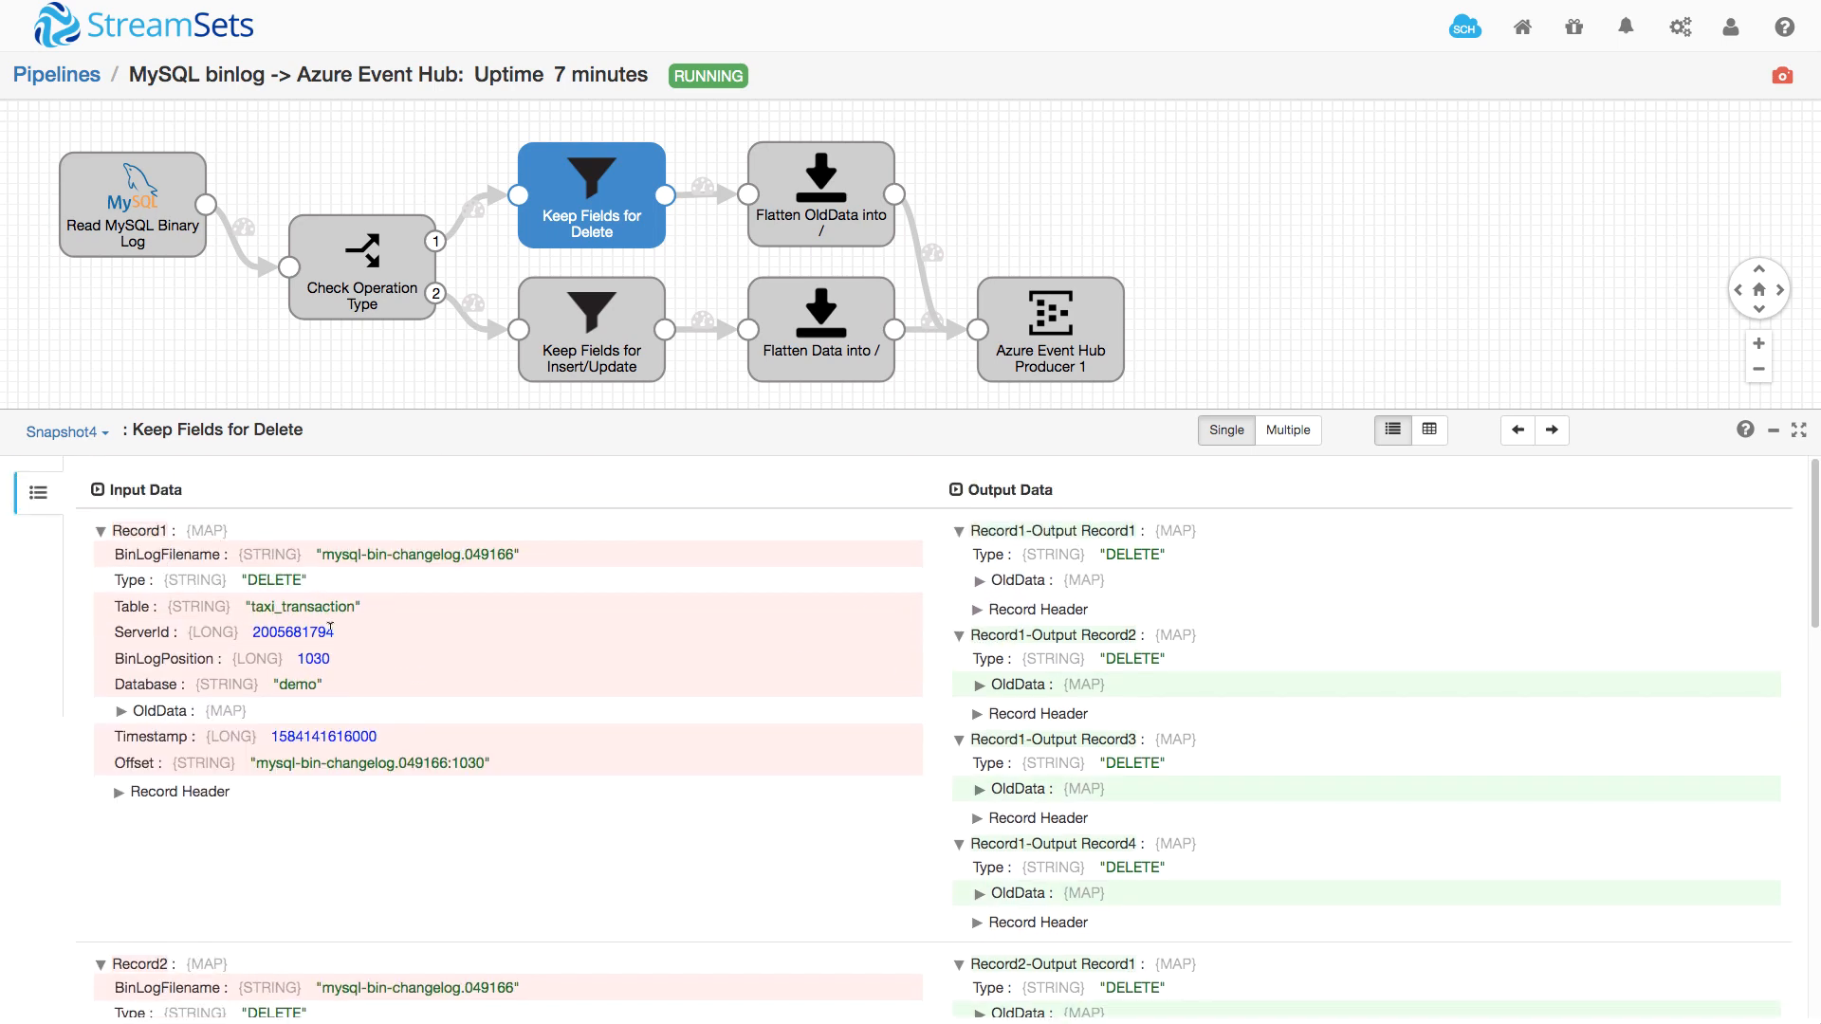
Inspect the Flatten OldData stage turning the expanded OldData map into top-level fields.
left_click(819, 194)
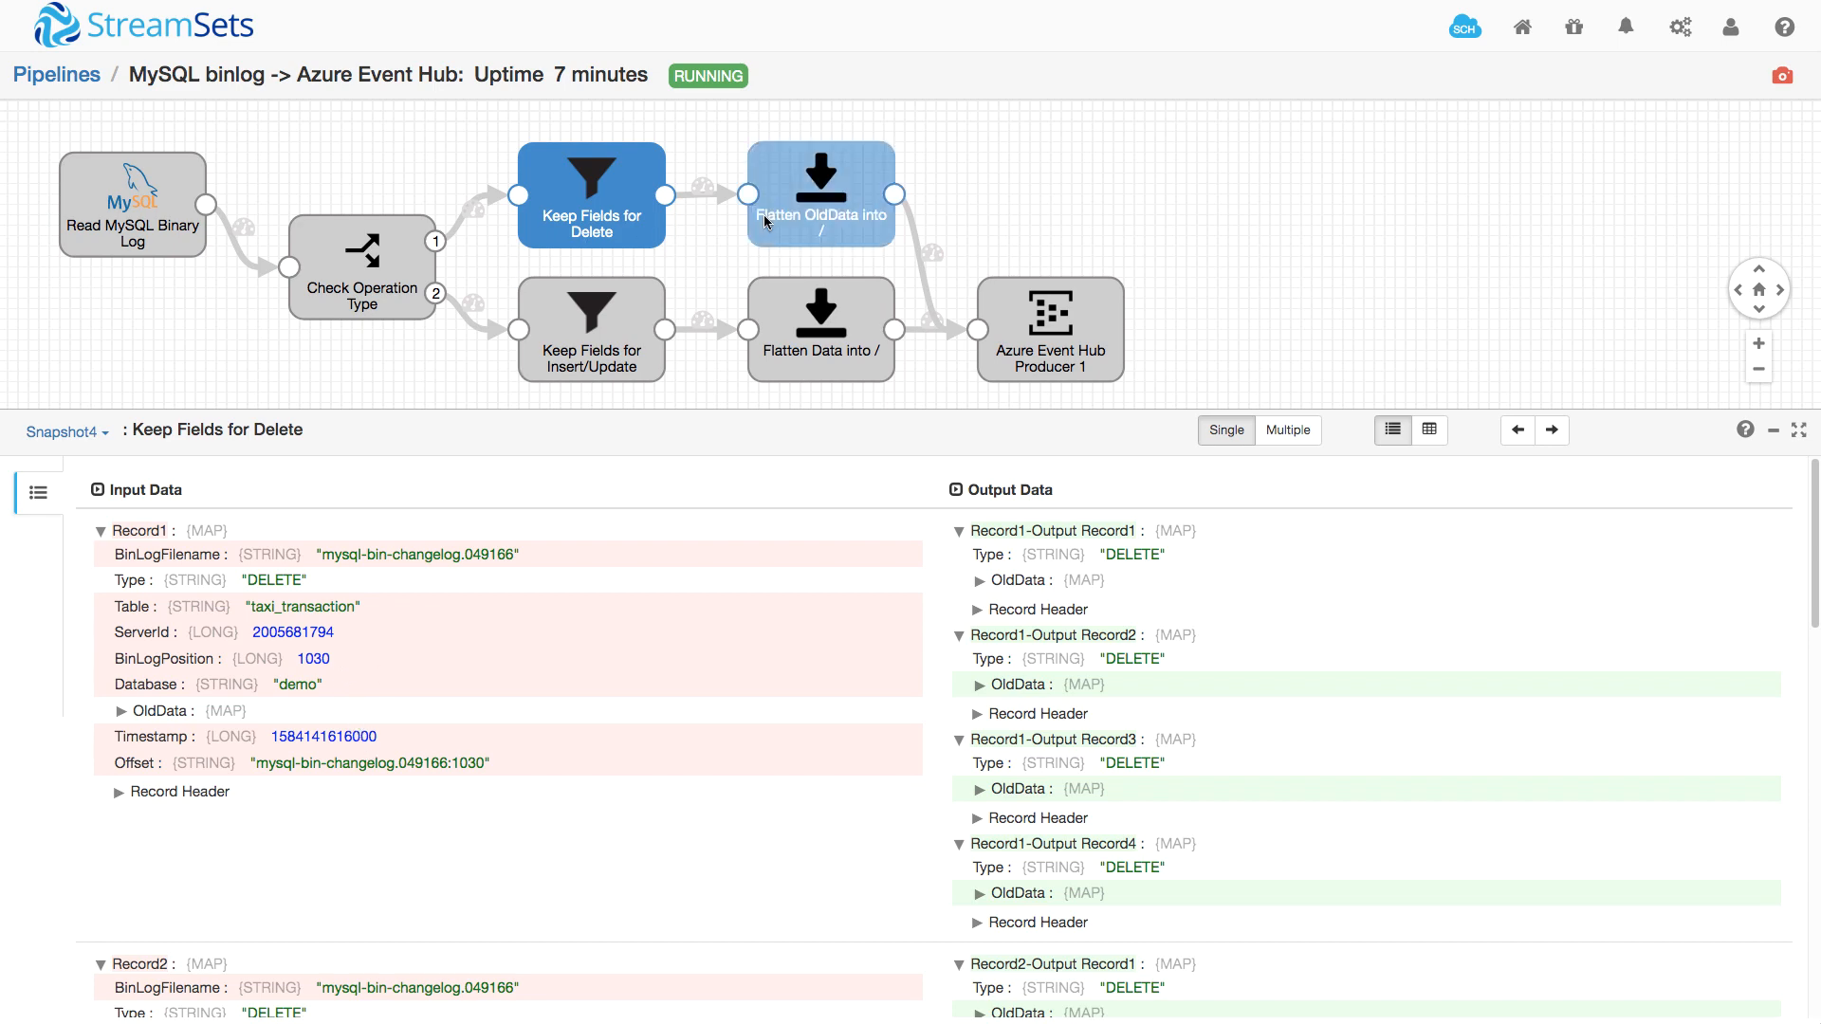
left_click(819, 195)
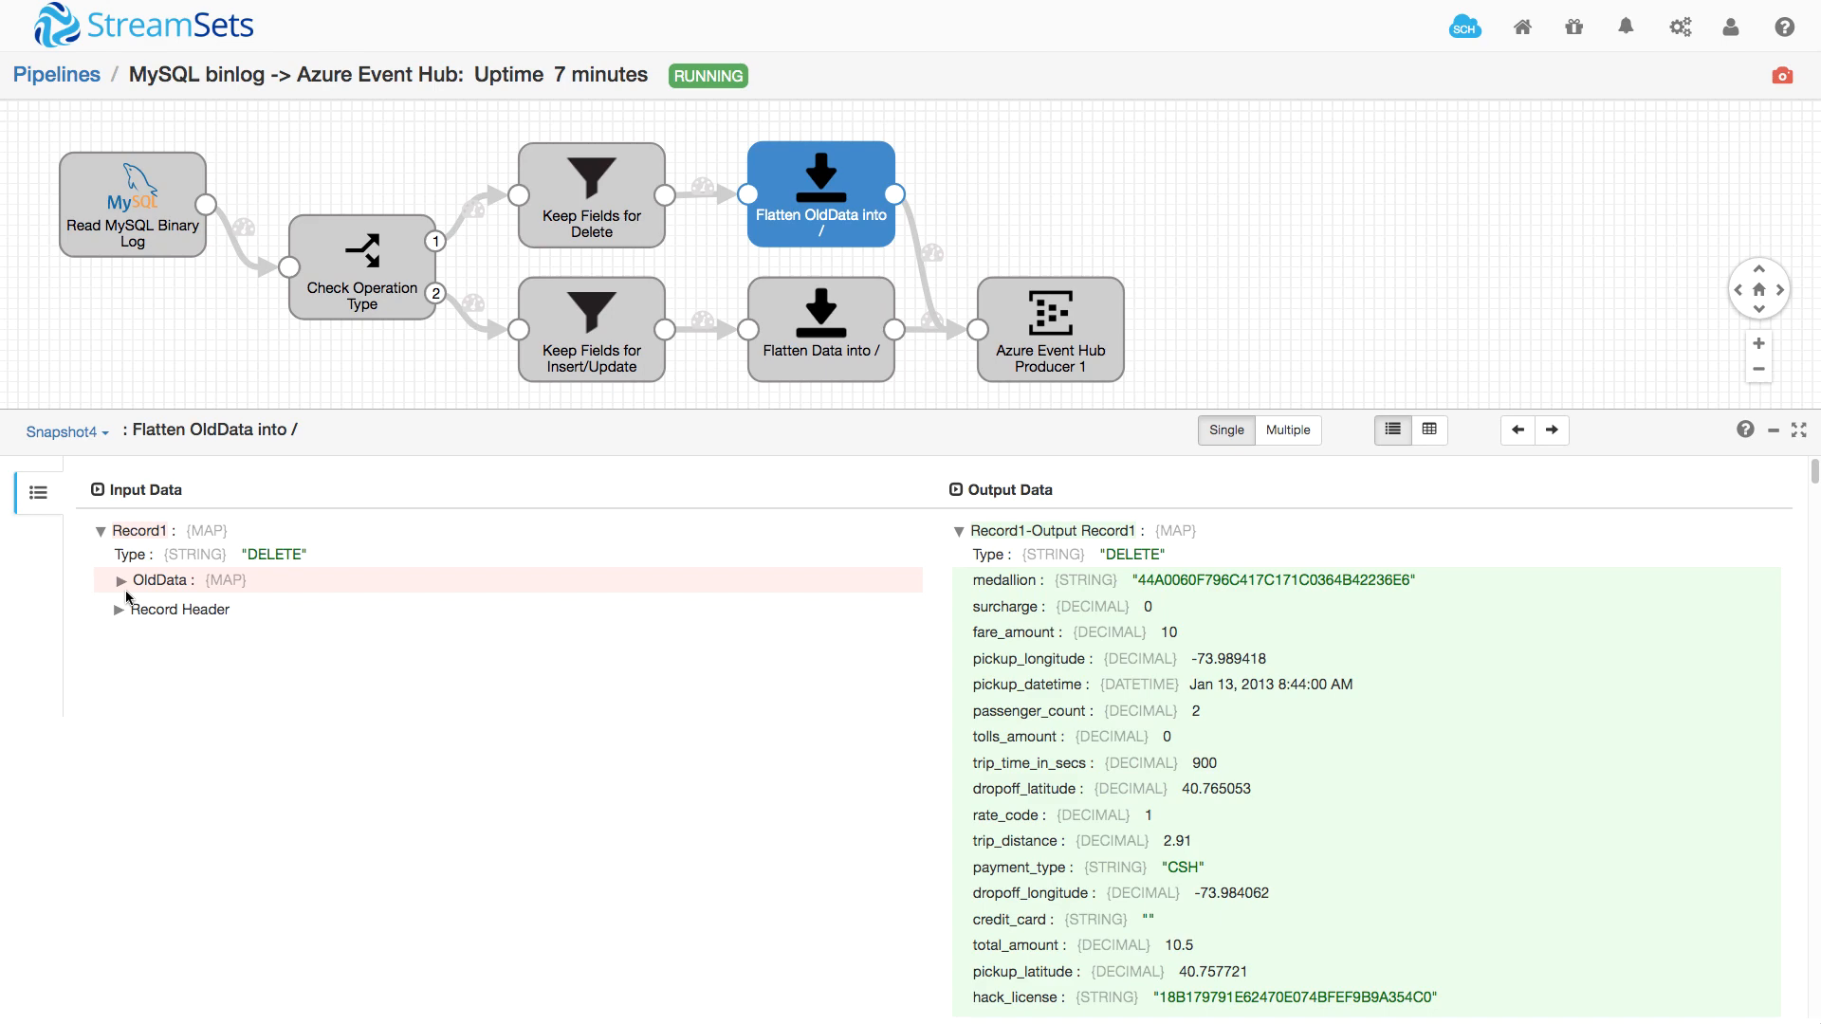
left_click(119, 581)
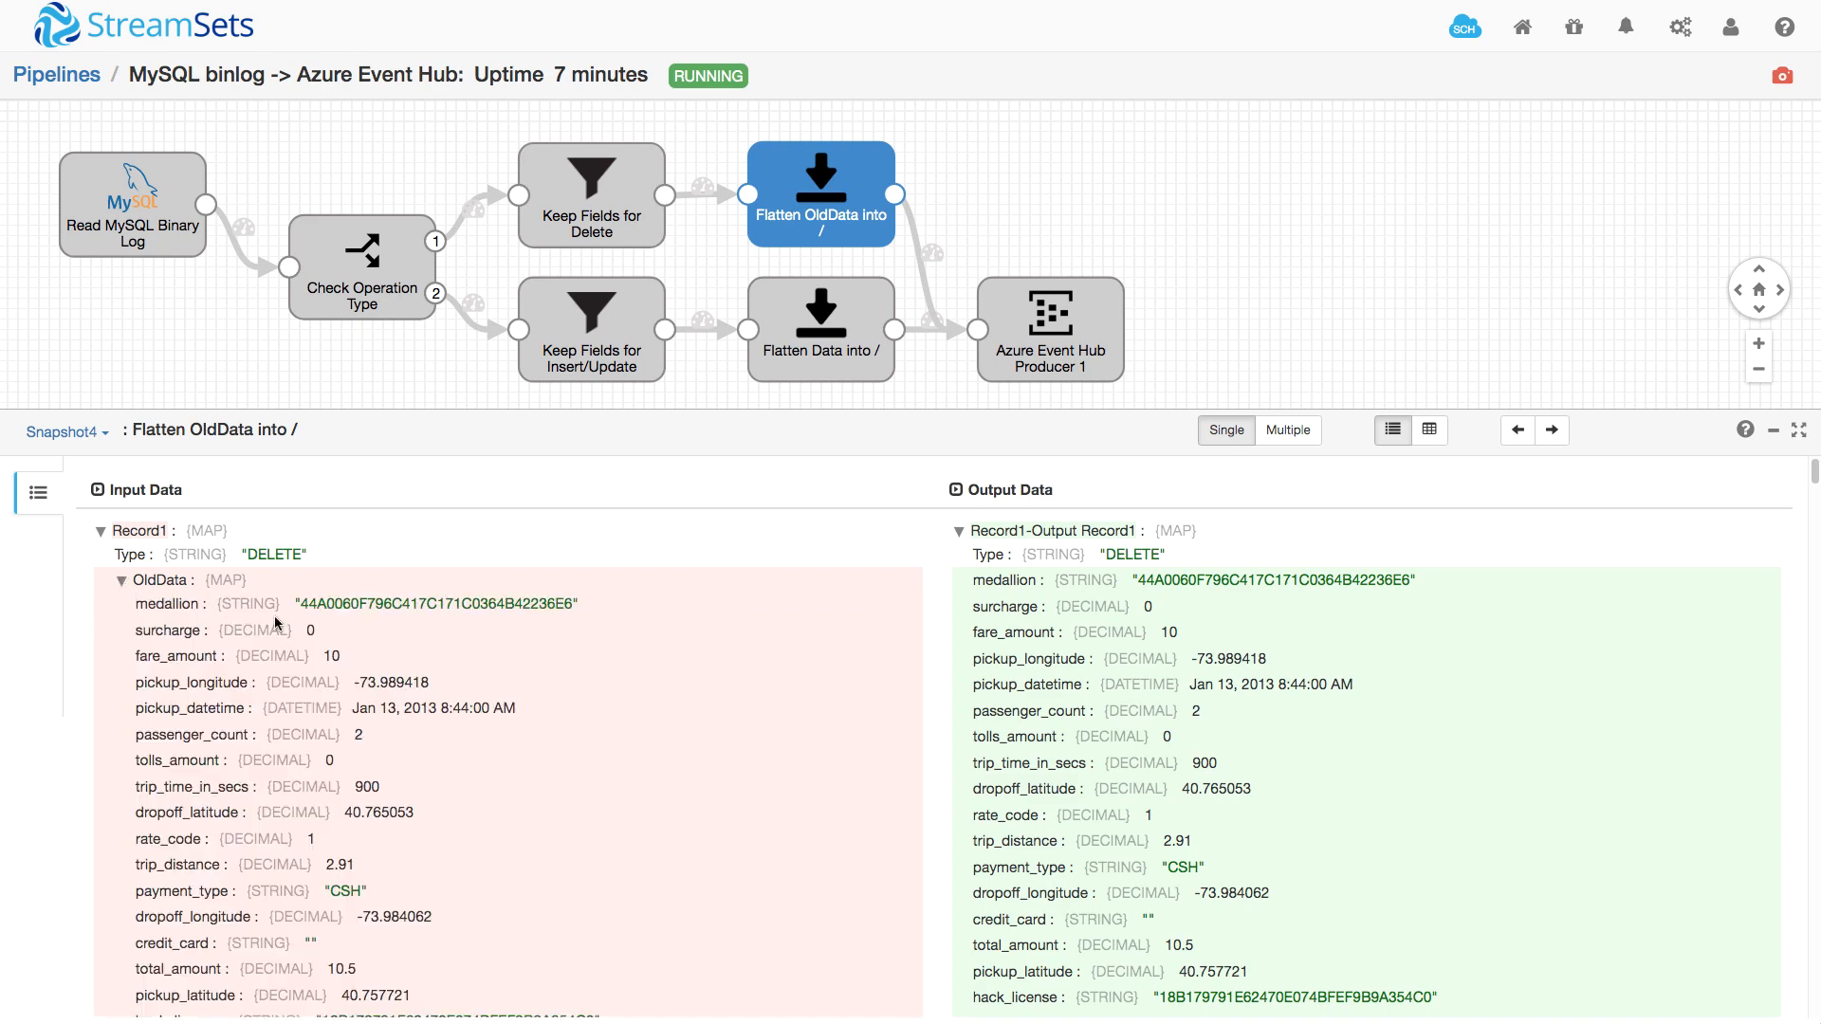
mouse_move(979, 582)
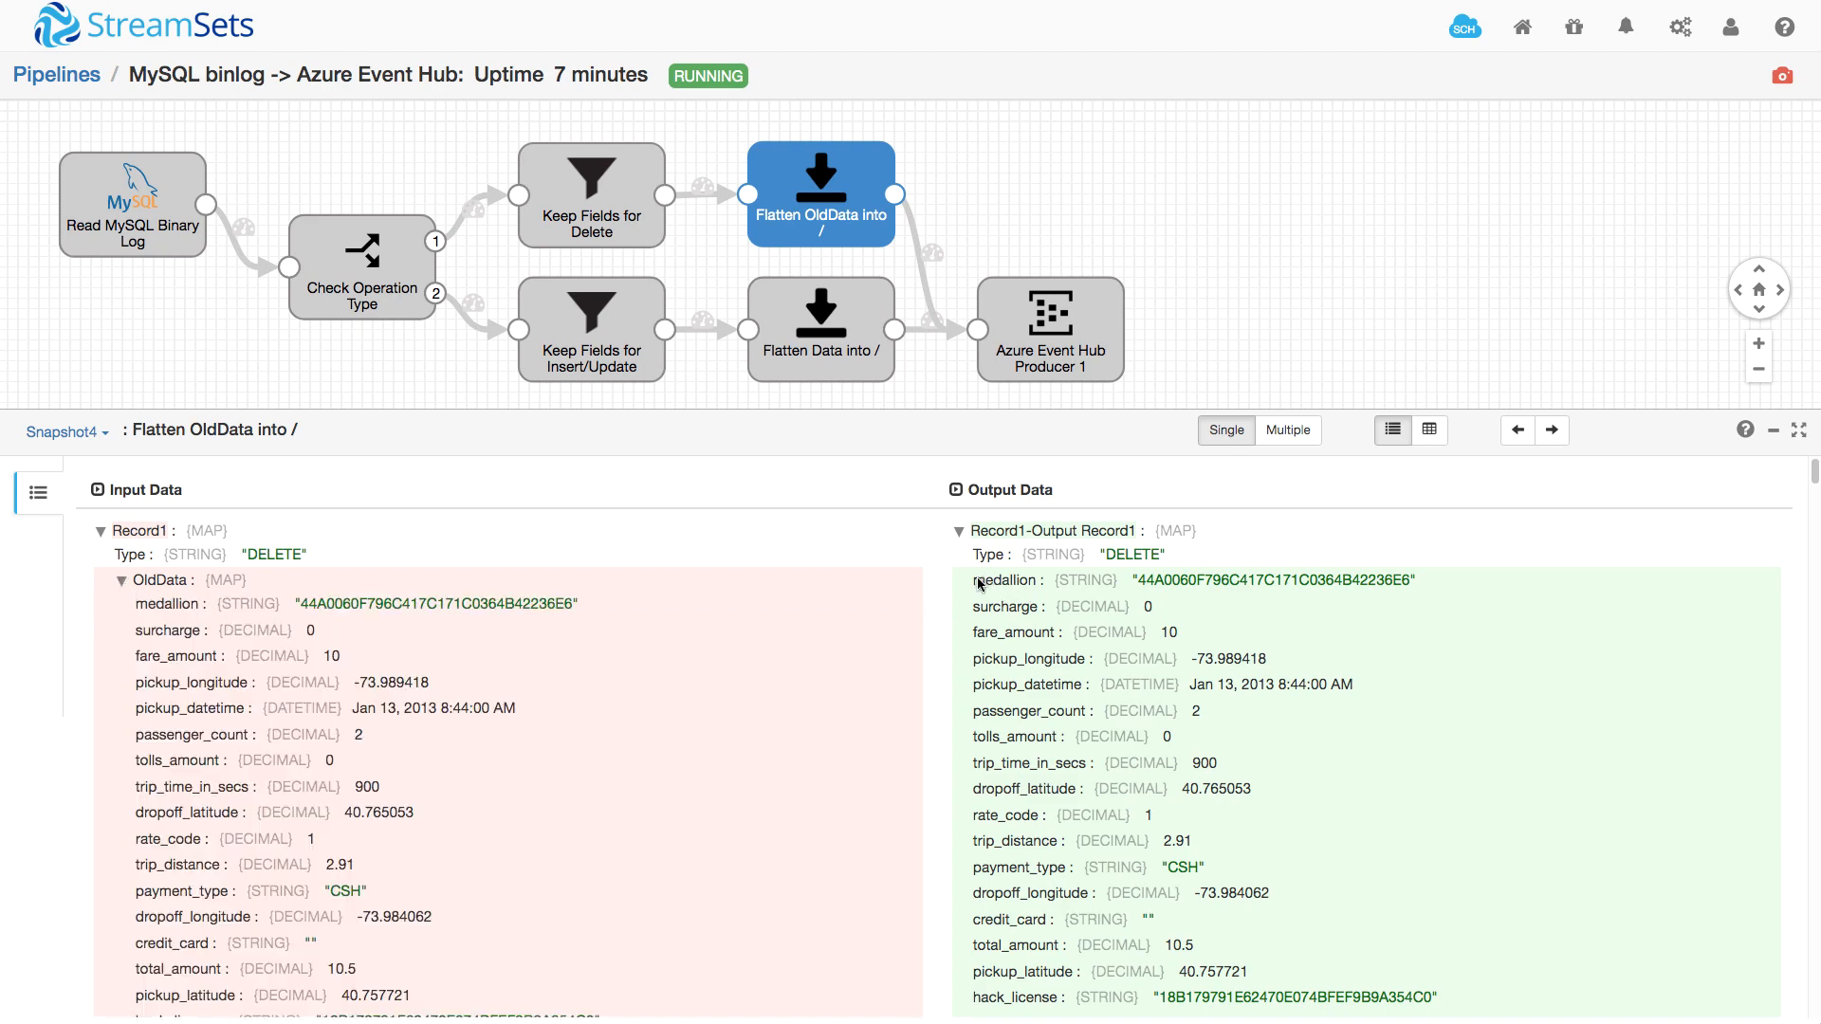
left_click(1048, 328)
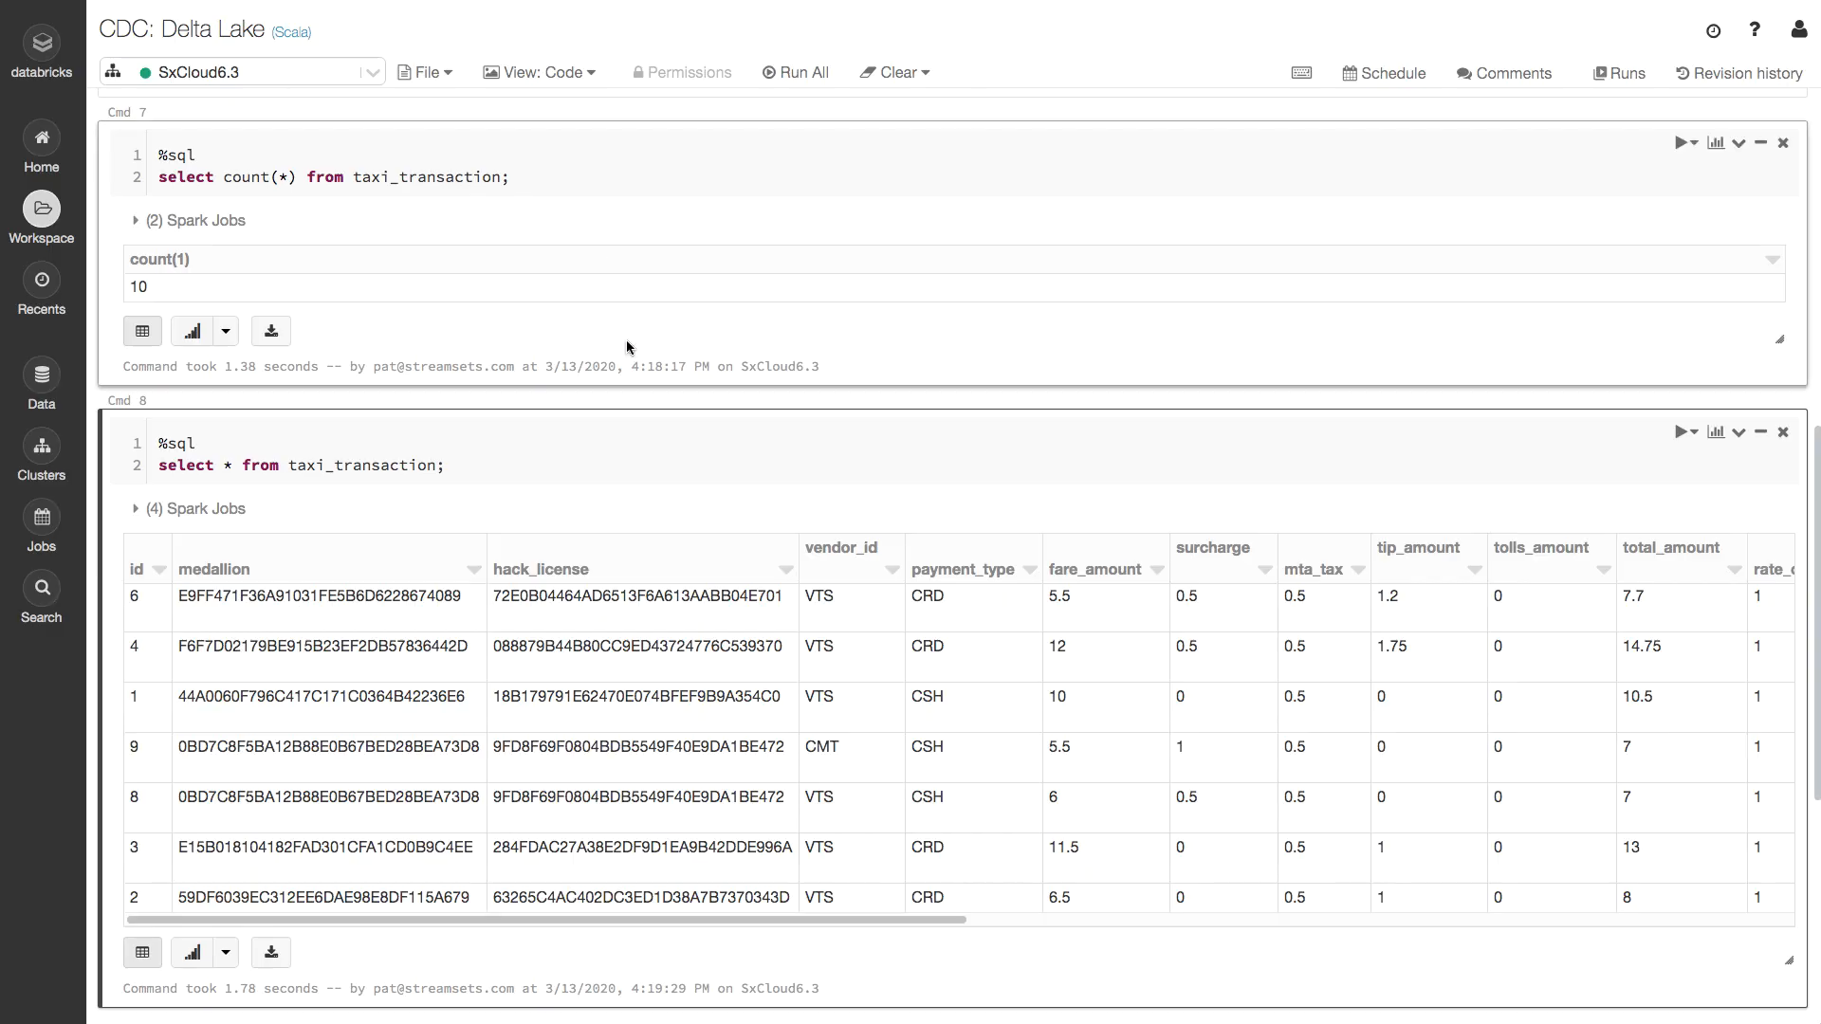
Rerun the Databricks notebook's count(*) and select * cells on taxi_transaction.
left_click(1687, 142)
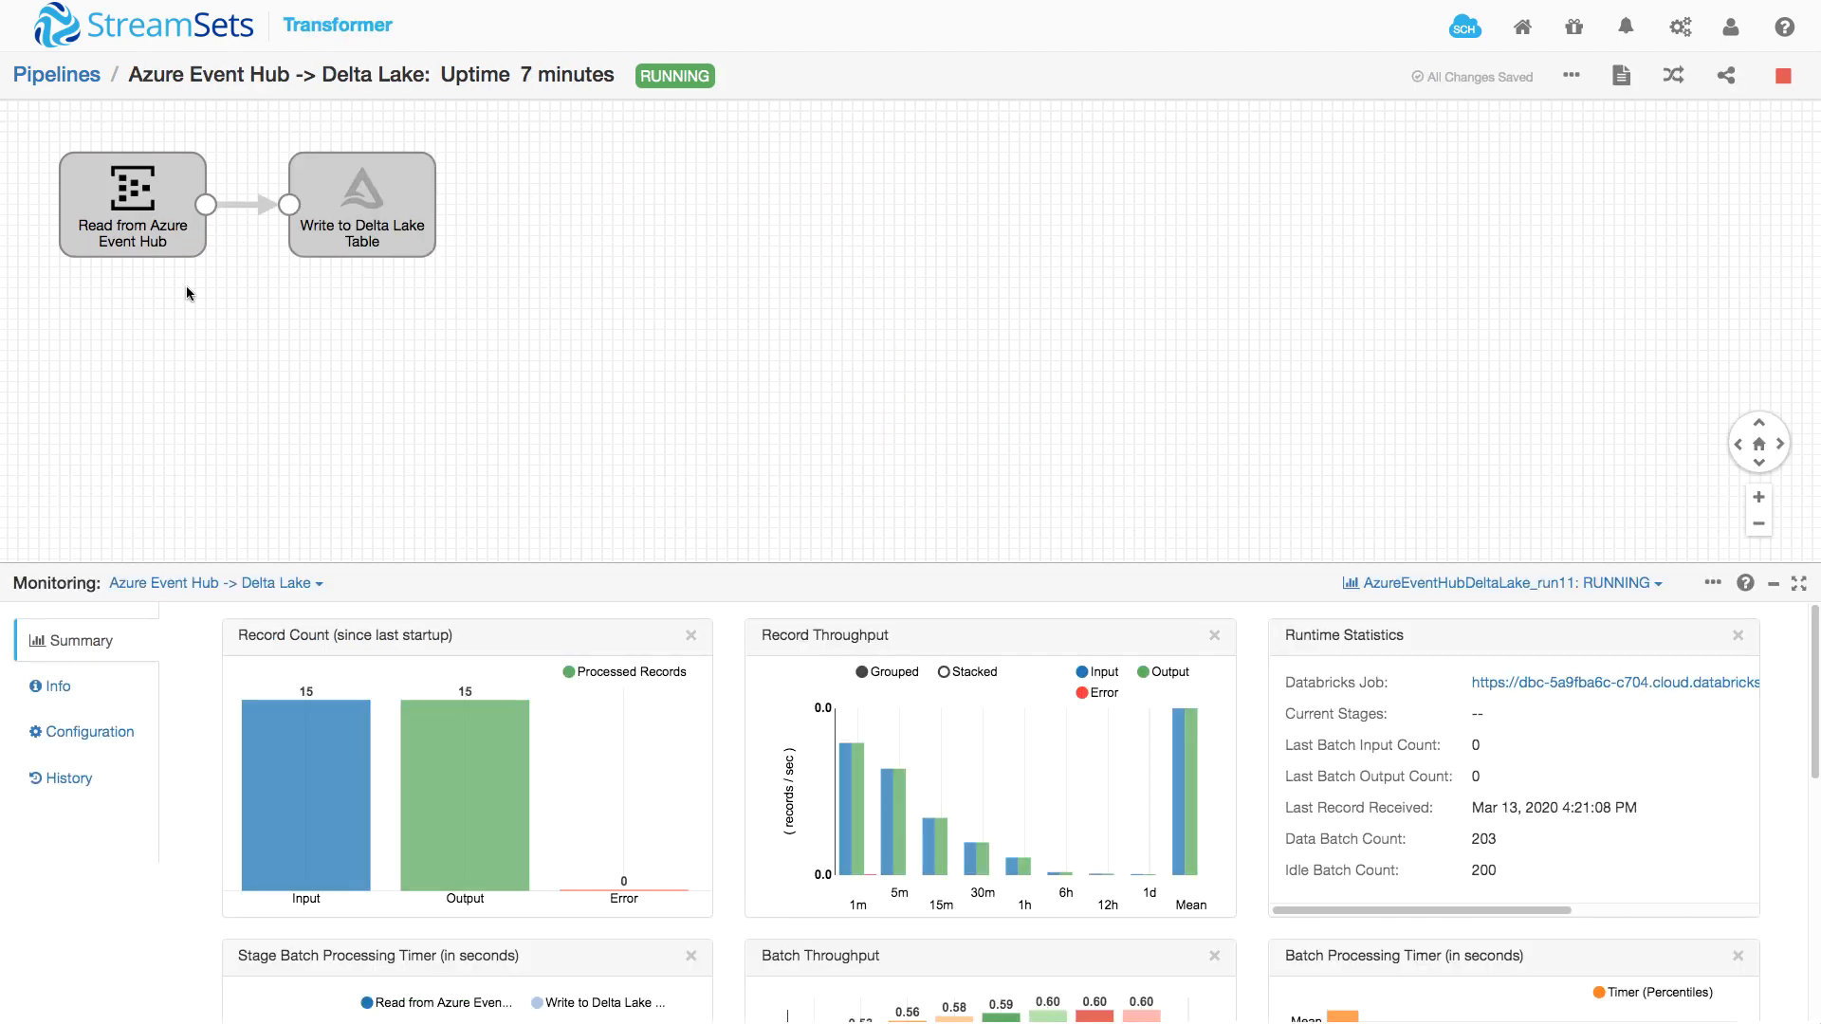
mouse_move(416, 289)
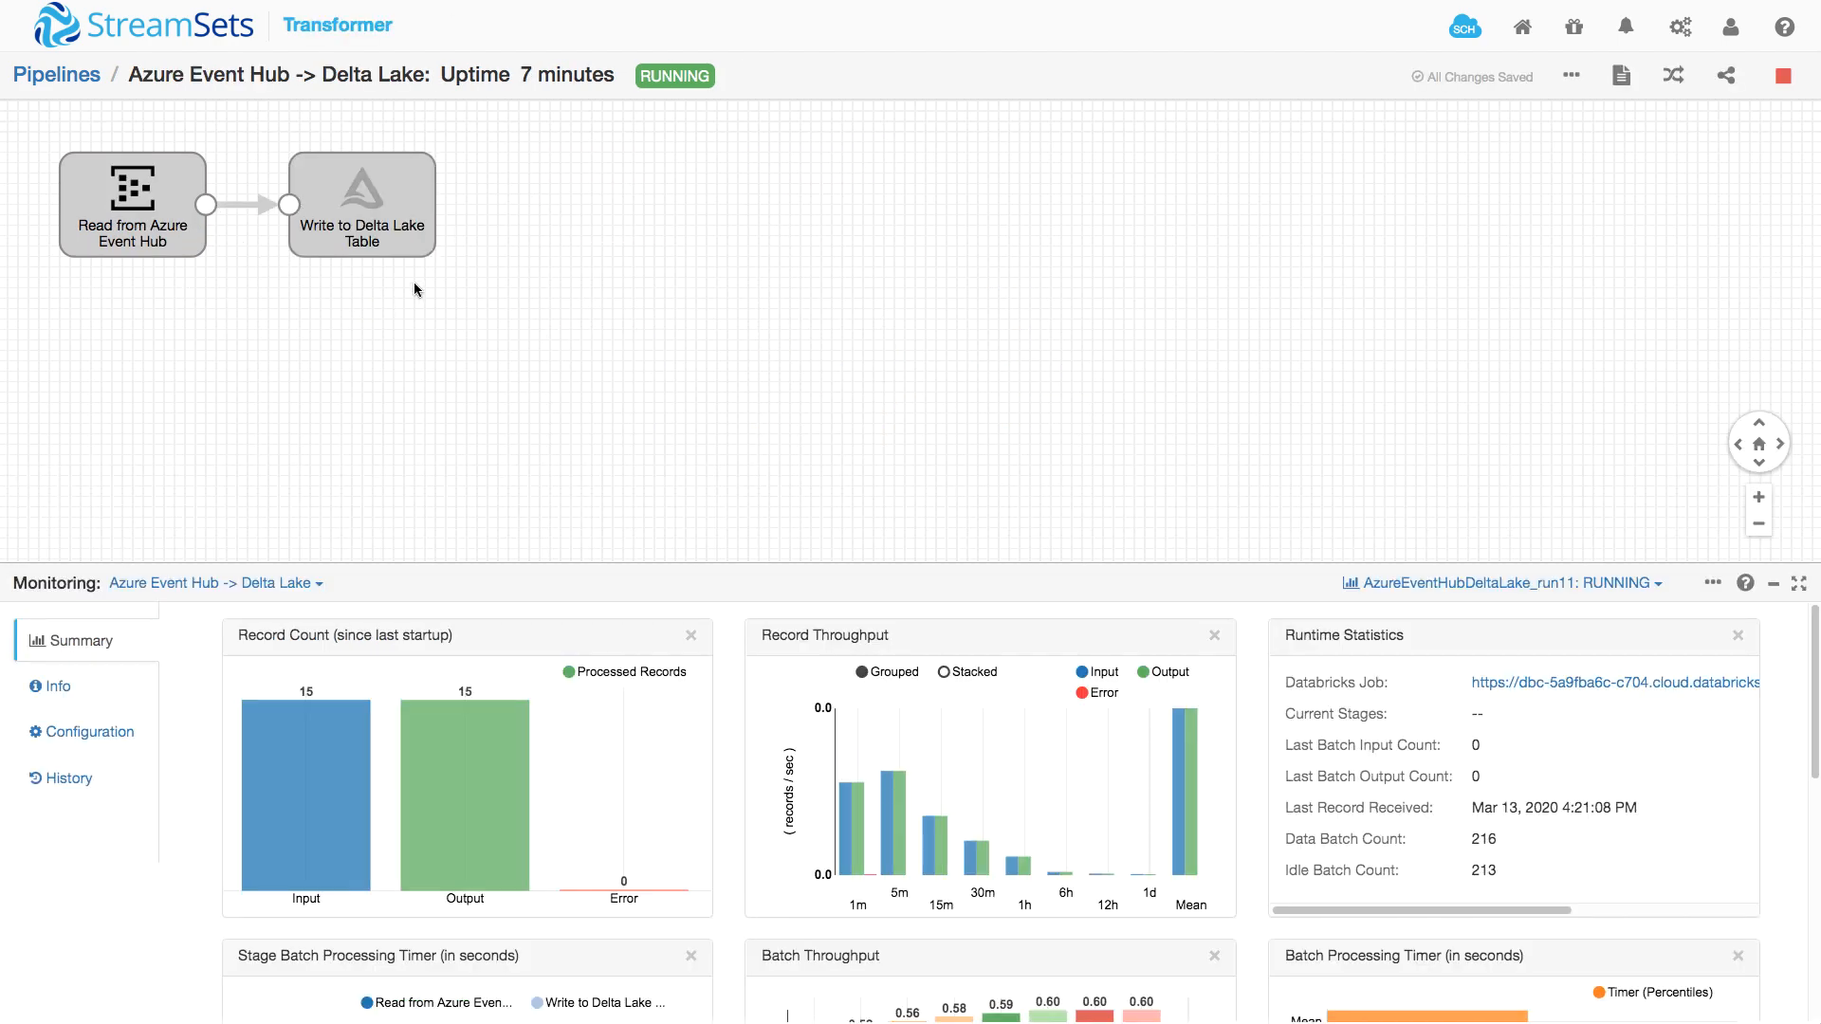